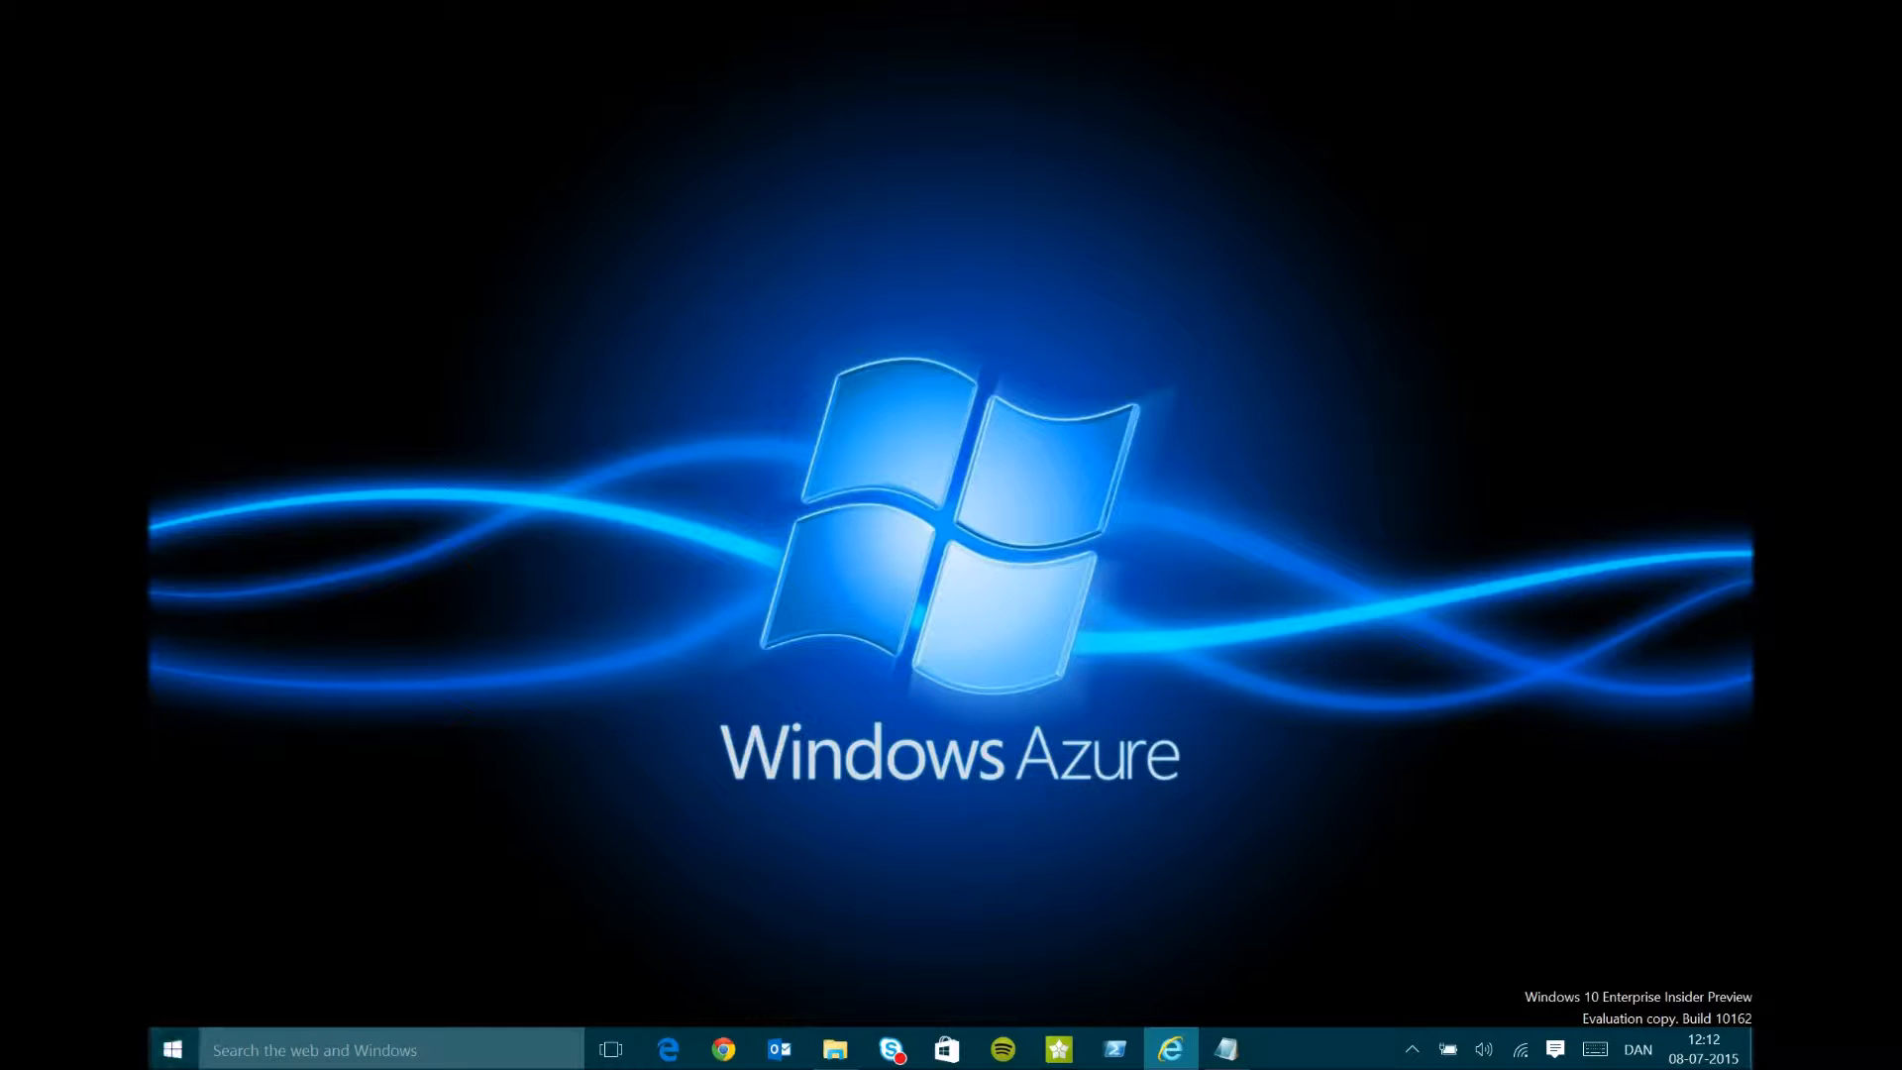
# Step: Launch the Windows PowerShell desktop app from a Start search for 'powershell'
pyautogui.click(171, 1049)
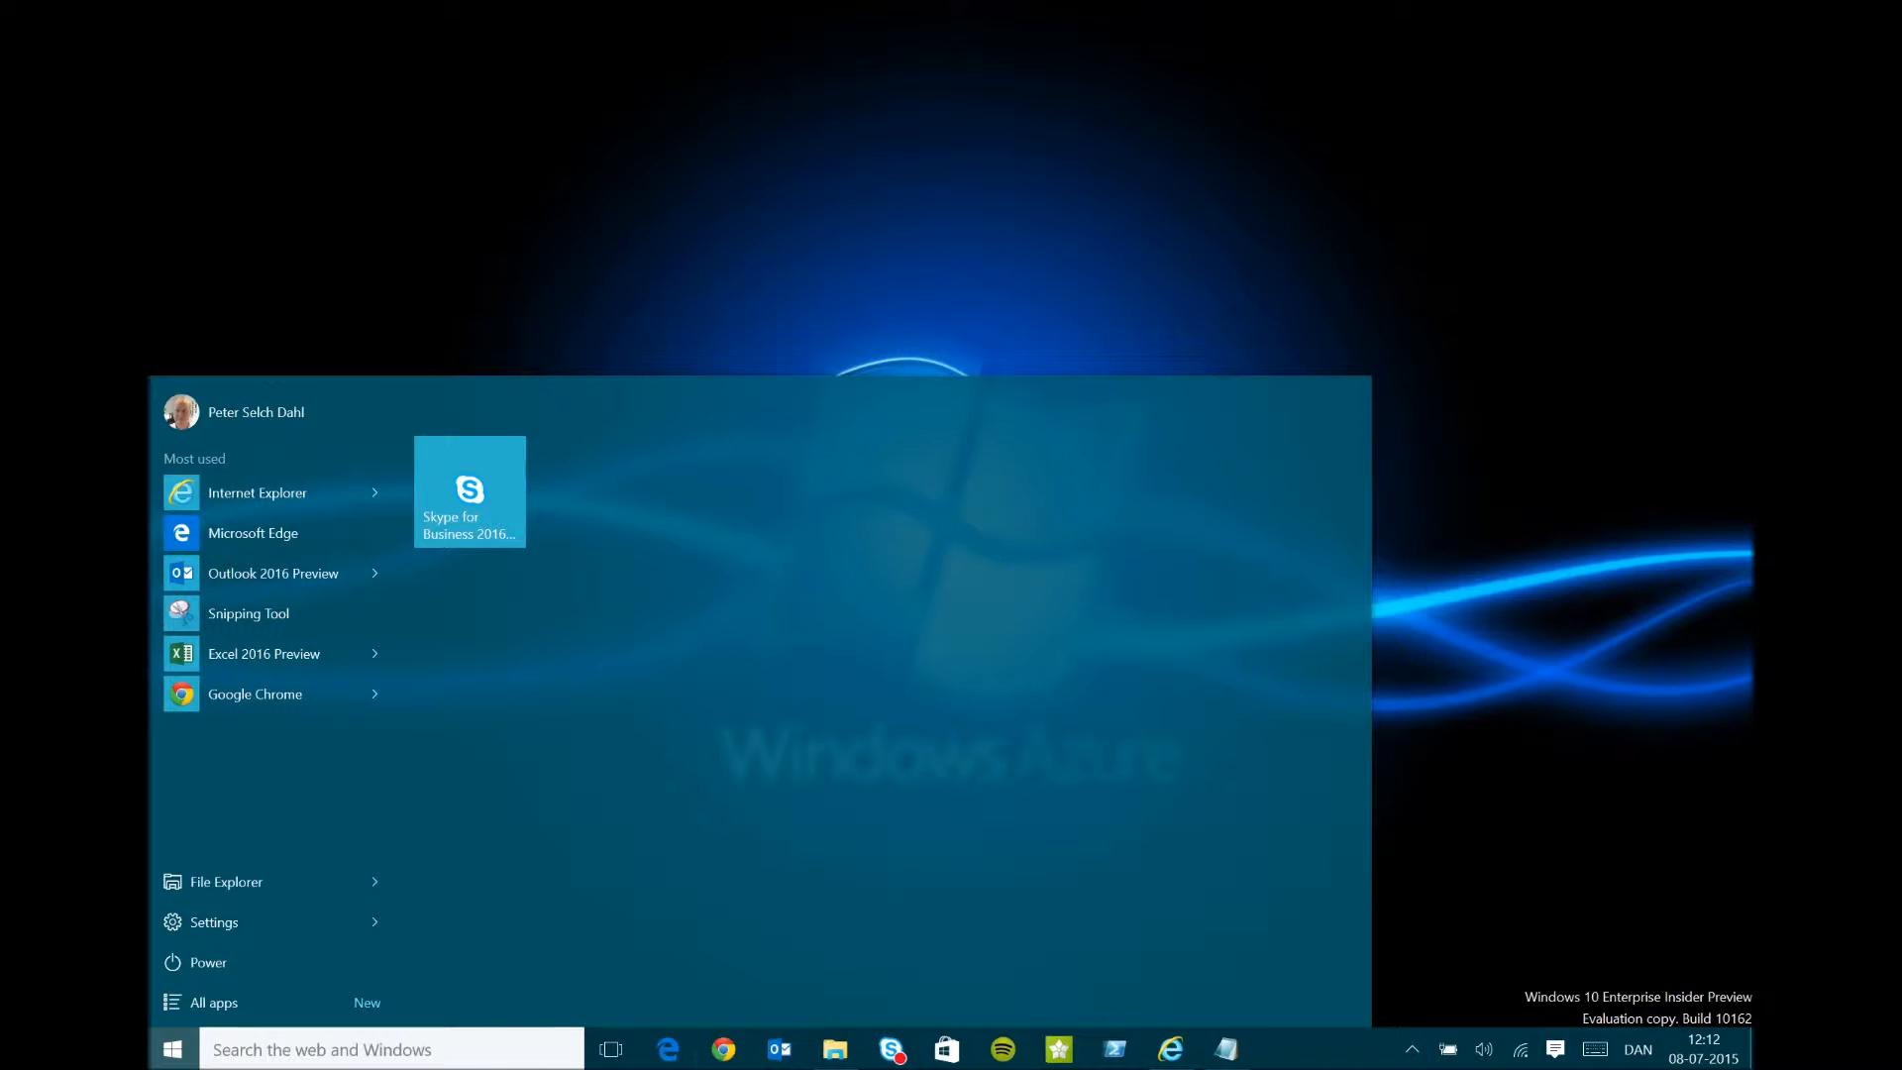
pyautogui.write('powershel')
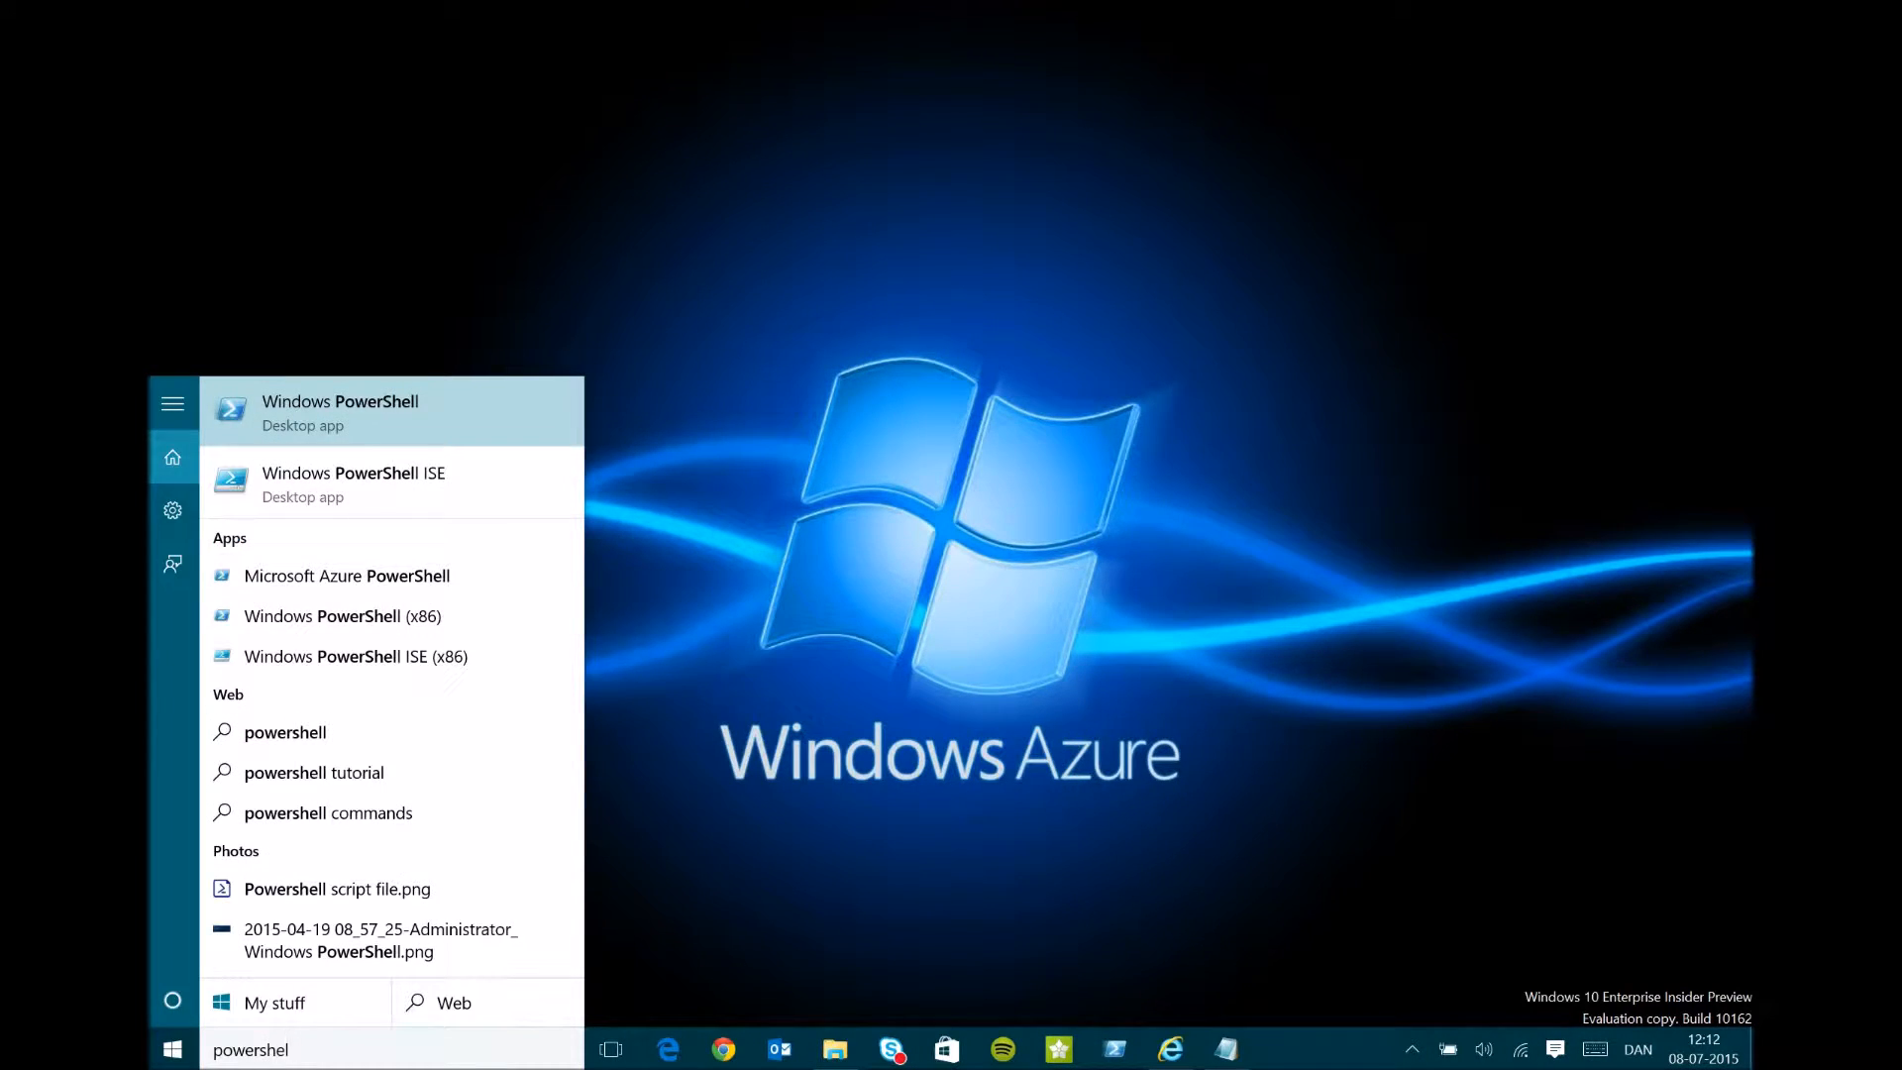
pyautogui.click(340, 410)
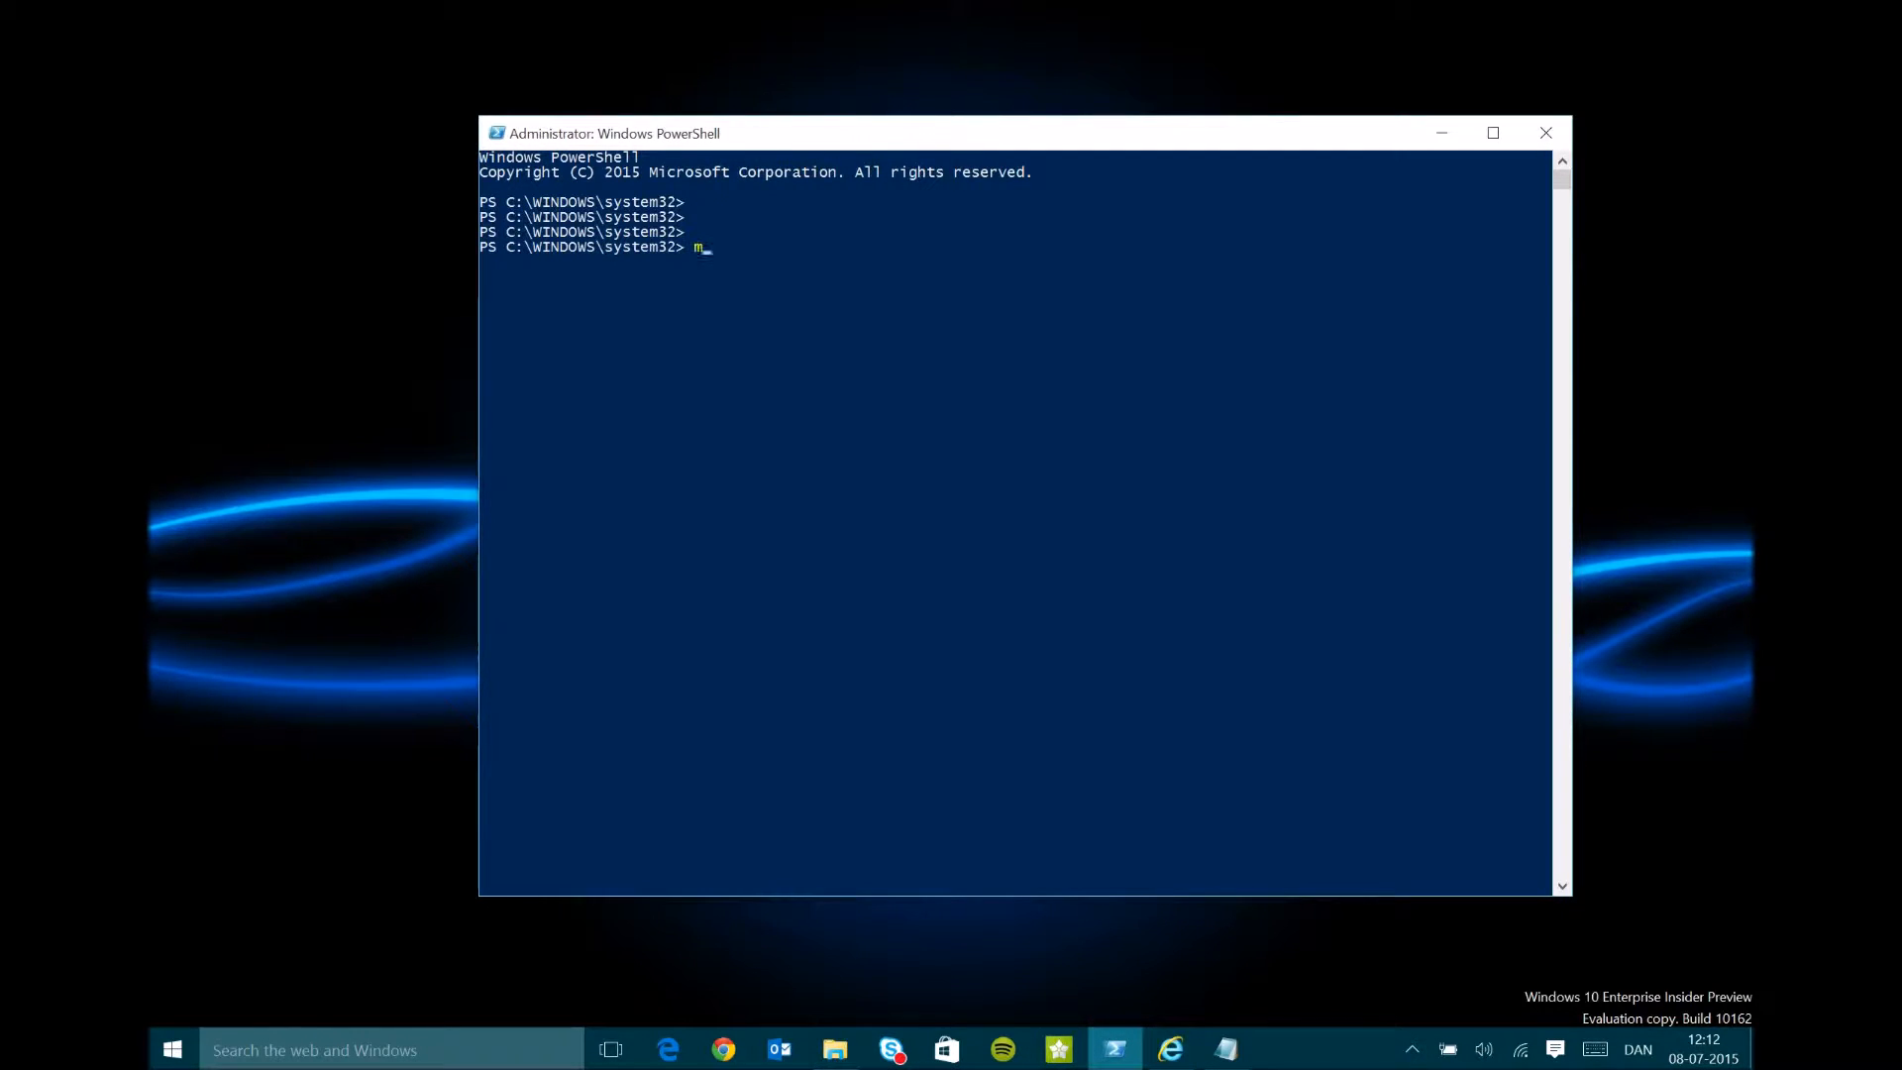
# Step: Run Get-Module, import the azure module, and start Add-AzureAccount
pyautogui.press('Backspace')
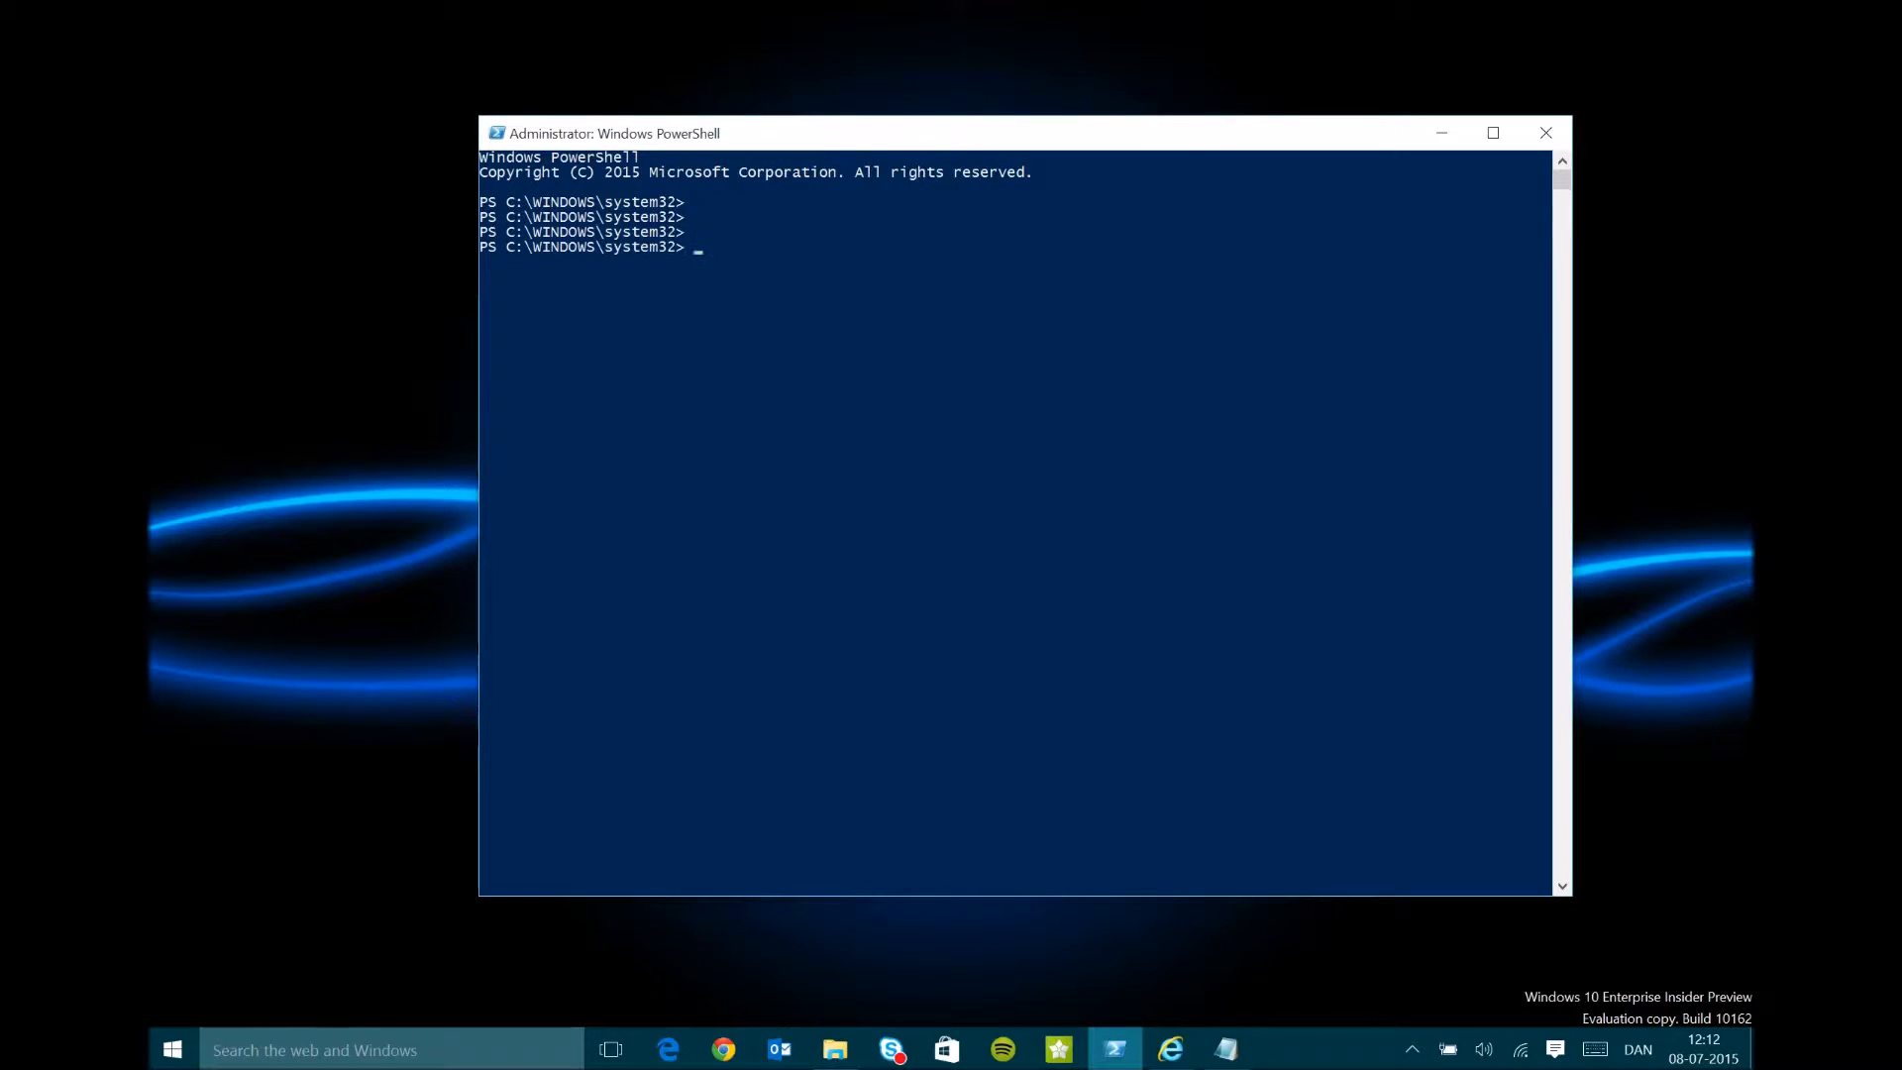
pyautogui.write('Get-Module')
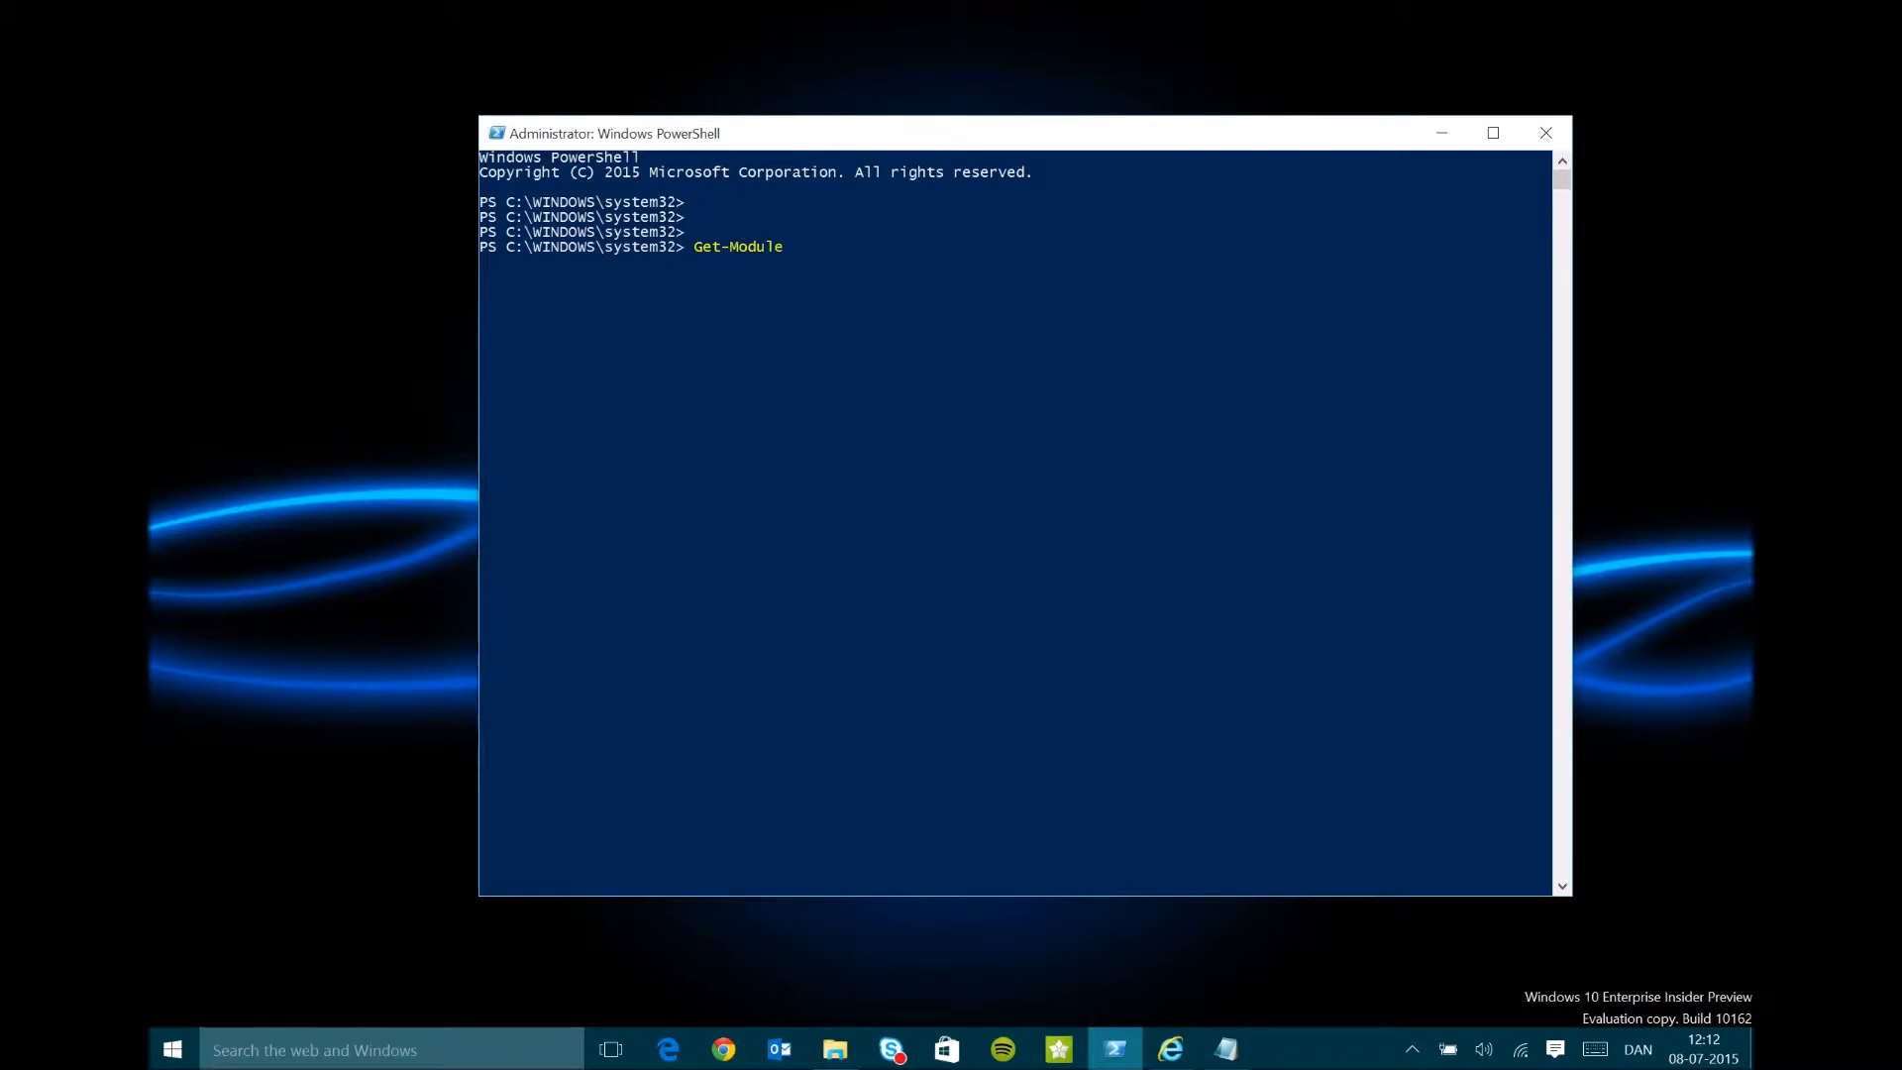
pyautogui.write('import')
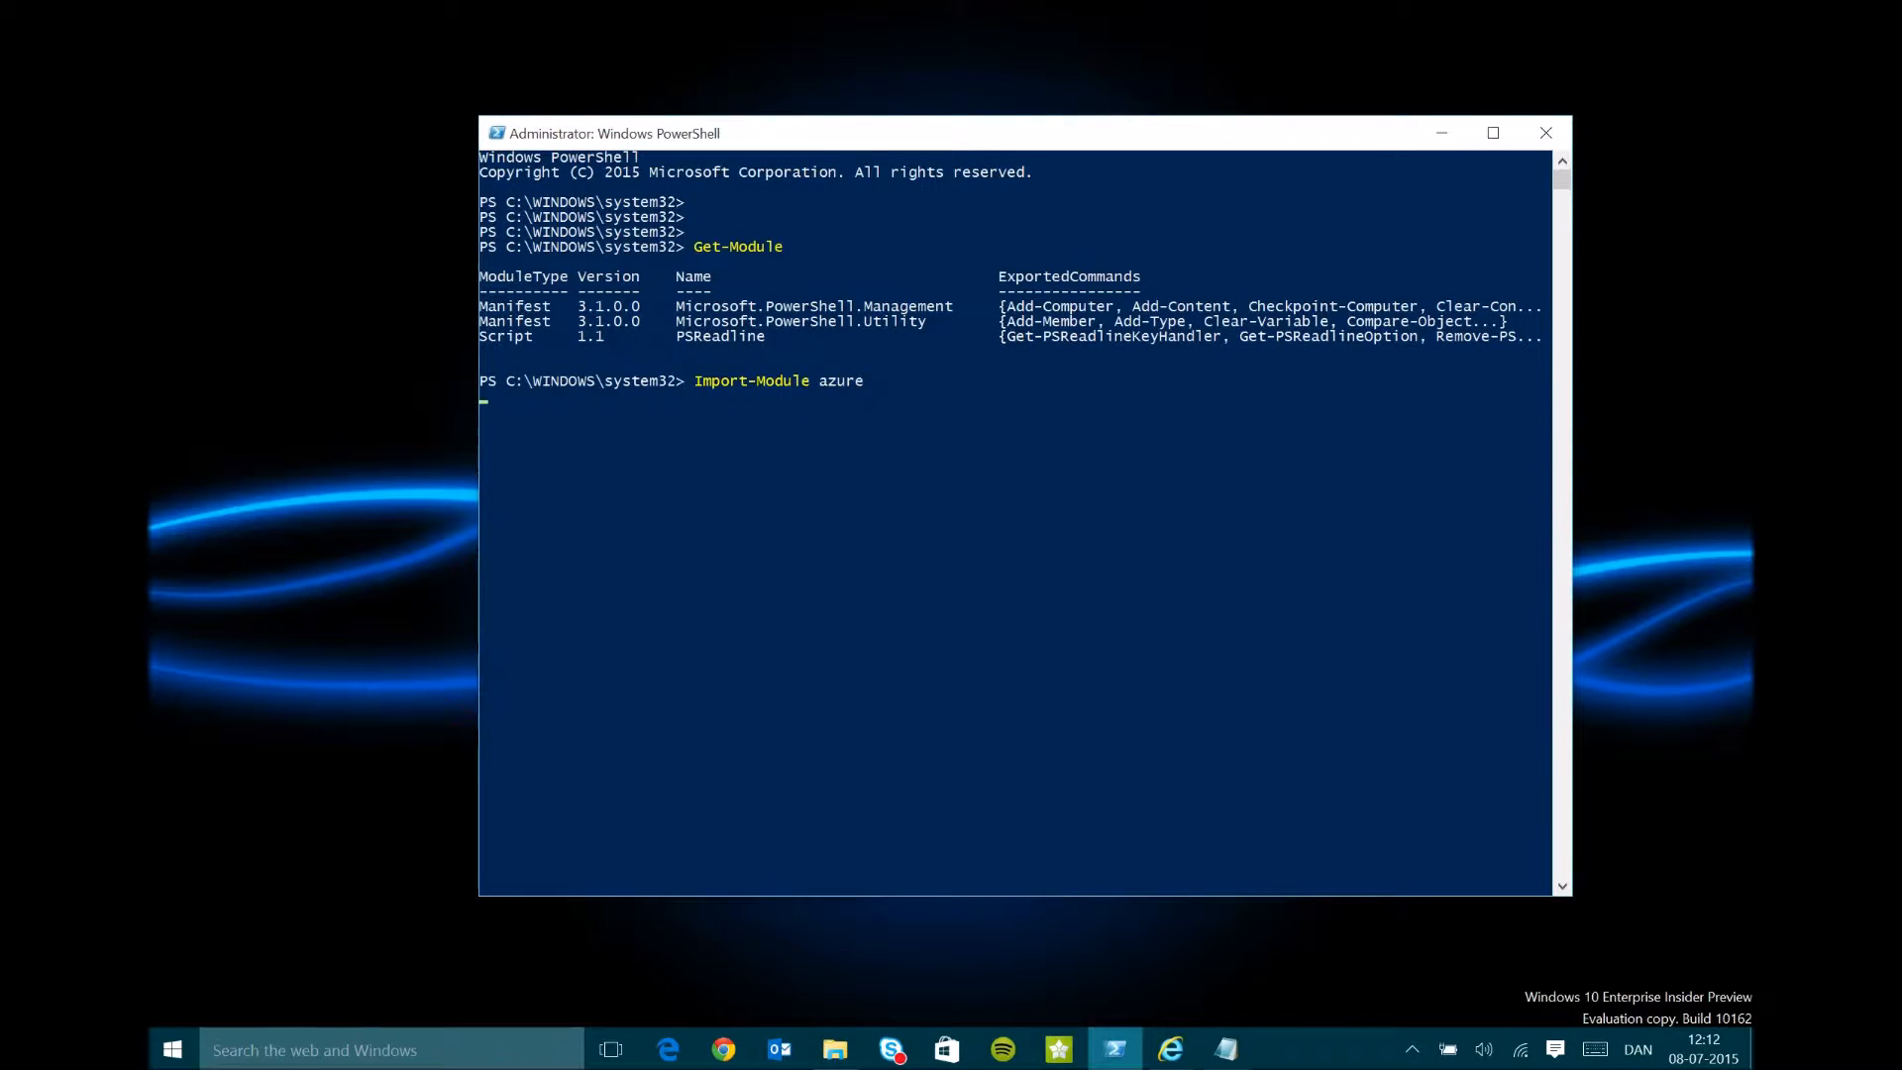
pyautogui.write('add')
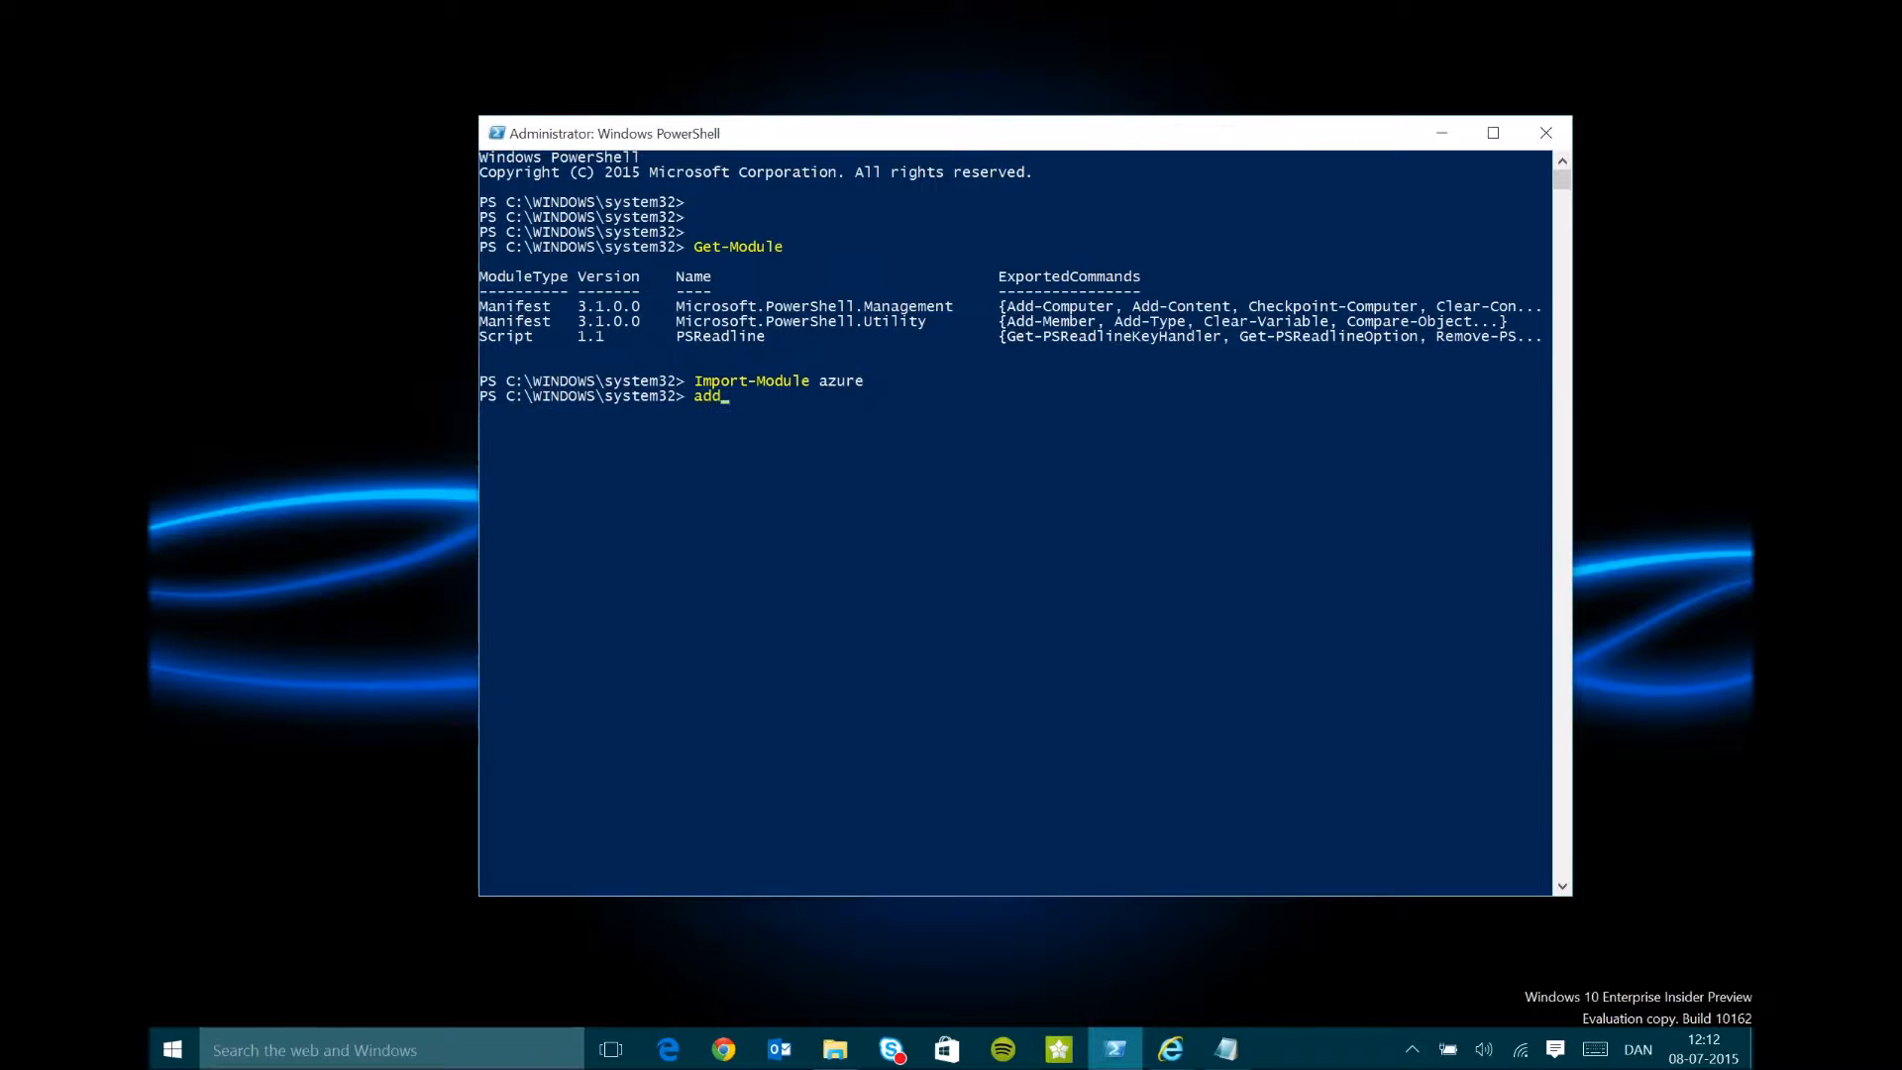
pyautogui.write('Add-AzureAccount')
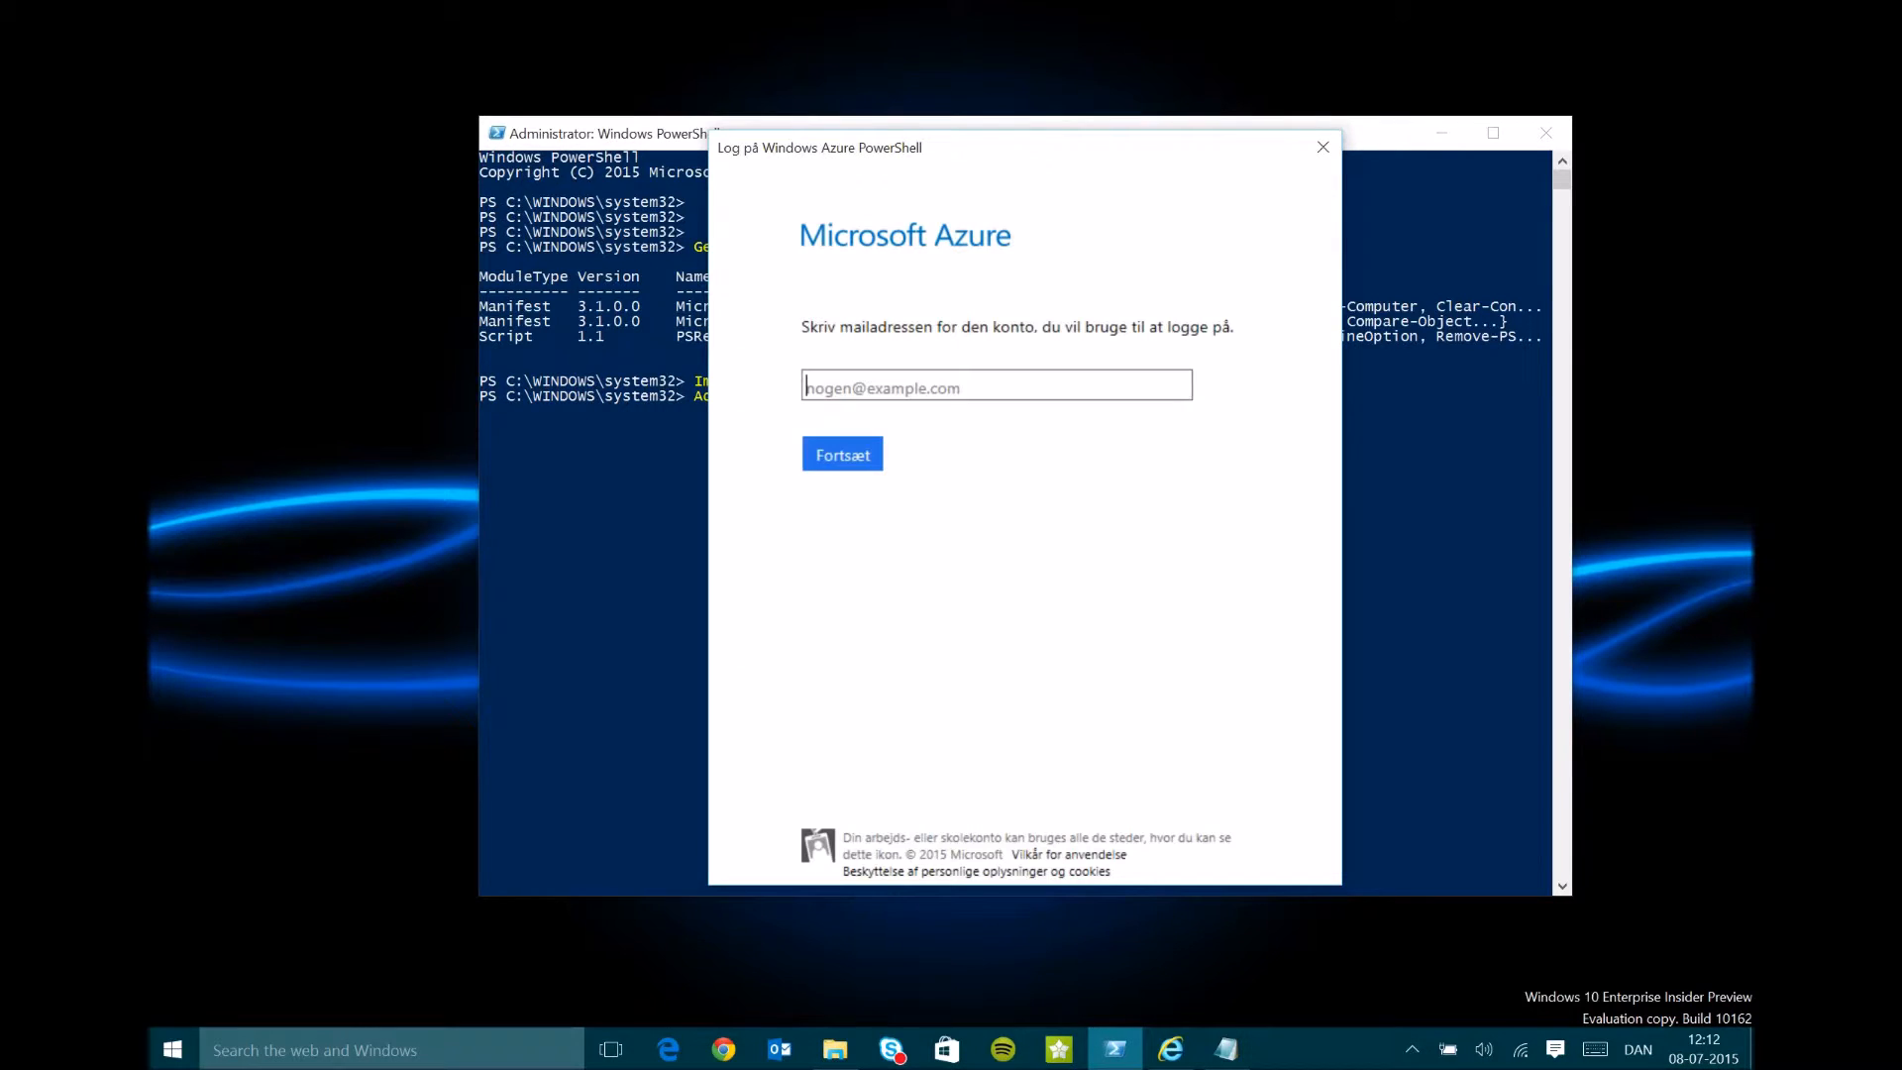
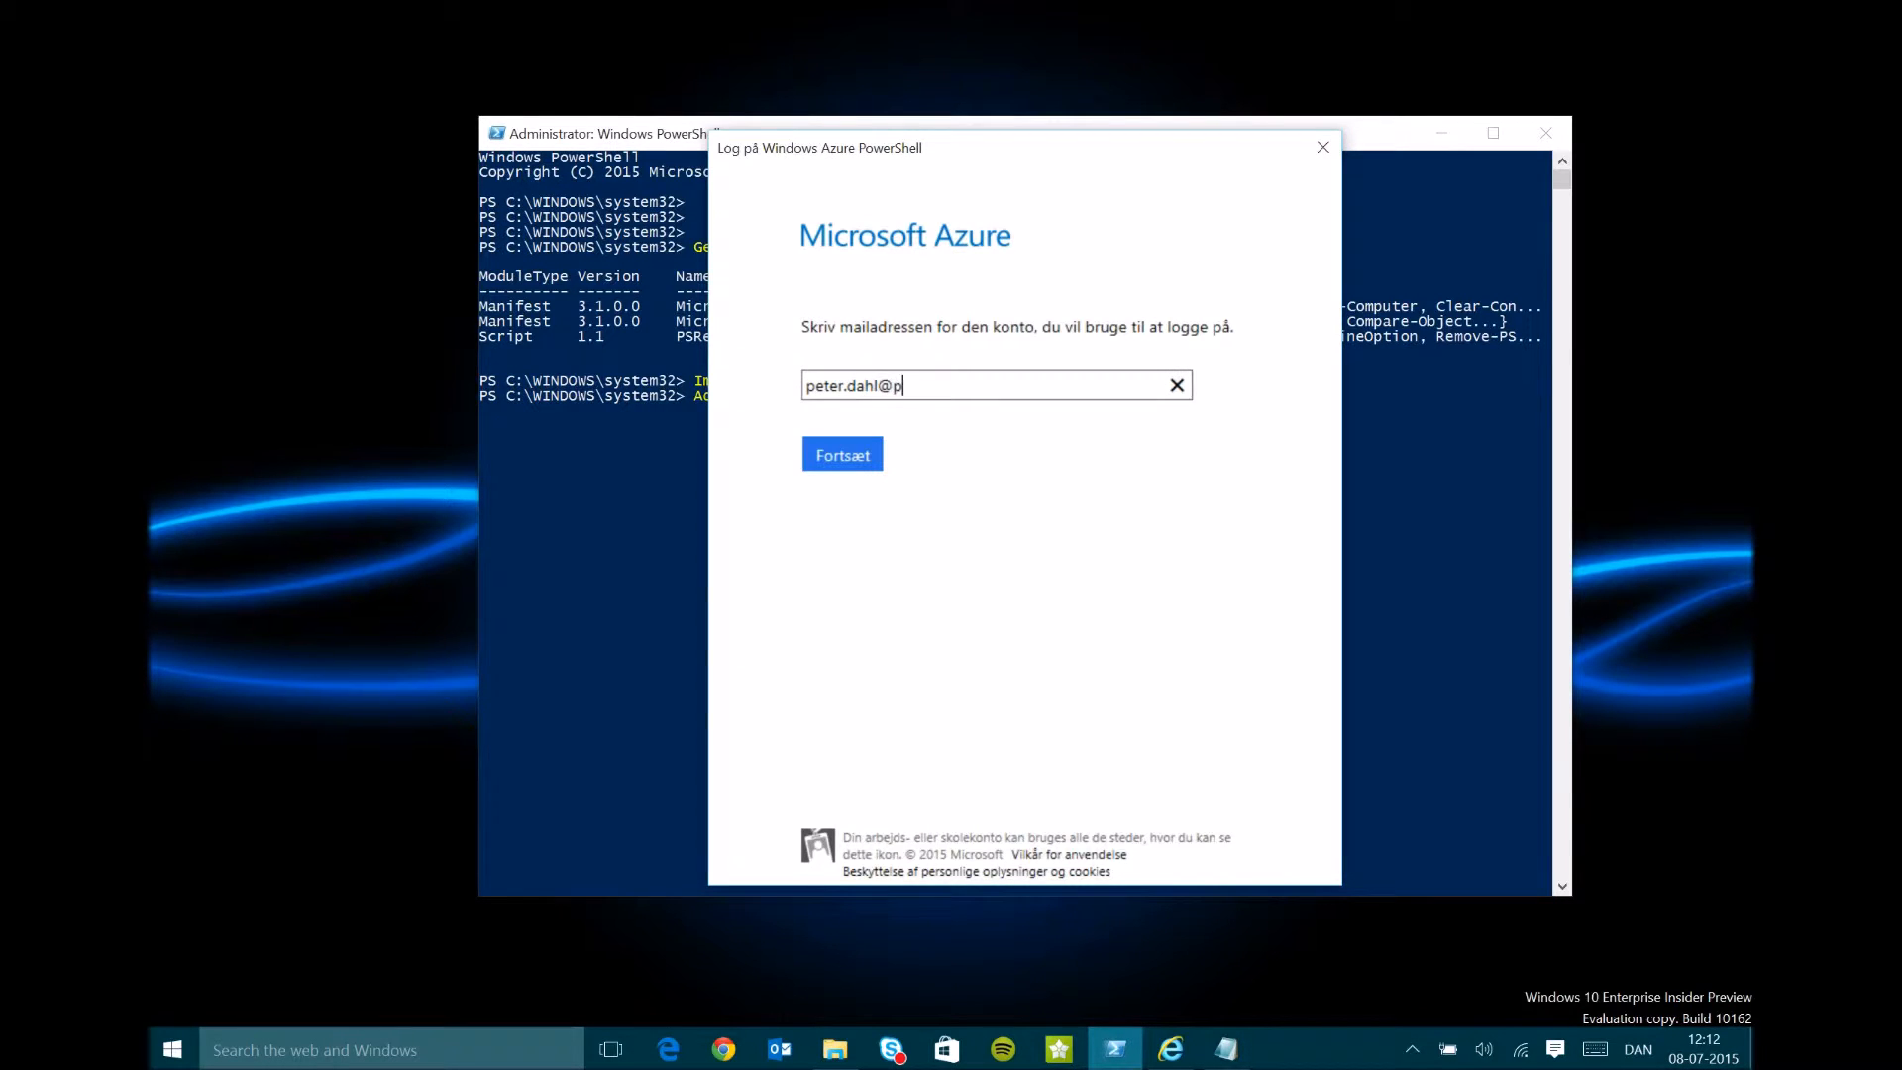
pyautogui.click(842, 454)
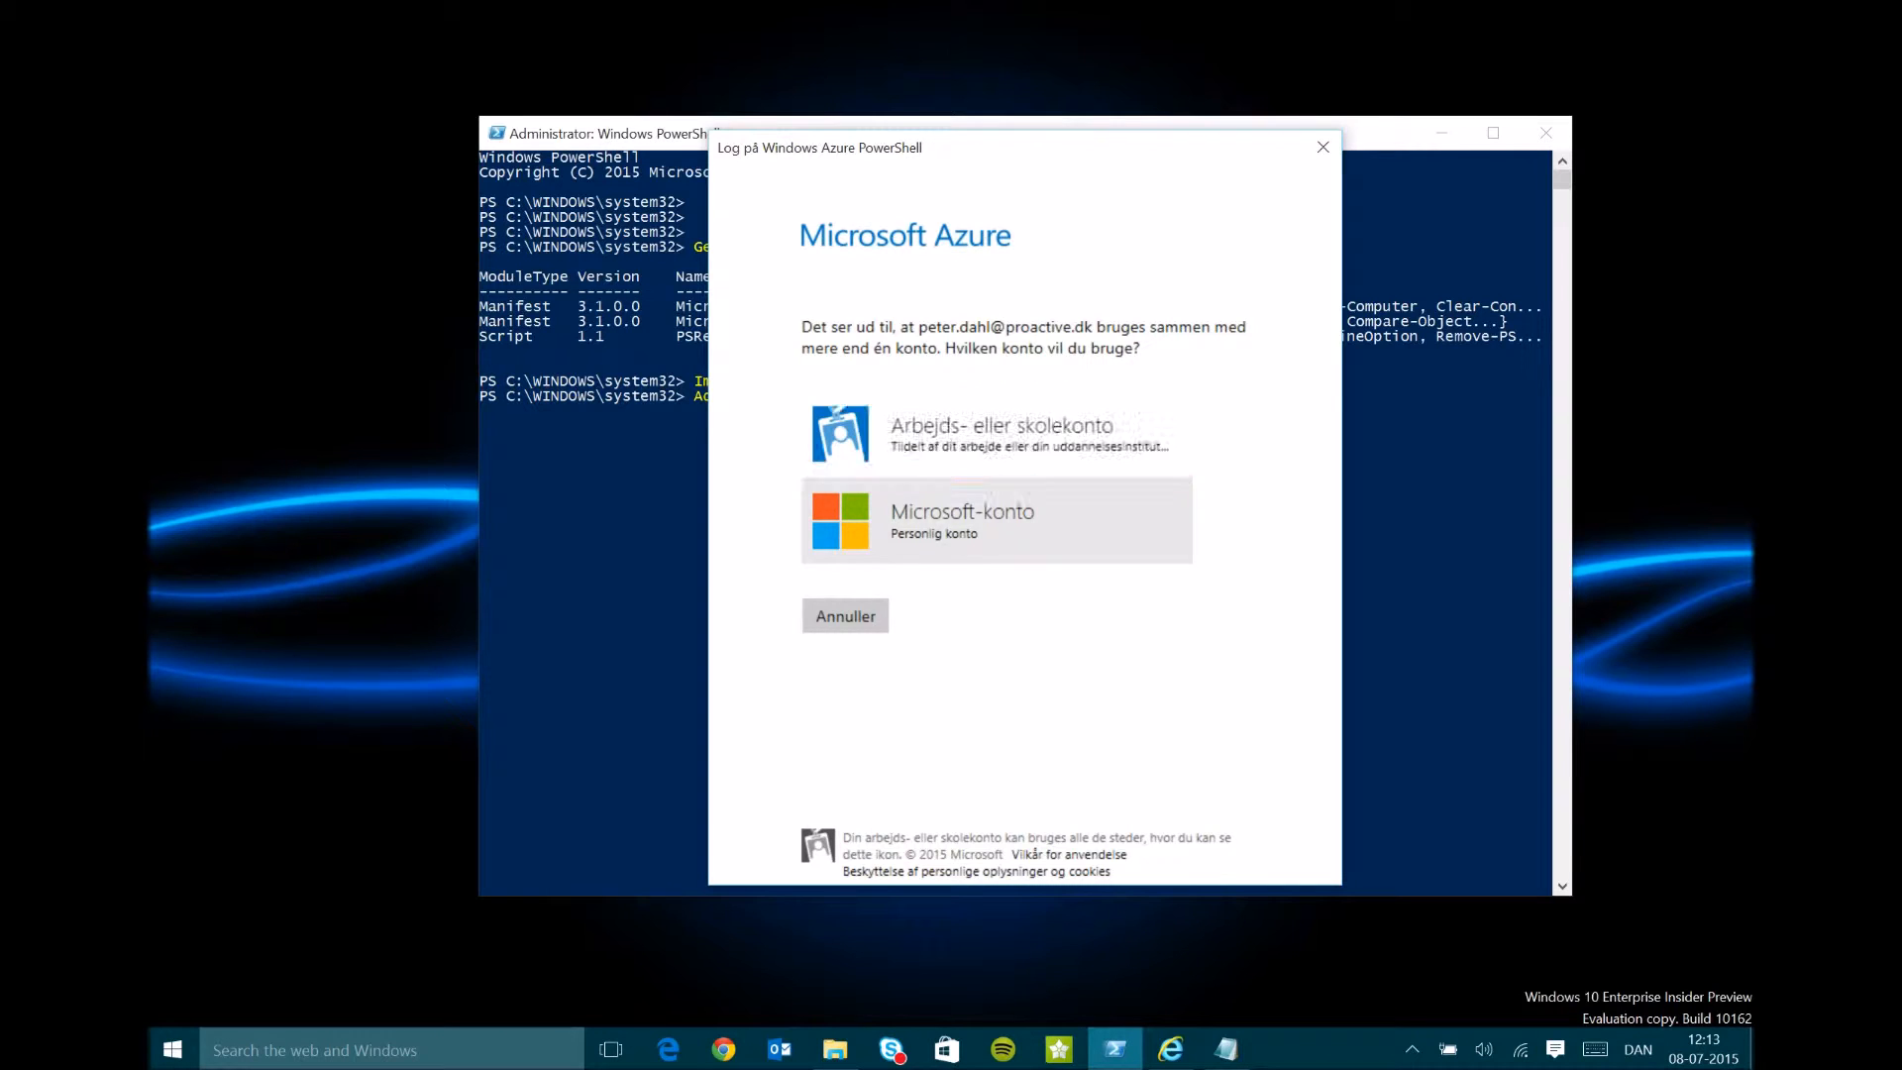
pyautogui.click(995, 519)
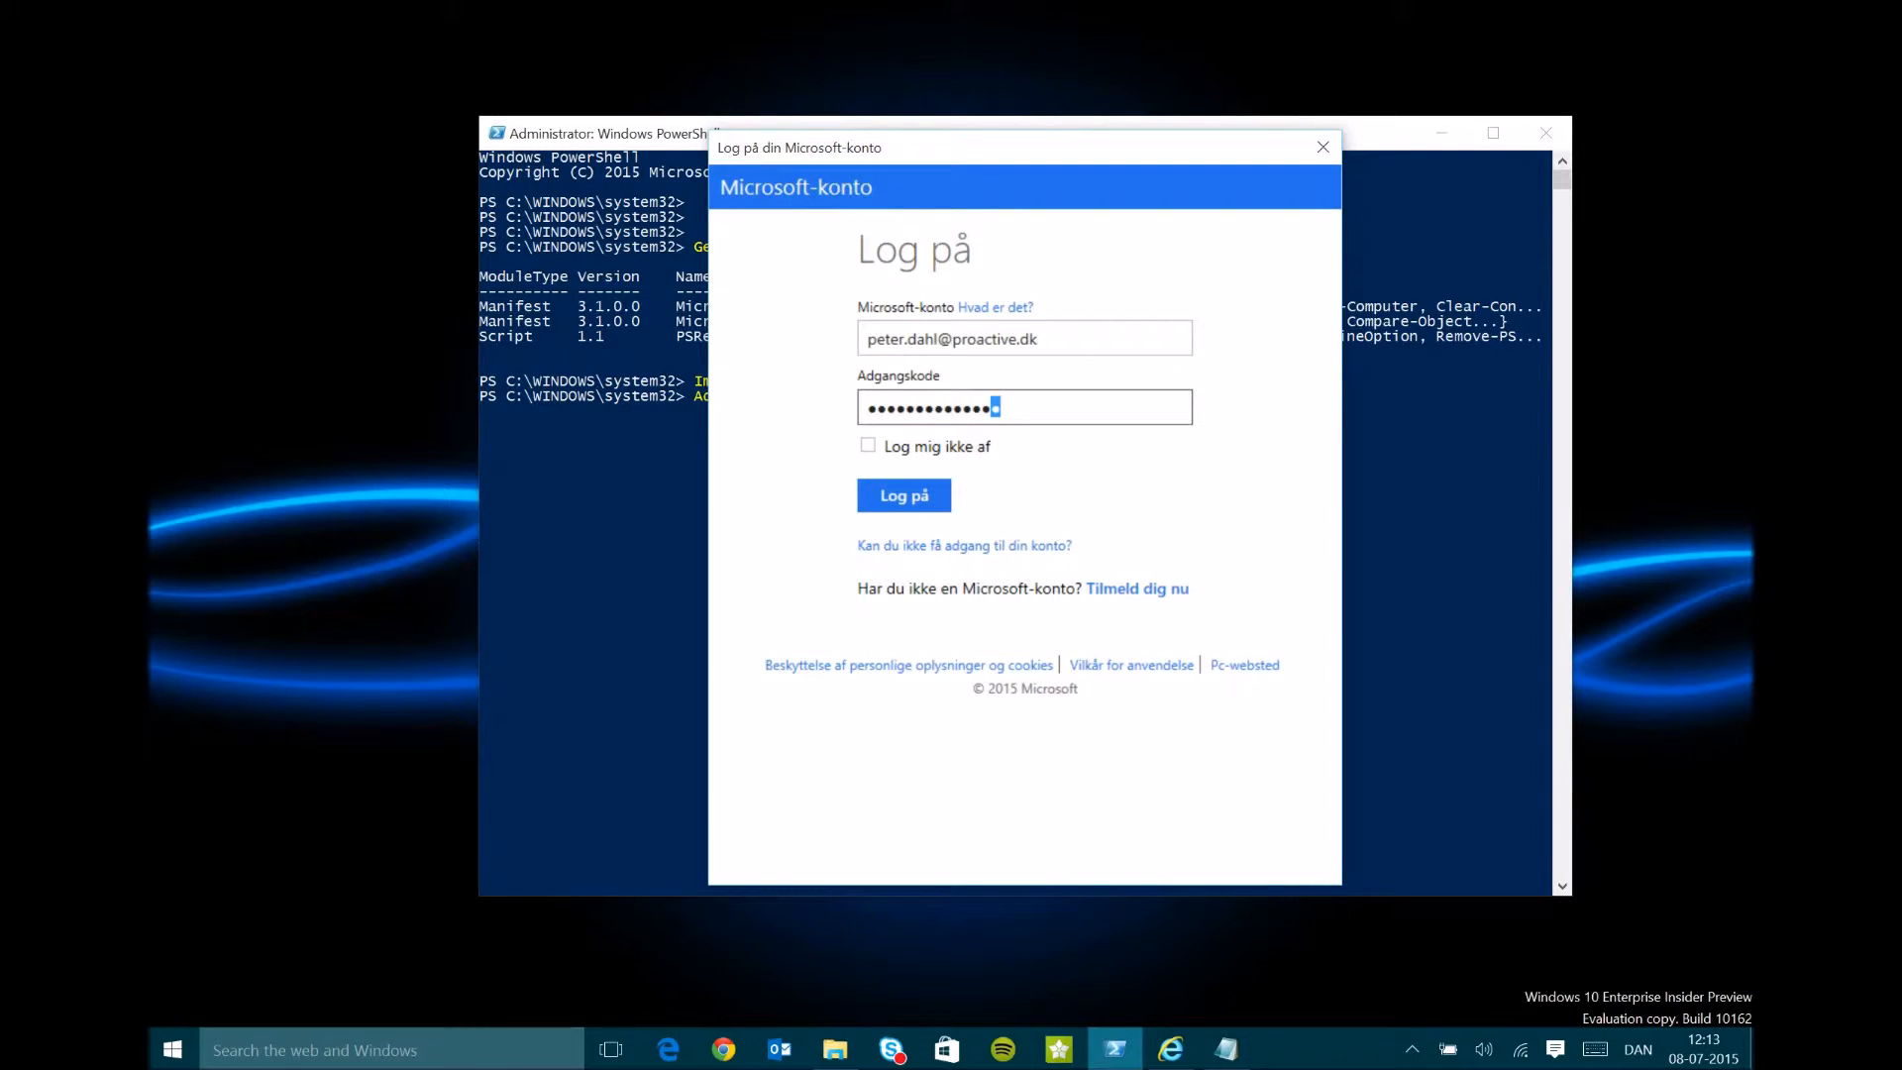
pyautogui.press('Backspace')
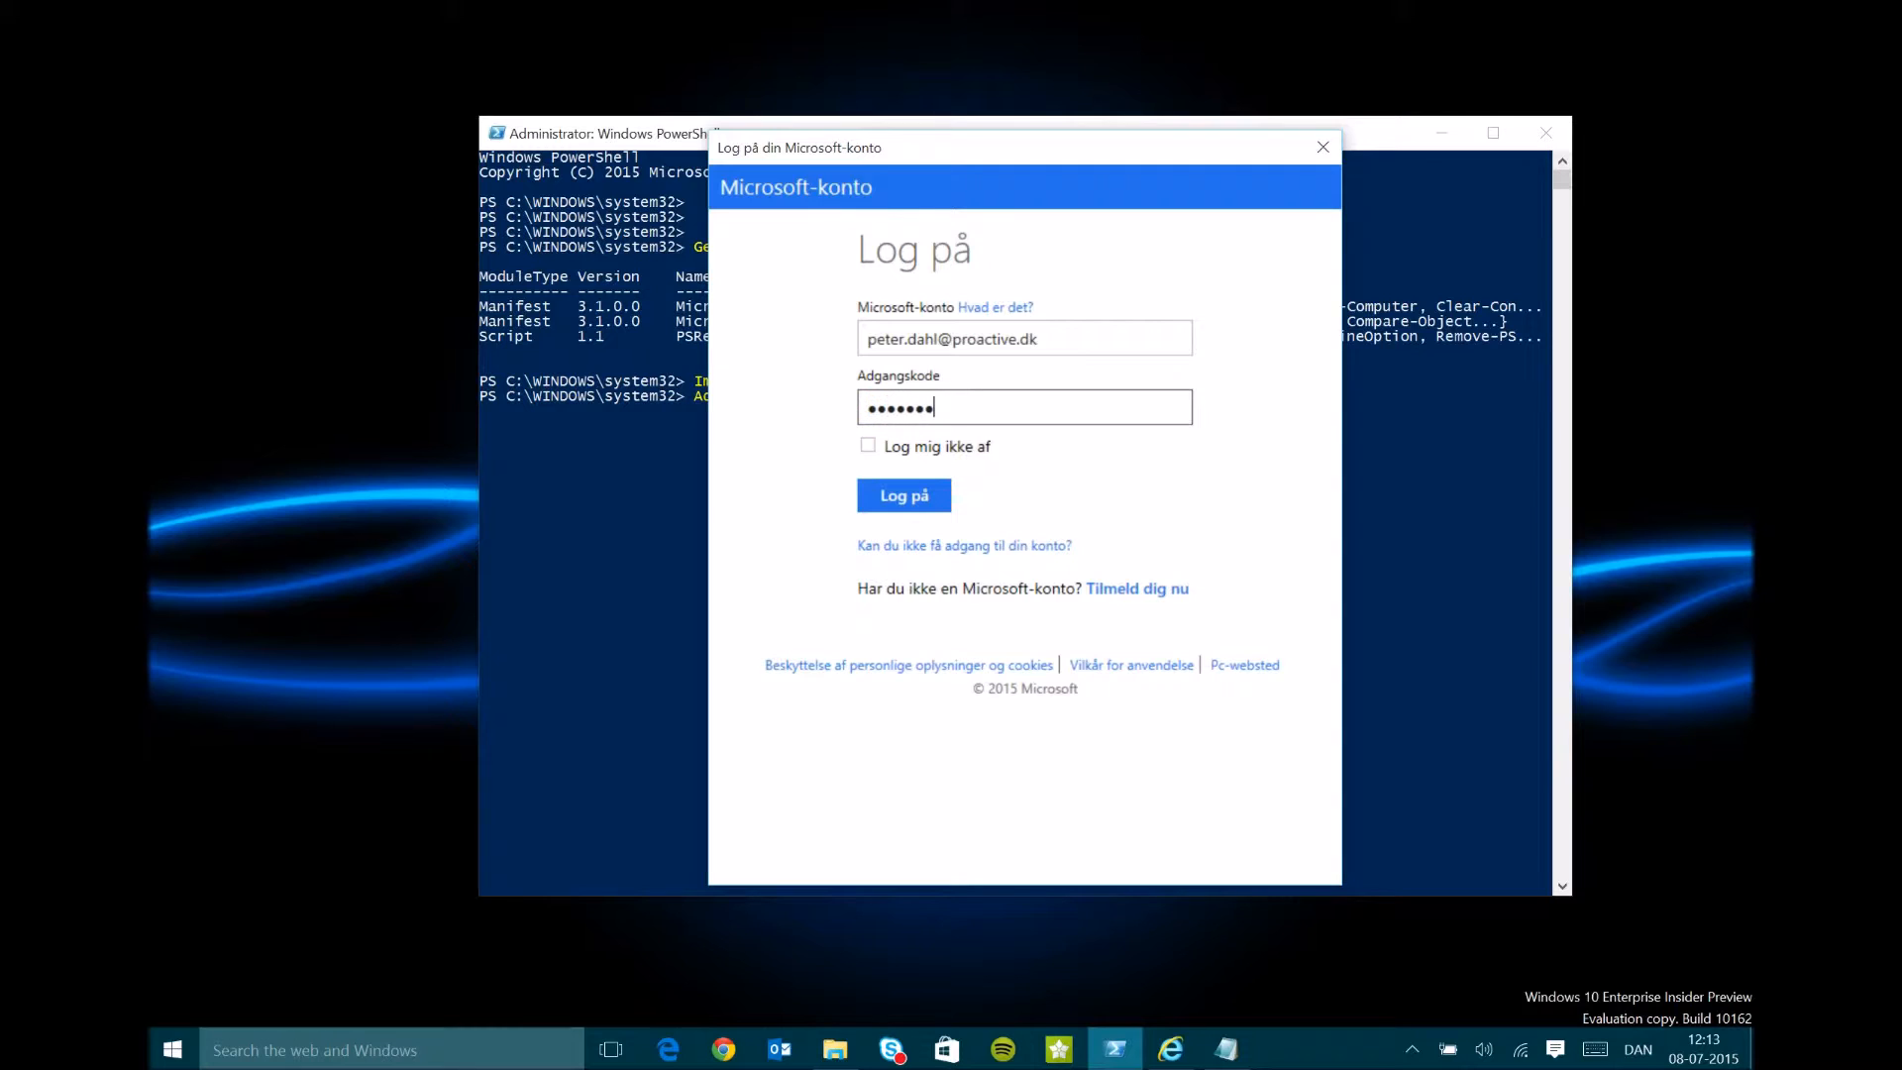
pyautogui.click(903, 495)
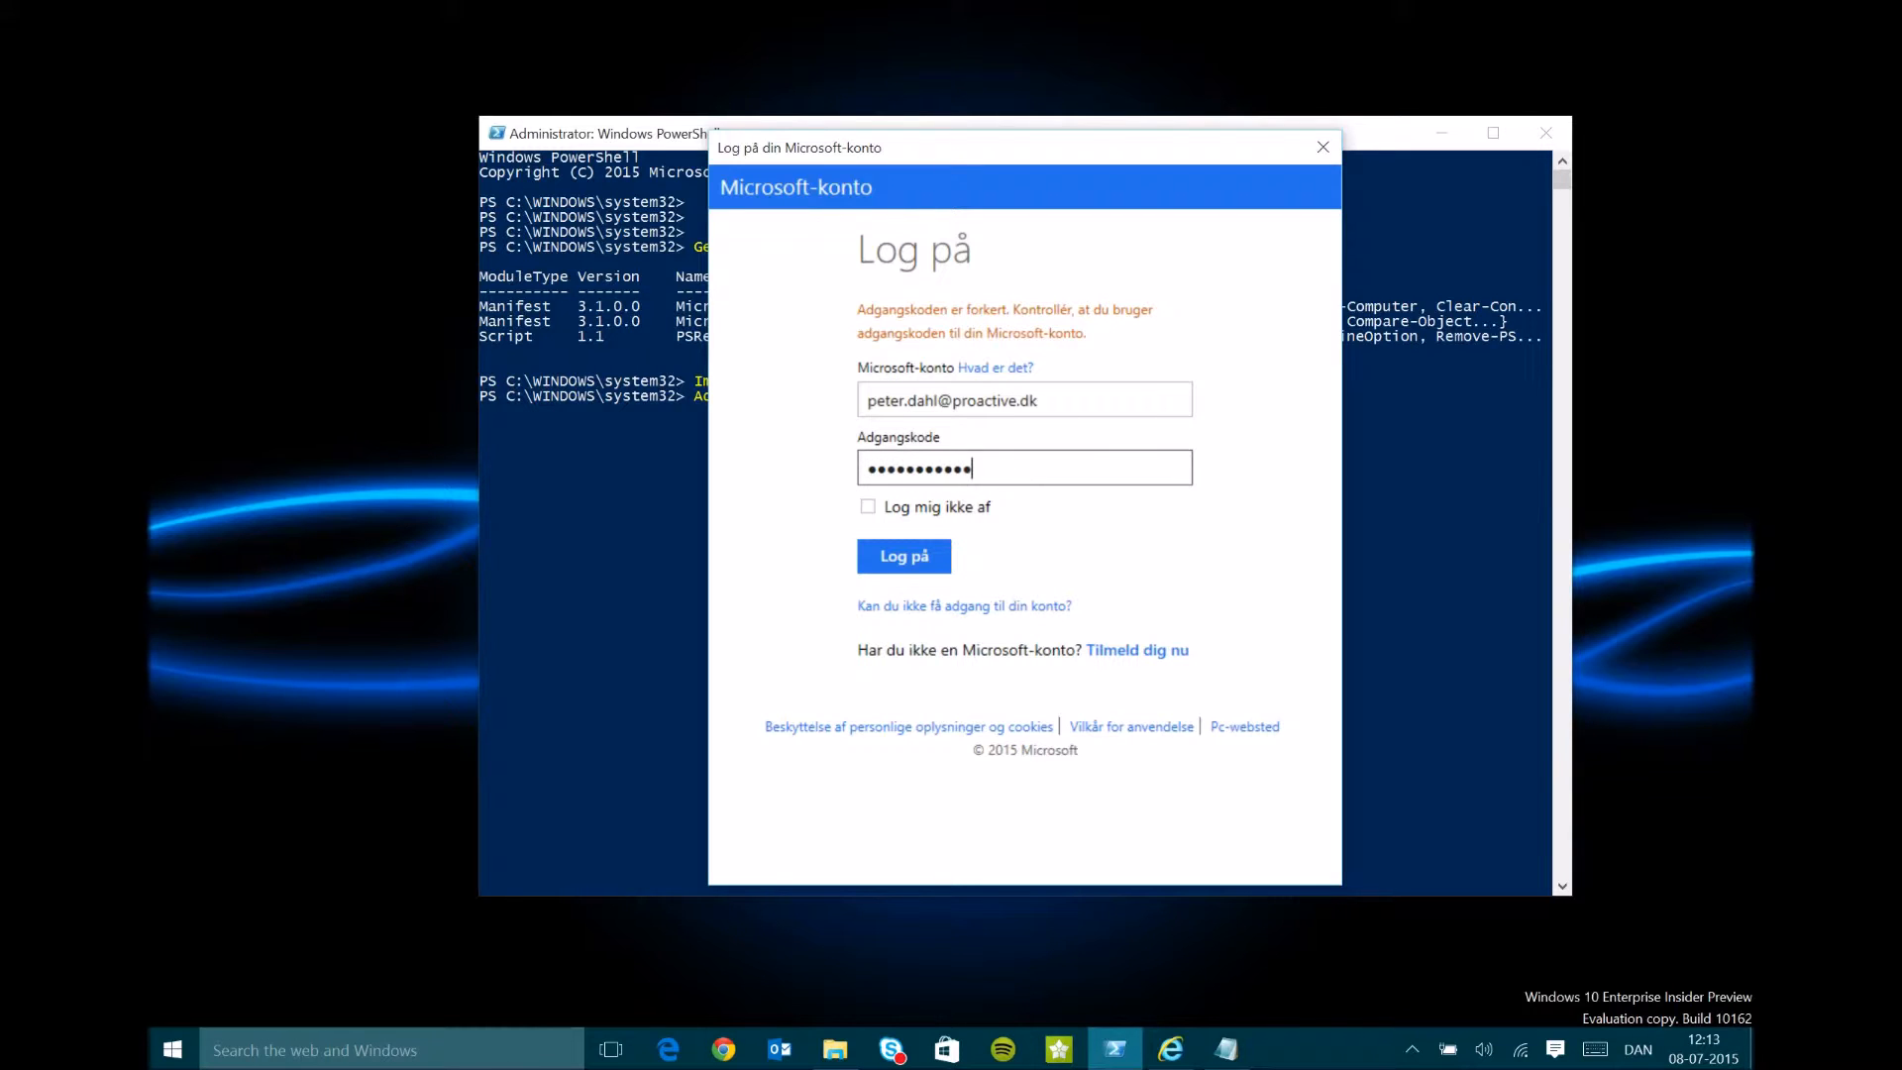
pyautogui.click(902, 556)
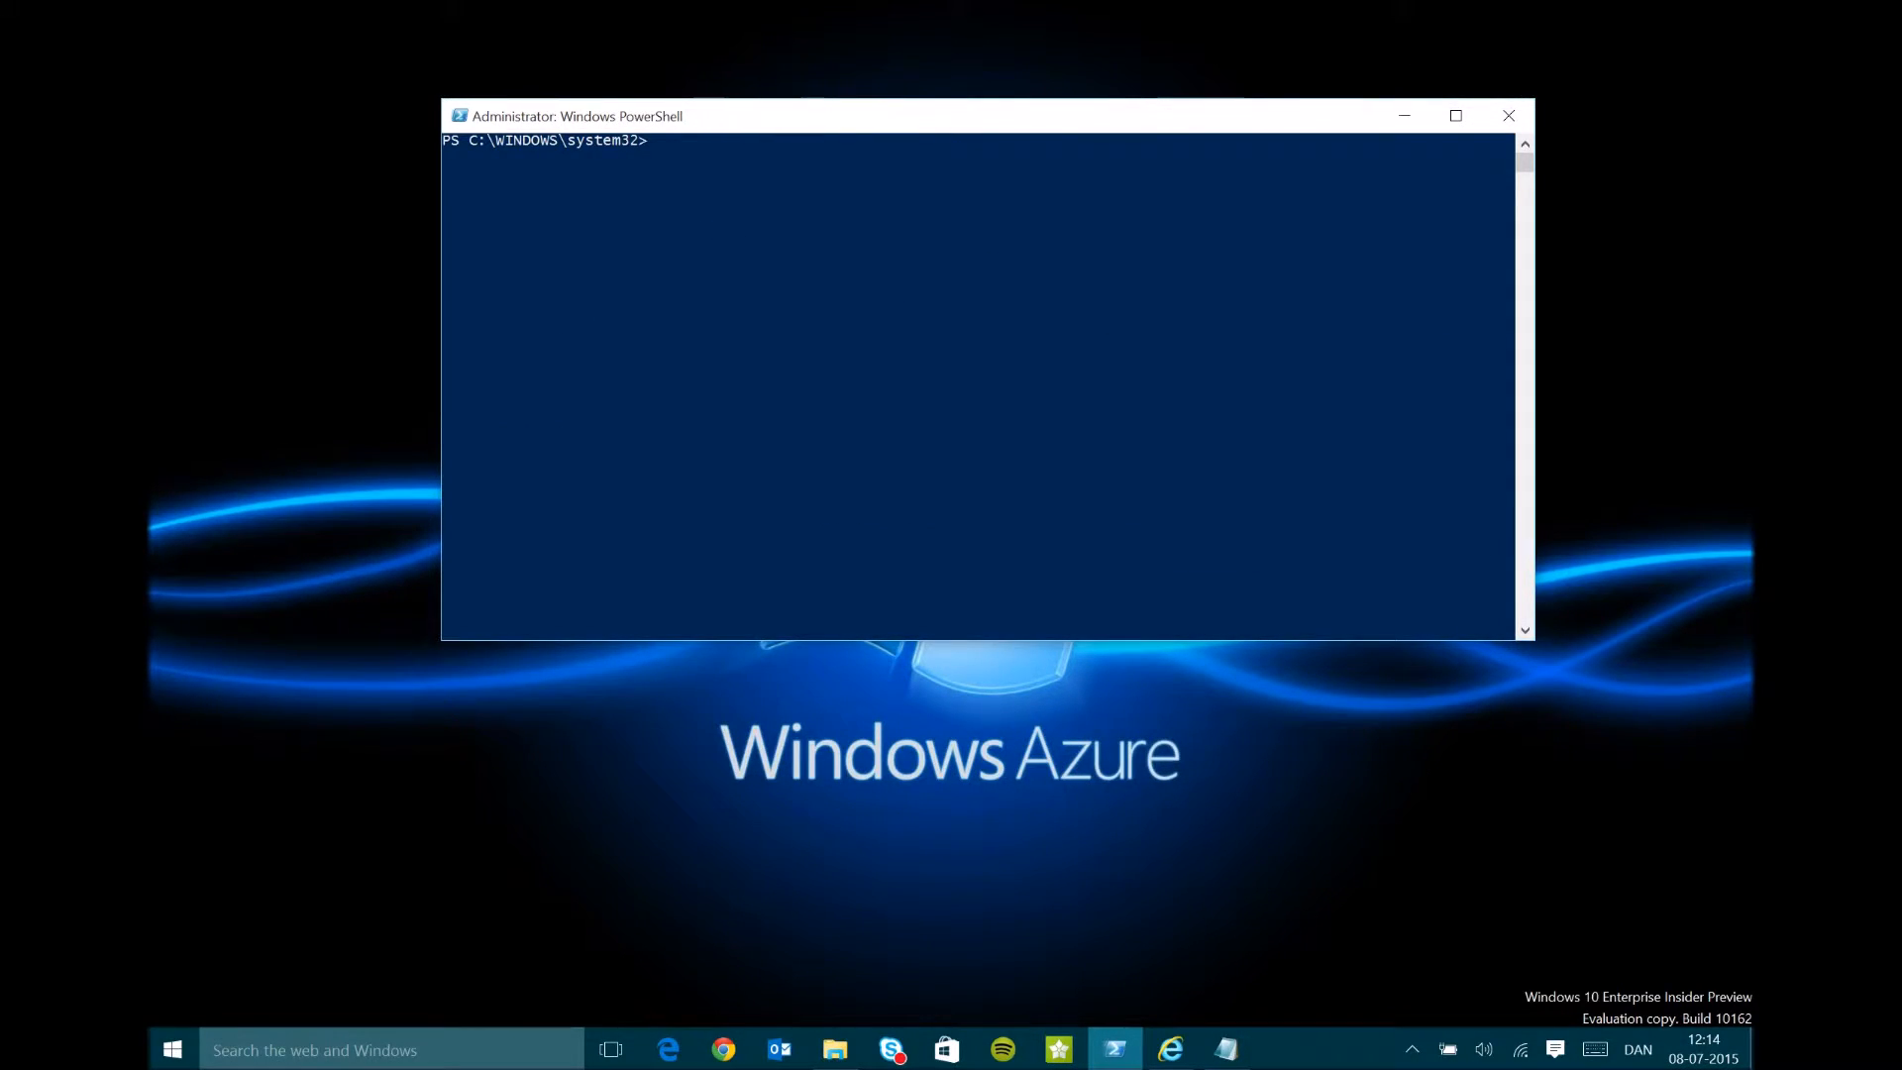
# Step: Tab-complete a Get-AzureResource command and bring up the Notepad gallery template commands
pyautogui.write('get')
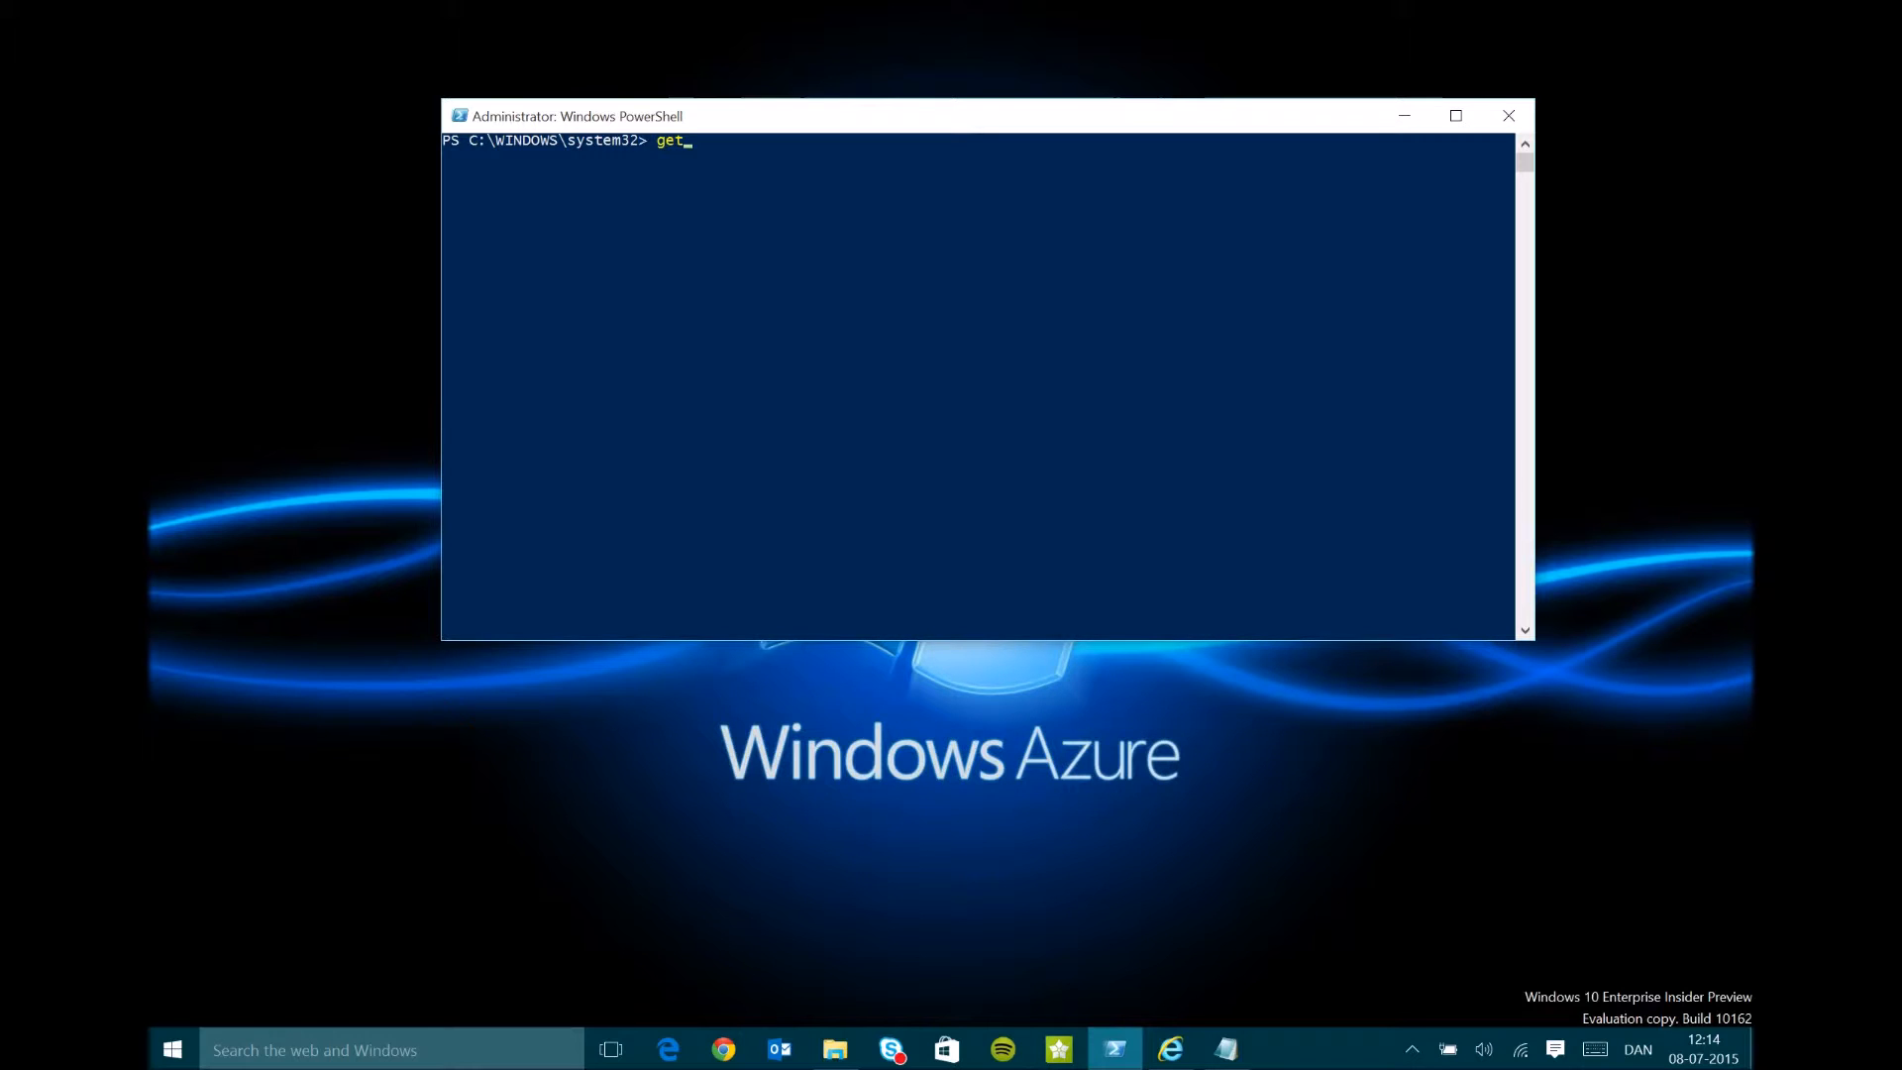
pyautogui.write('-azureresour')
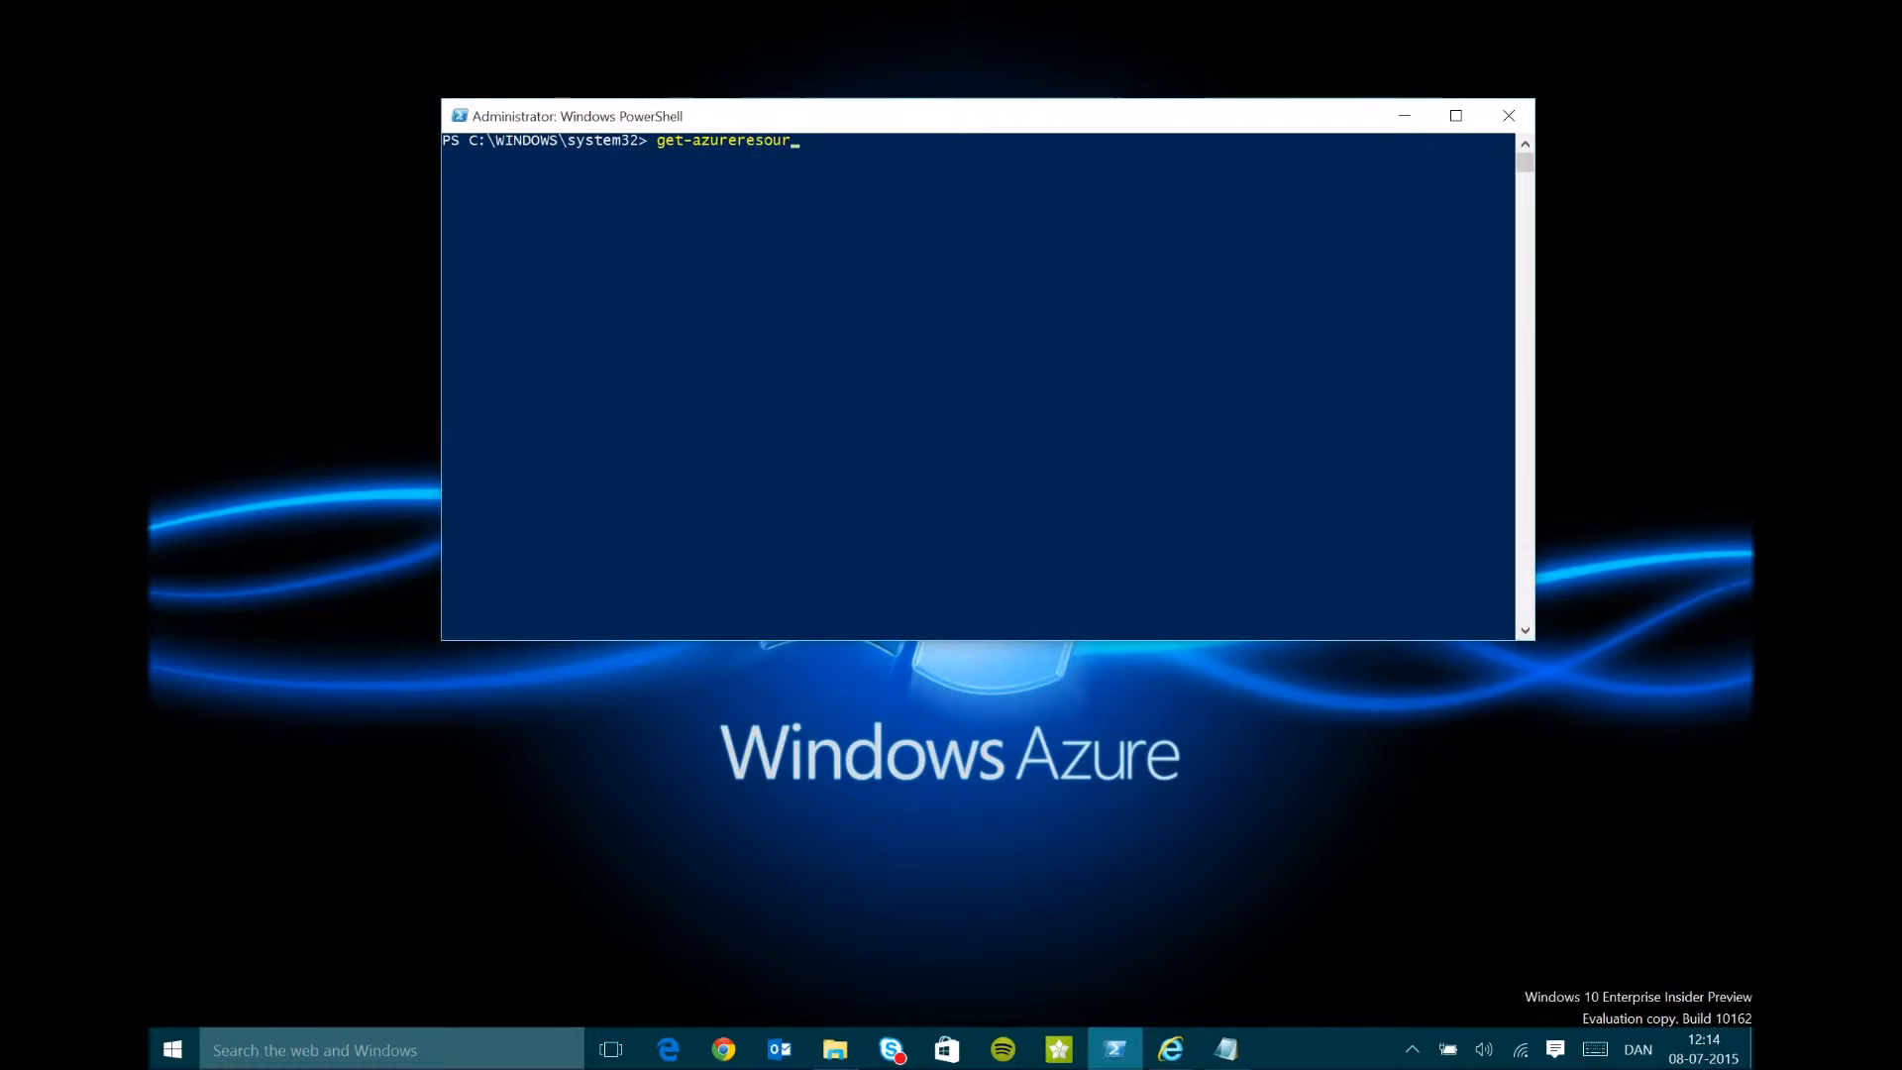
pyautogui.press('Backspace')
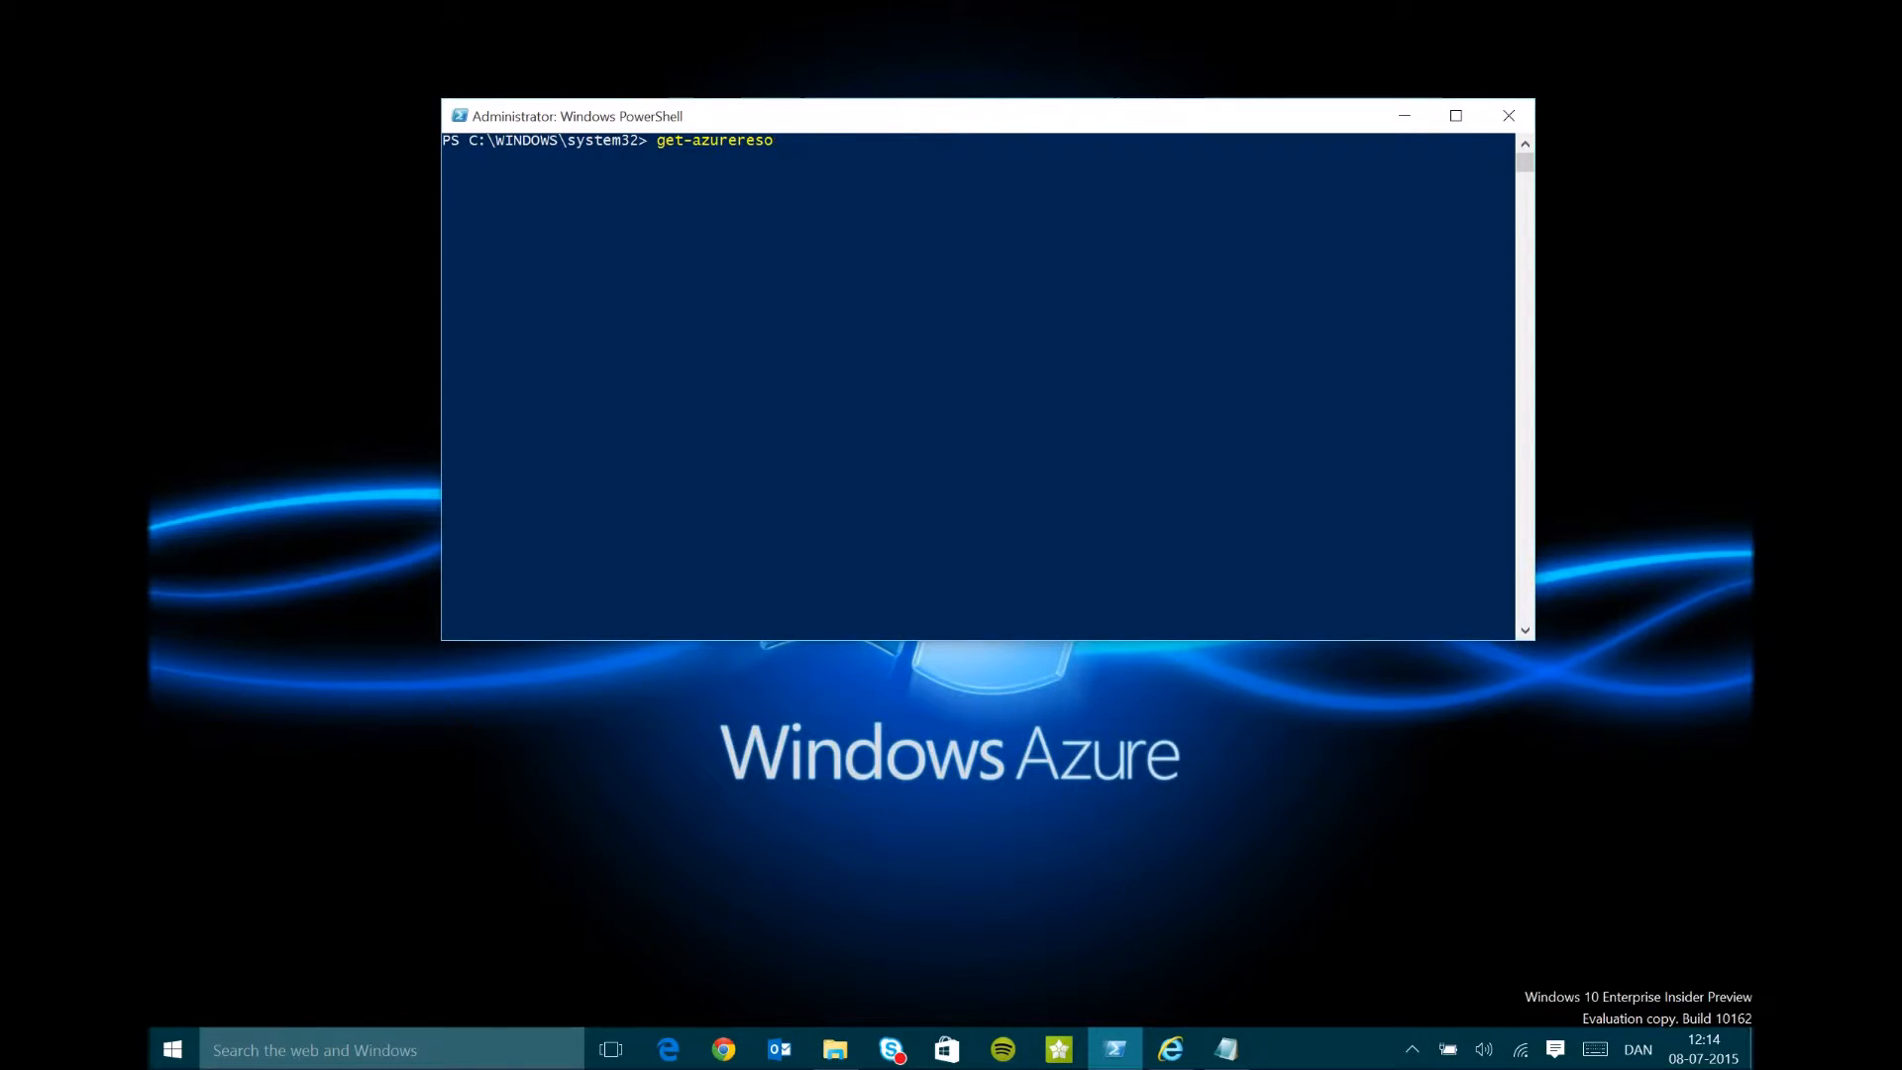
pyautogui.press('Tab')
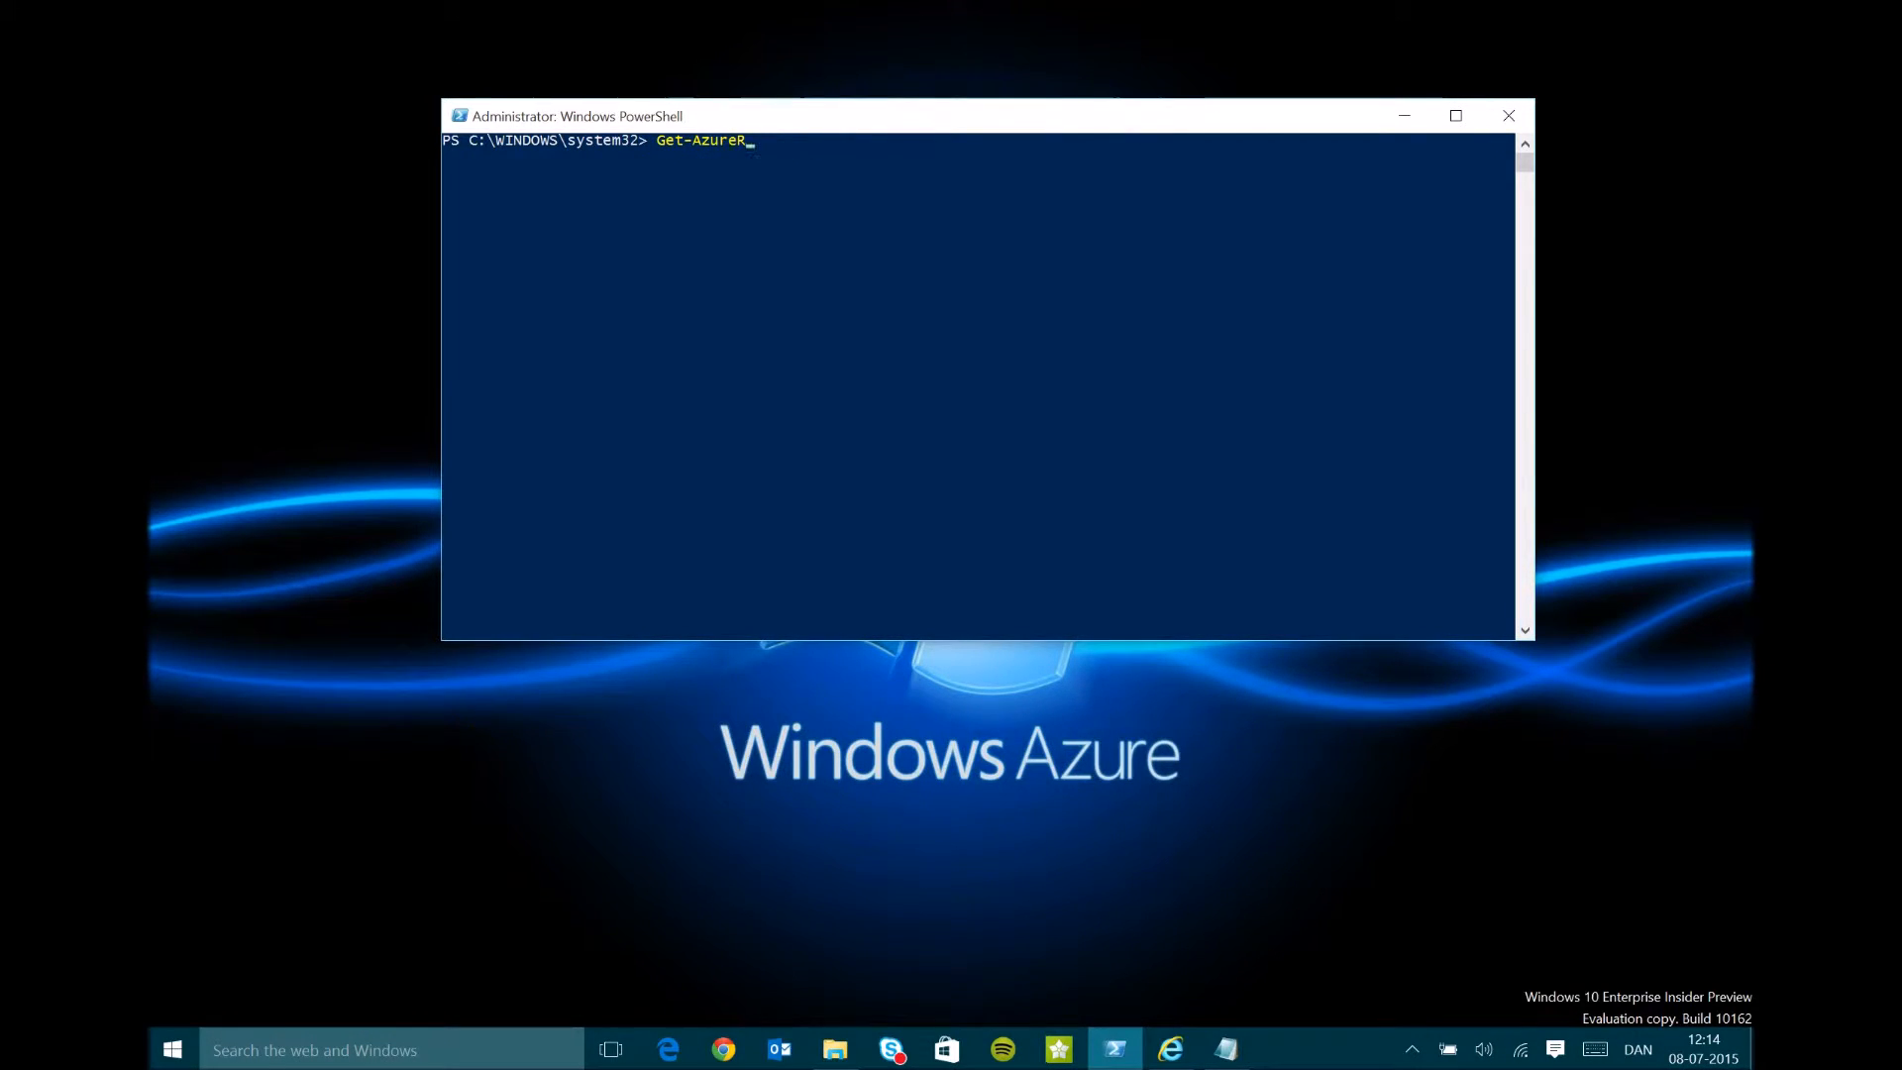
pyautogui.write('e')
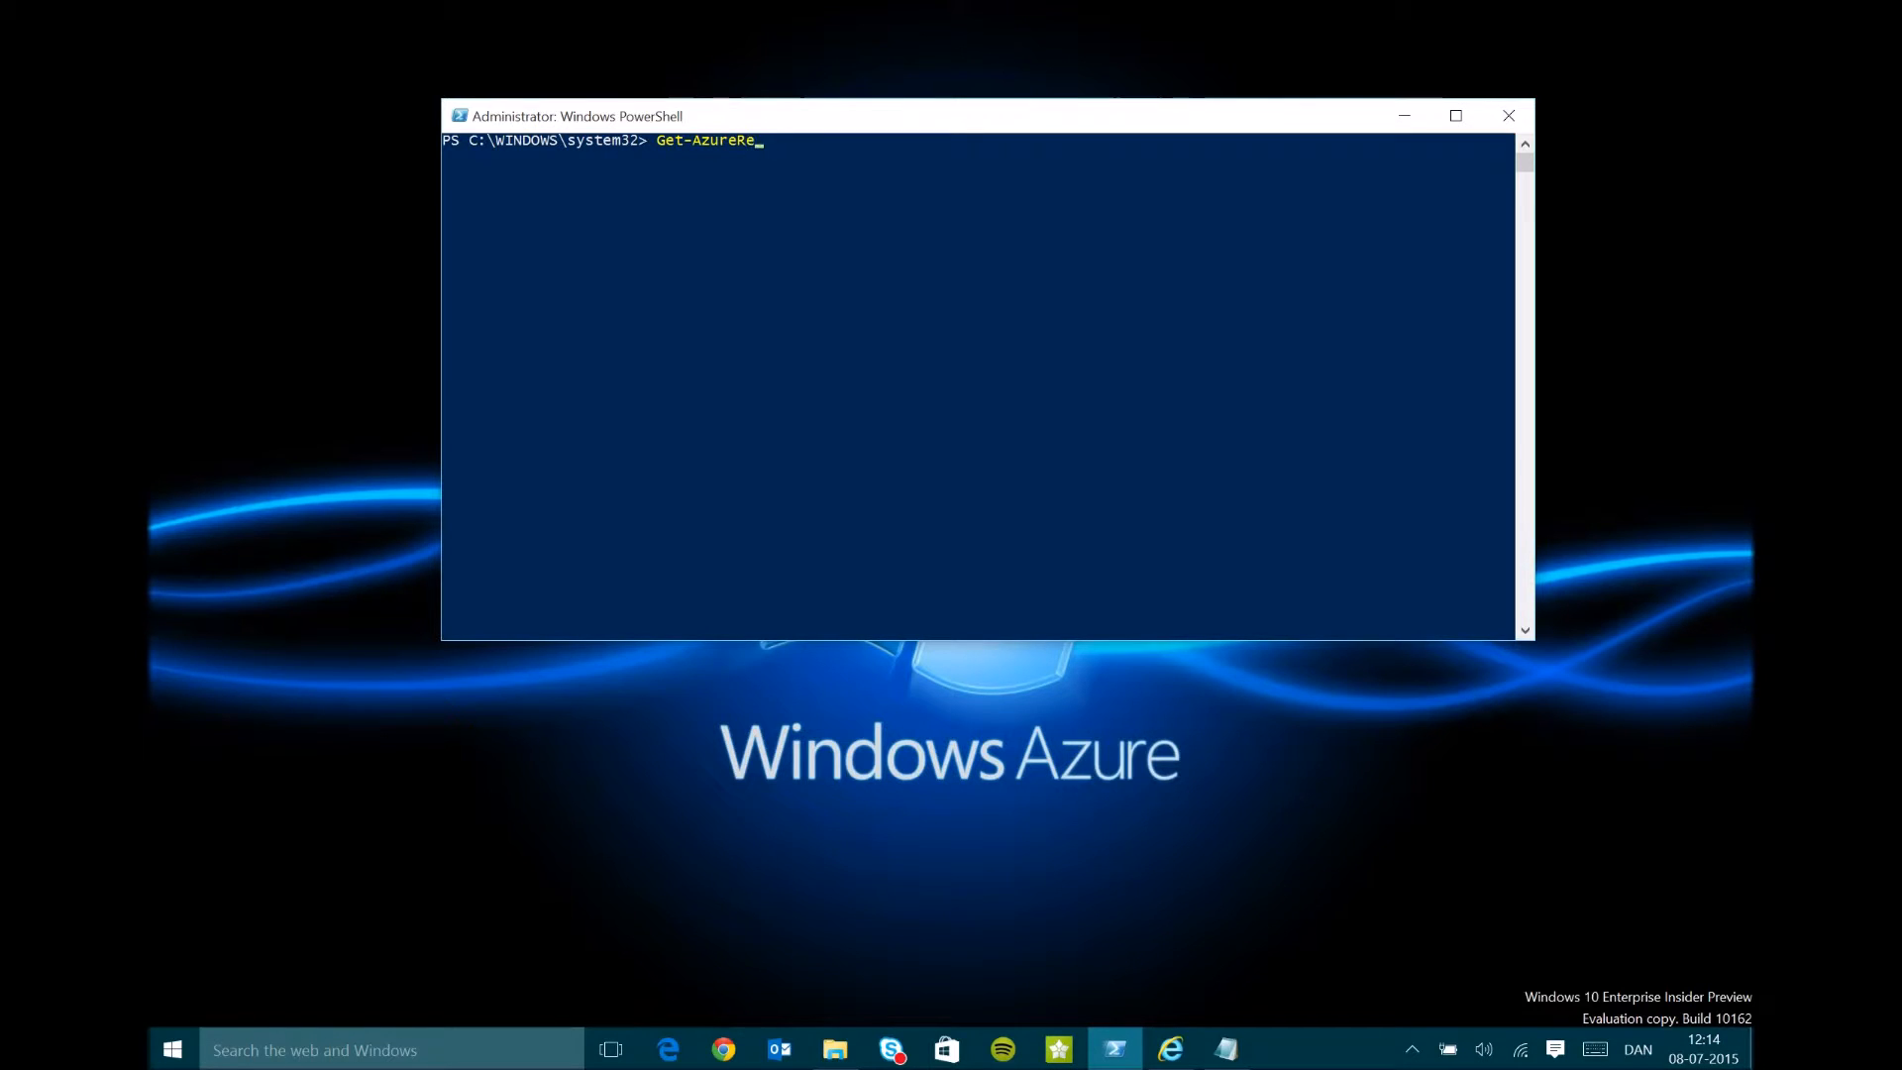
pyautogui.write('s')
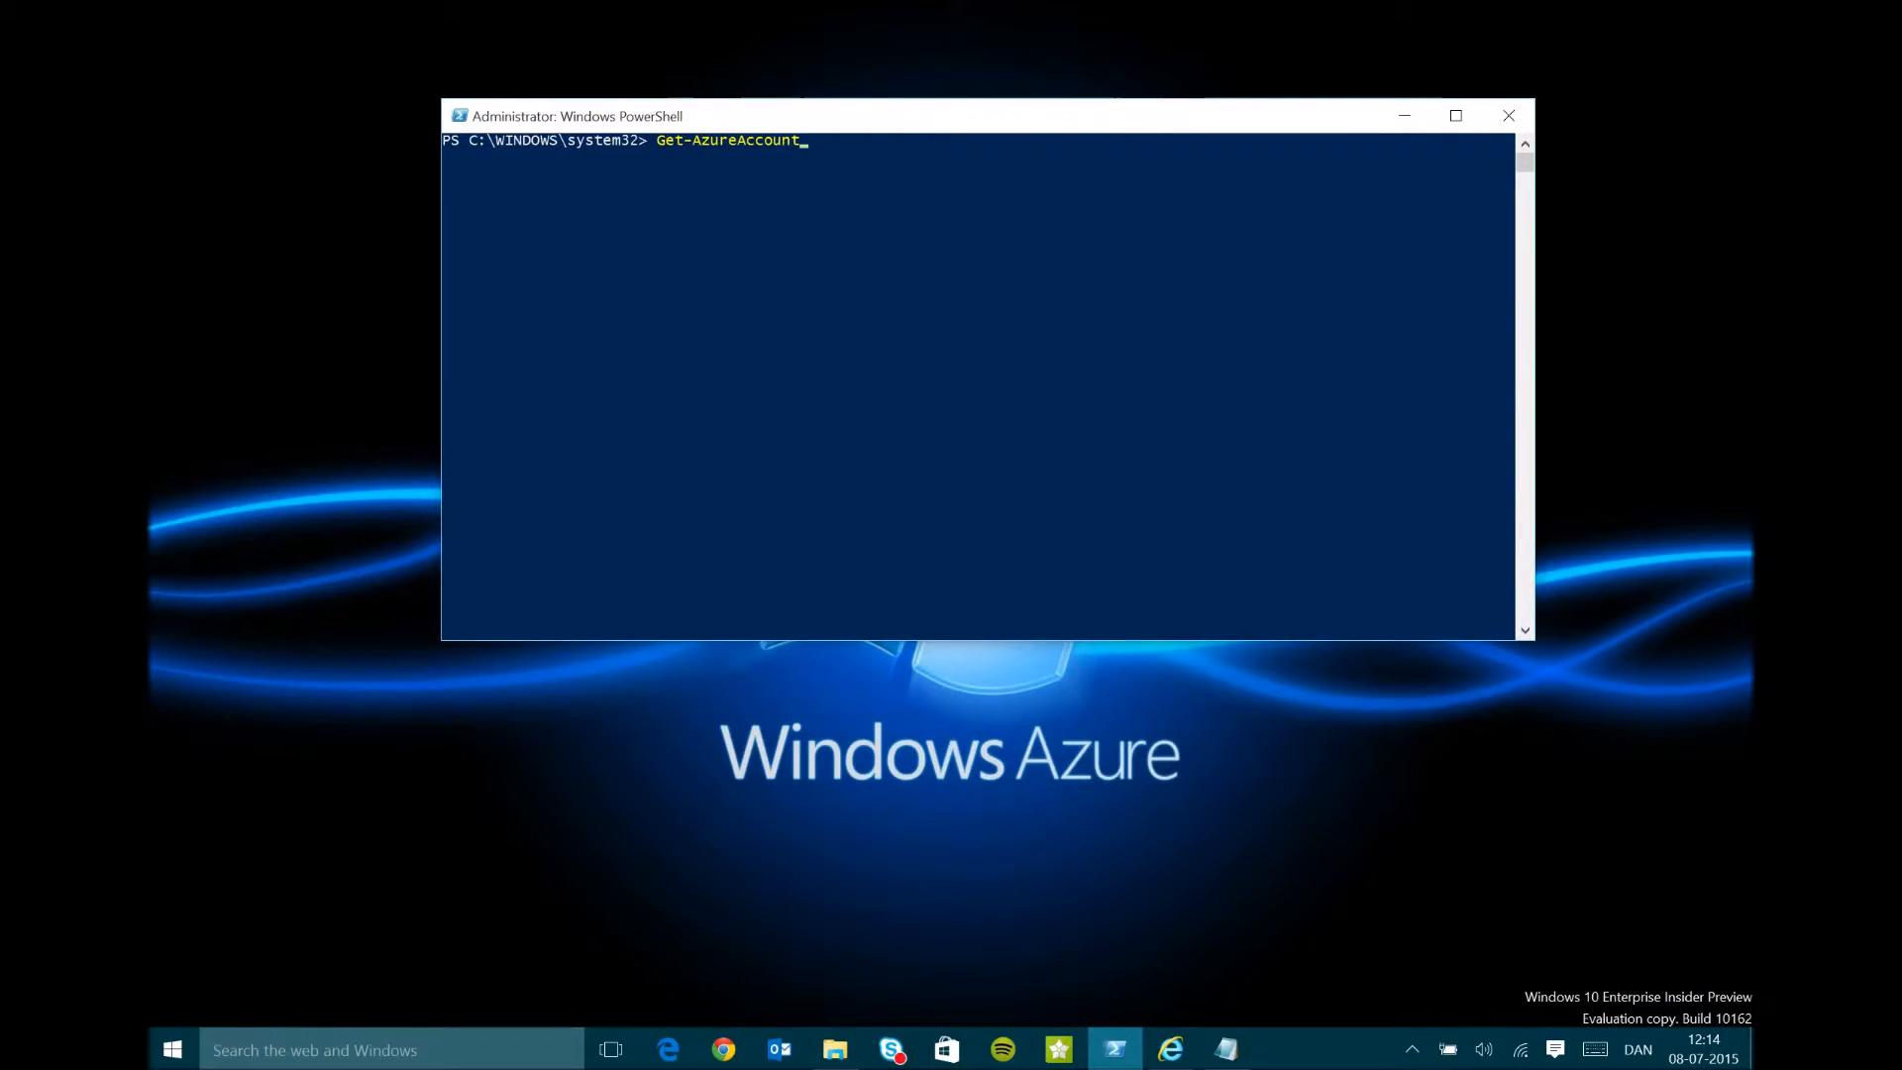
pyautogui.click(1226, 1049)
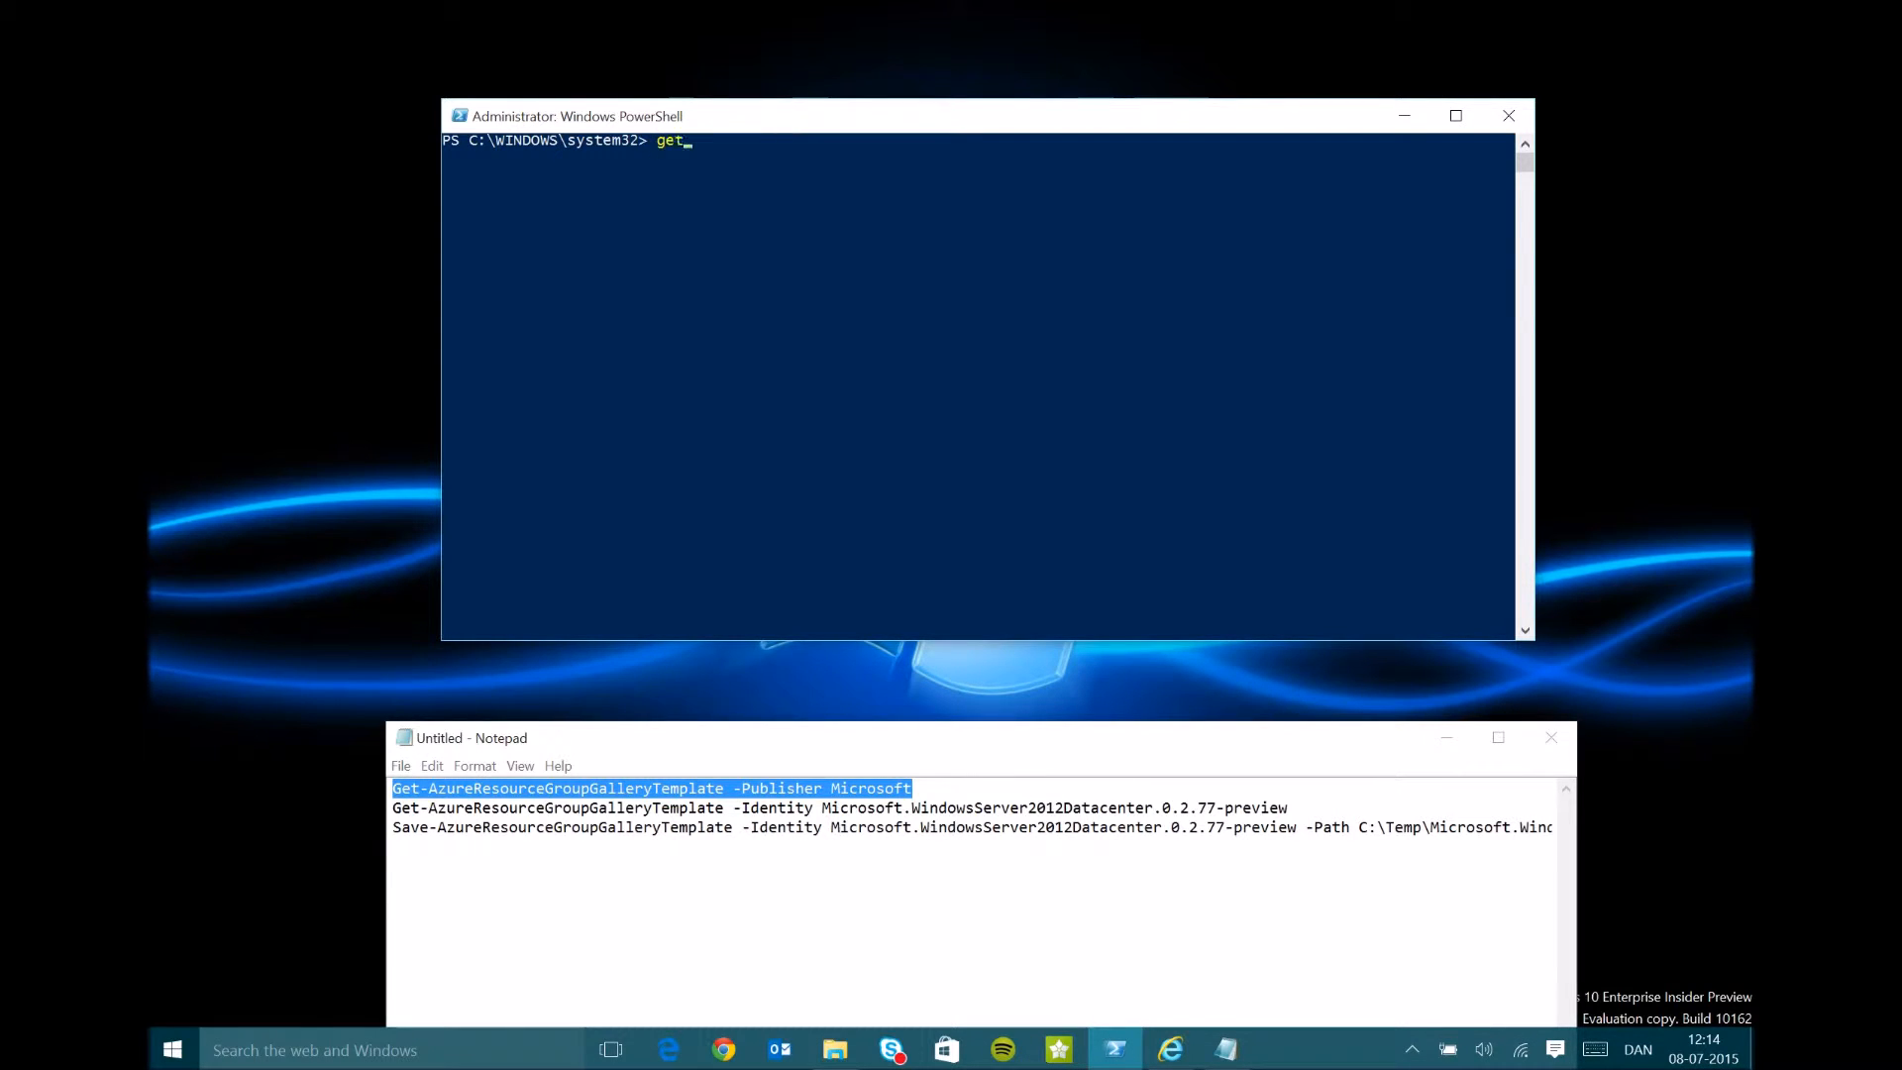
# Step: Run Switch-AzureMode -Name AzureResourceManager
pyautogui.write('sw1')
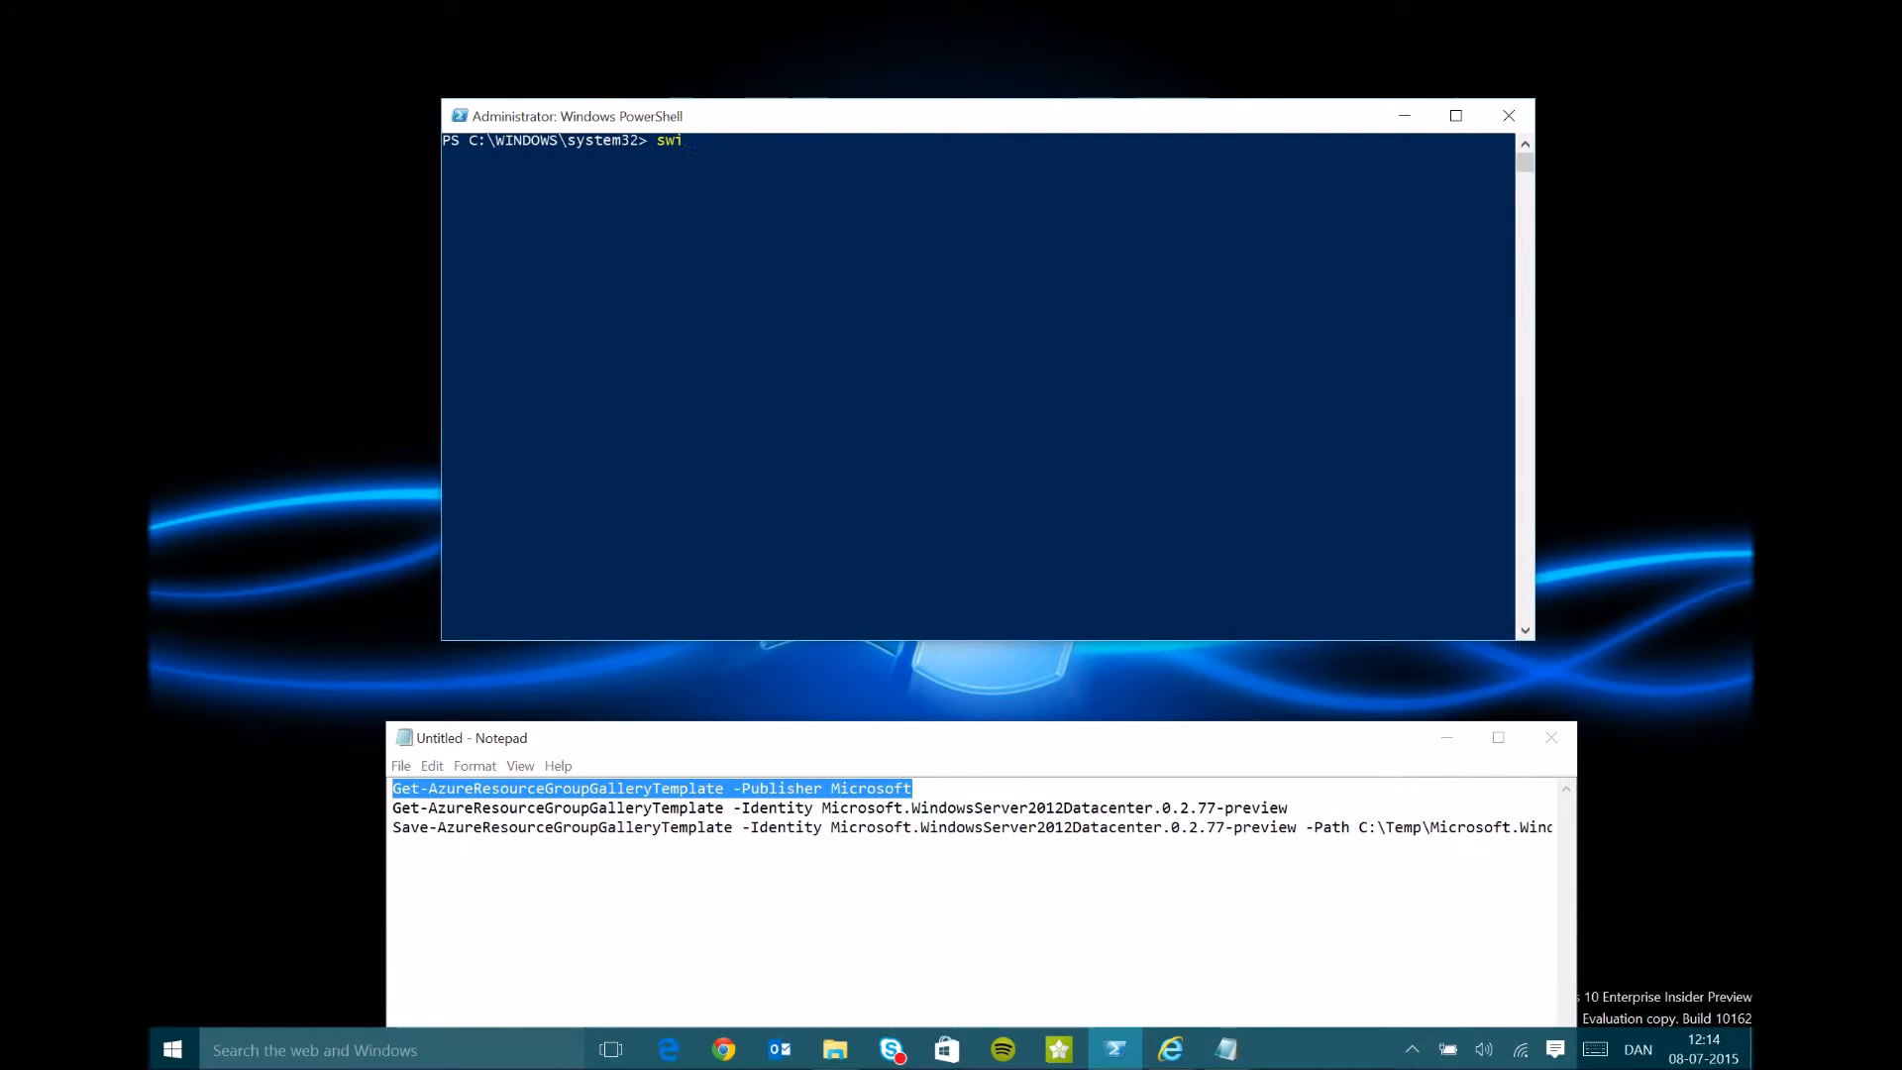
pyautogui.write('Switch-AzureMode -n')
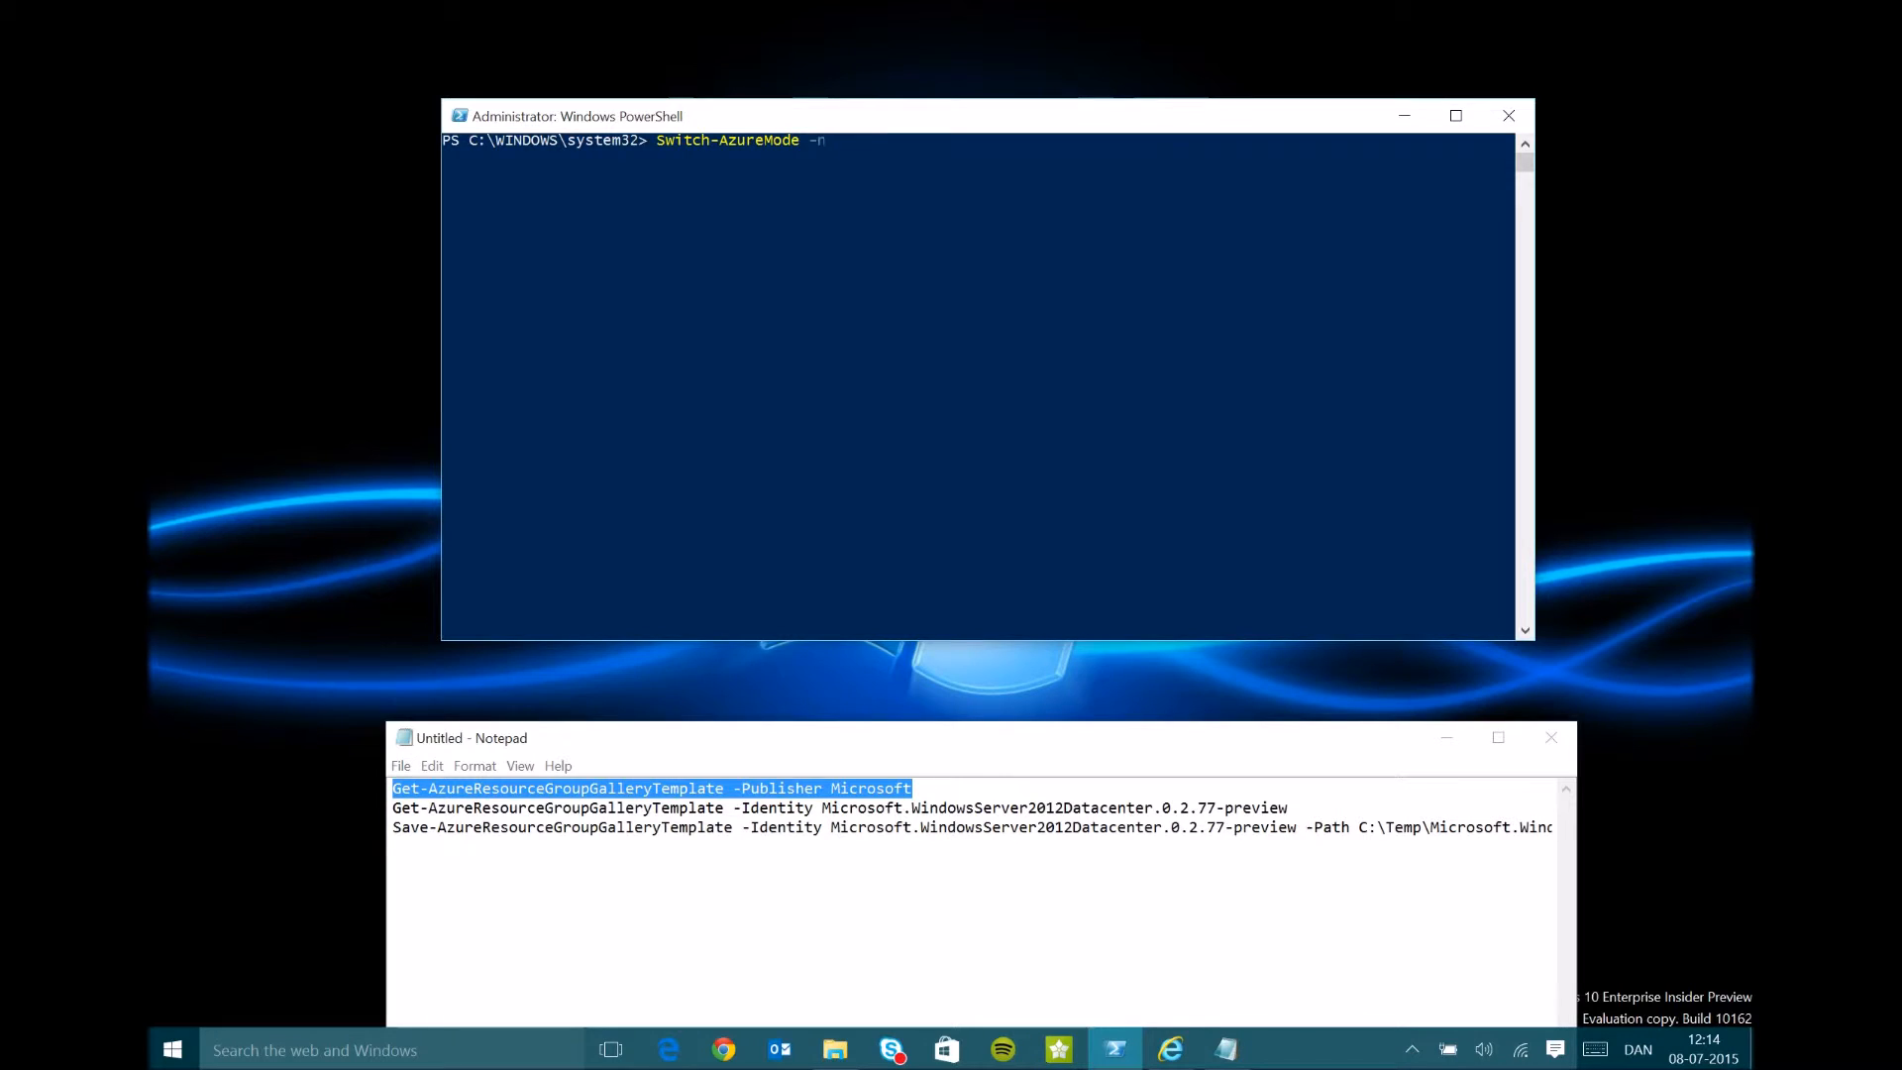
pyautogui.write('ame AzureResourceManager')
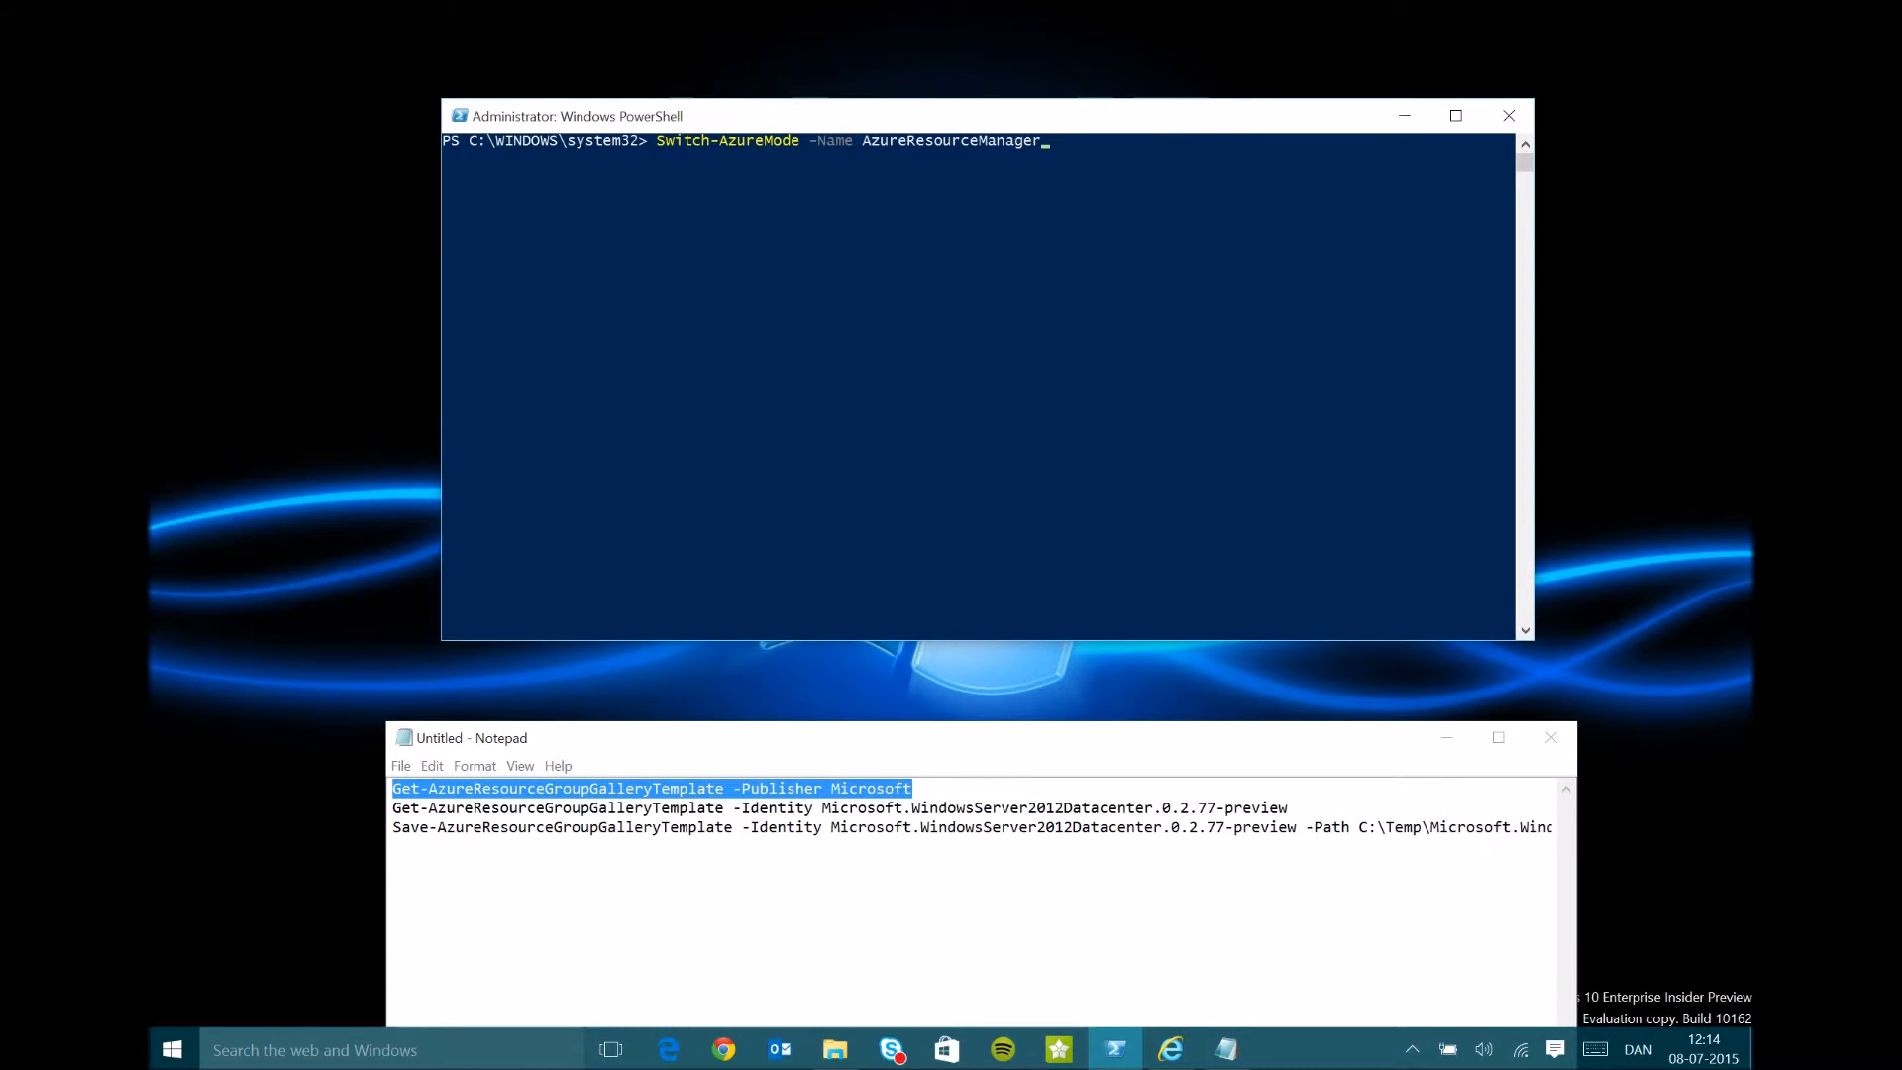
pyautogui.press('enter')
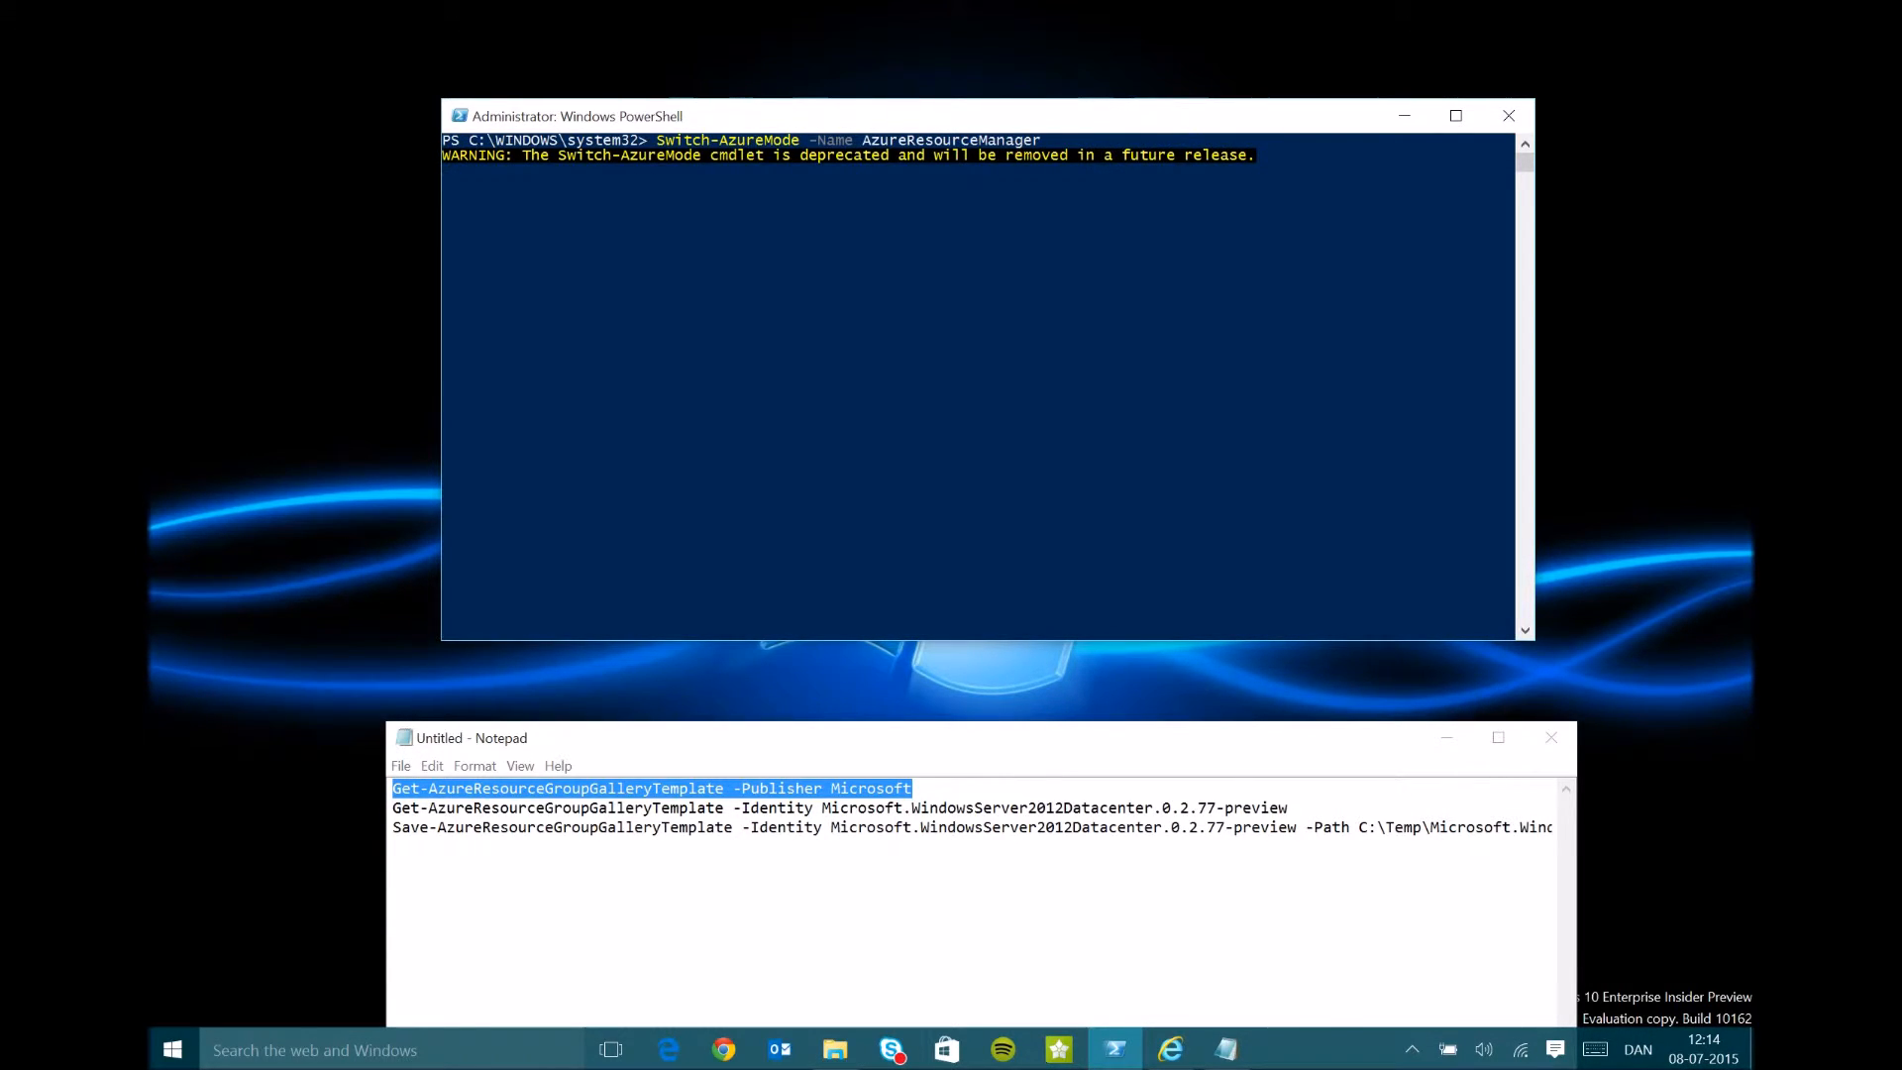
# Step: Enter Get-AzureResourceGroupGalleryTemplate -Publisher Microsoft at the prompt
pyautogui.write('get')
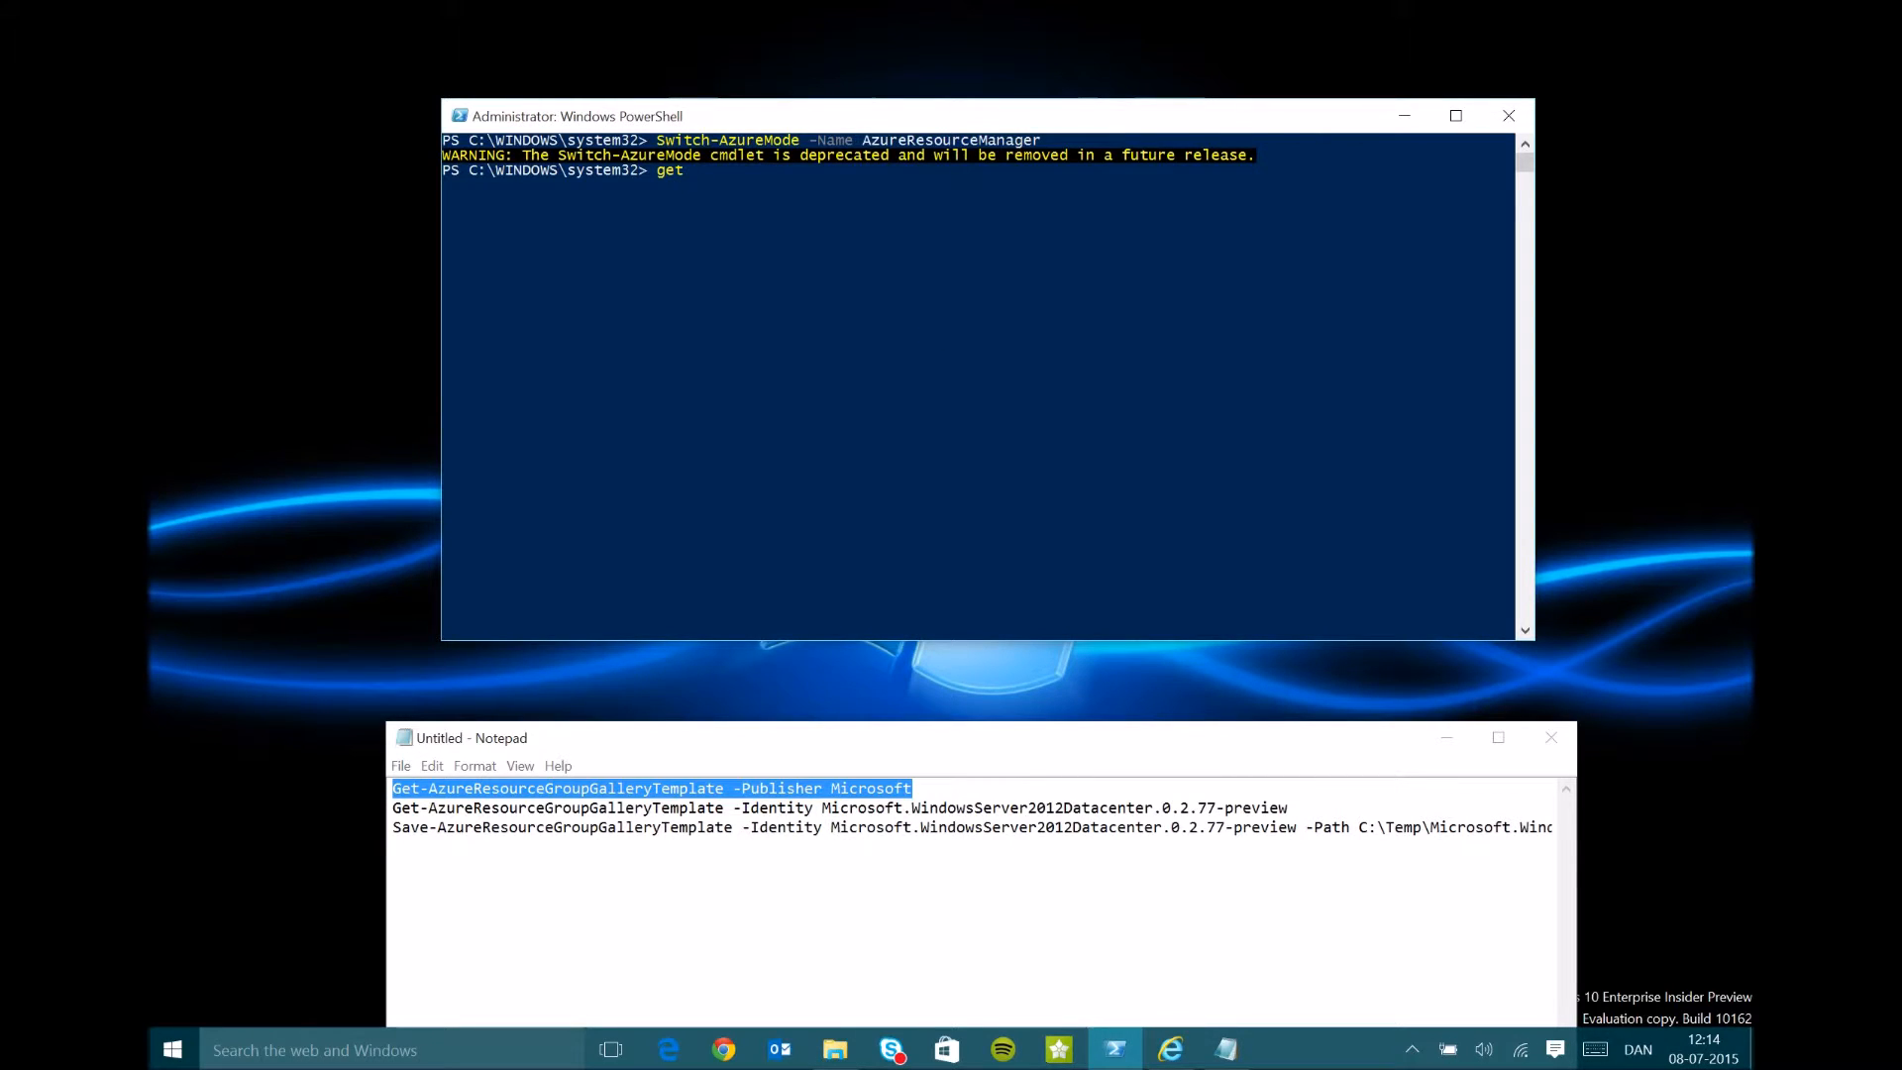
pyautogui.write('-azure')
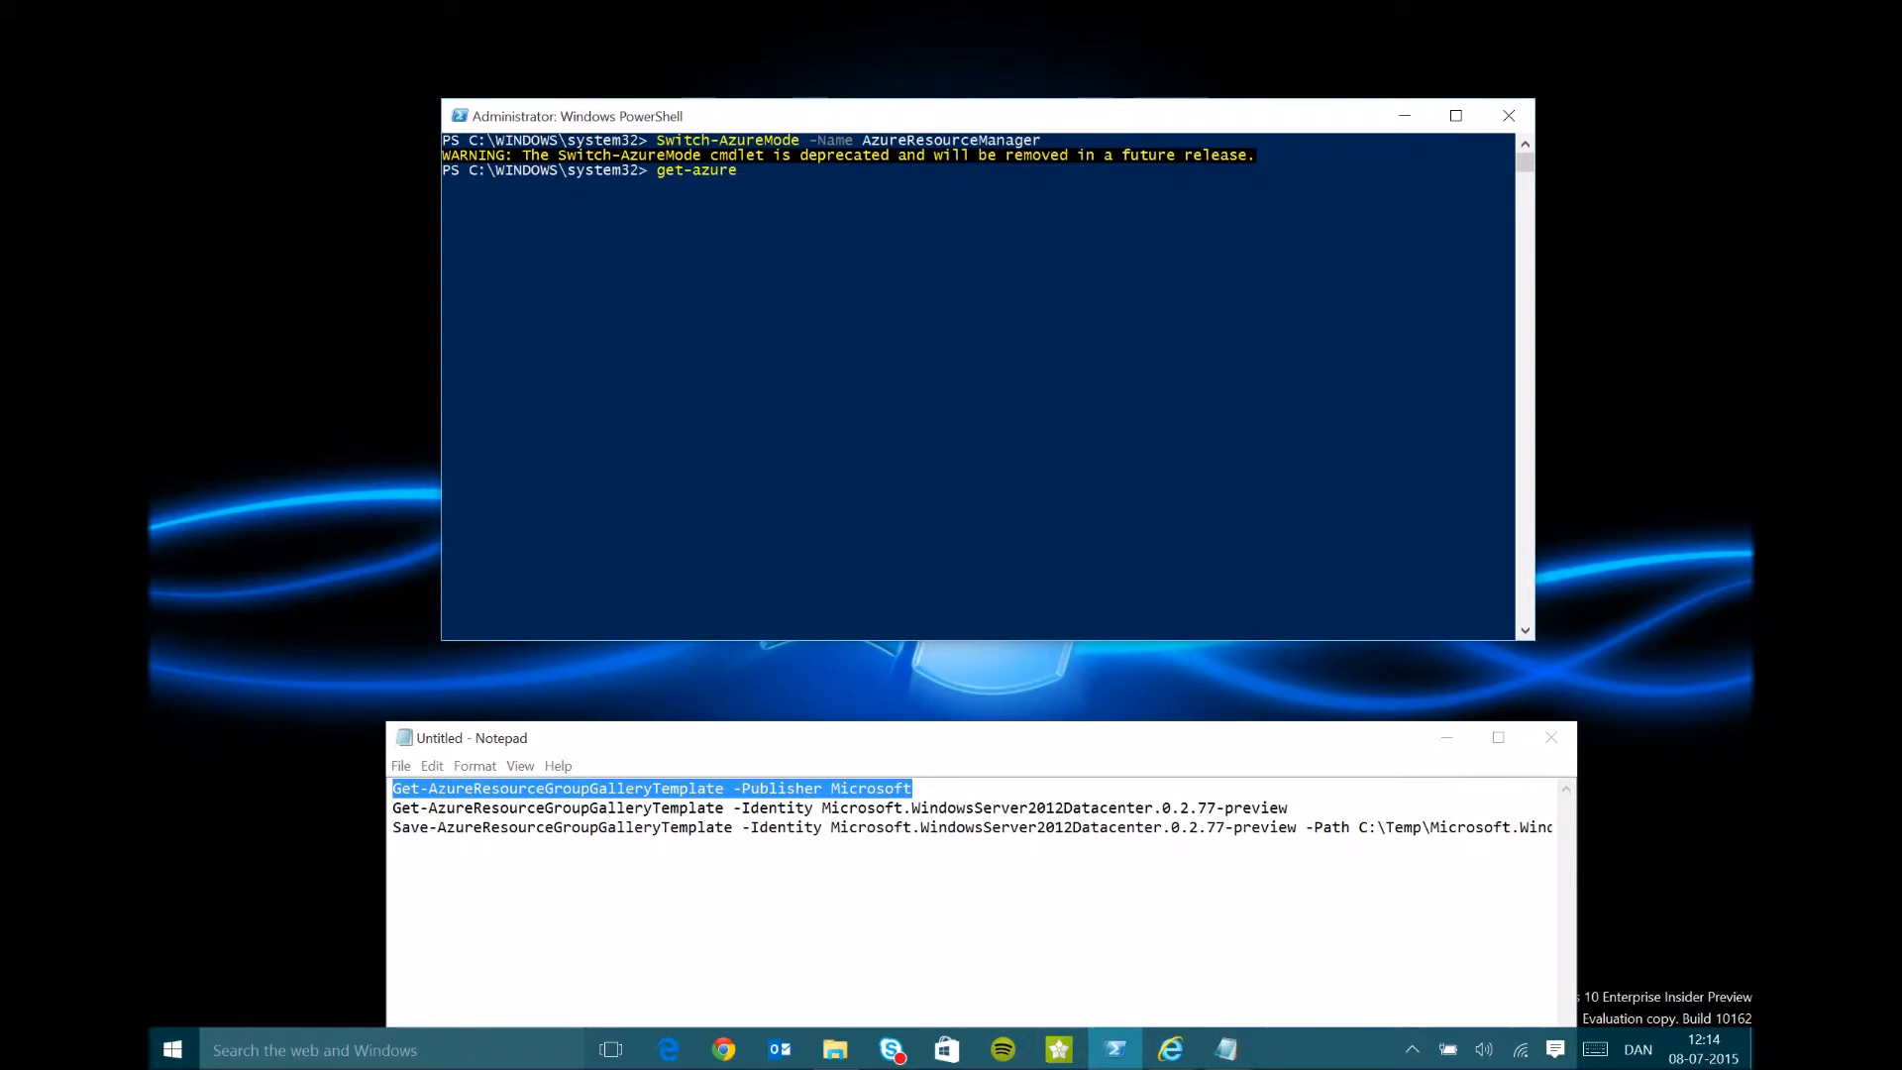
pyautogui.write('Get-AzureRedisCacheK')
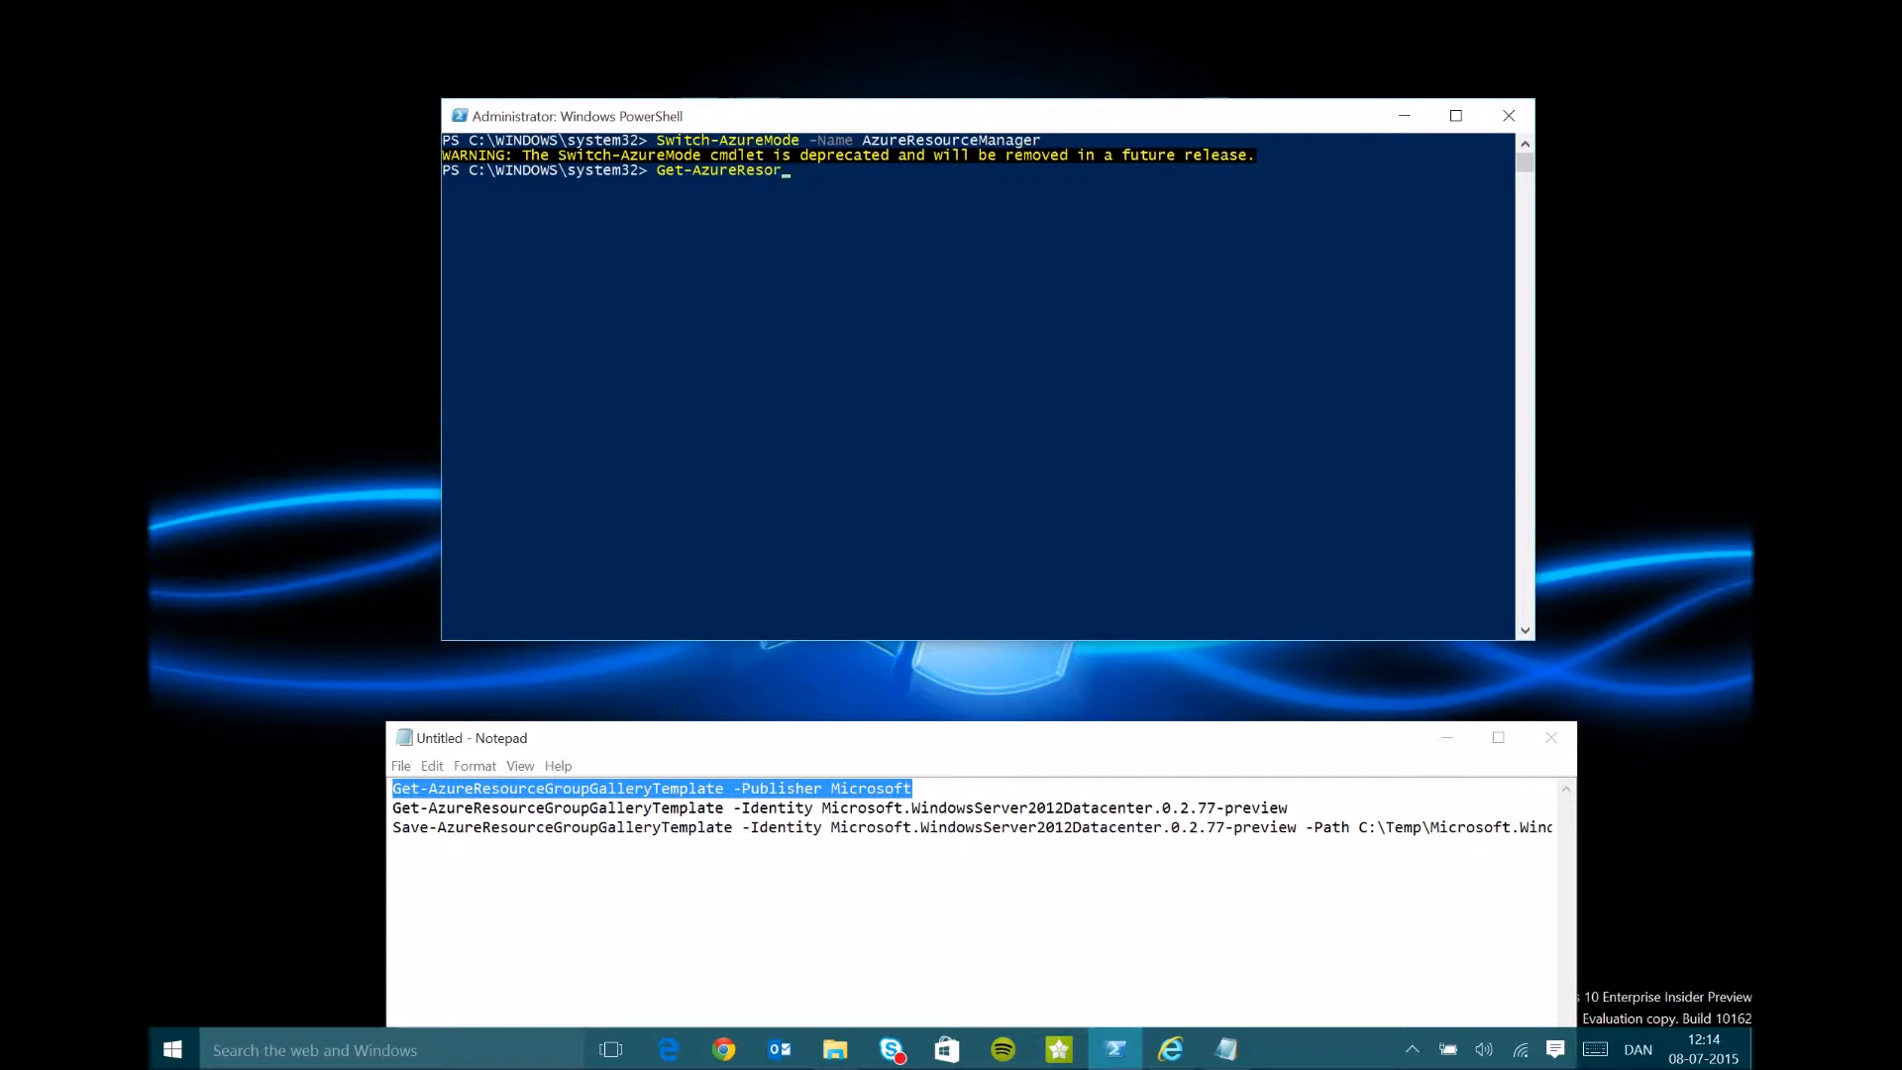
pyautogui.press('Backspace')
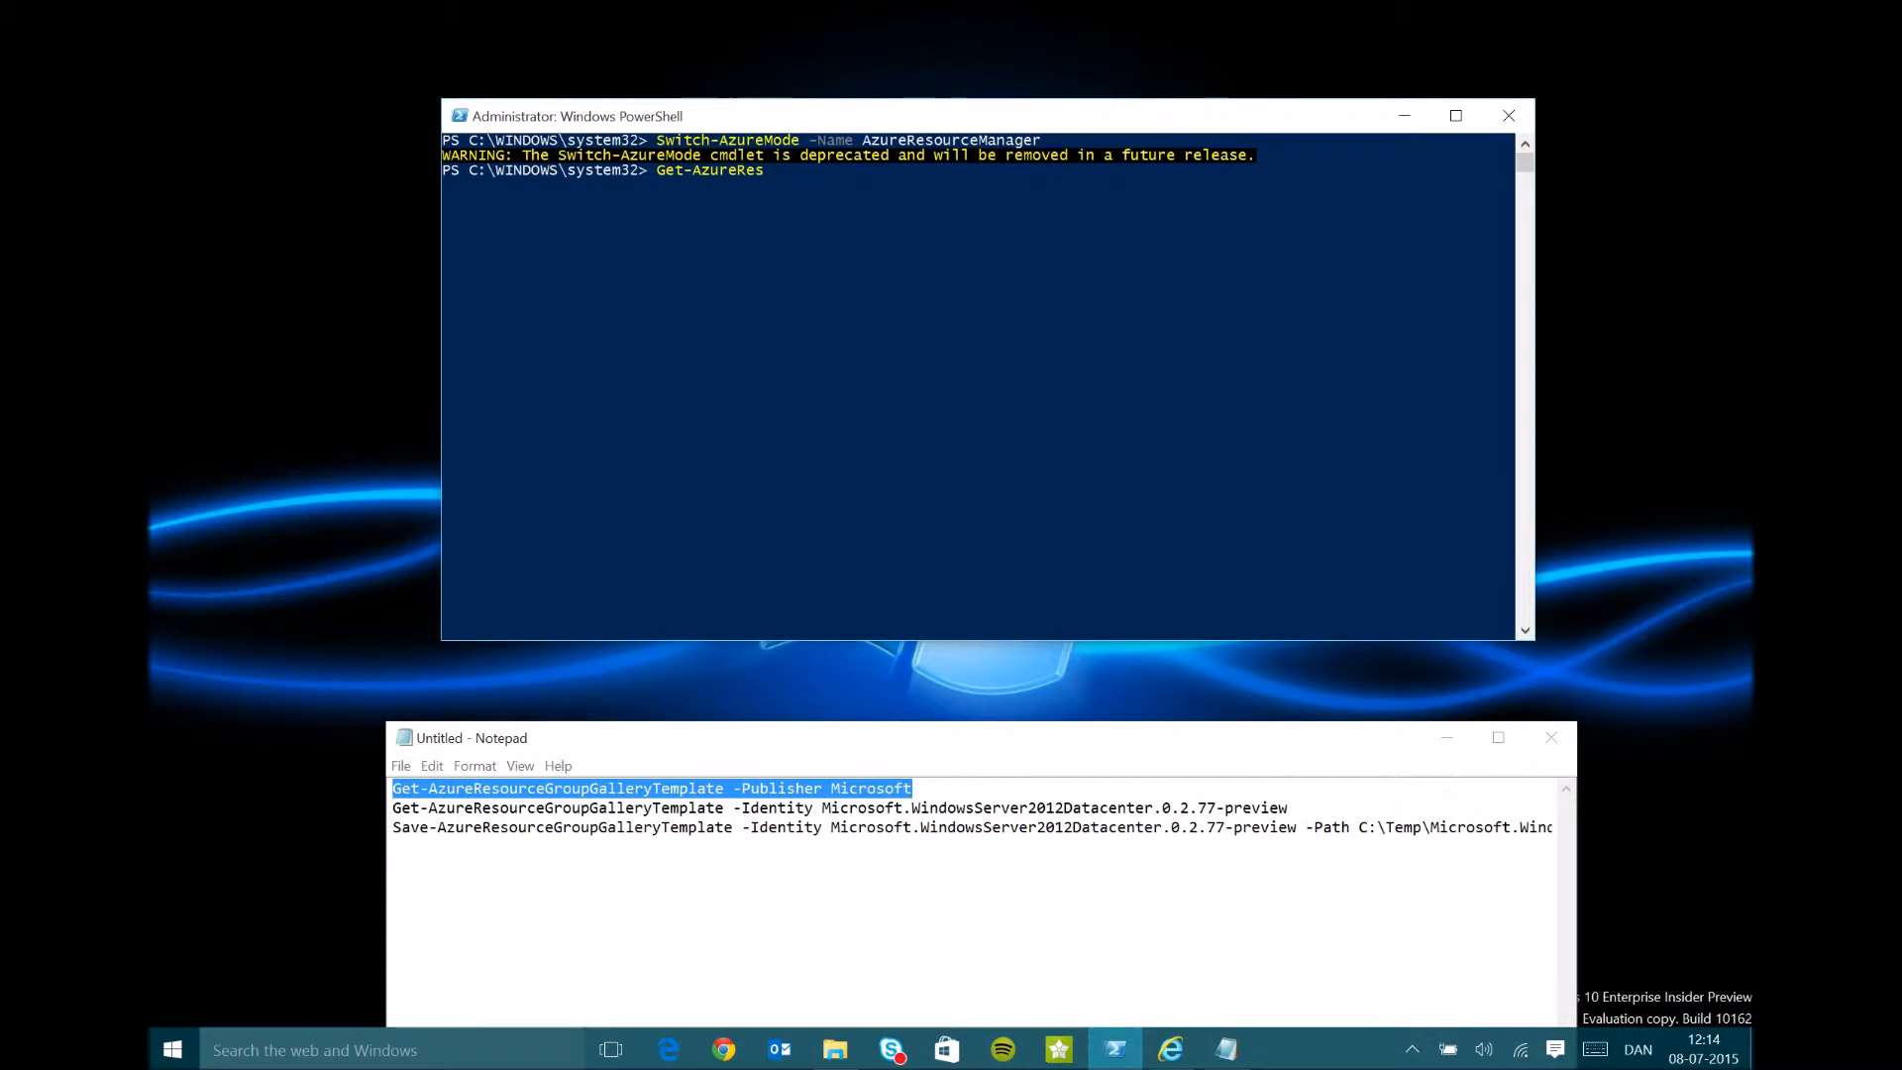
pyautogui.write('ourcegr')
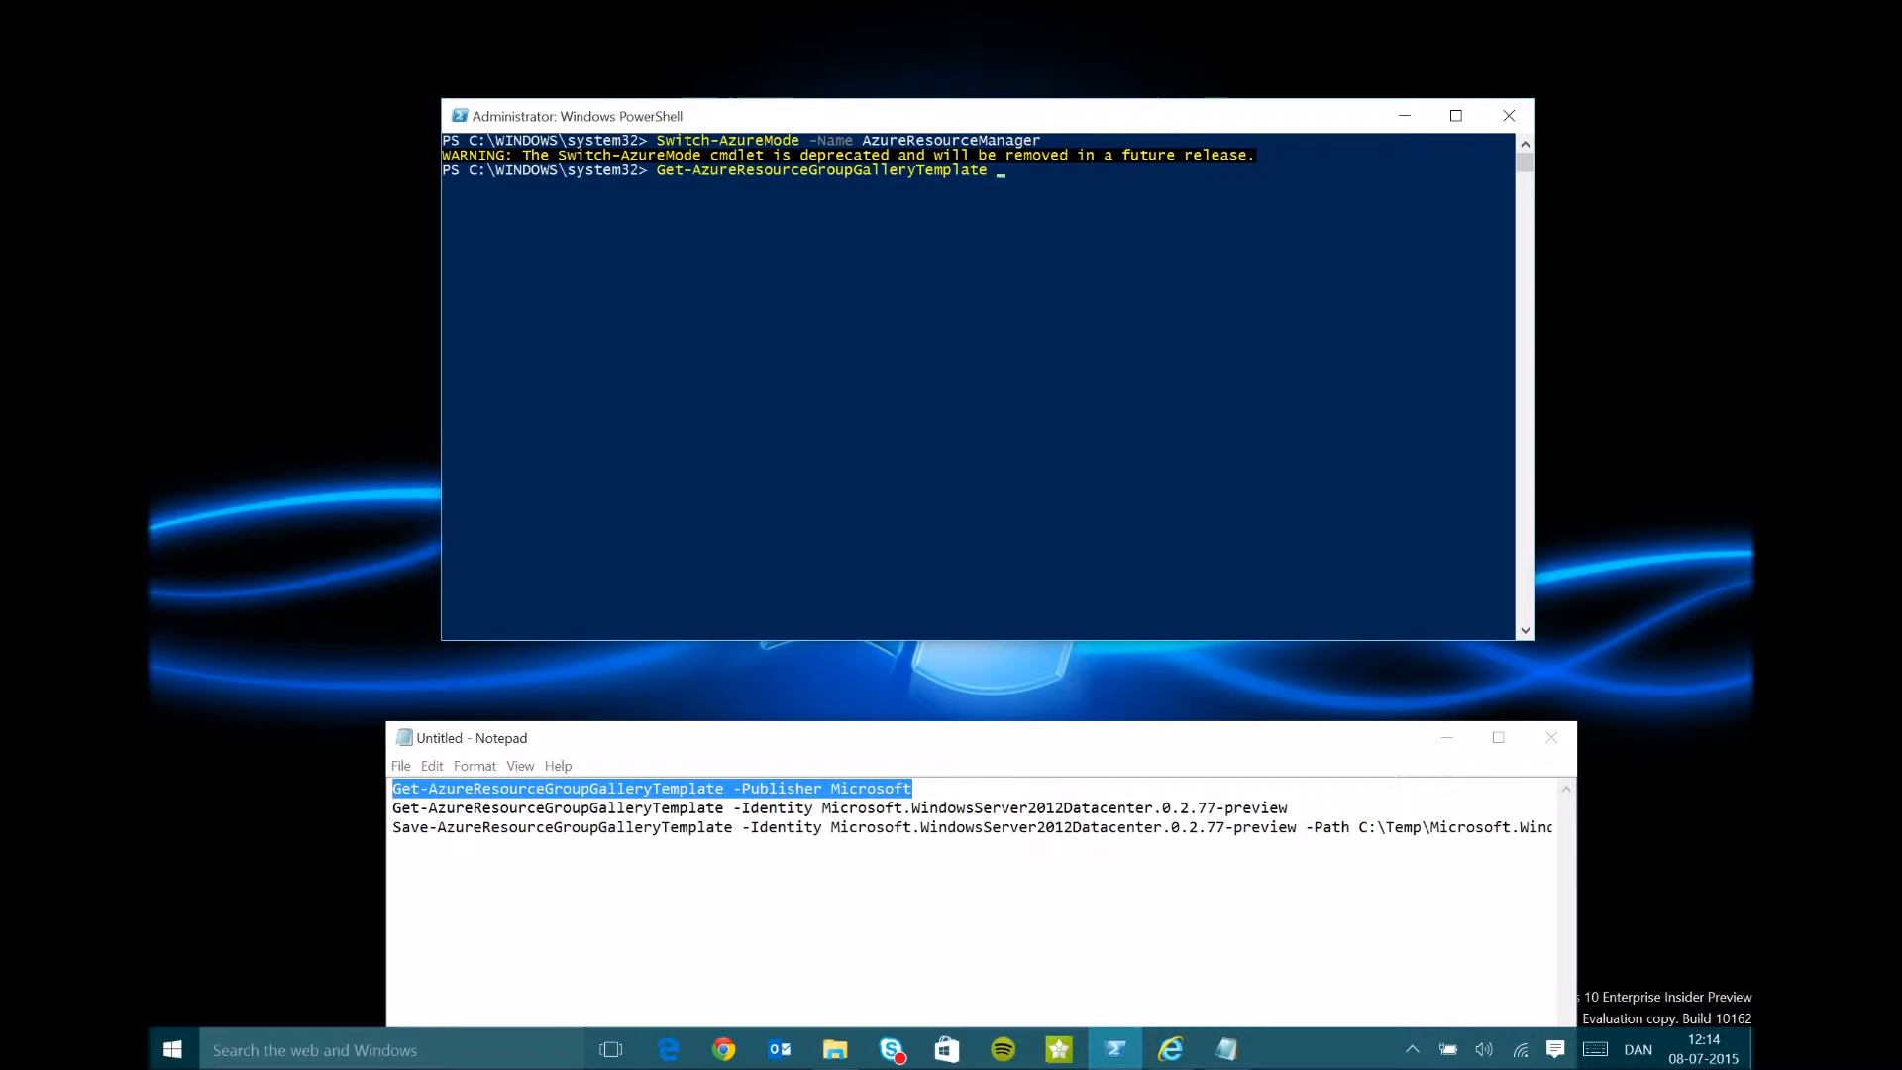
pyautogui.write('-Publisher M')
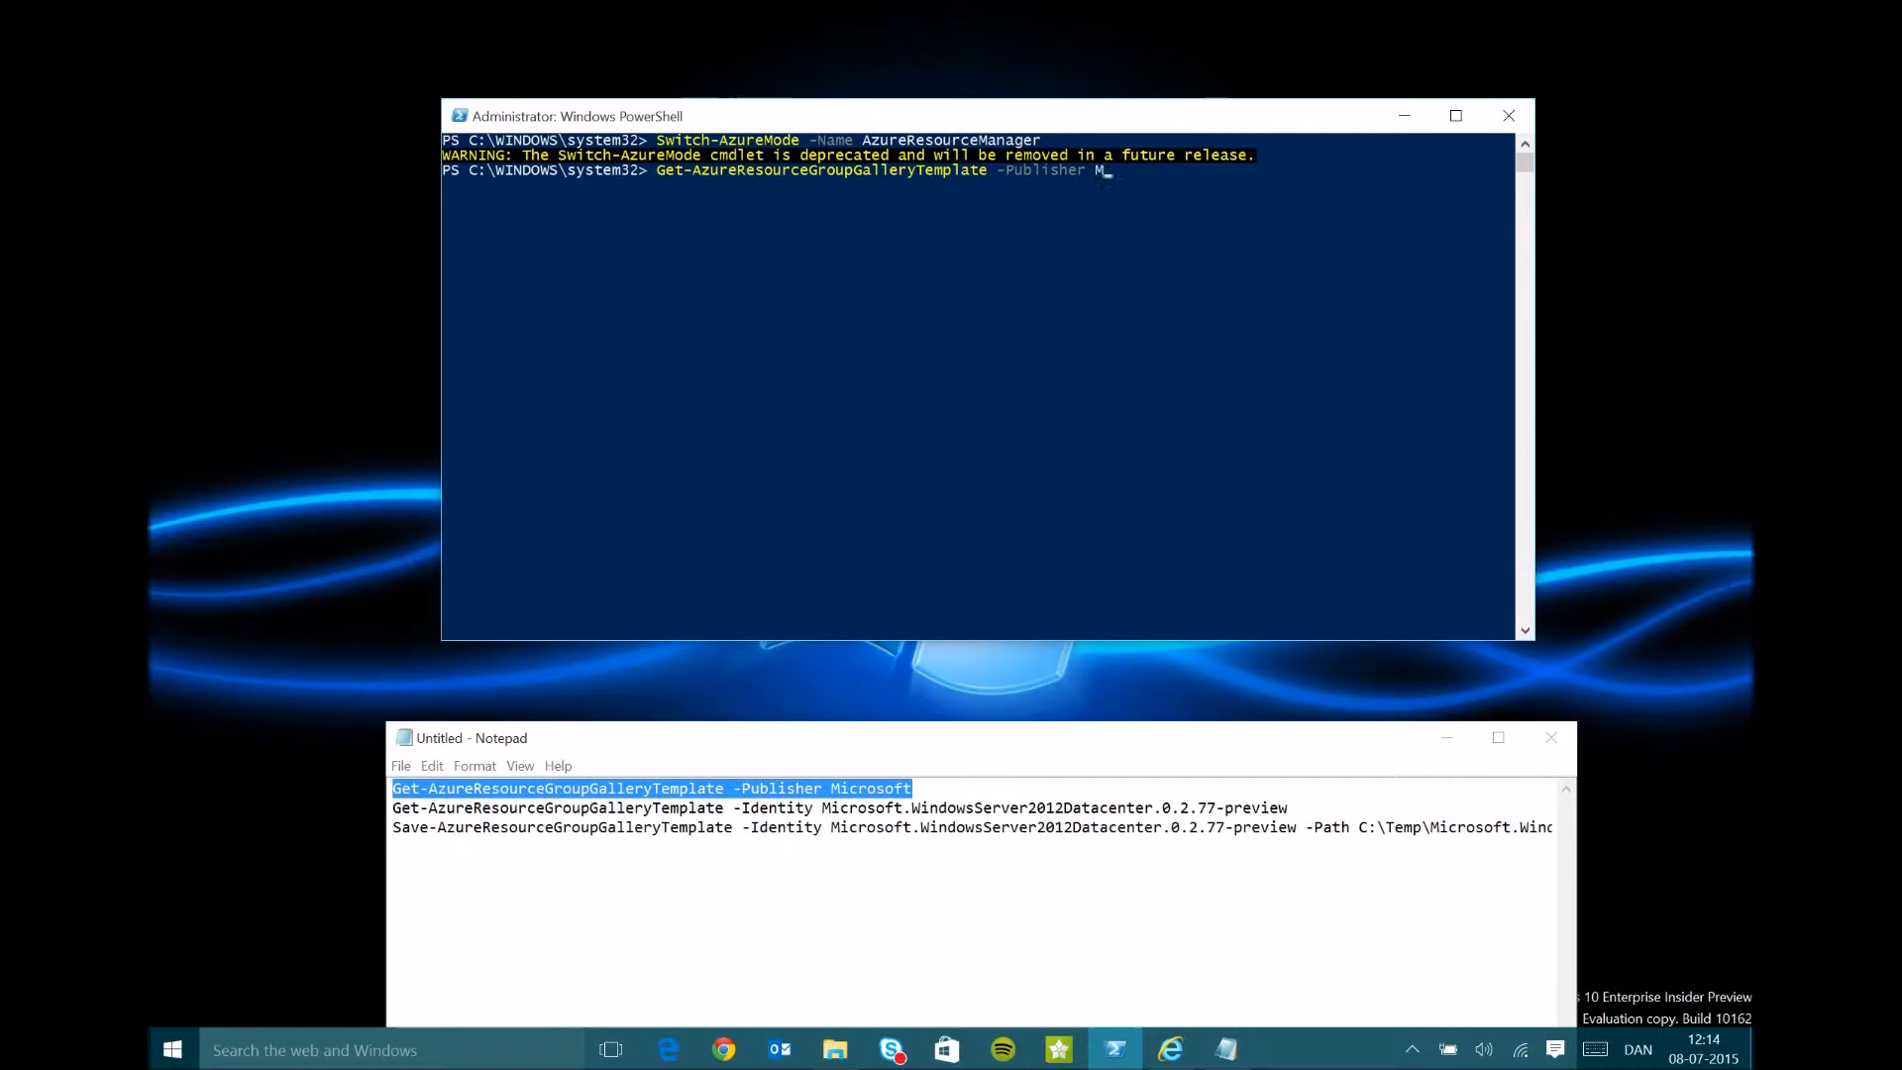
pyautogui.write('icrosoft')
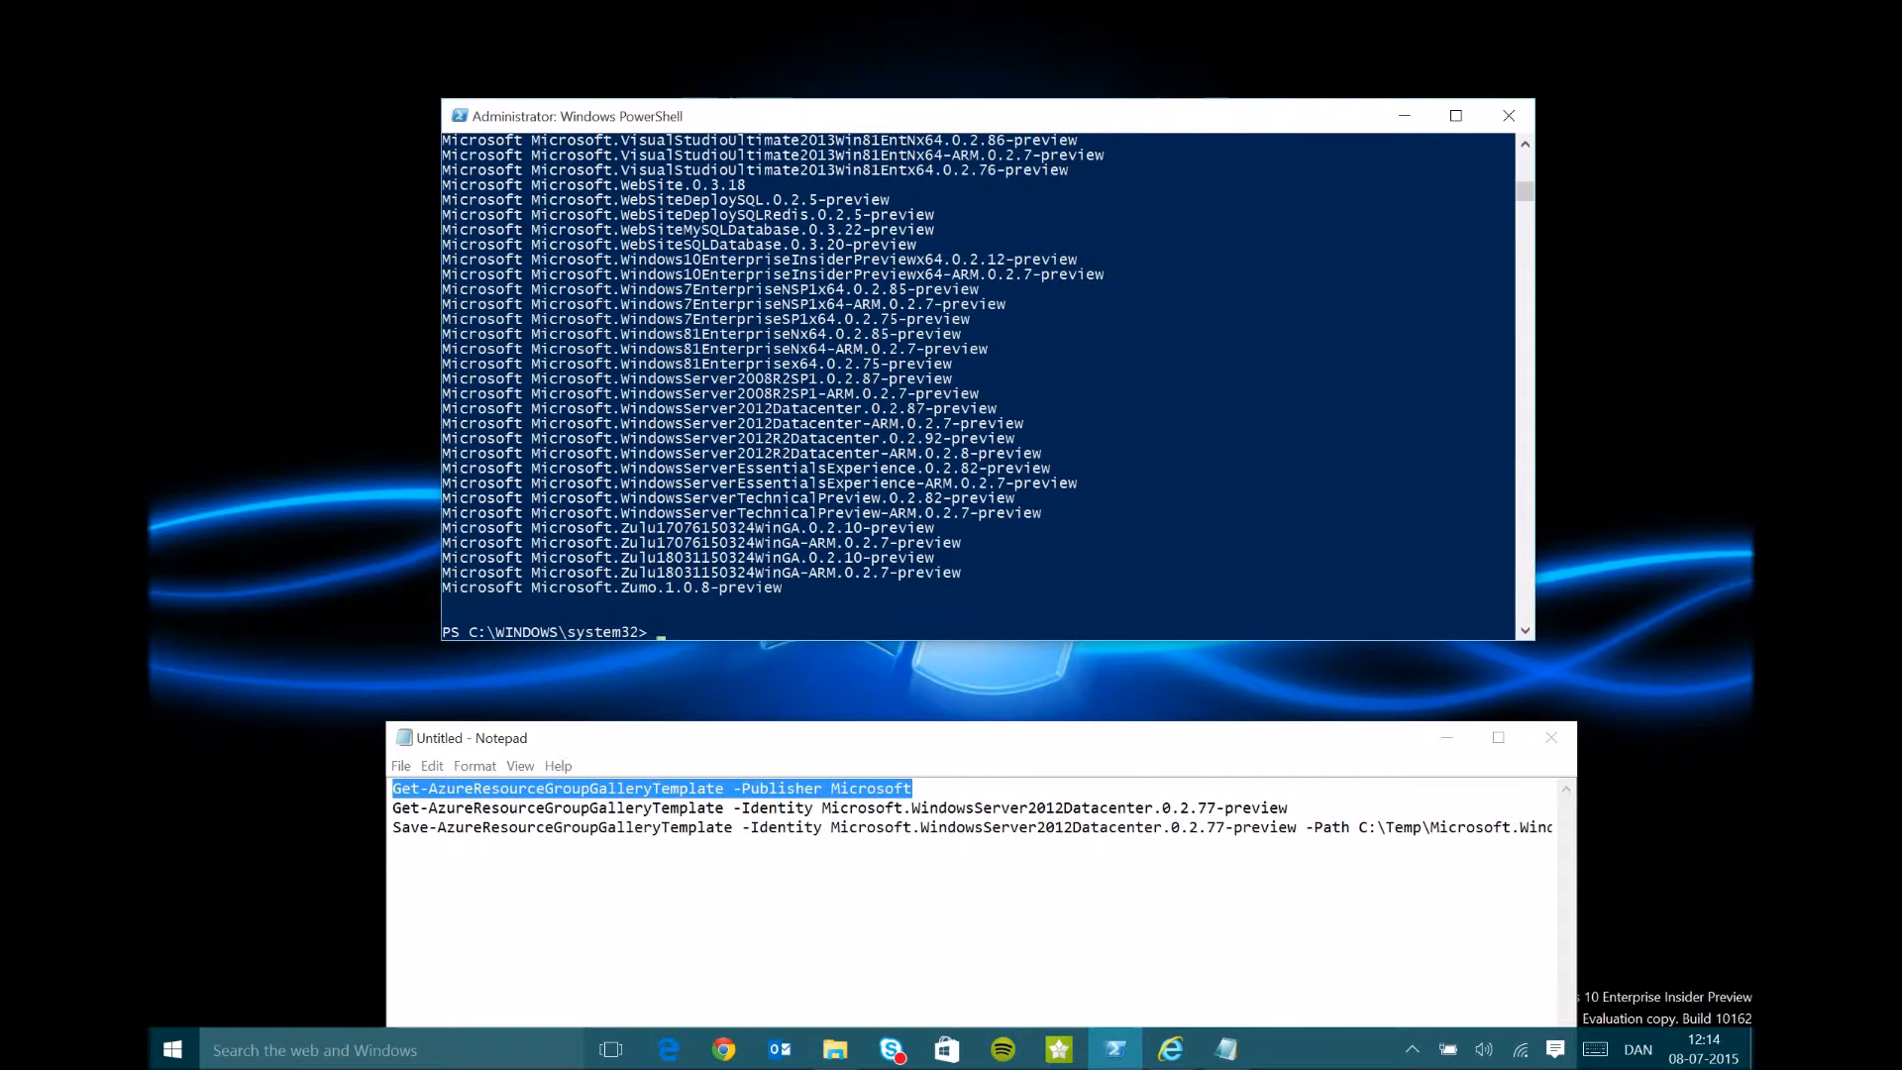
# Step: Pipe the Microsoft gallery template listing to Out-GridView
pyautogui.write('Get-AzureResourceGroupGalleryTemplate -Publisher Microsoft')
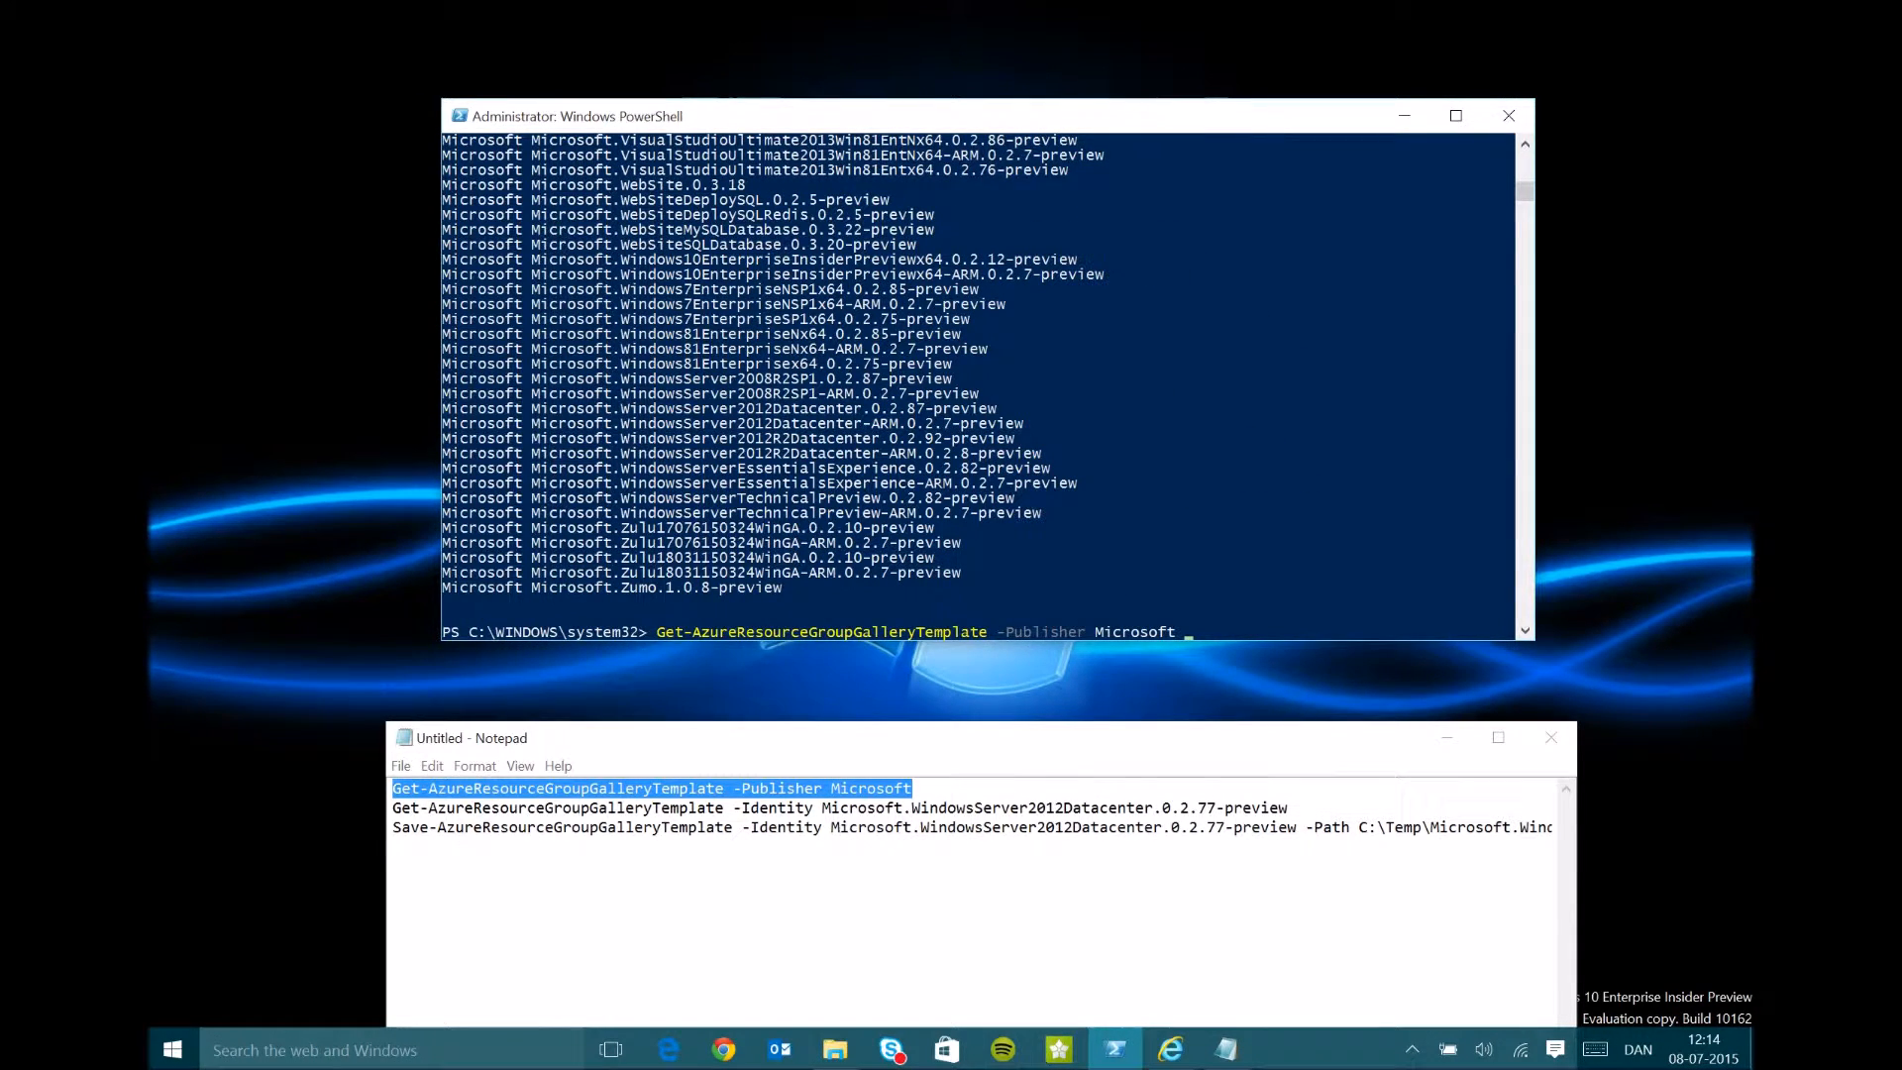
pyautogui.write('| out-')
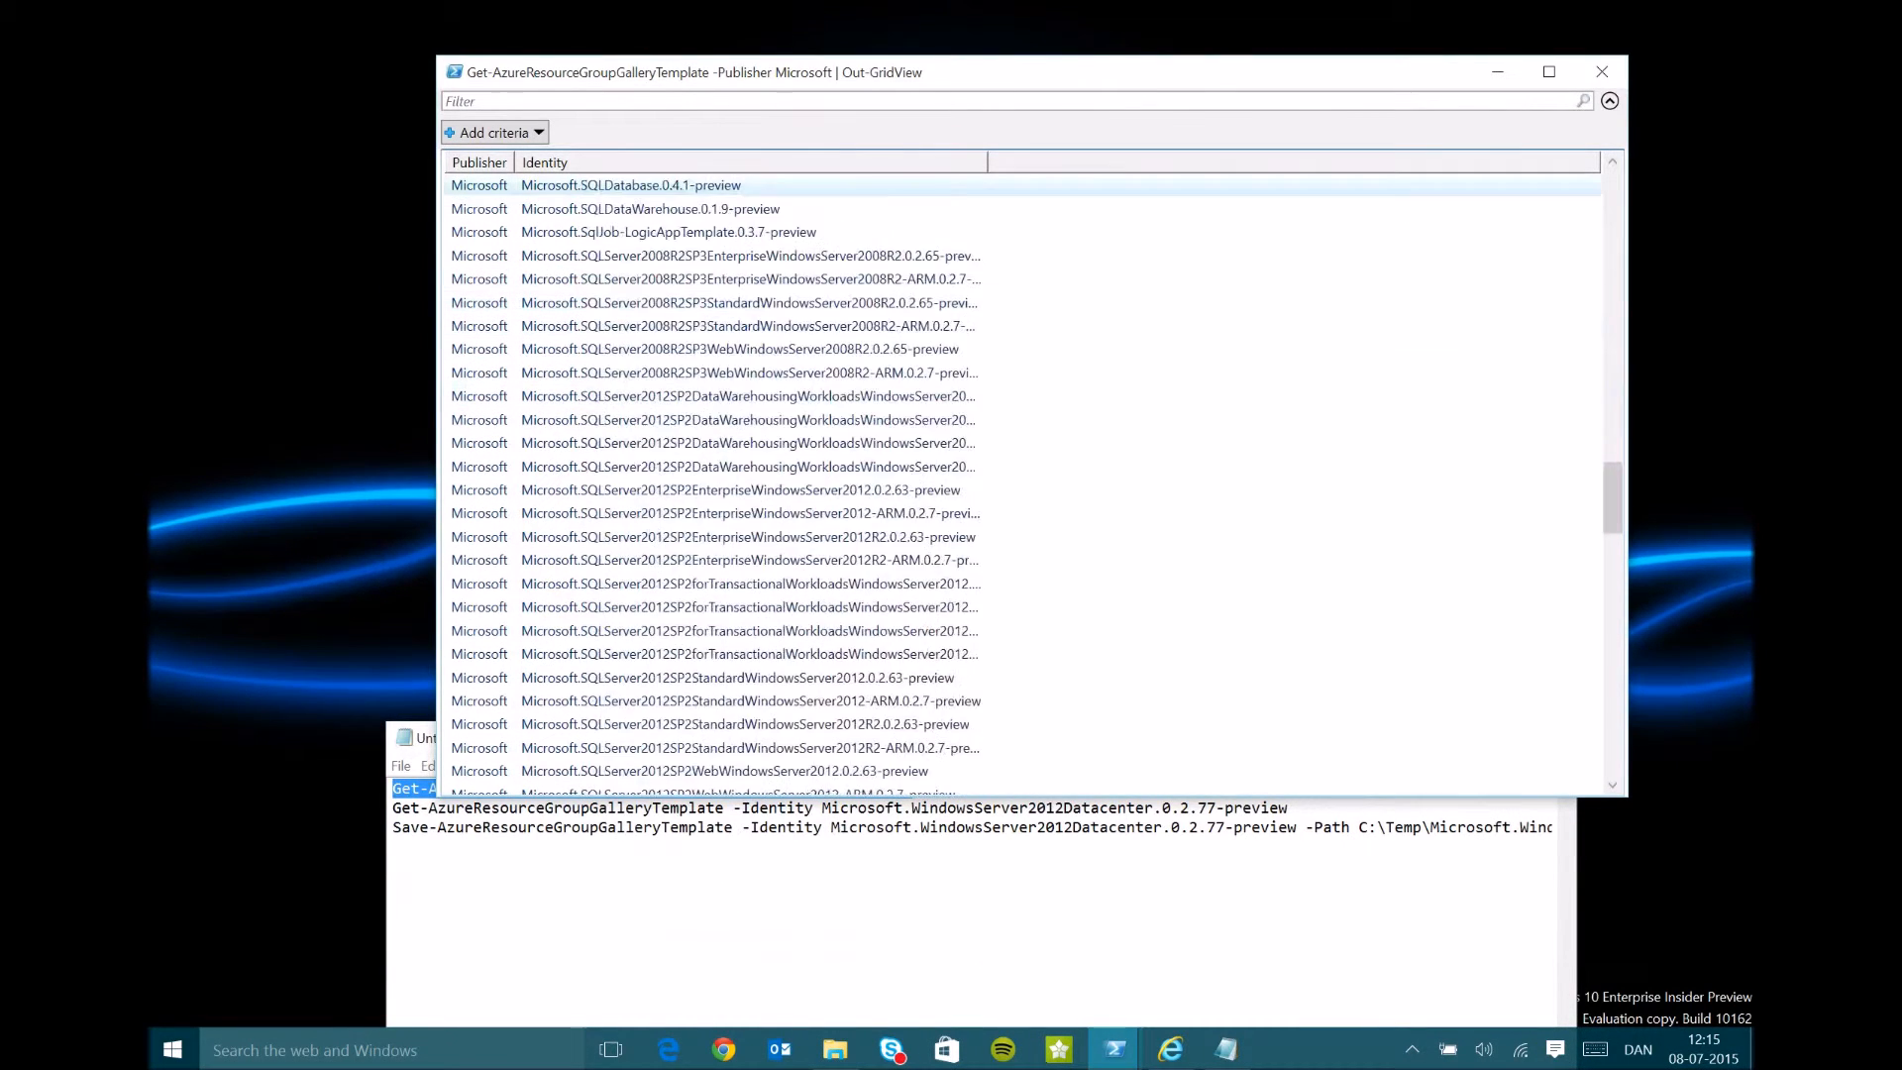
# Step: Filter the template grid to 'sharepoint' and bring the Azure portal forward
pyautogui.scroll(-3)
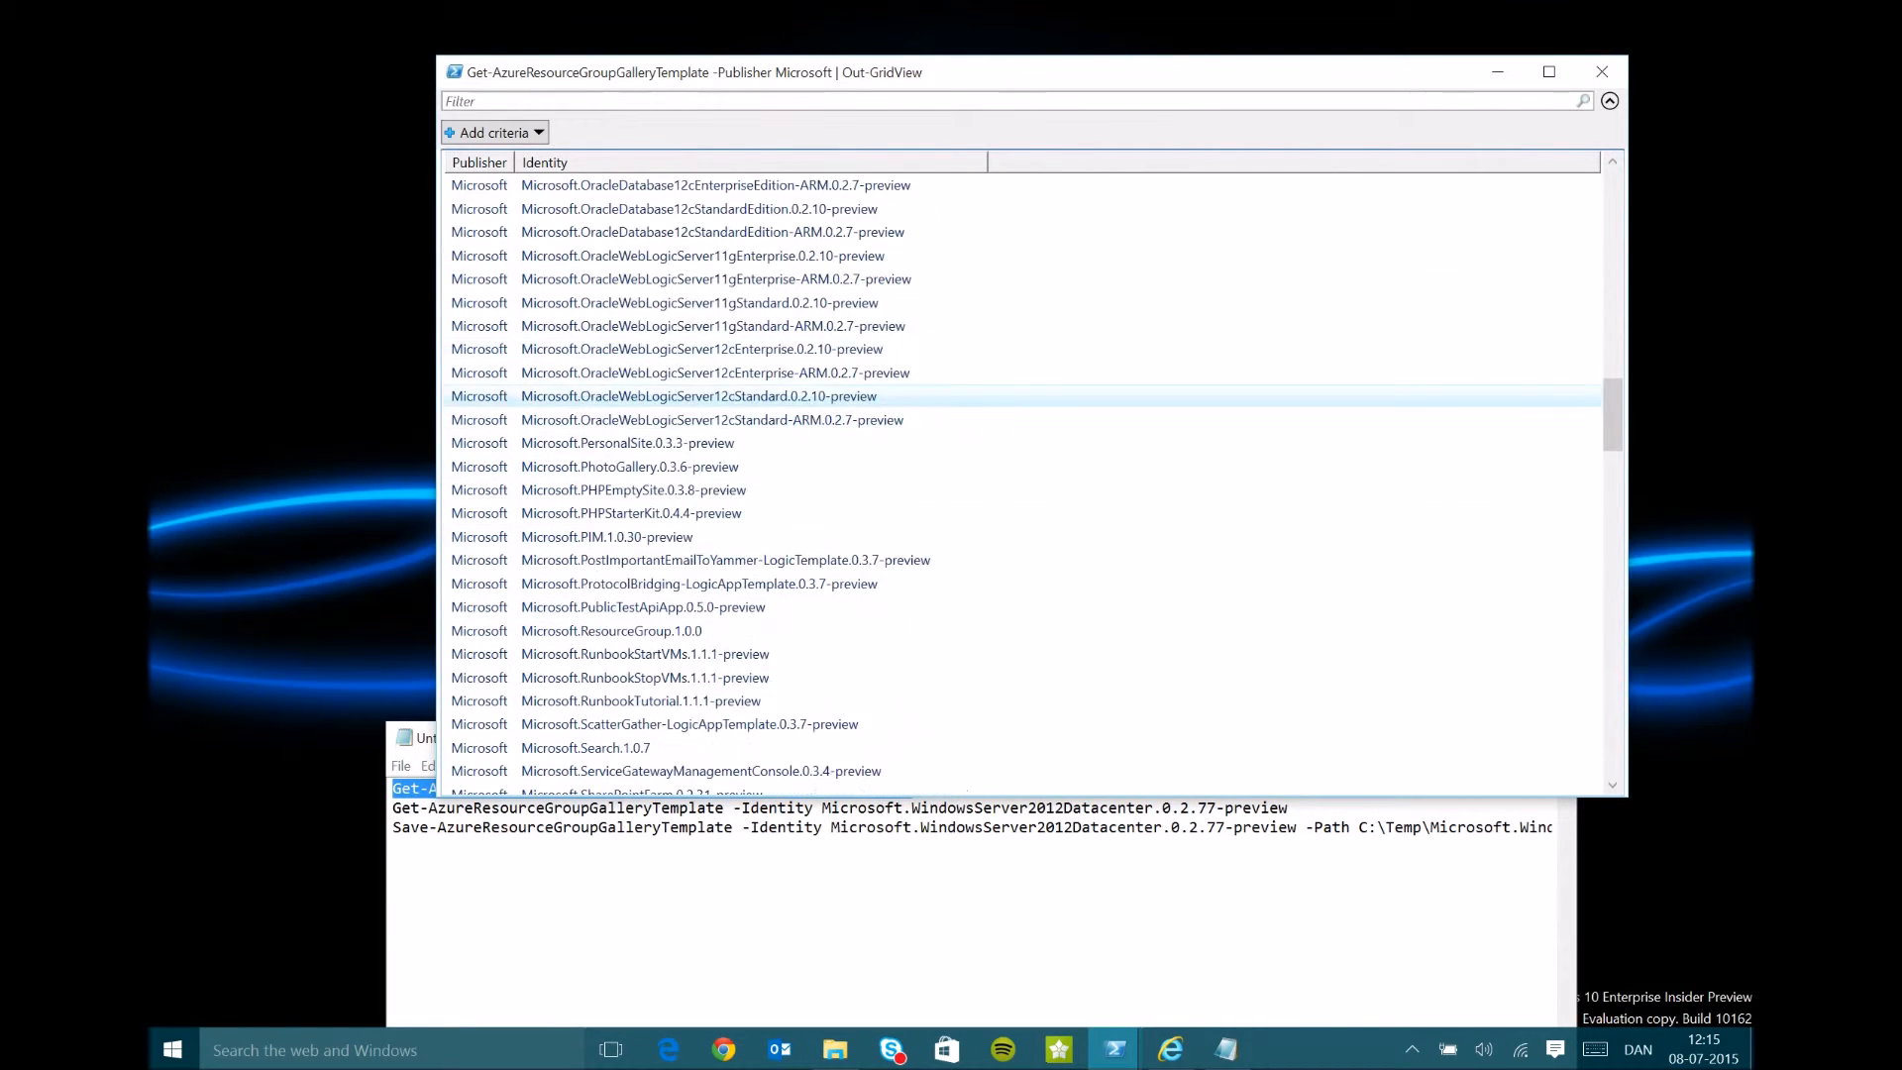
pyautogui.scroll(-3)
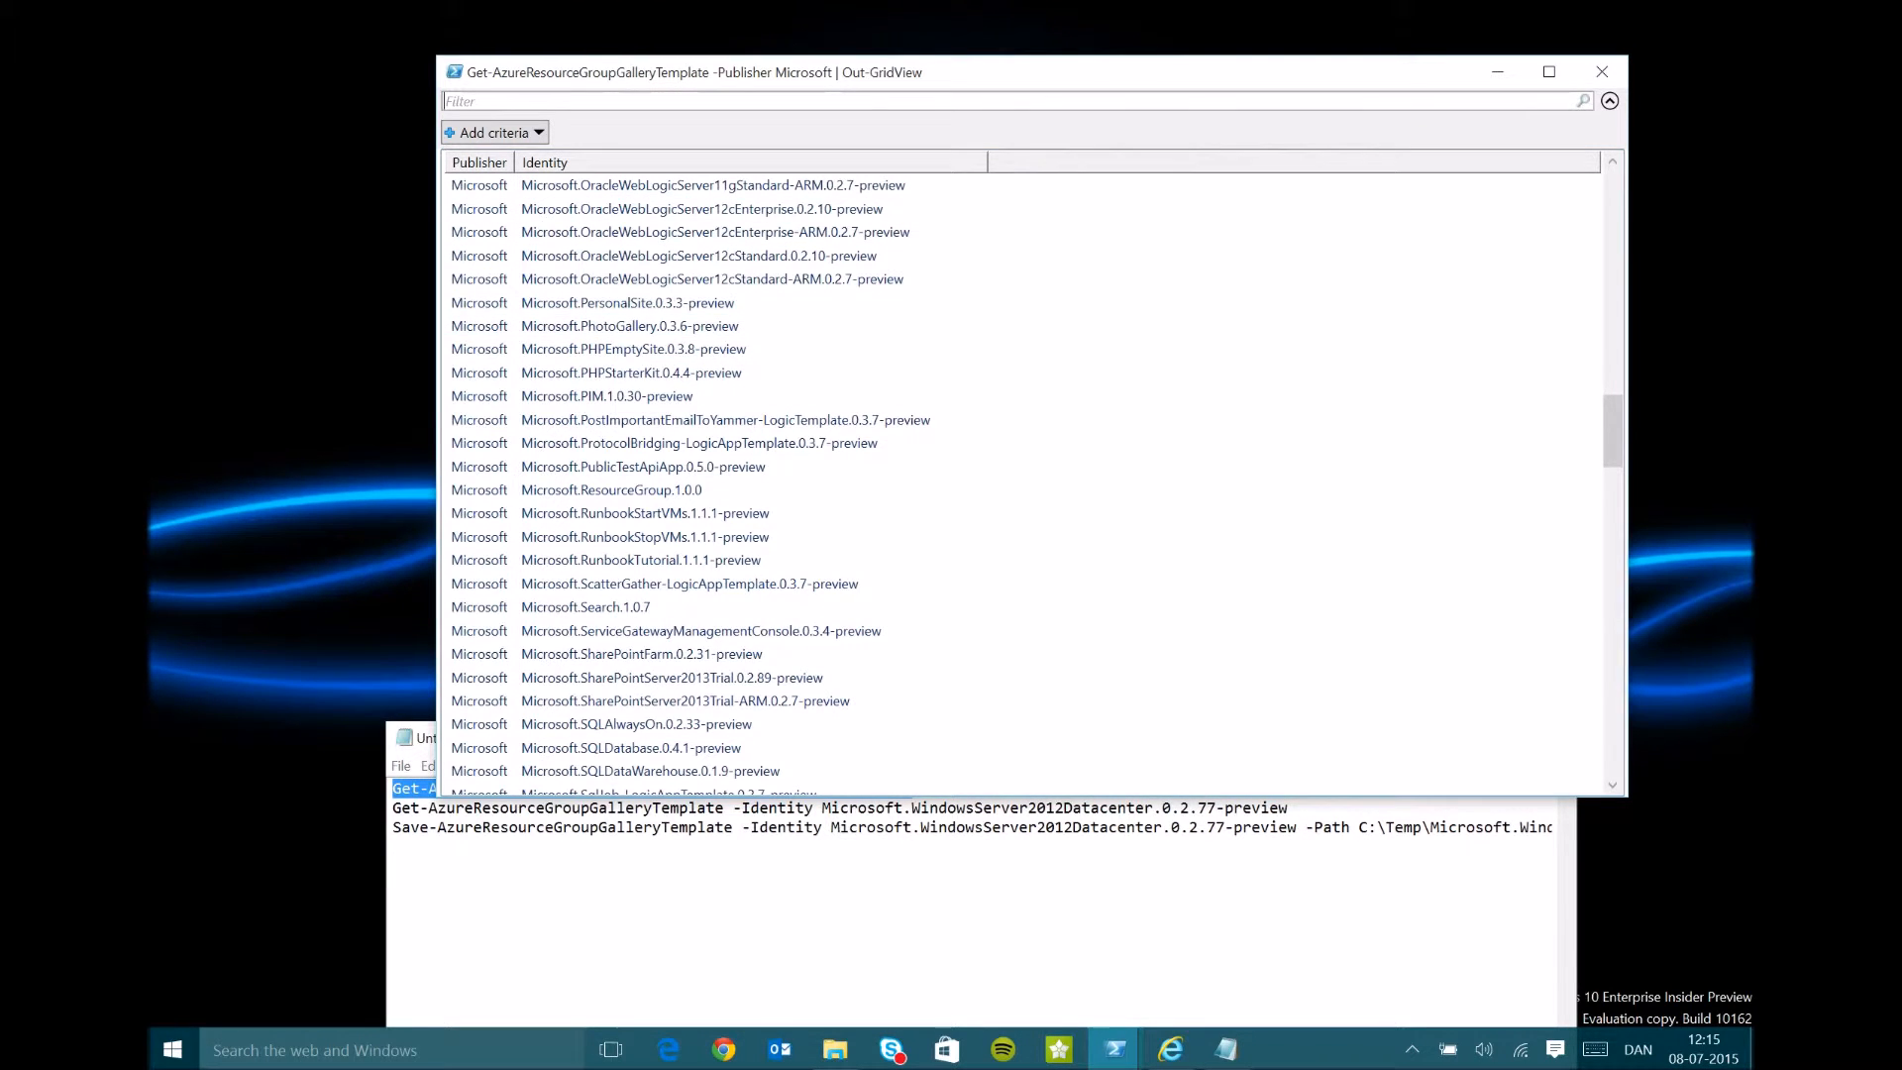
pyautogui.write('sharepoint')
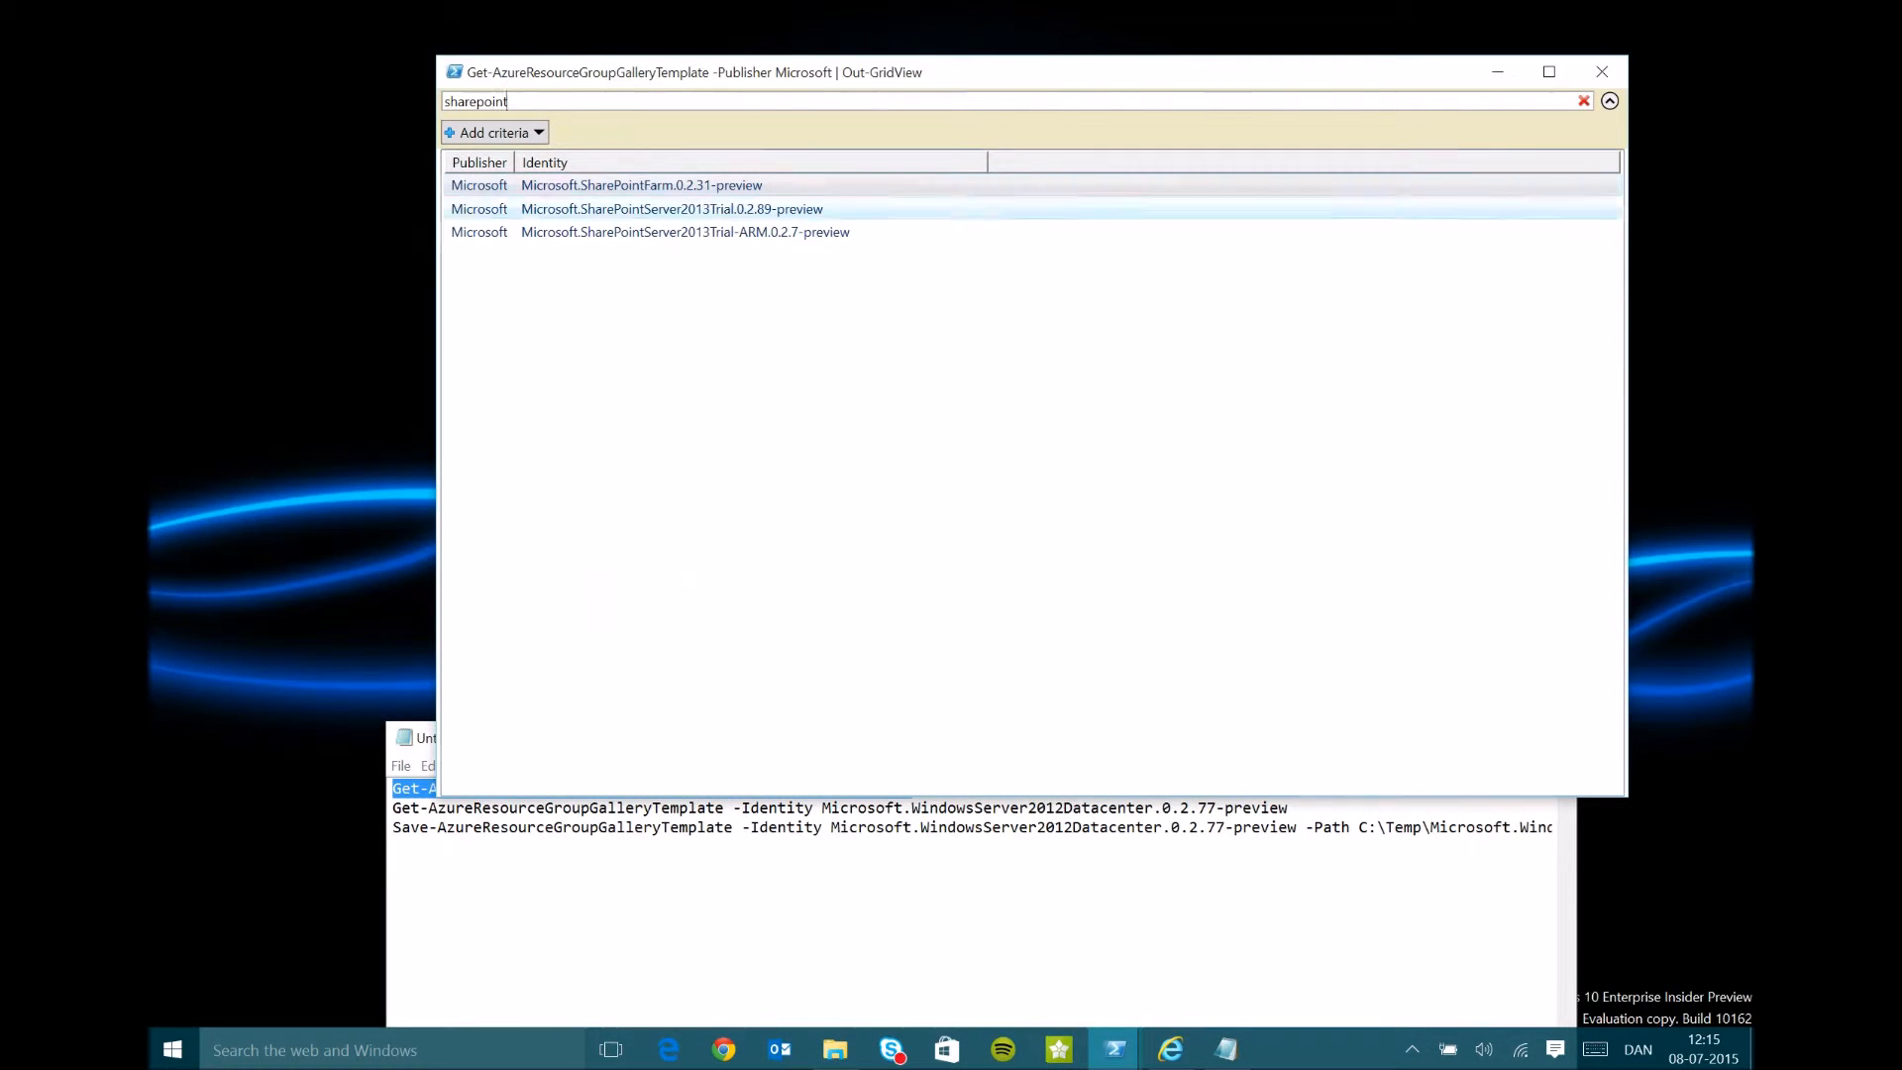
pyautogui.click(641, 184)
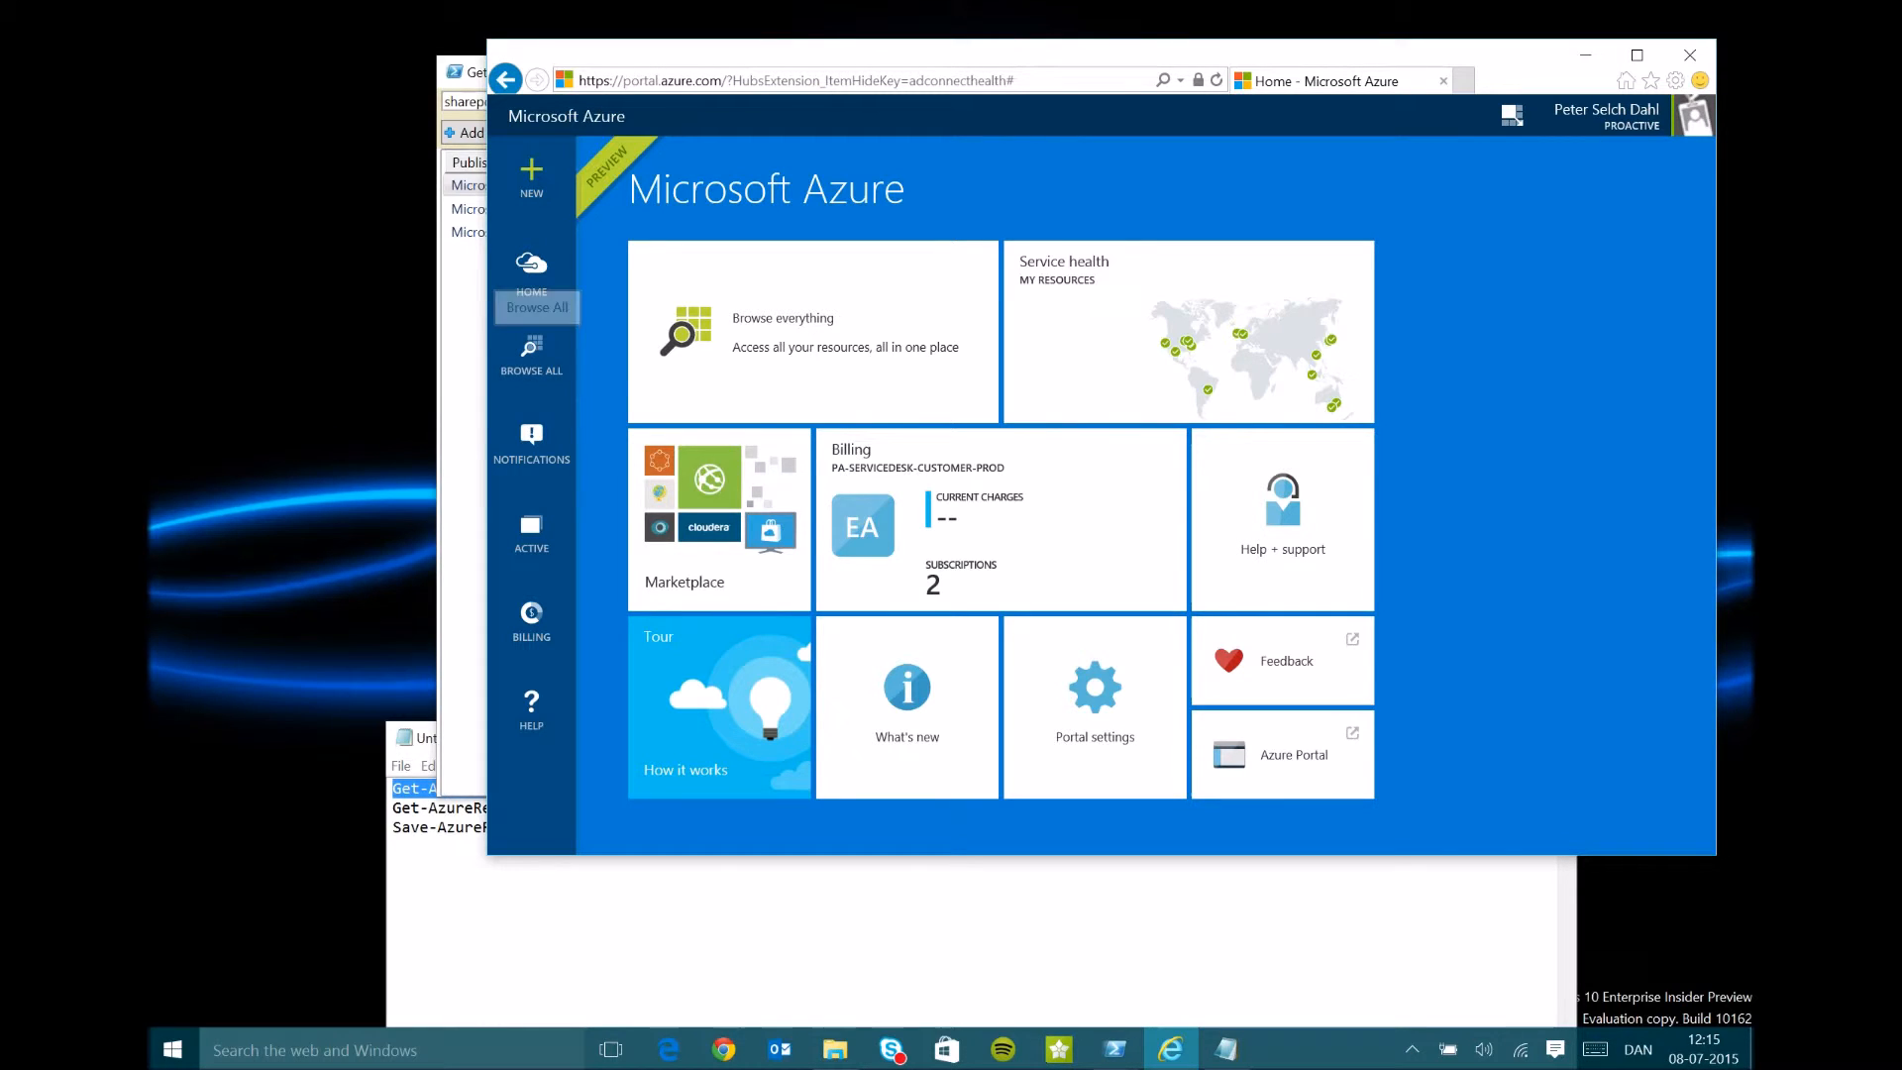
# Step: Search Everything in the Azure Marketplace for 'sharepoint', then return to the template grid
pyautogui.click(685, 581)
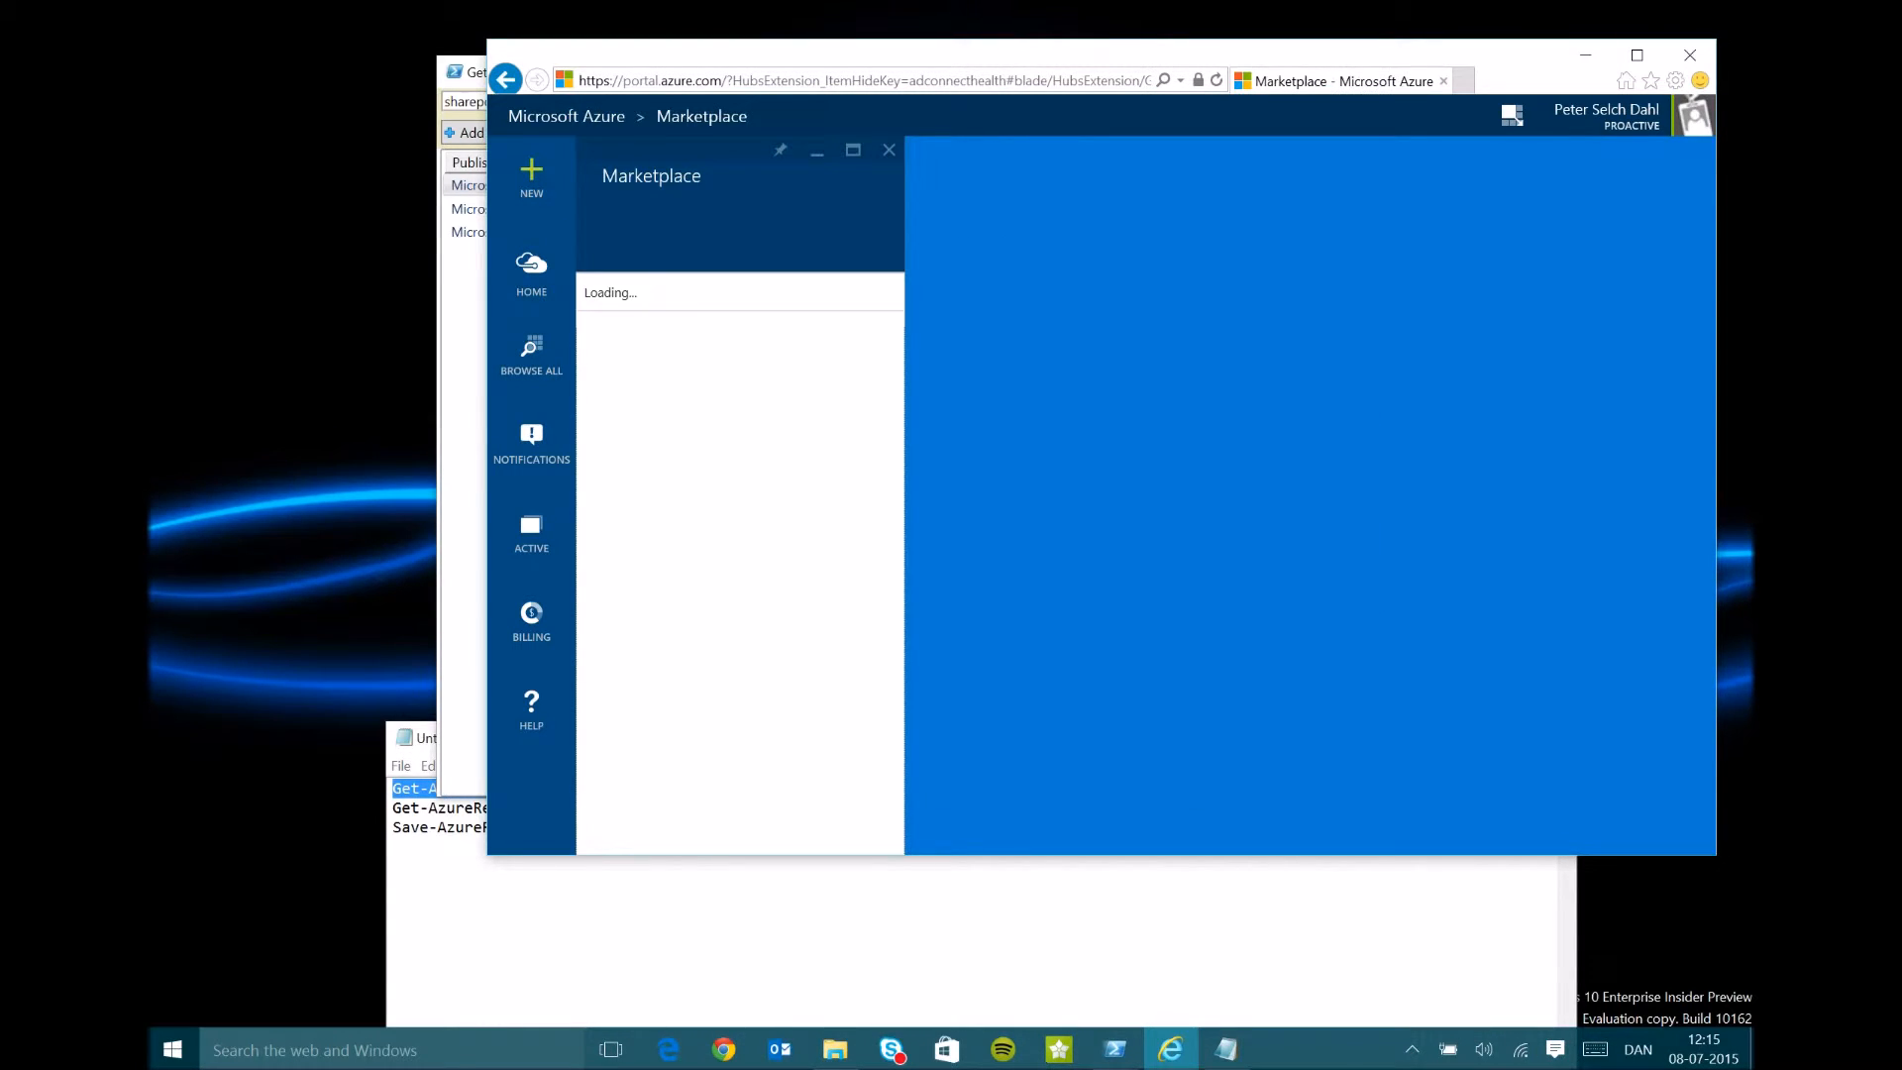
pyautogui.click(610, 291)
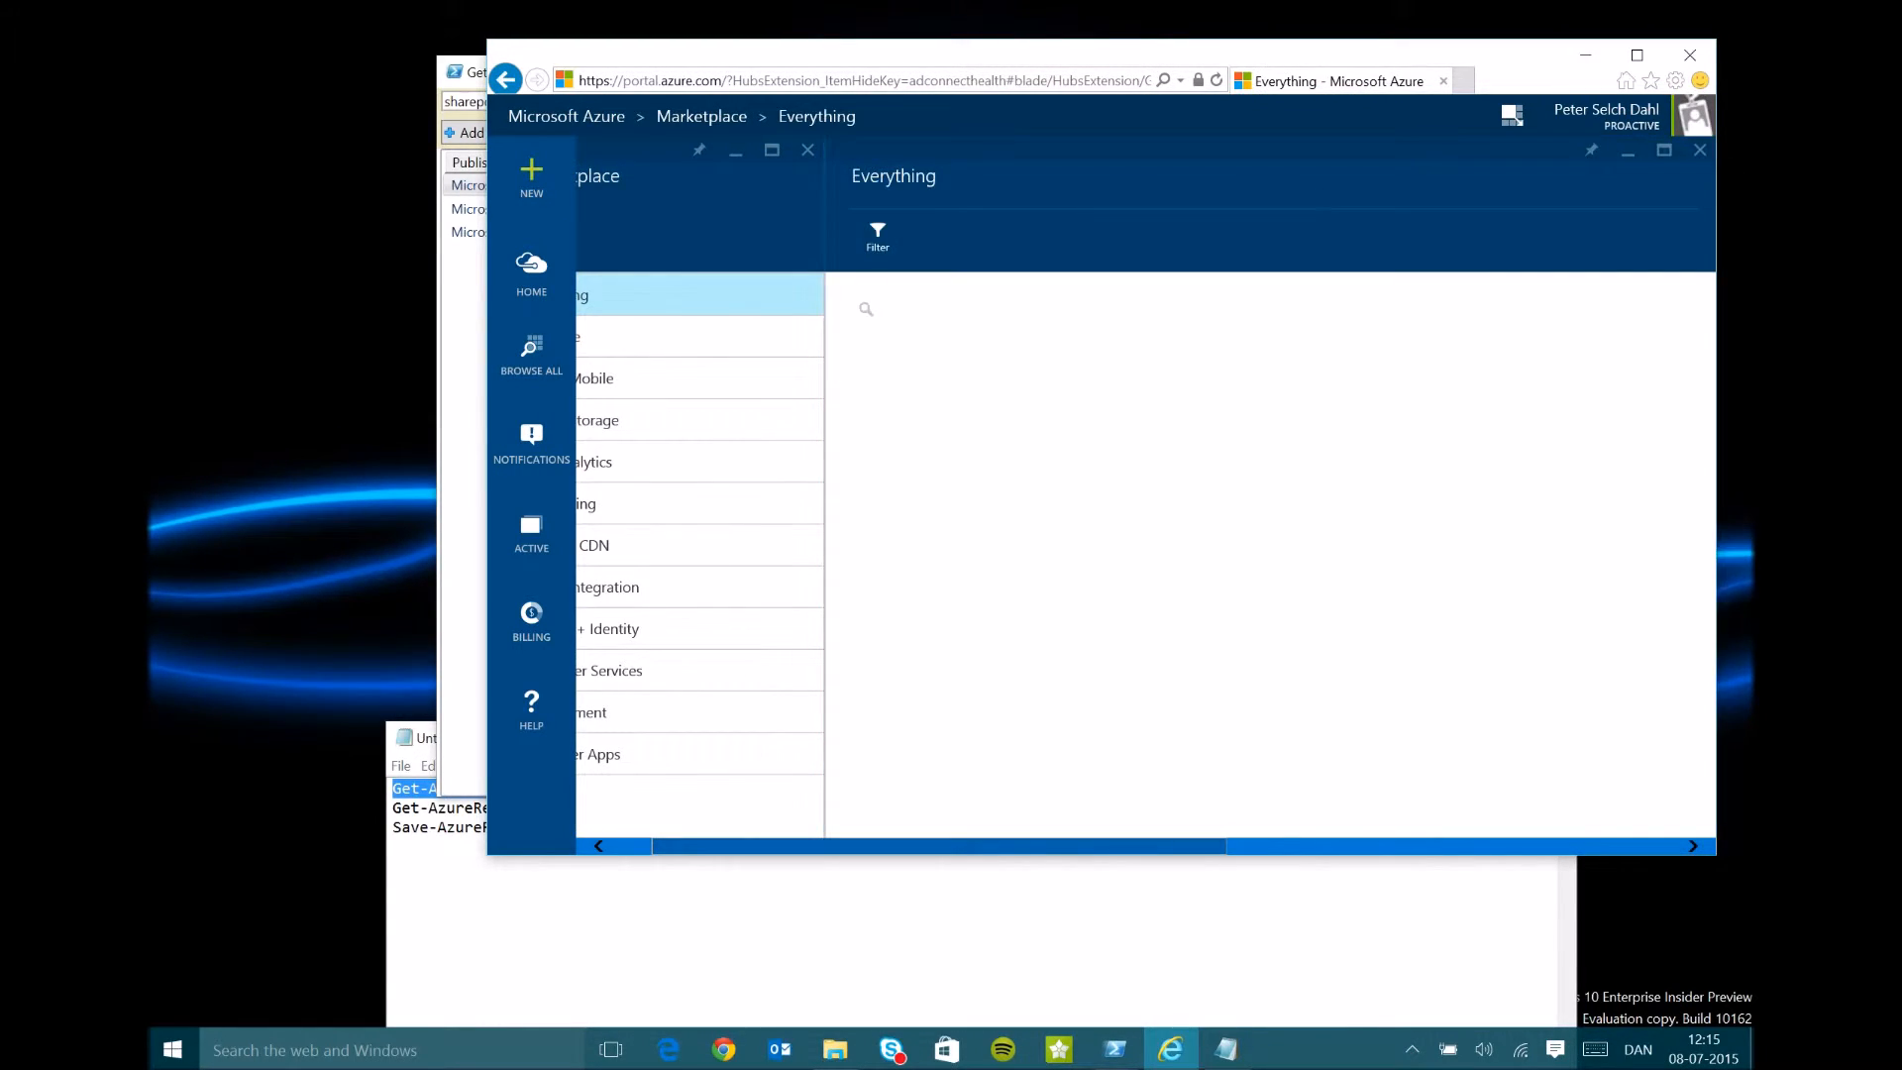
pyautogui.write('s')
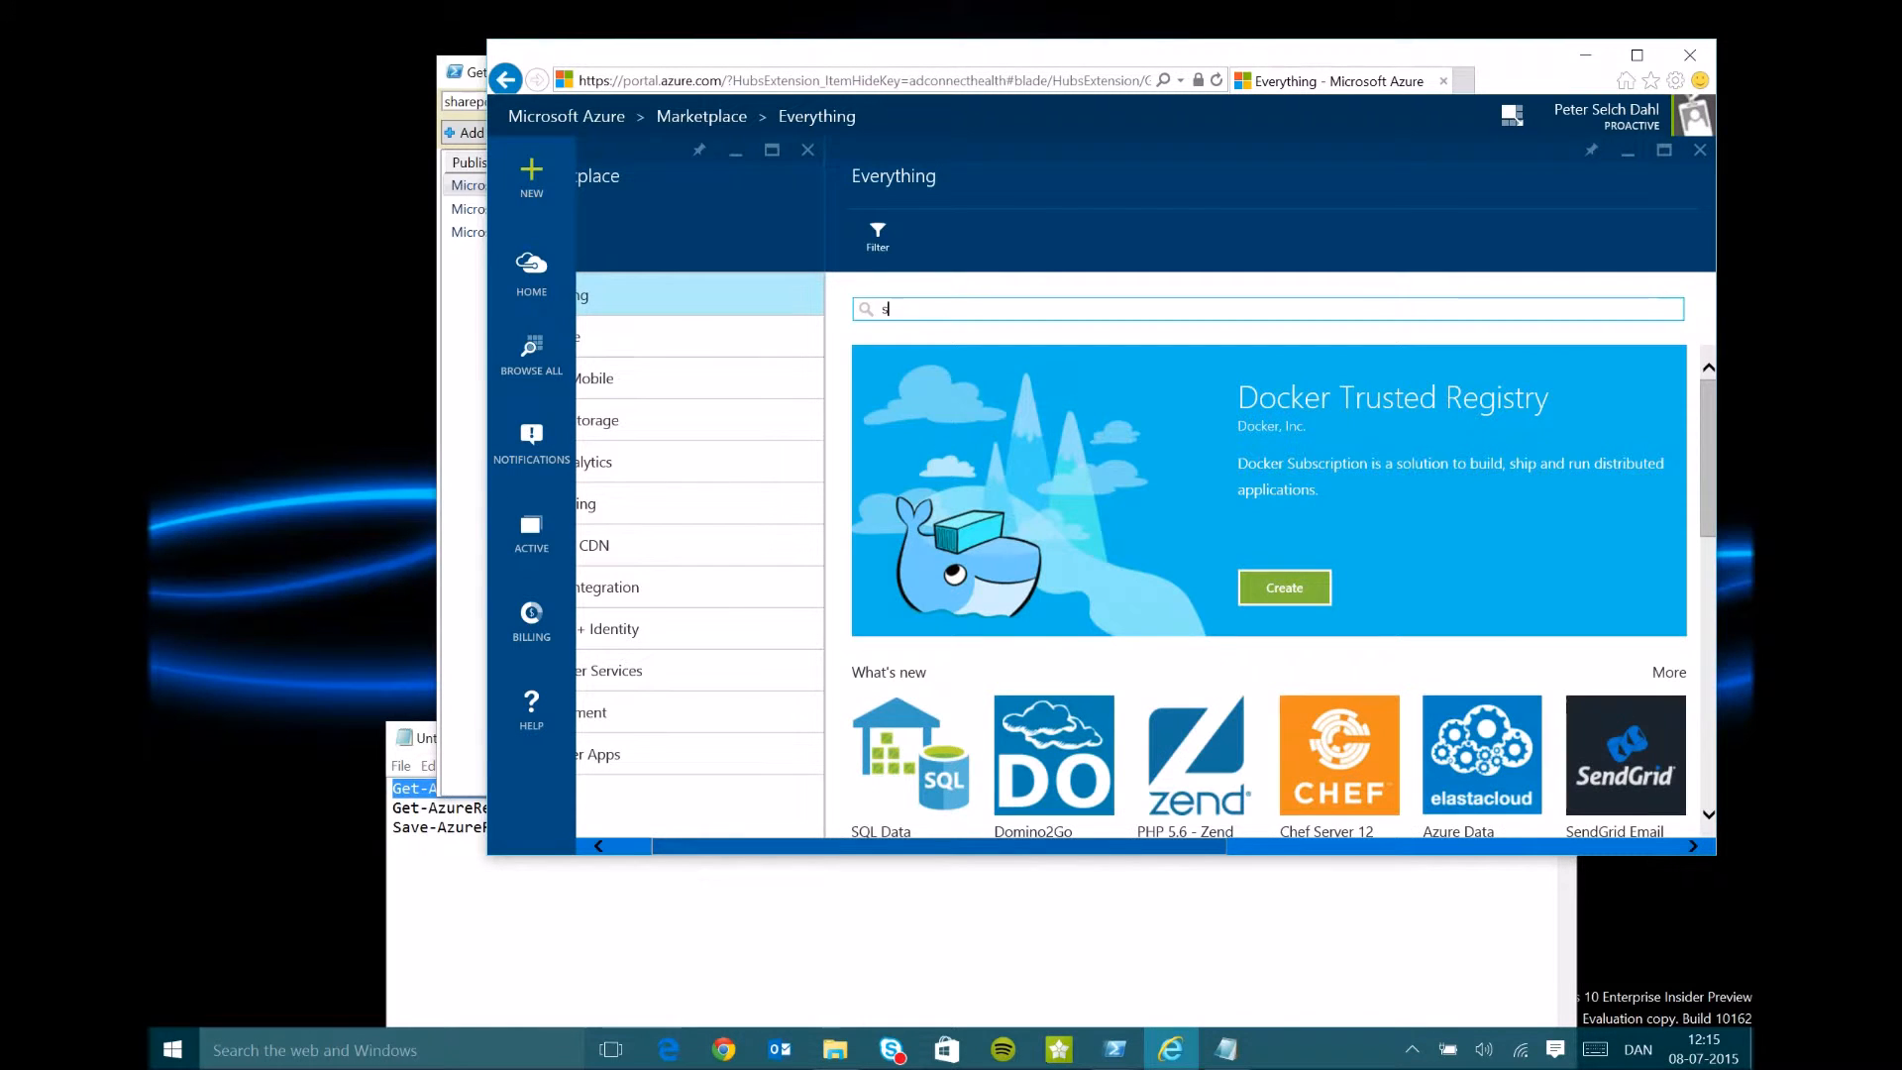
pyautogui.write('harepoint')
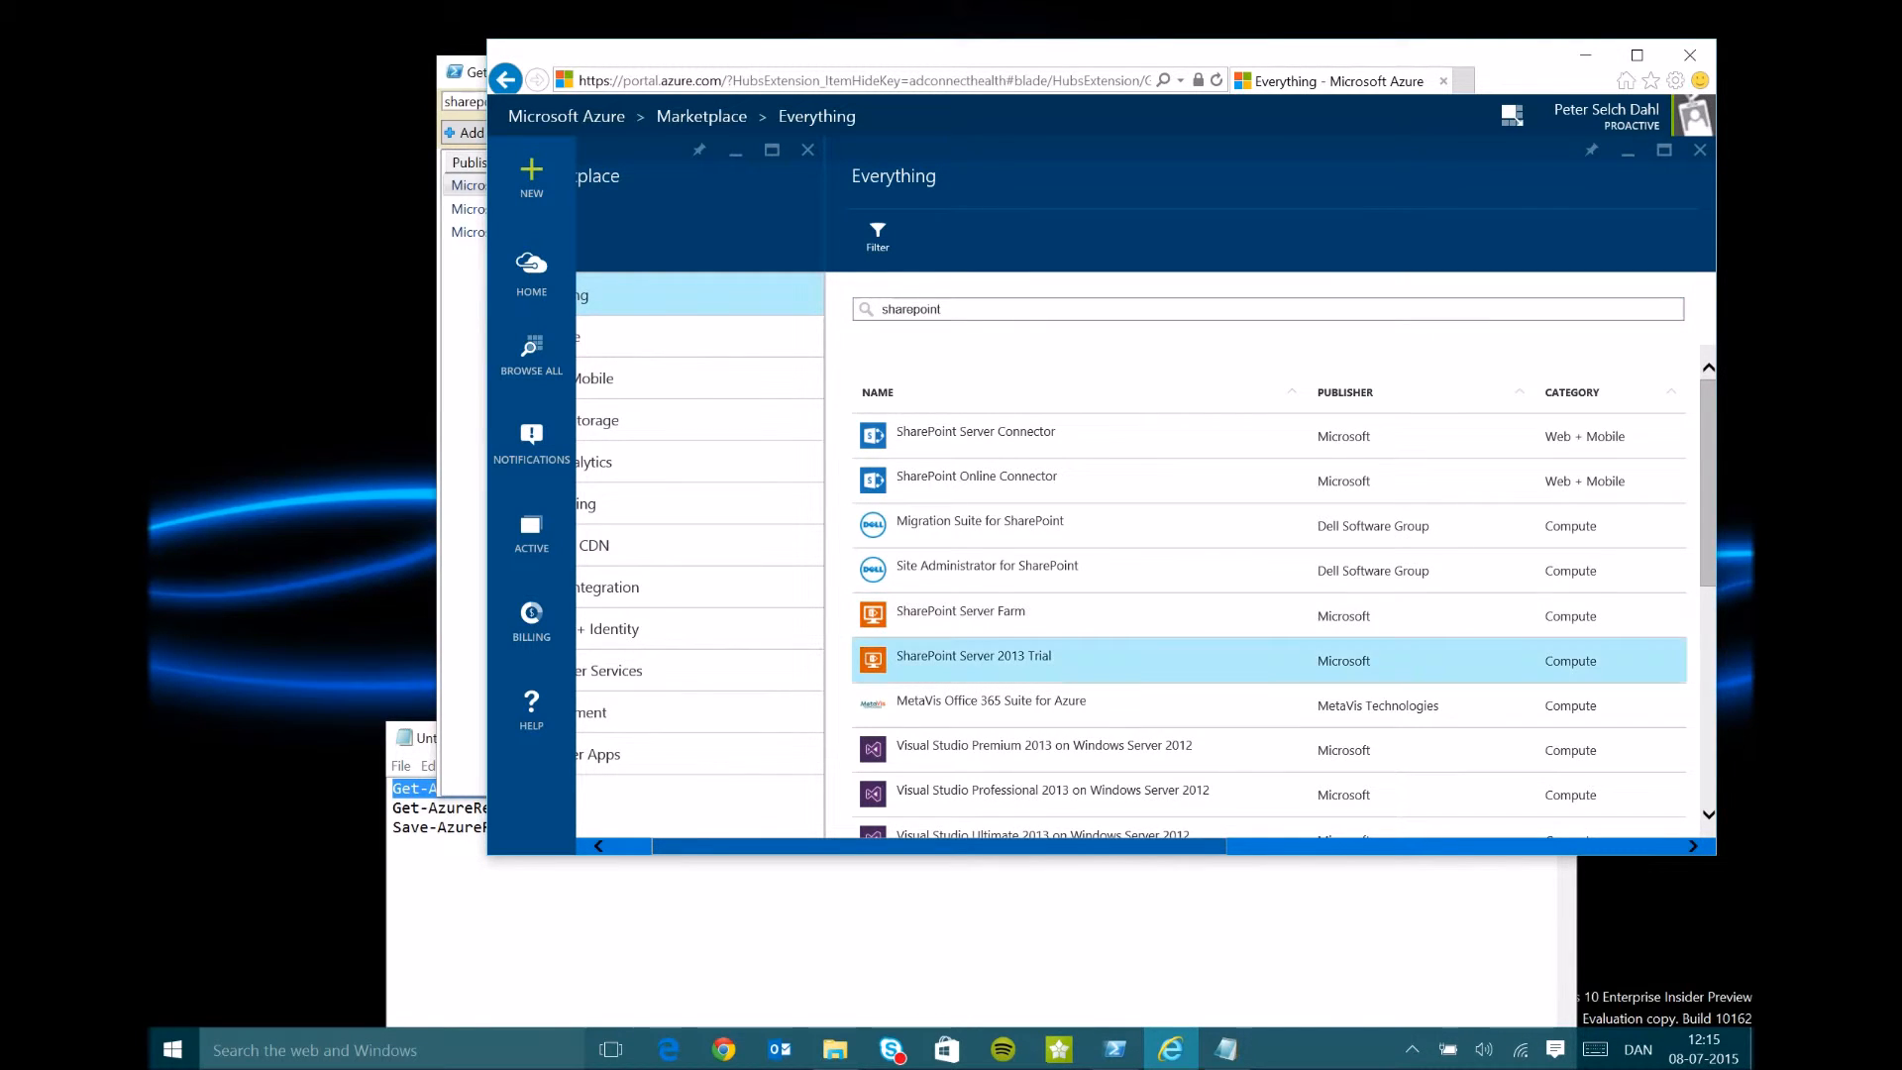
pyautogui.click(973, 655)
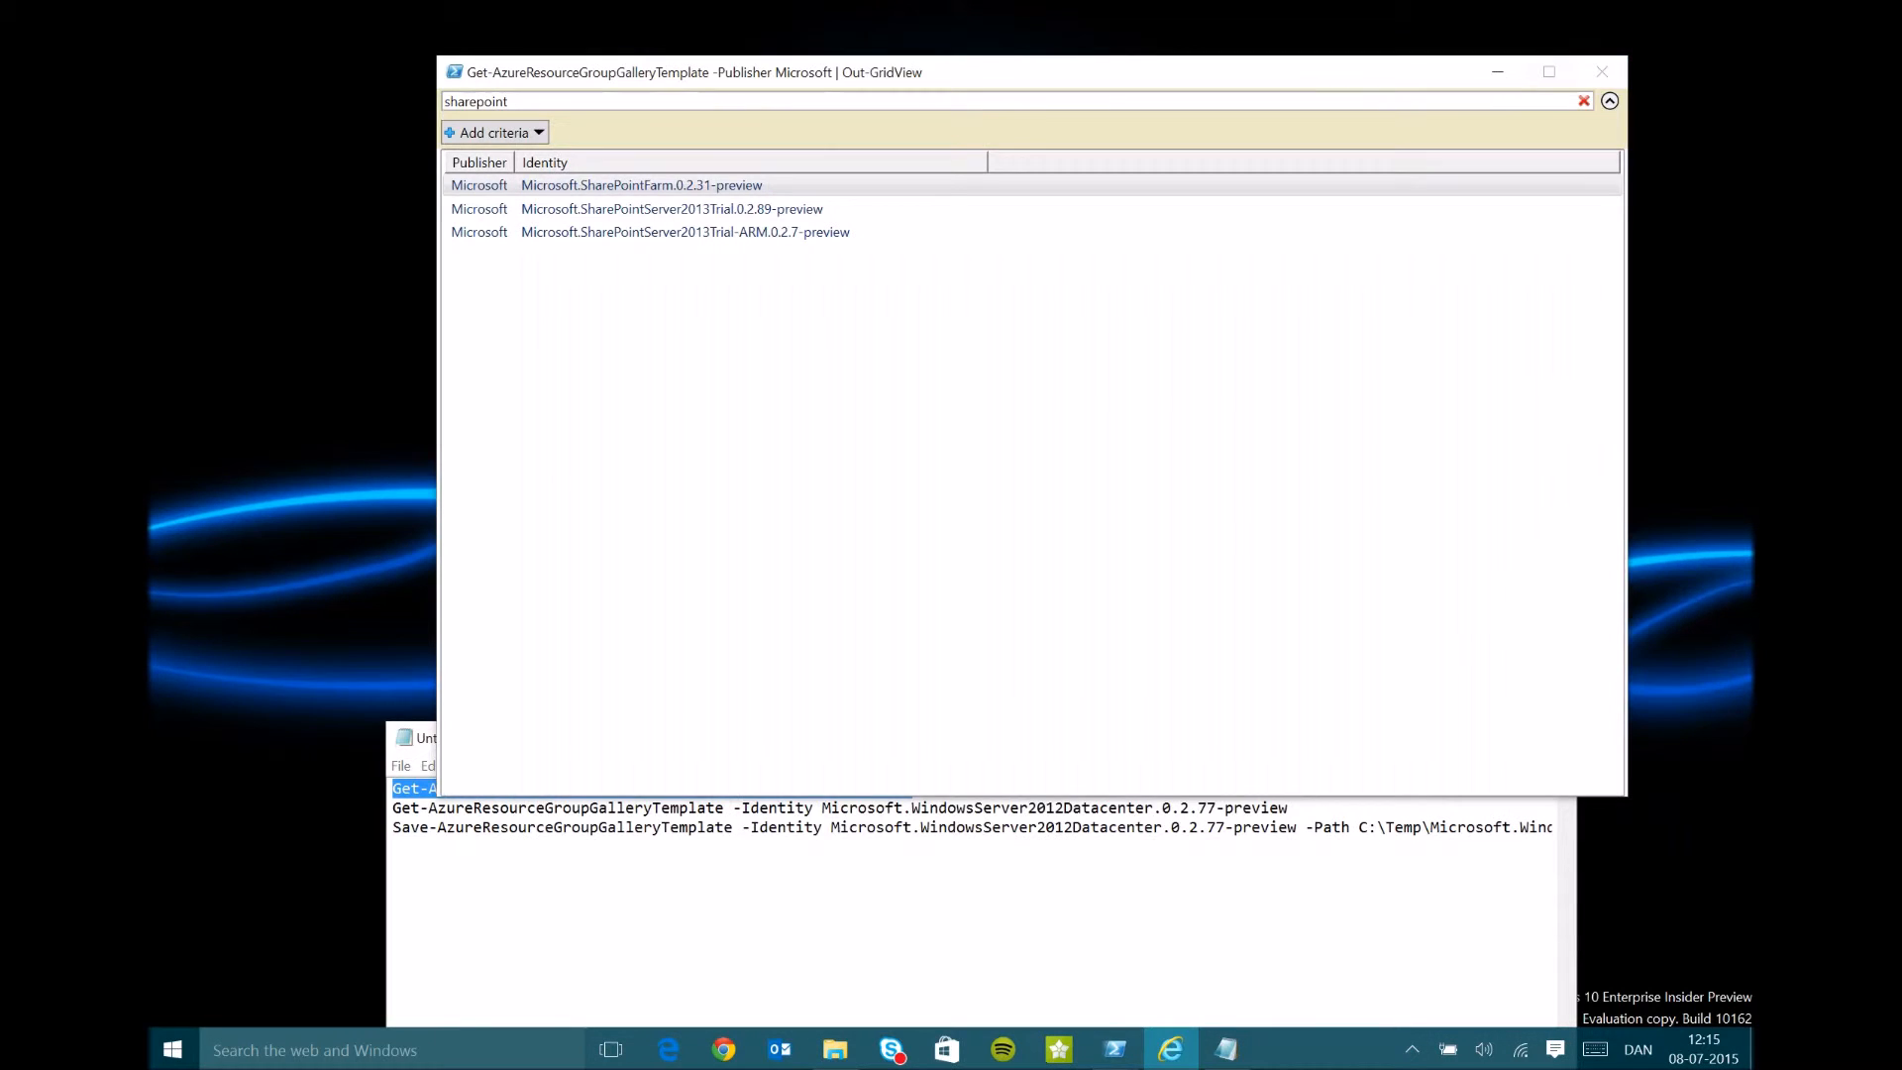
# Step: Reopen the grid filtered to 'sharepoin', widen Identity, and inspect the SharePoint template rows
pyautogui.click(671, 209)
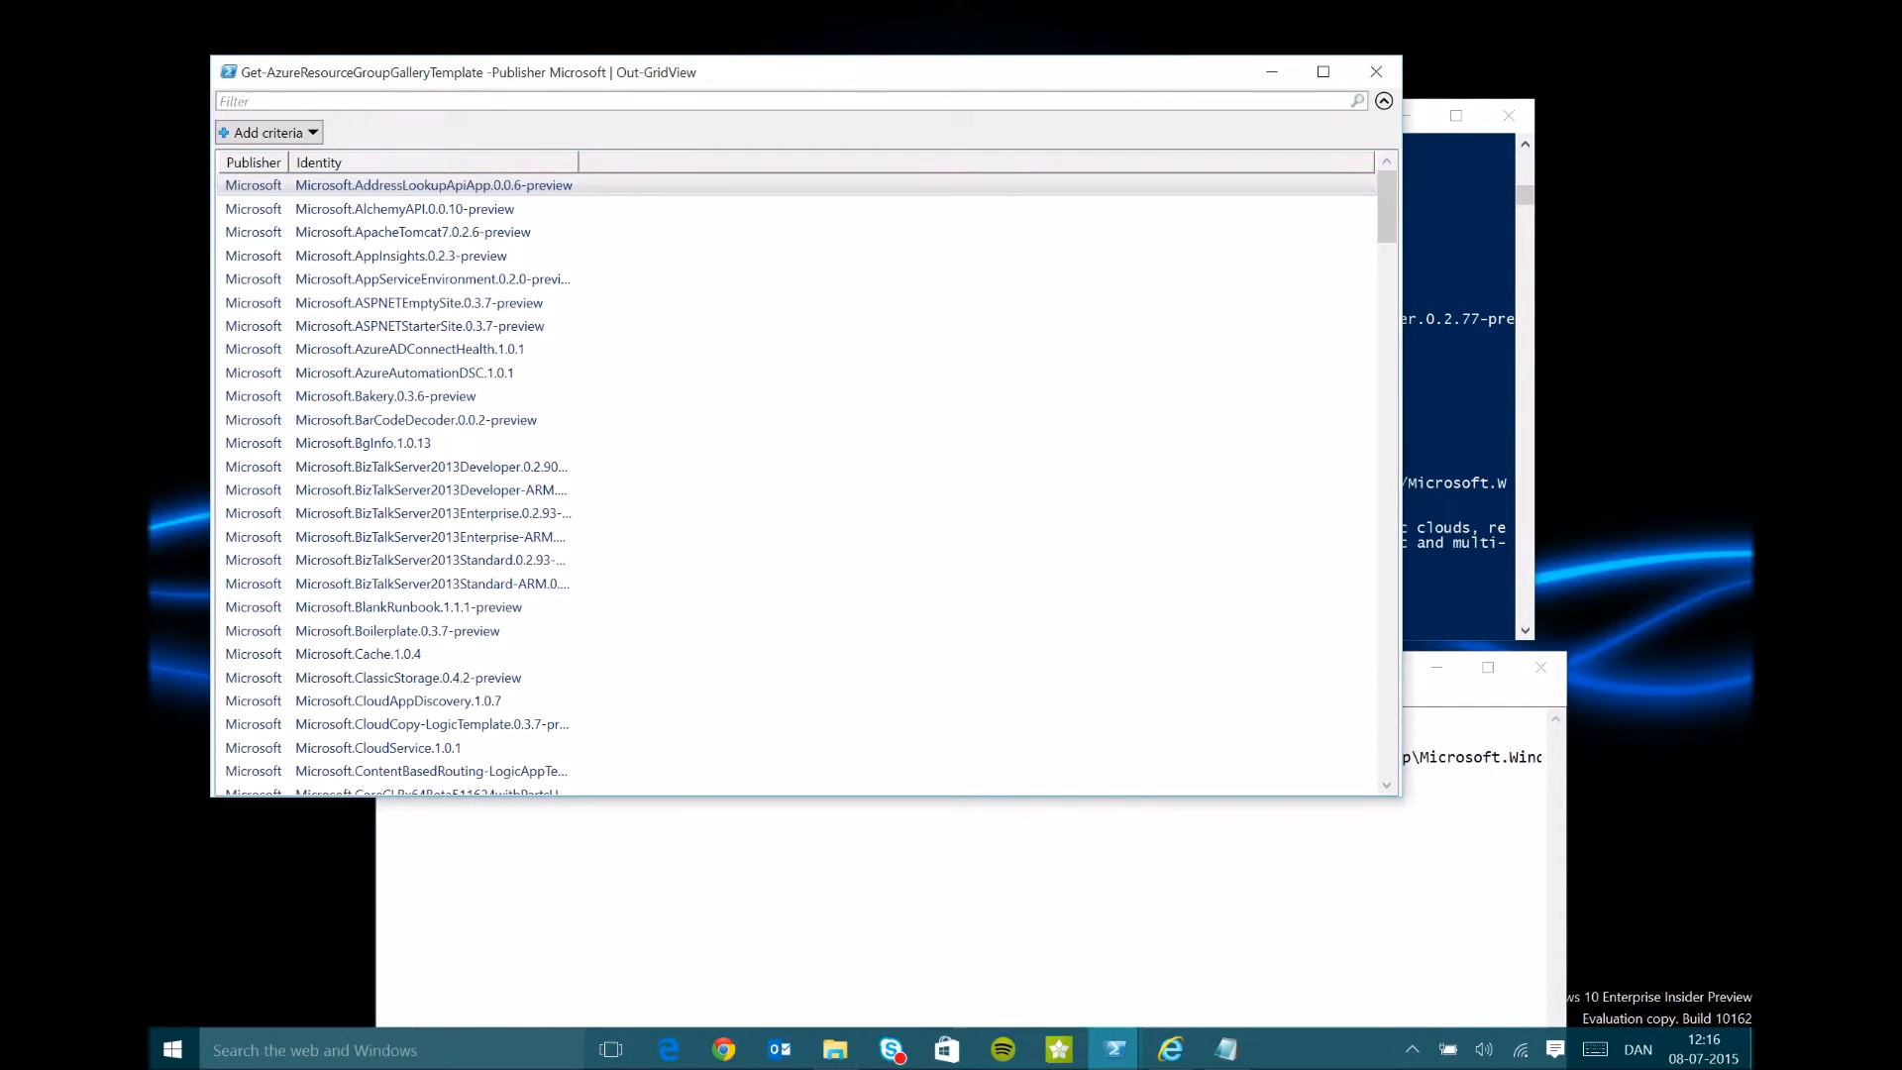
pyautogui.write('sharepoin')
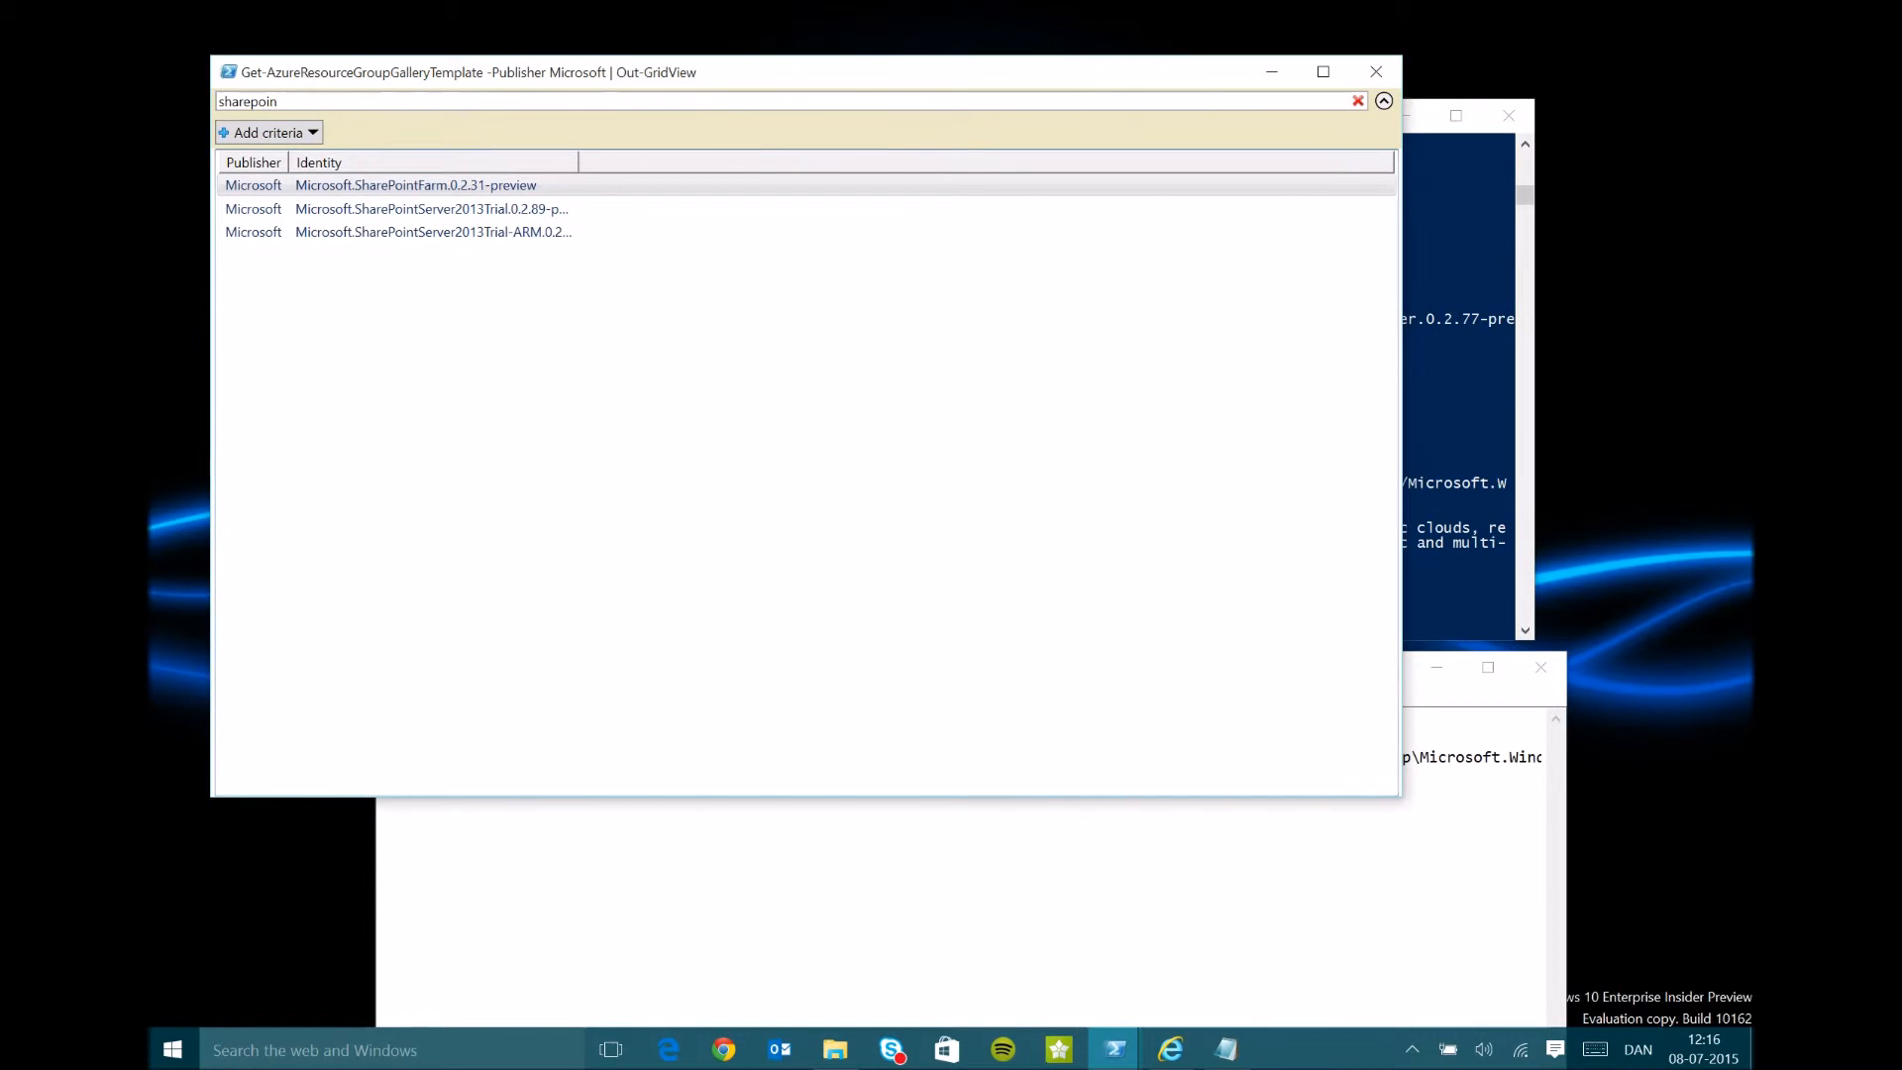
pyautogui.click(415, 184)
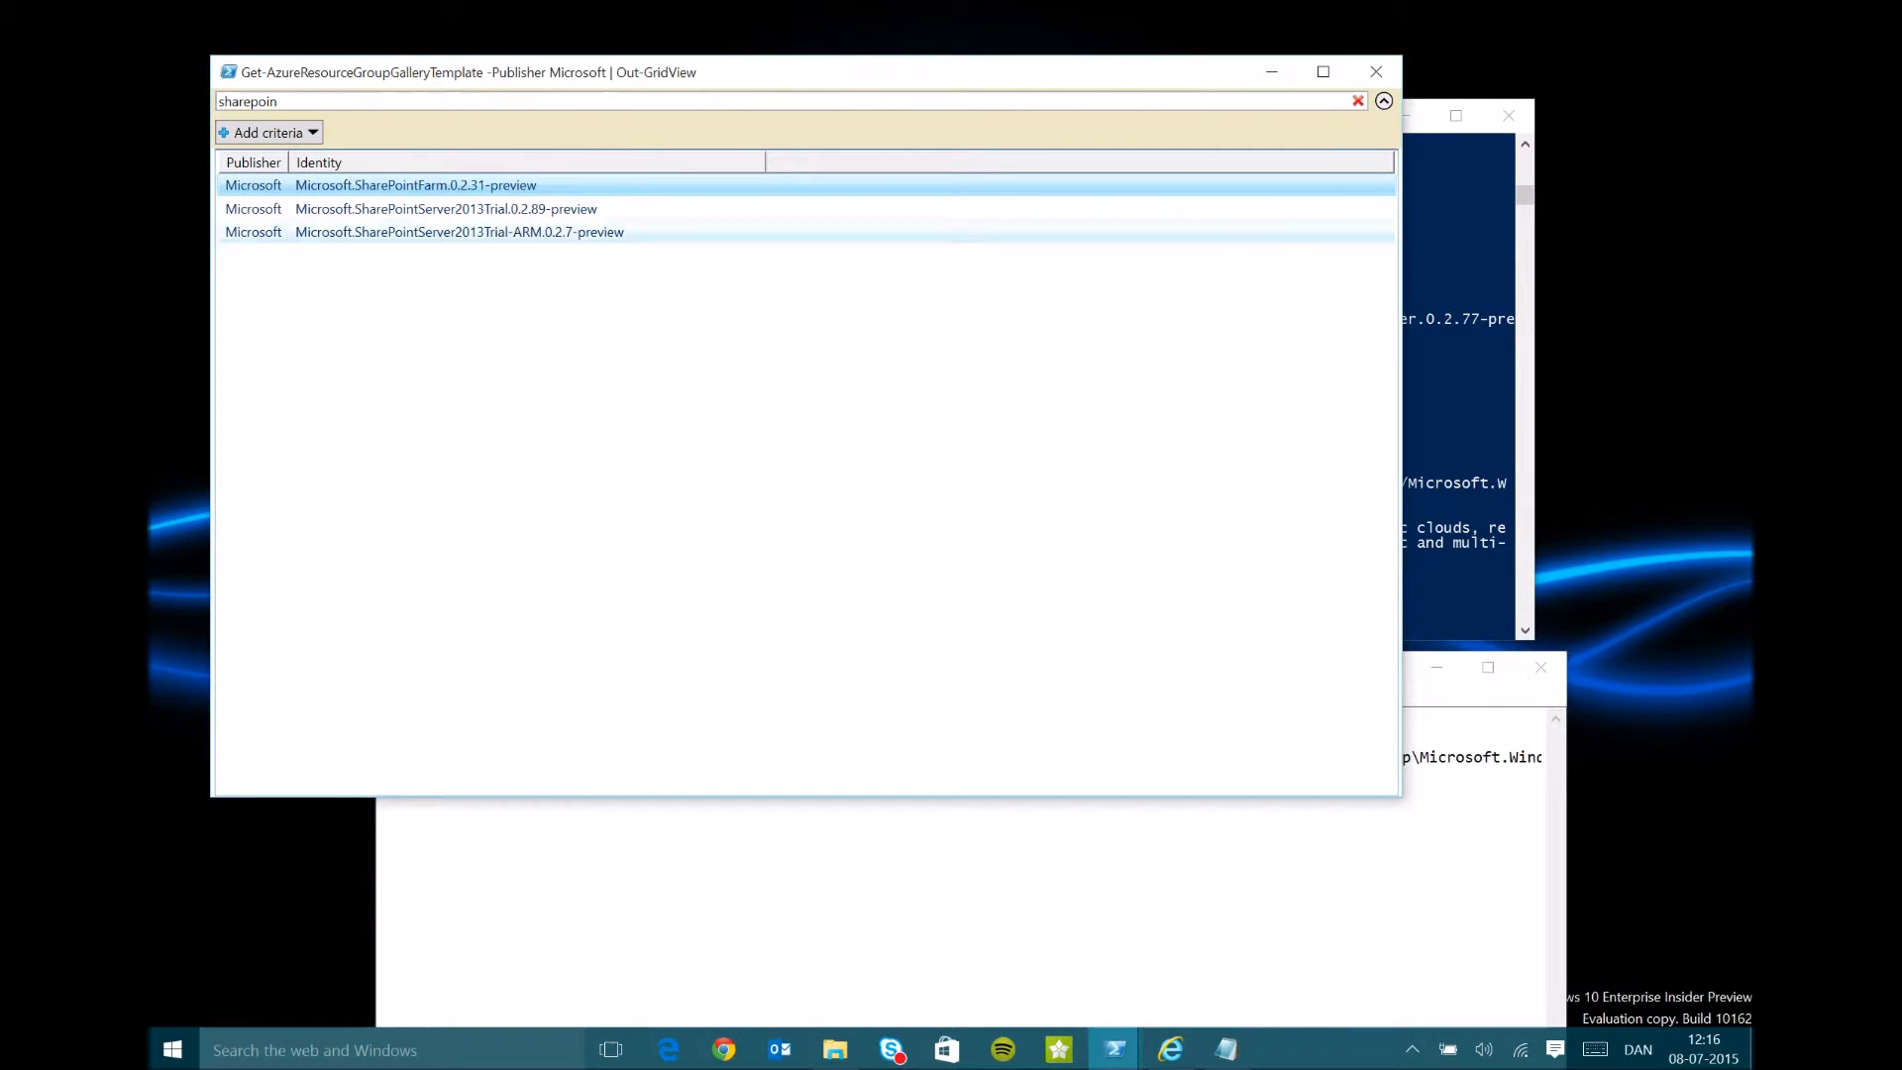
pyautogui.click(458, 232)
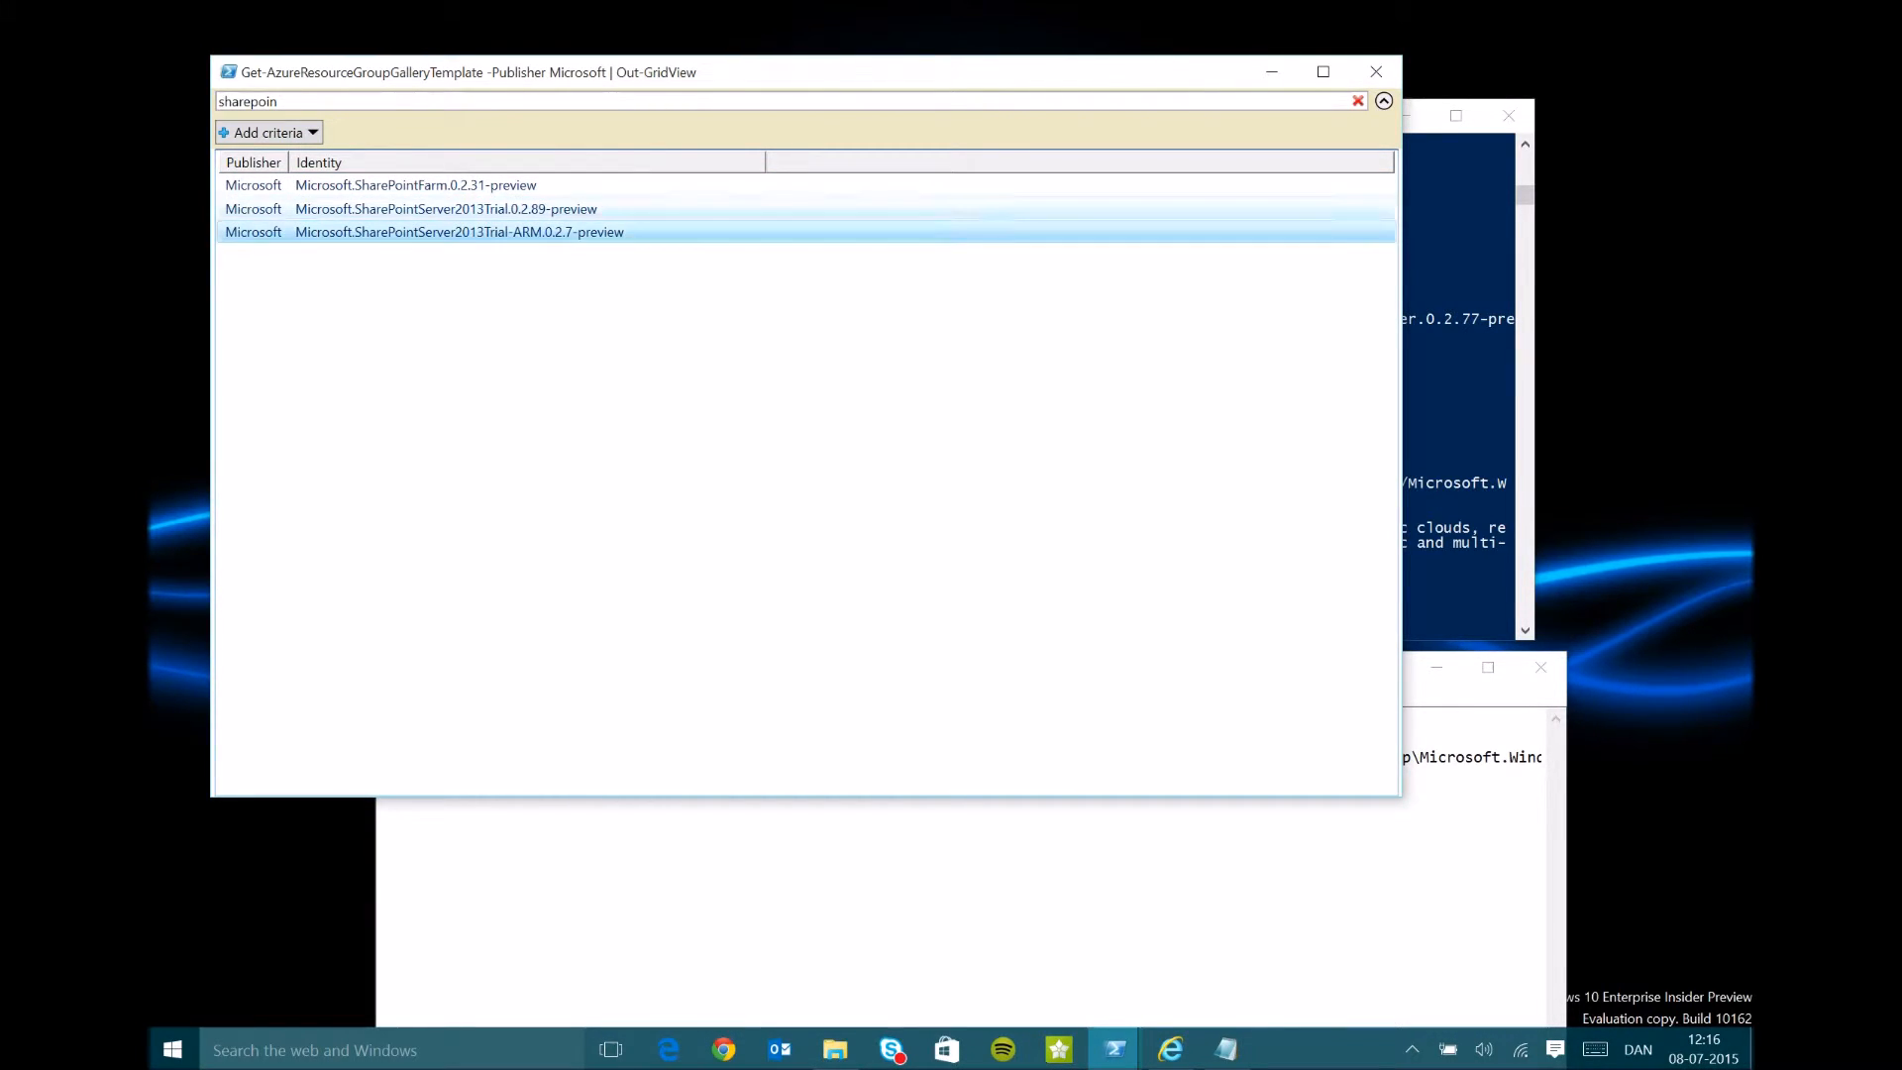
pyautogui.click(416, 184)
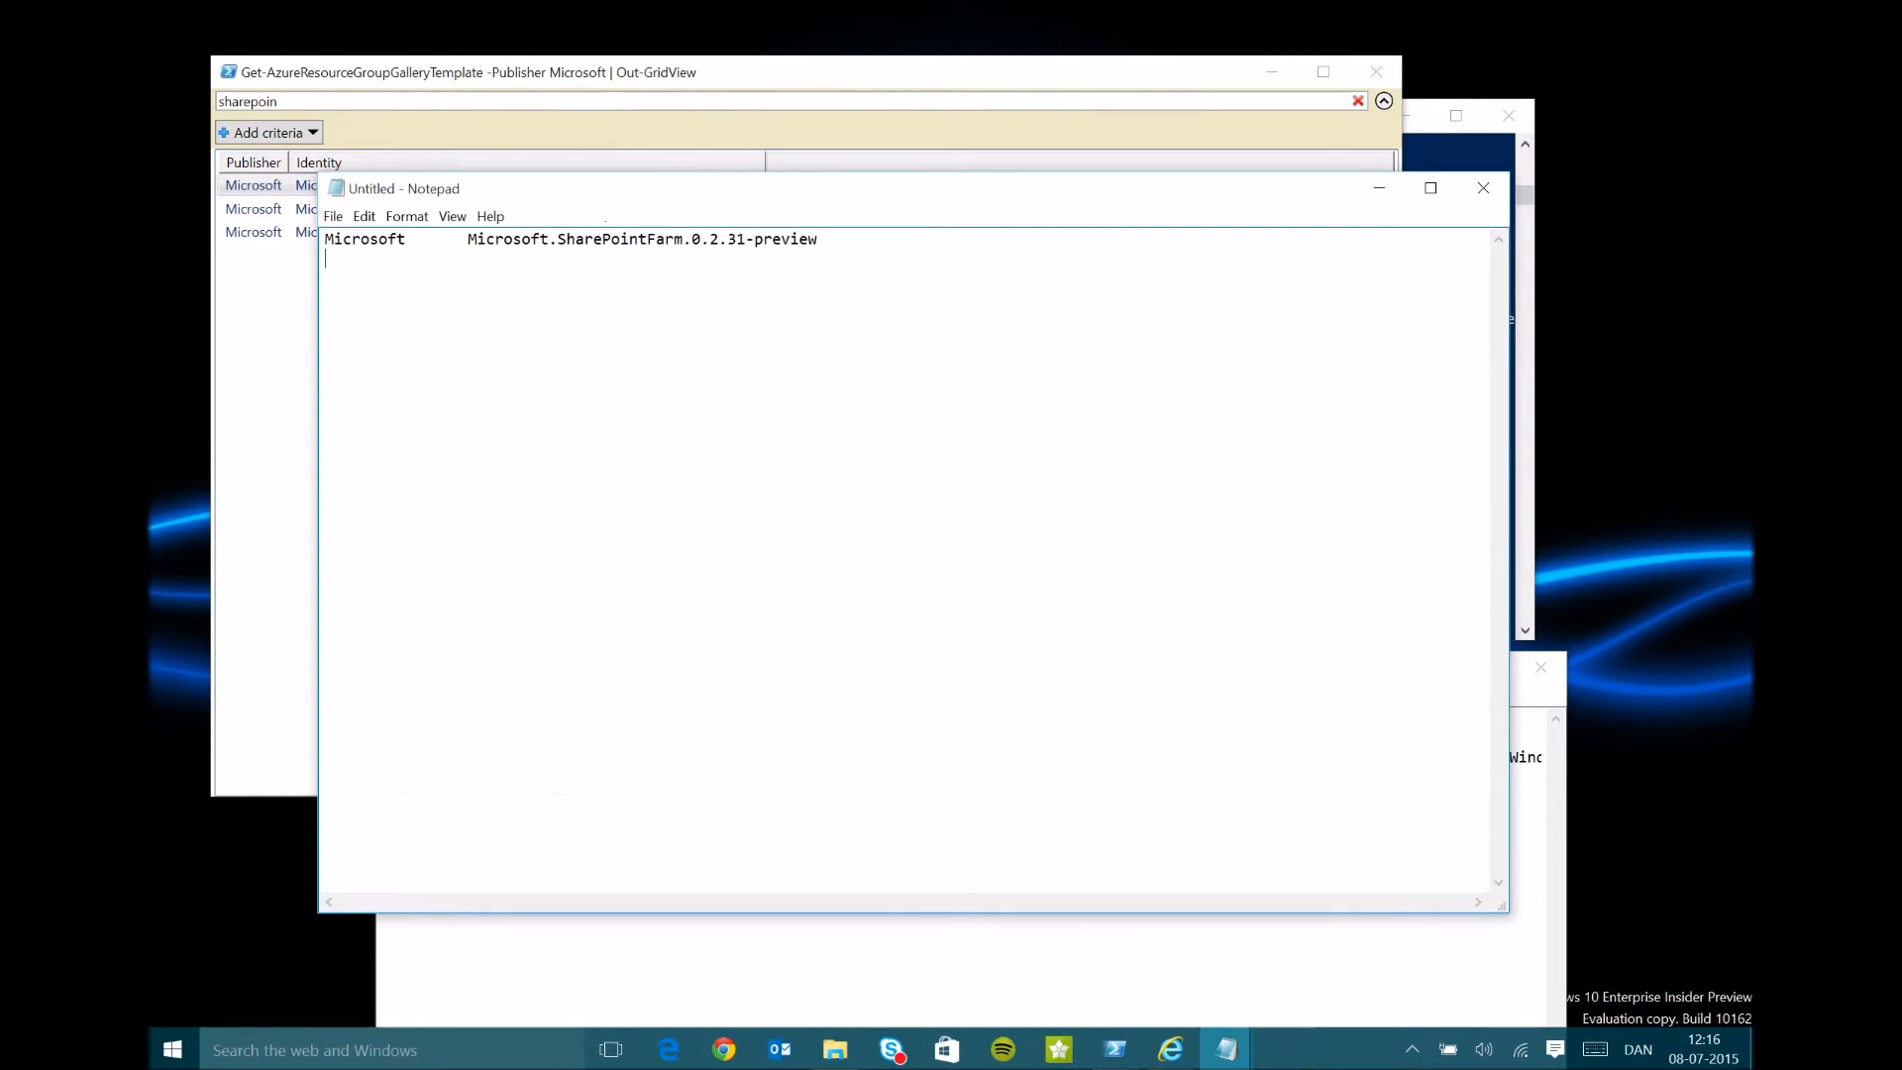
# Step: Select the SharePointFarm identity and its DefinitionTemplates link in the template details
pyautogui.doubleClick(641, 238)
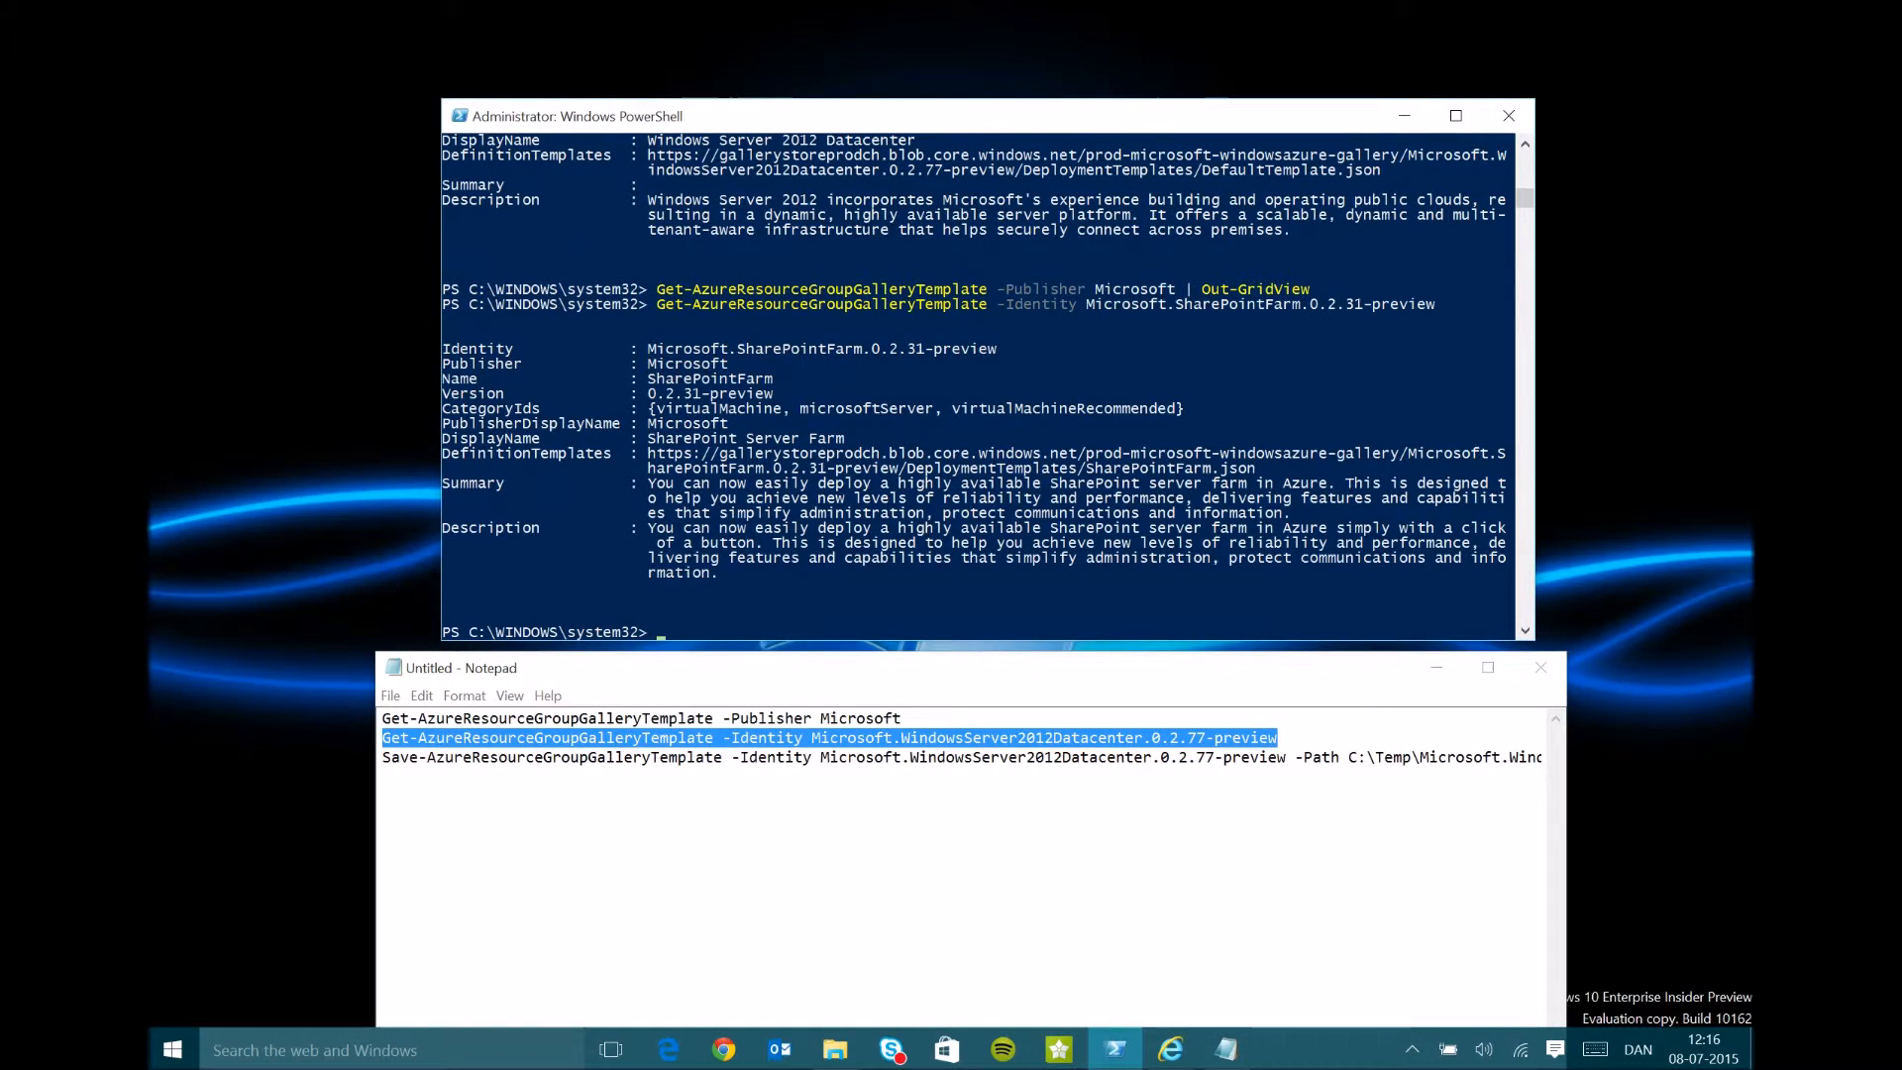
pyautogui.moveTo(649, 438); pyautogui.dragTo(961, 461)
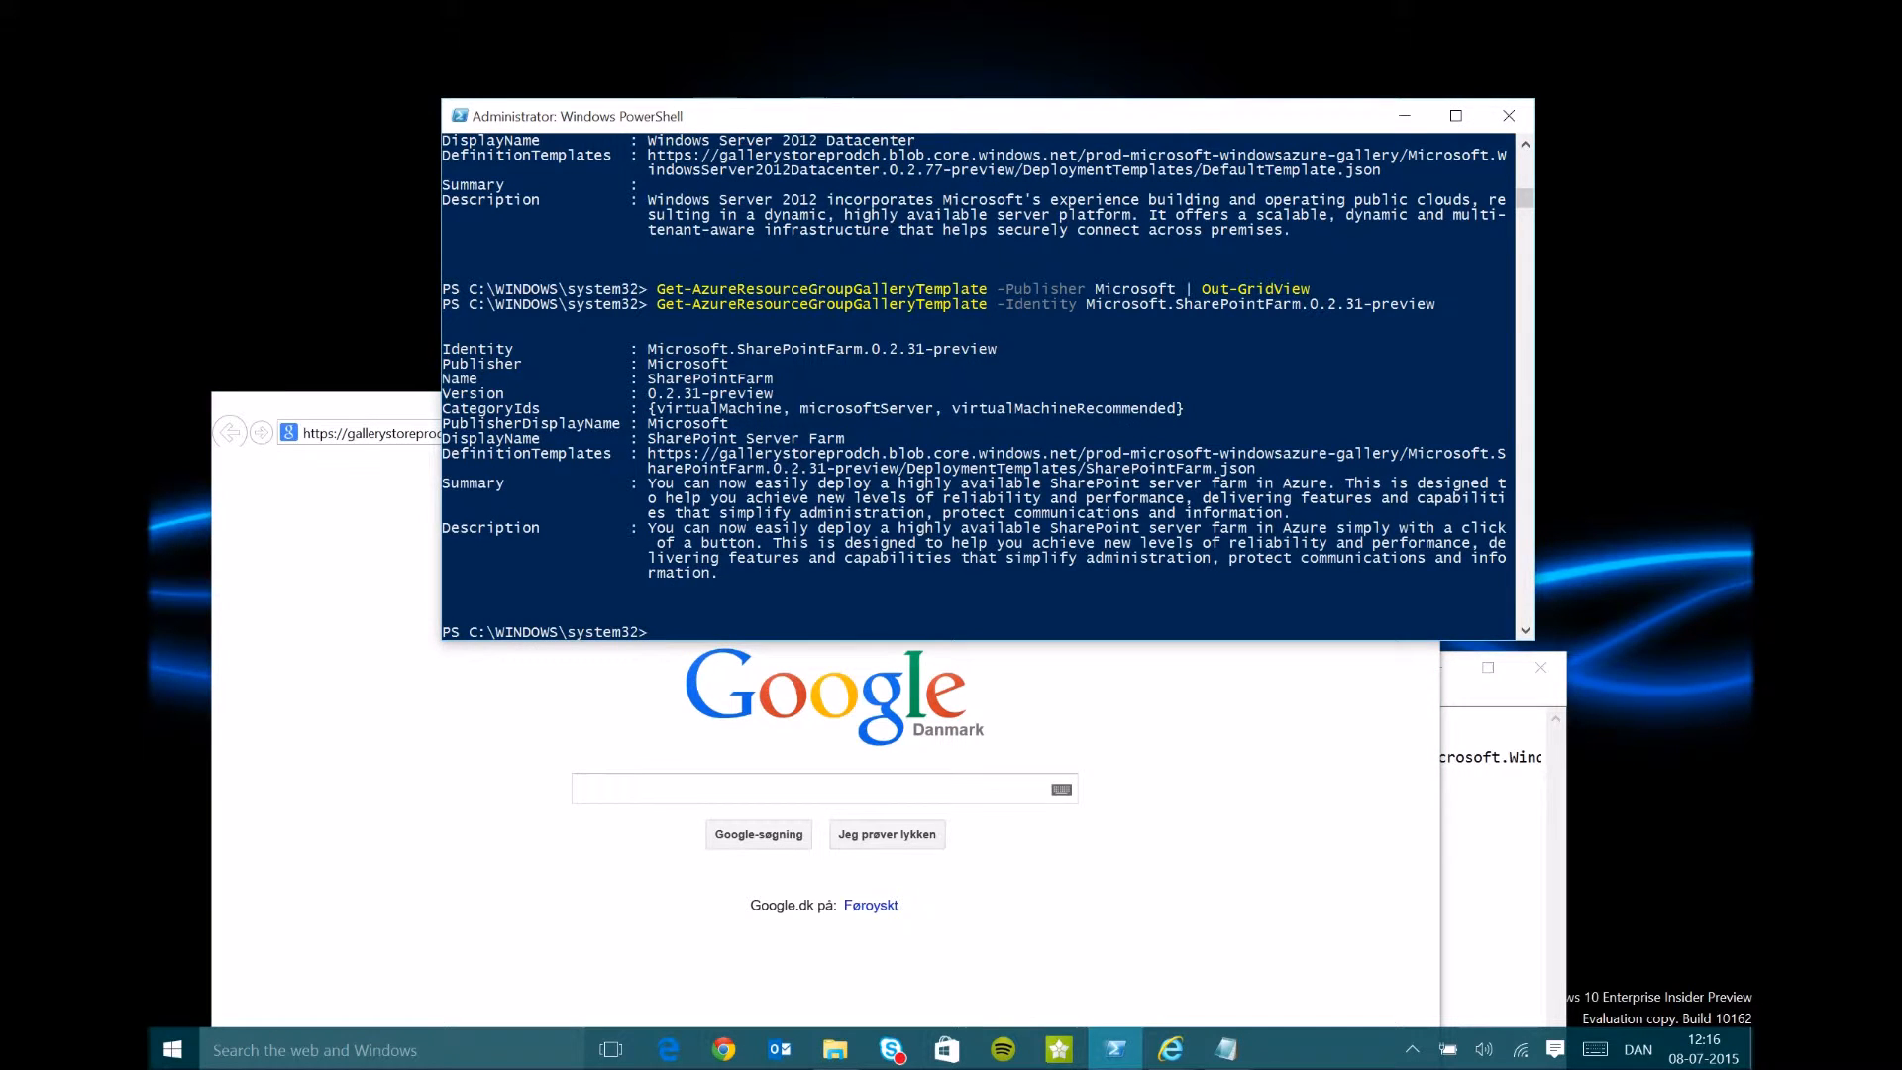
pyautogui.doubleClick(685, 468)
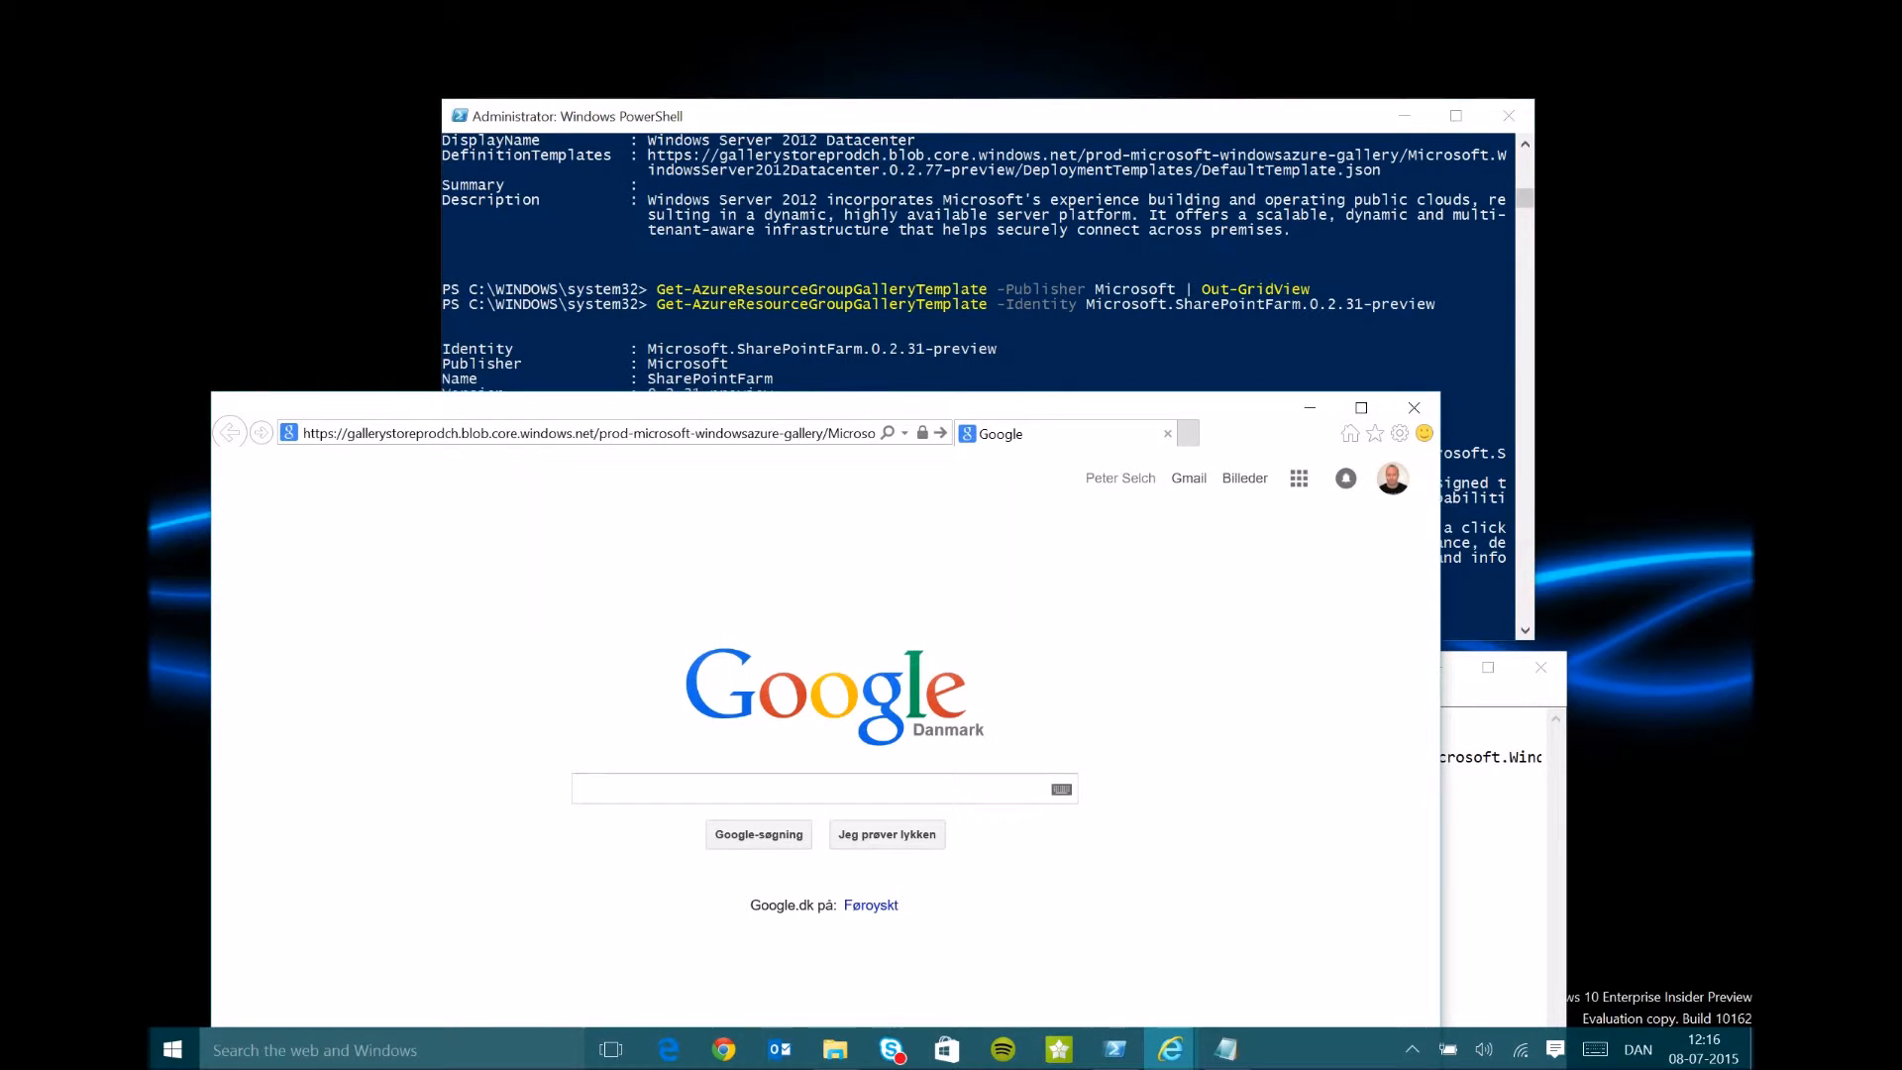
pyautogui.click(583, 433)
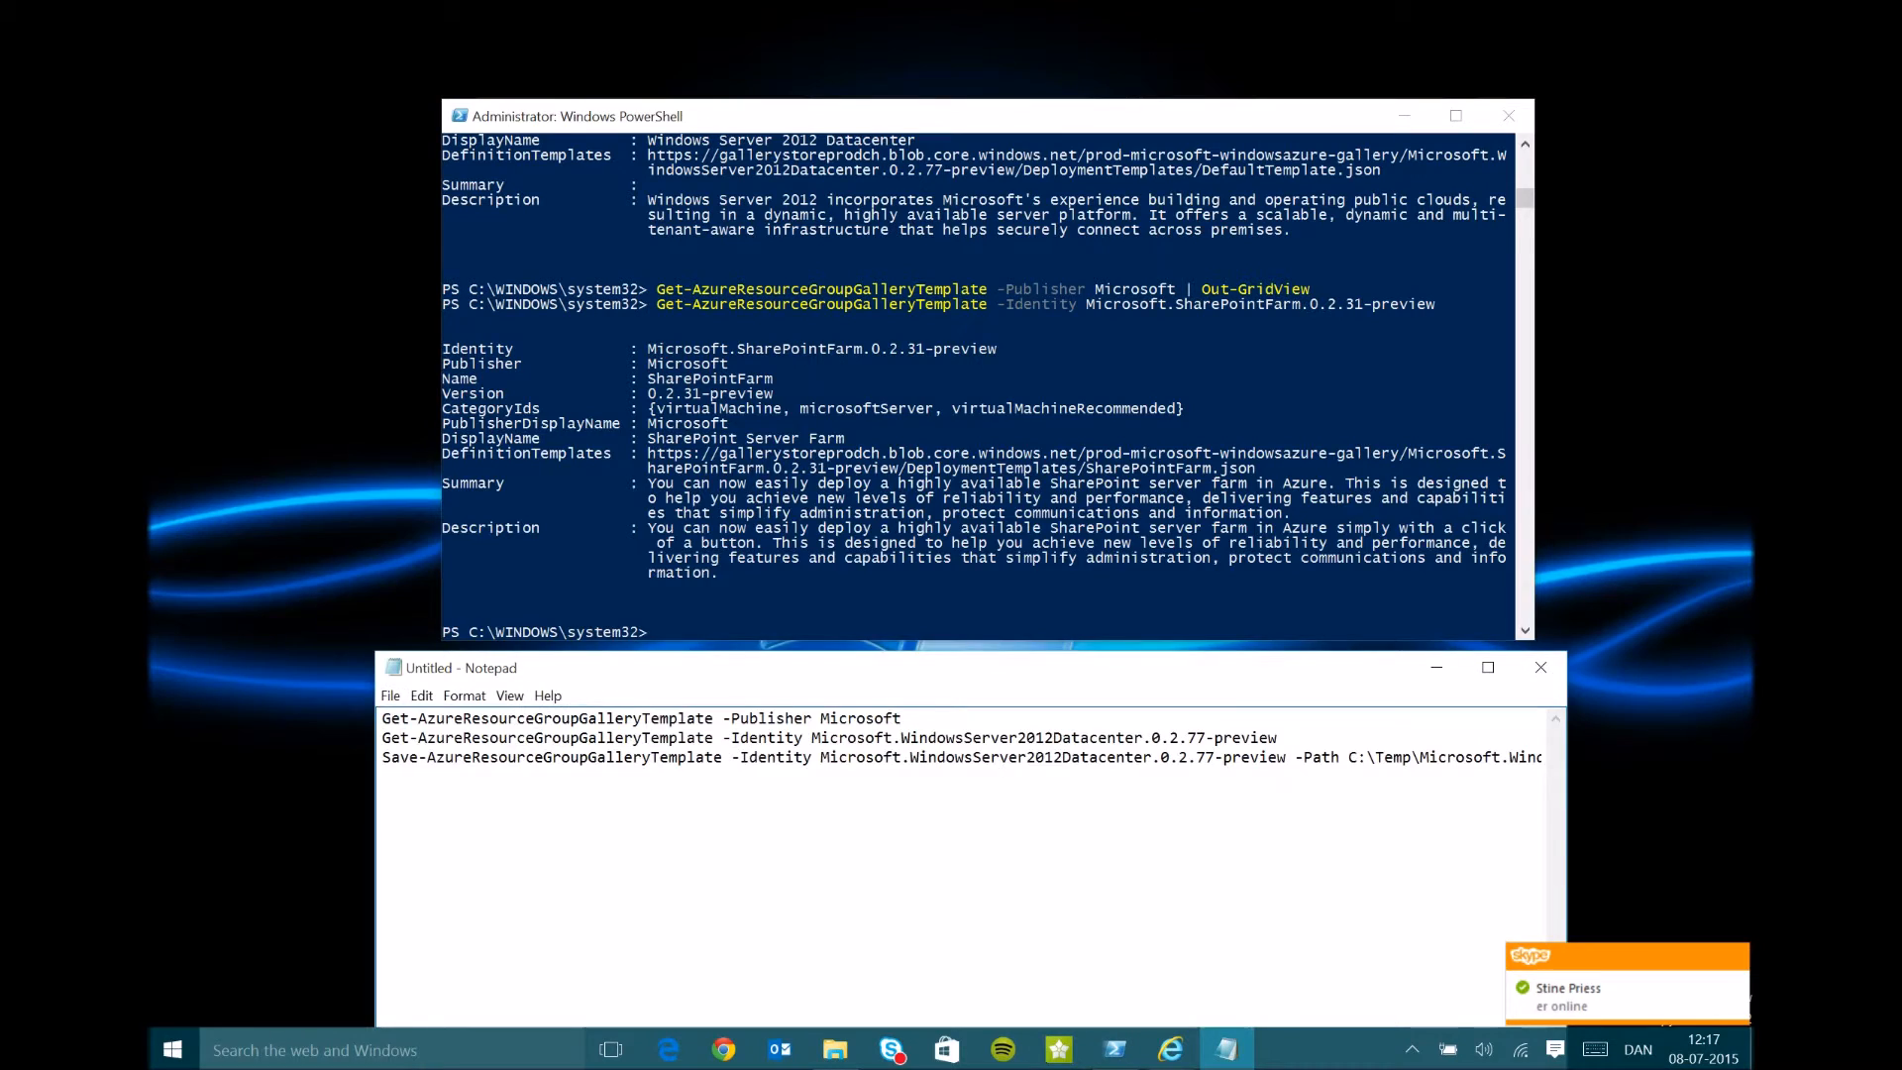
# Step: Run Save-AzureResourceGroupGalleryTemplate to save the WindowsServer2012Datacenter template to C:\Temp
pyautogui.moveTo(459, 667); pyautogui.dragTo(424, 434)
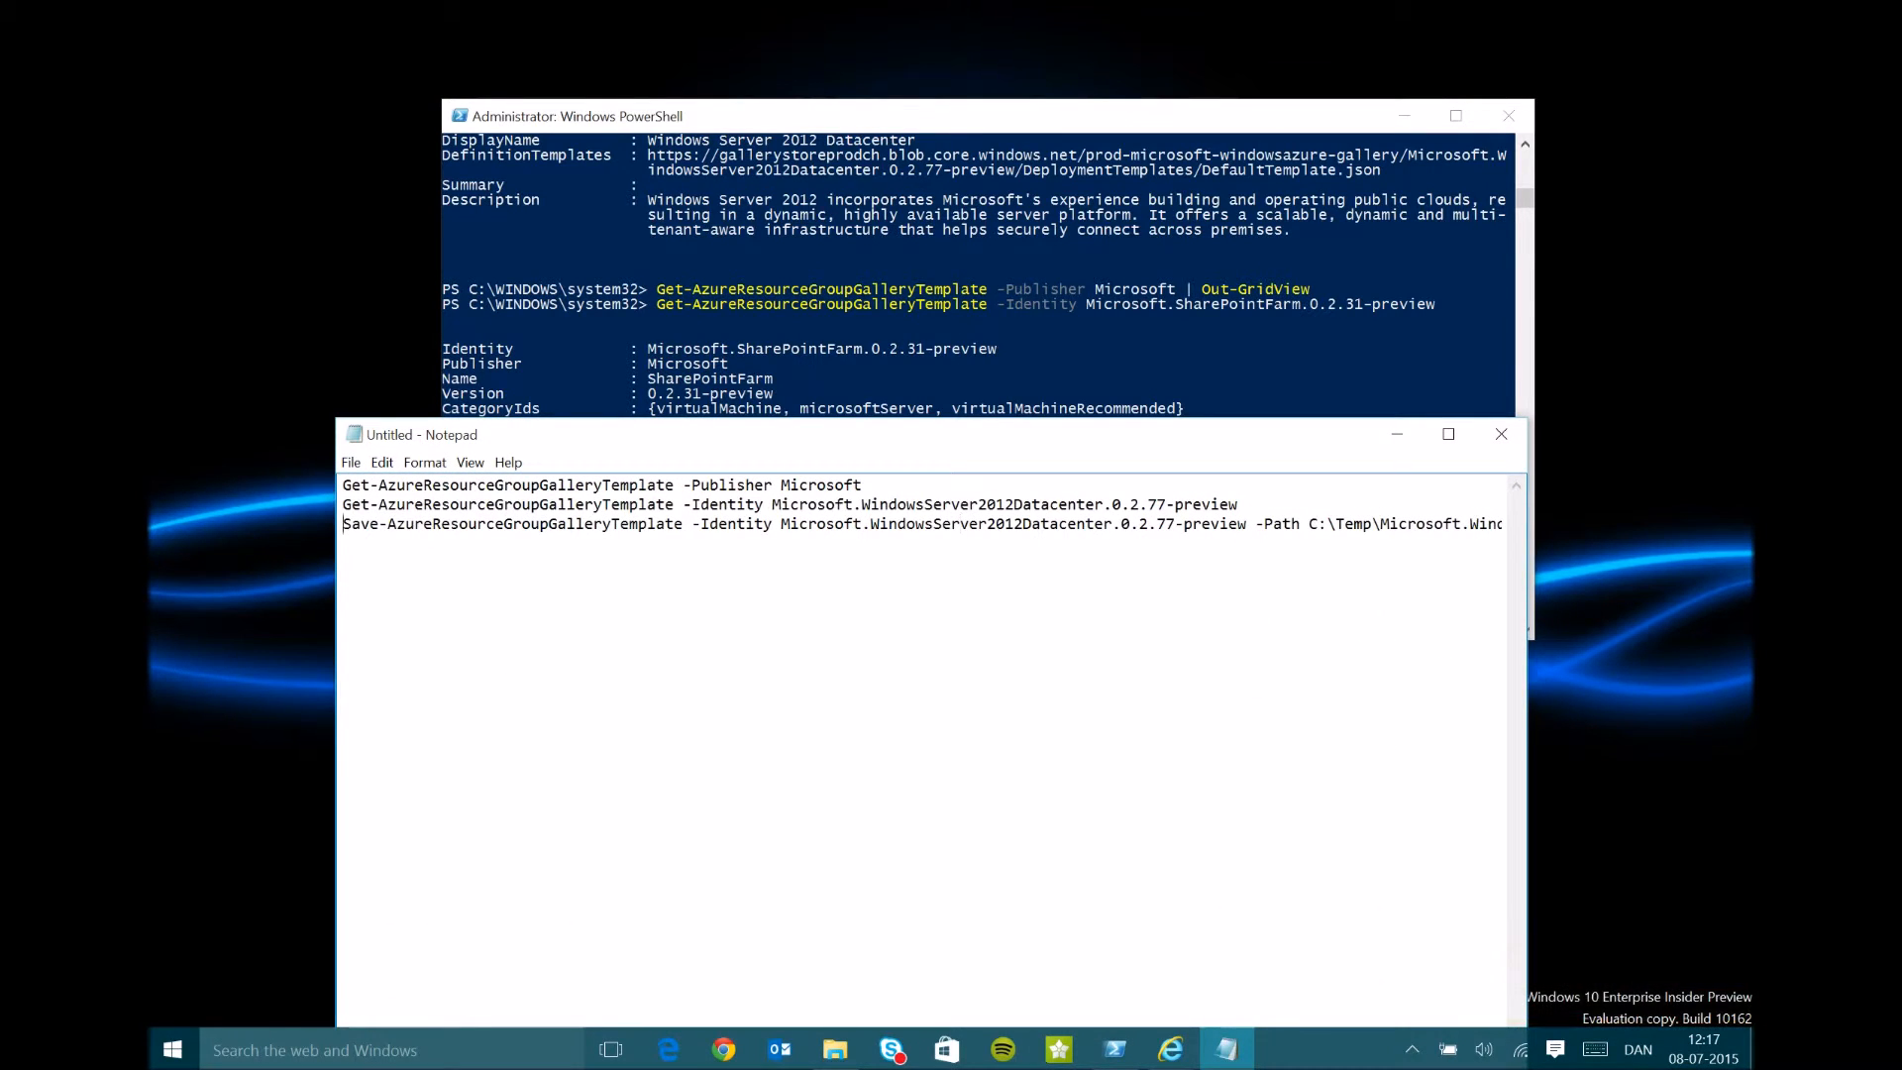
pyautogui.moveTo(344, 523); pyautogui.dragTo(1210, 523)
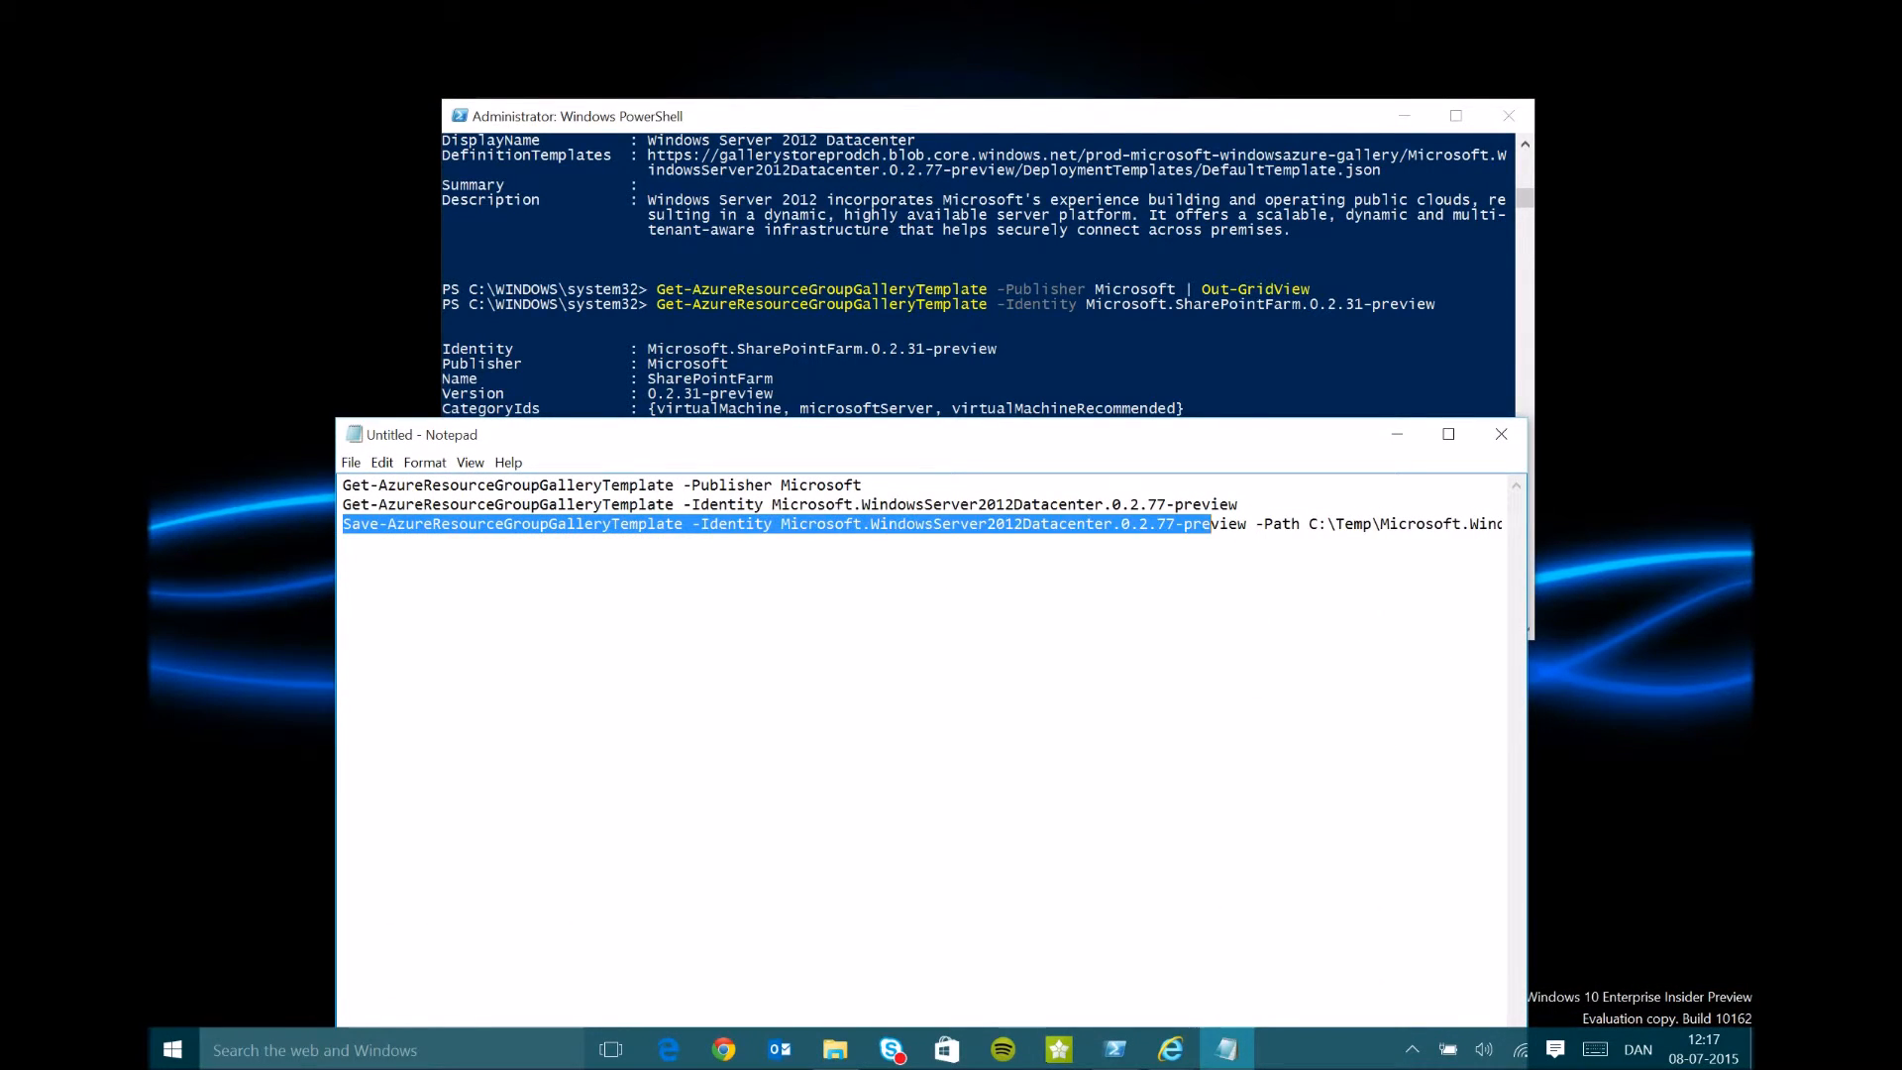
pyautogui.hscroll(3)
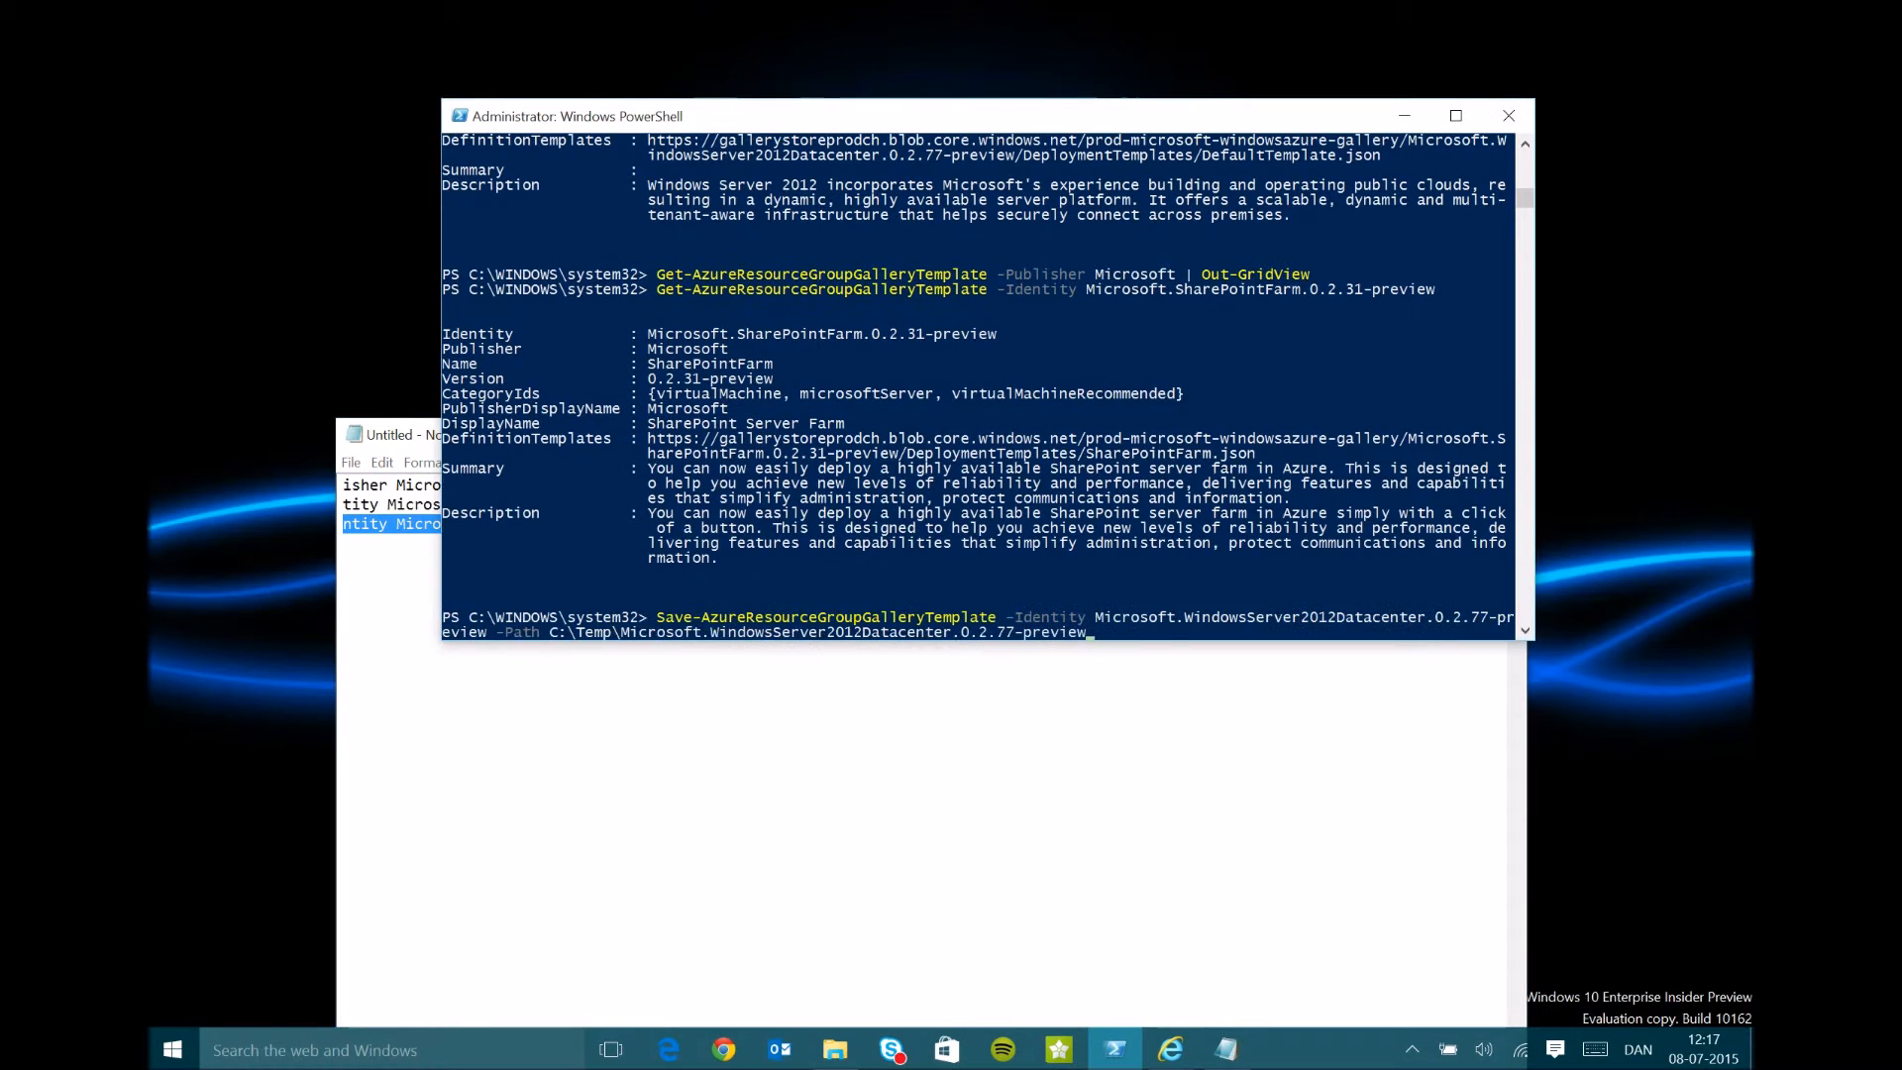
pyautogui.scroll(-3)
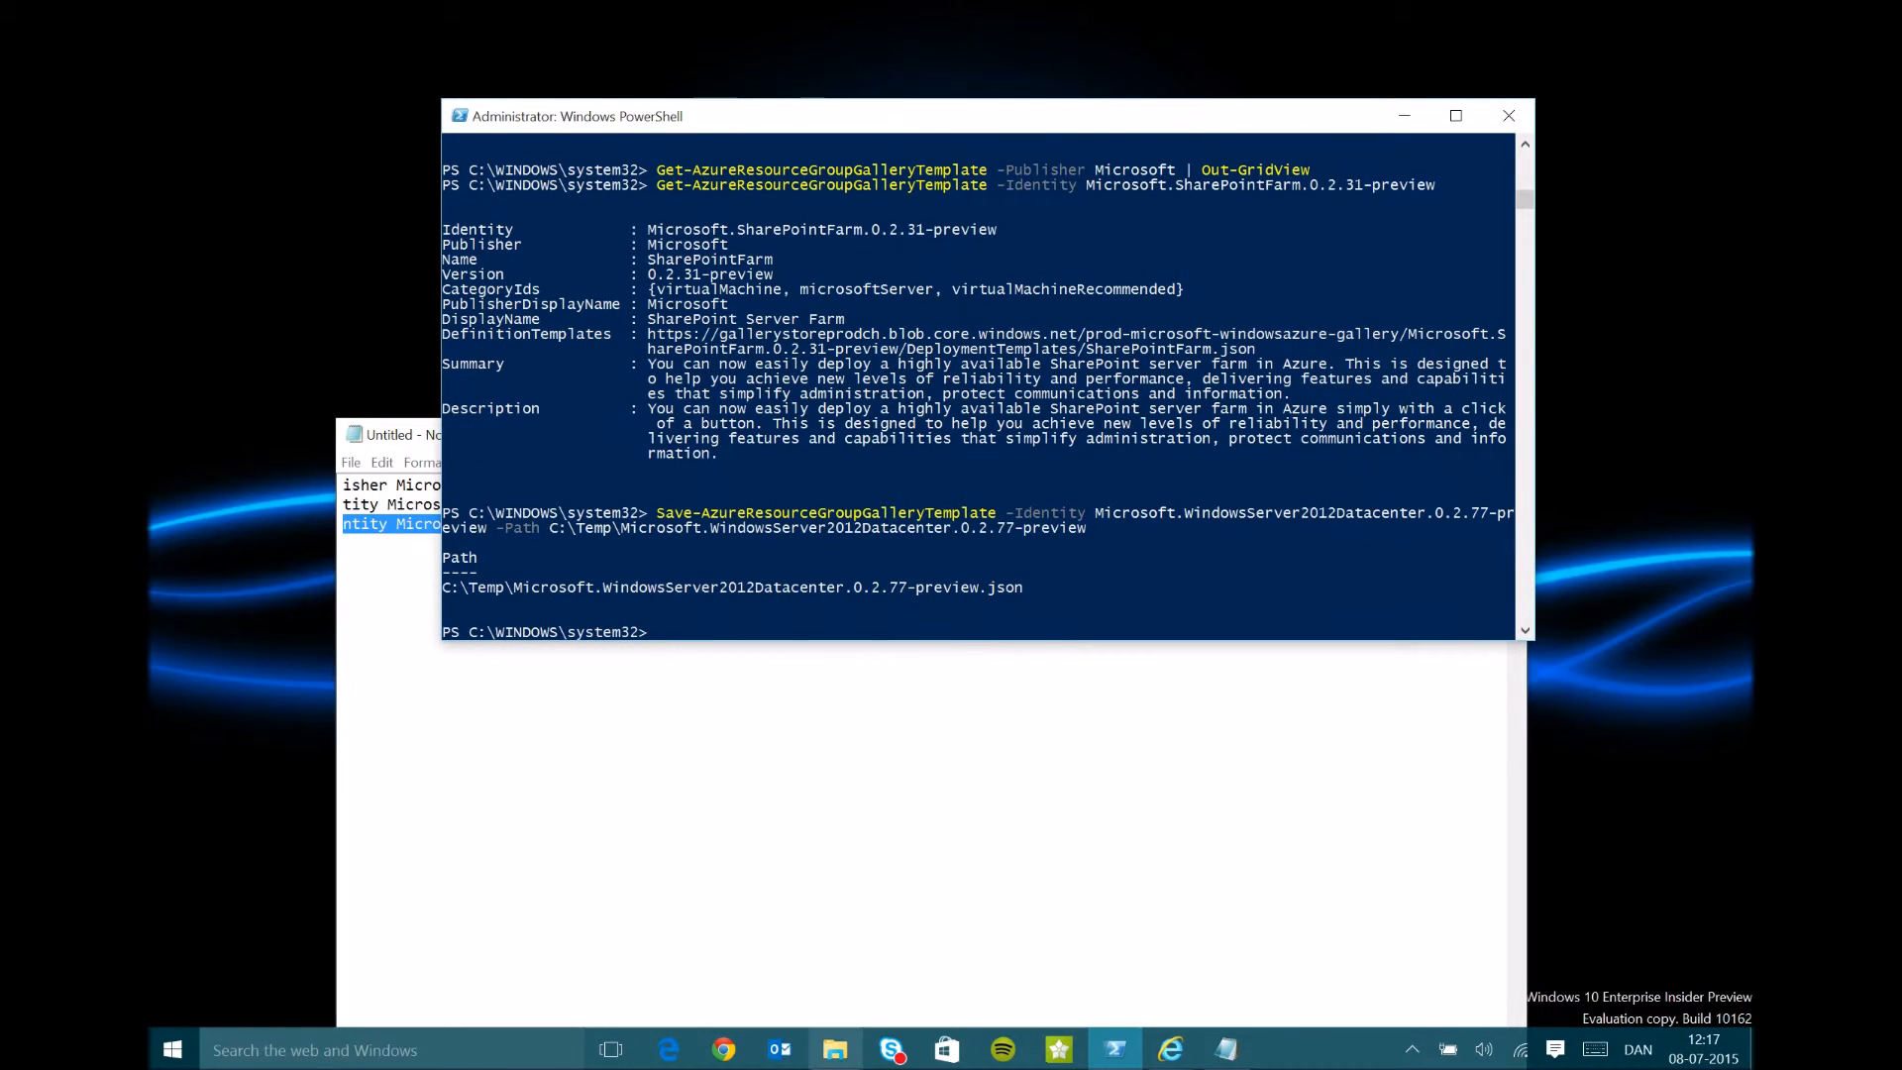
pyautogui.click(833, 1049)
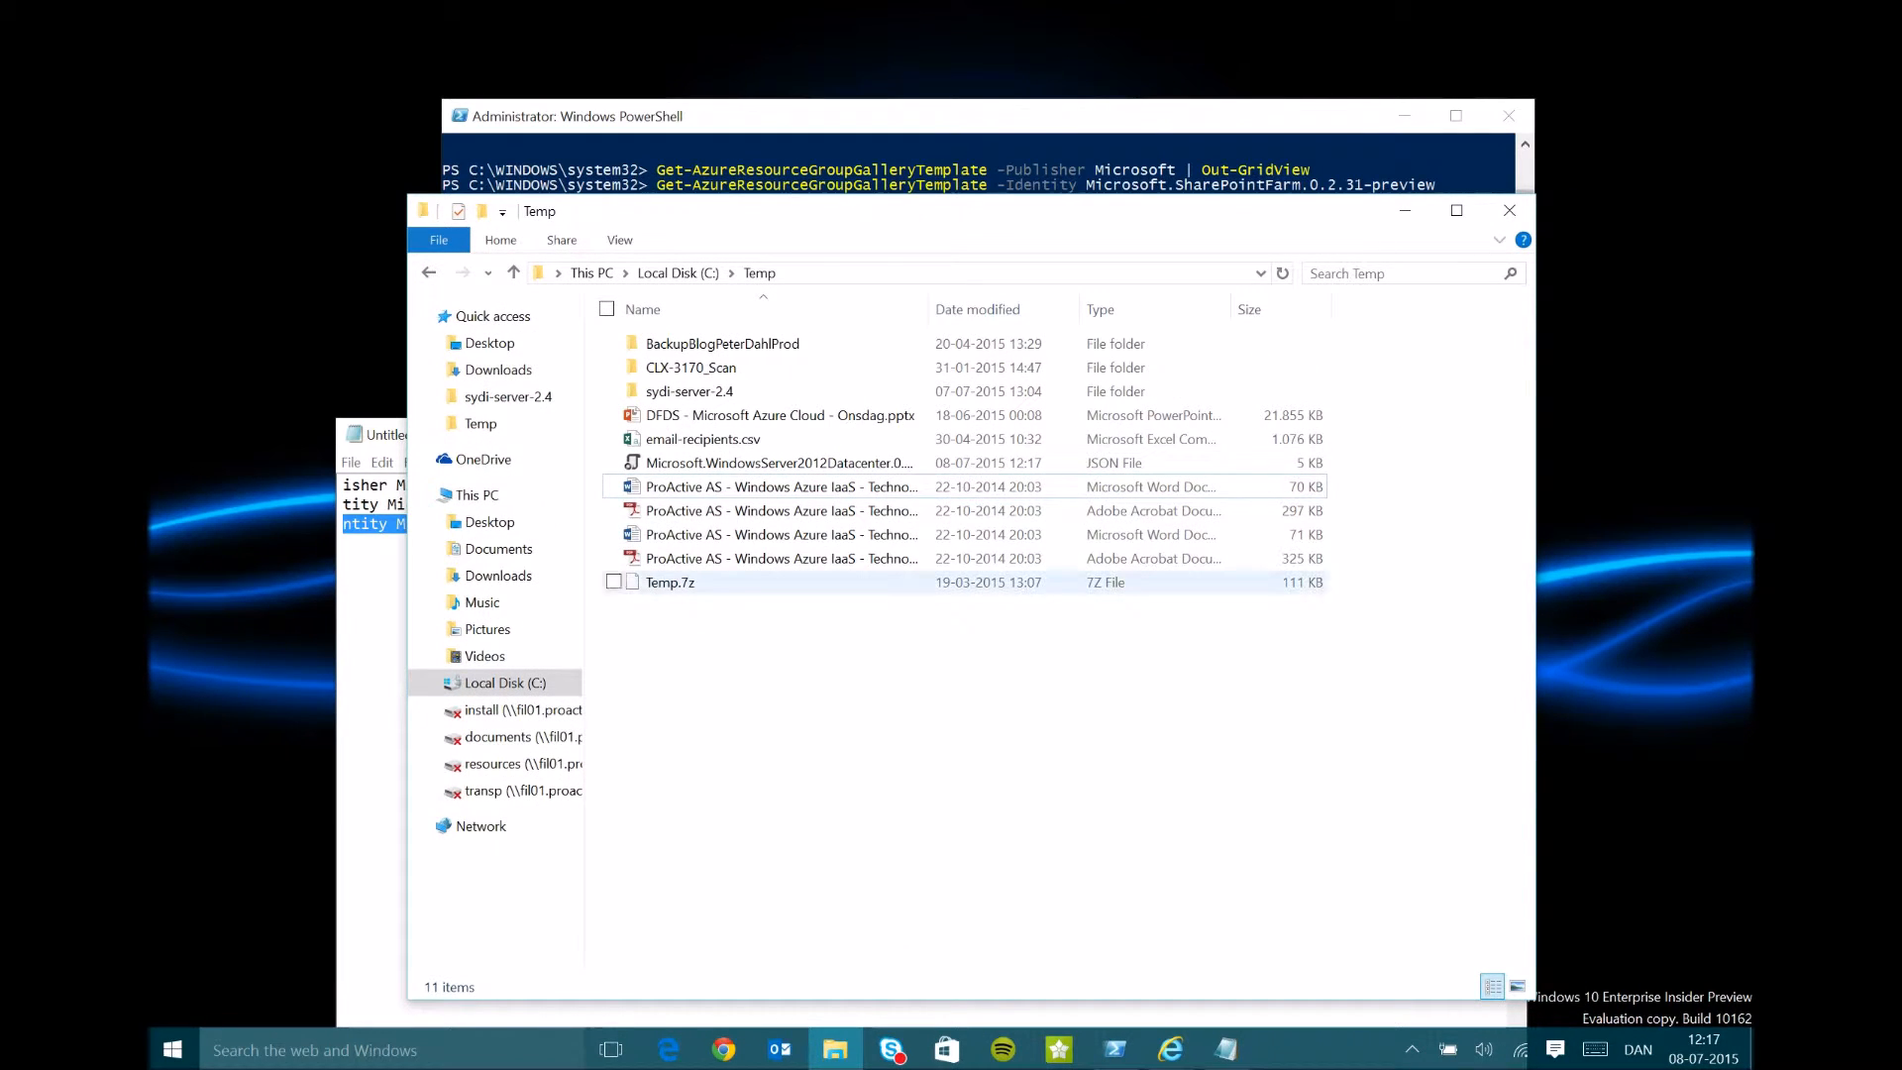
# Step: Open Microsoft.WindowsServer2012Datacenter.0.2.77-preview.json from C:\Temp in Visual Studio
pyautogui.click(777, 463)
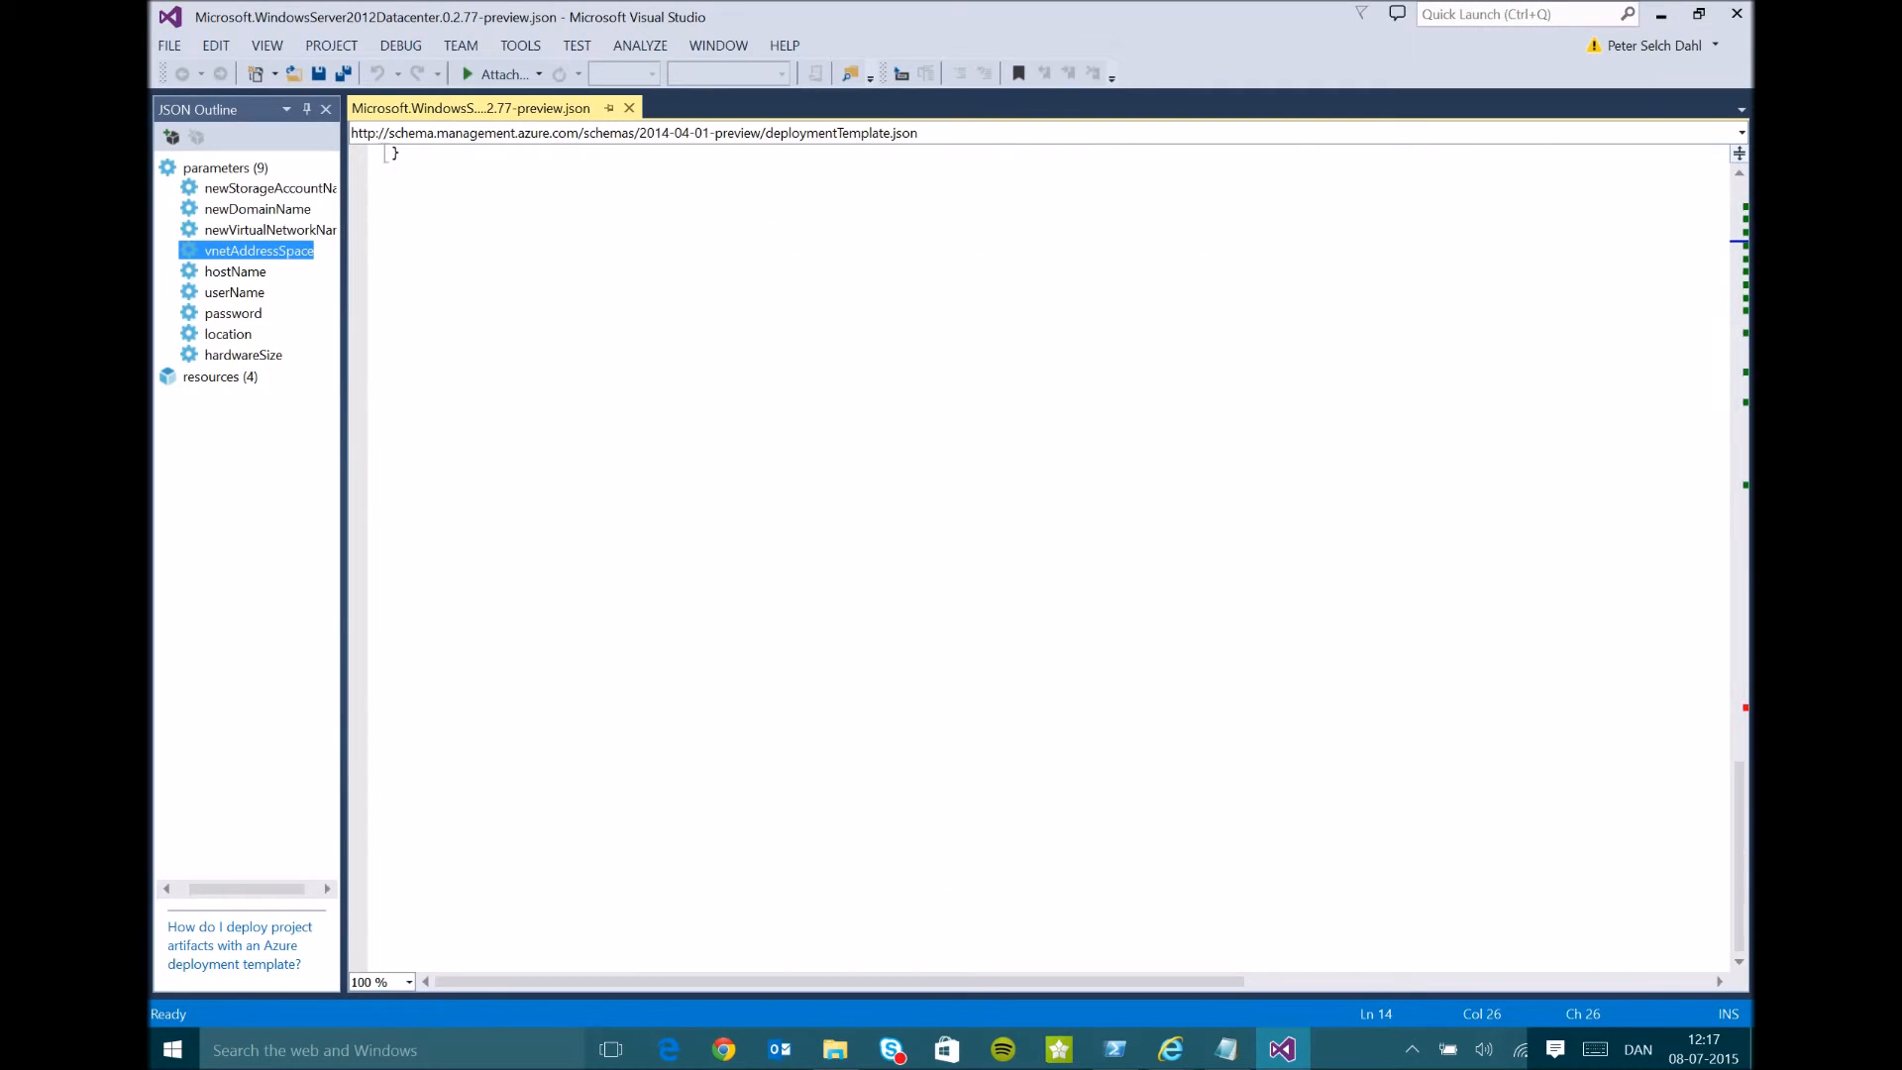
# Step: Scroll through the template JSON in Visual Studio before switching to the Azure portal
pyautogui.scroll(-3)
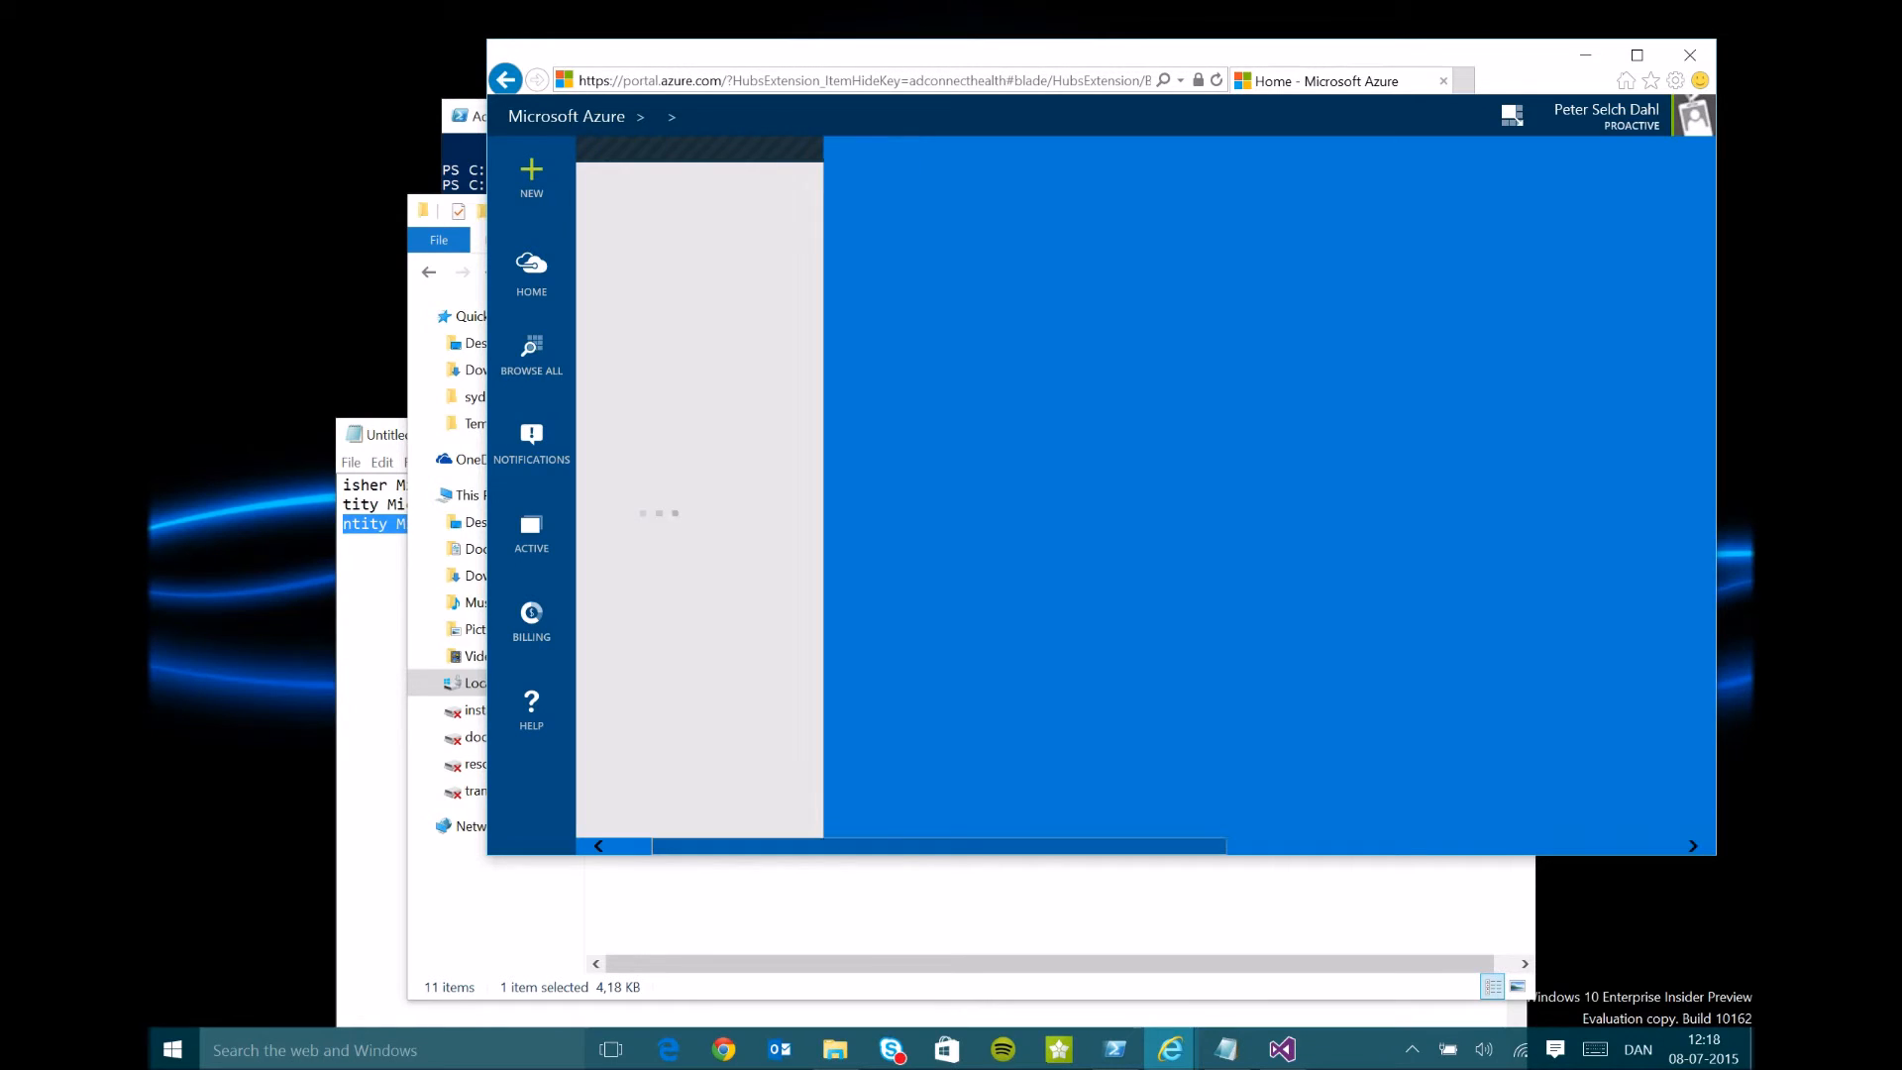
# Step: Search the Marketplace for 'template' and start creating a Template deployment
pyautogui.click(530, 352)
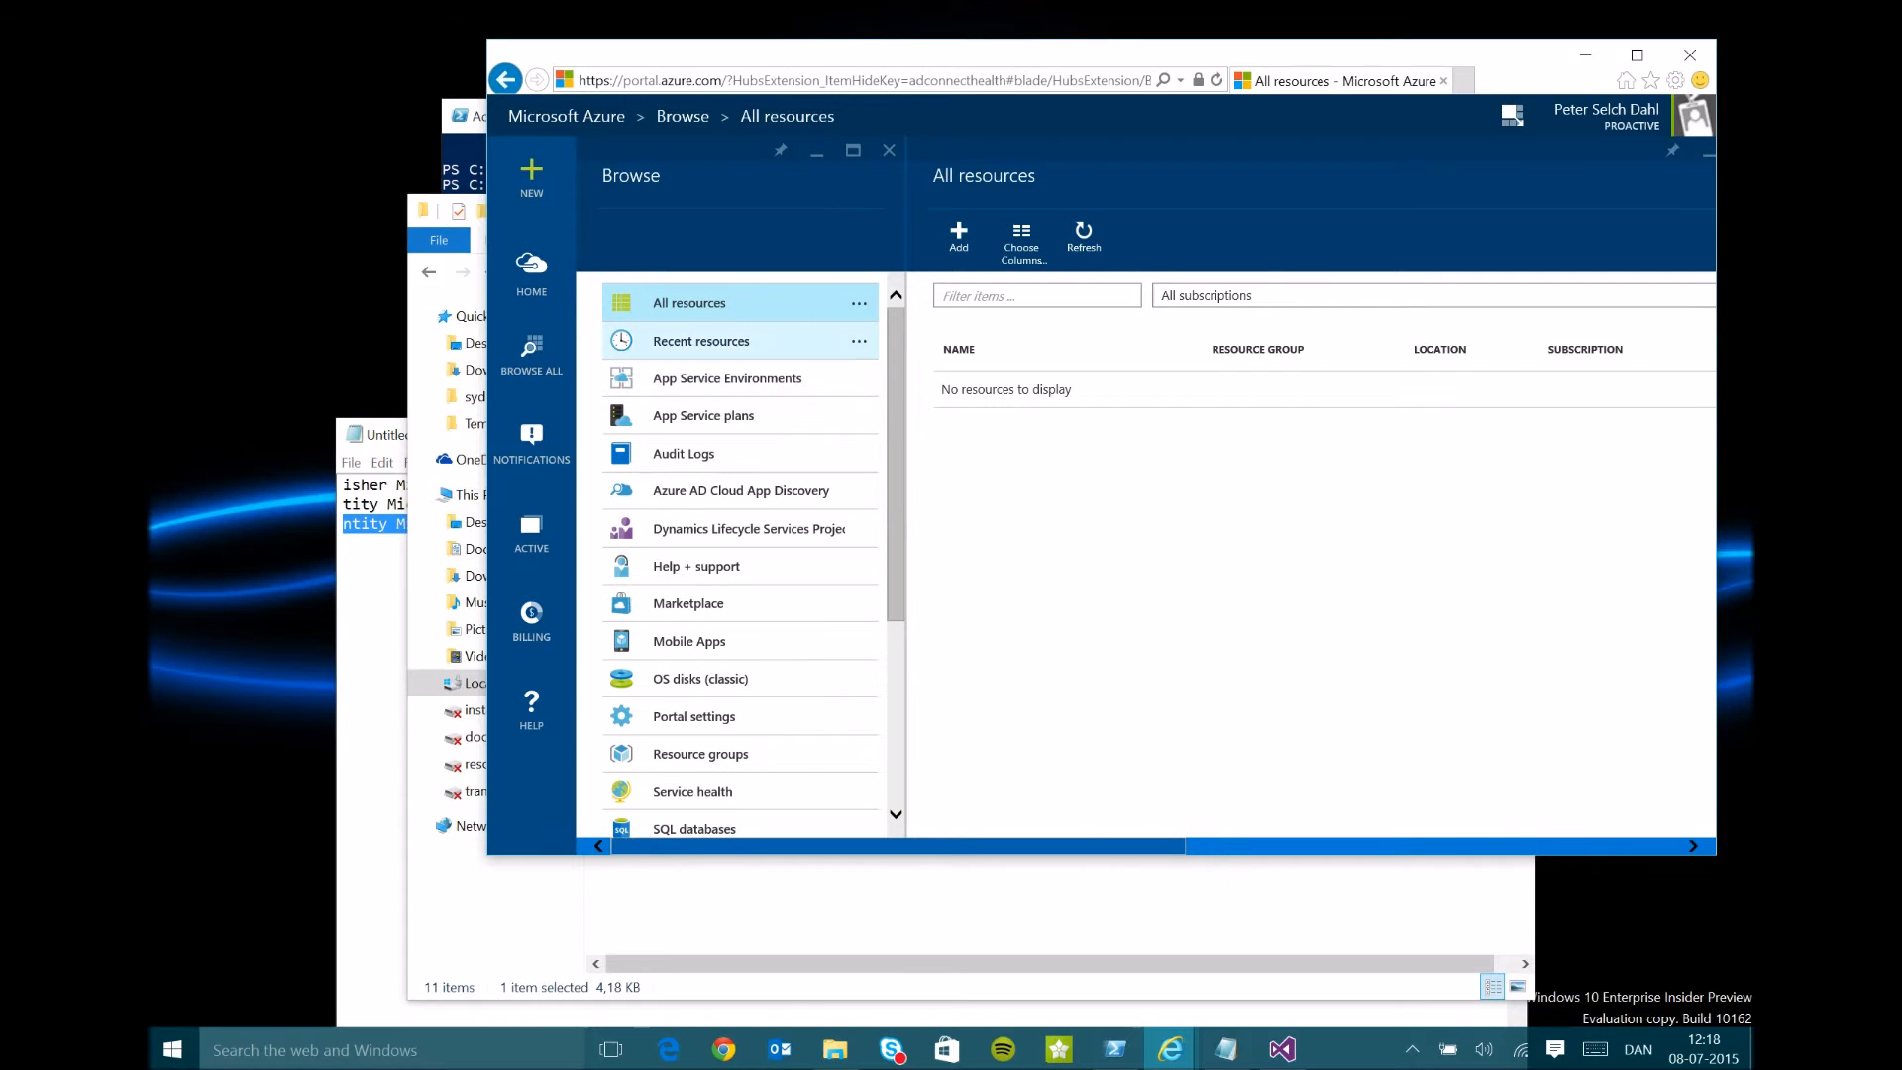
pyautogui.scroll(-3)
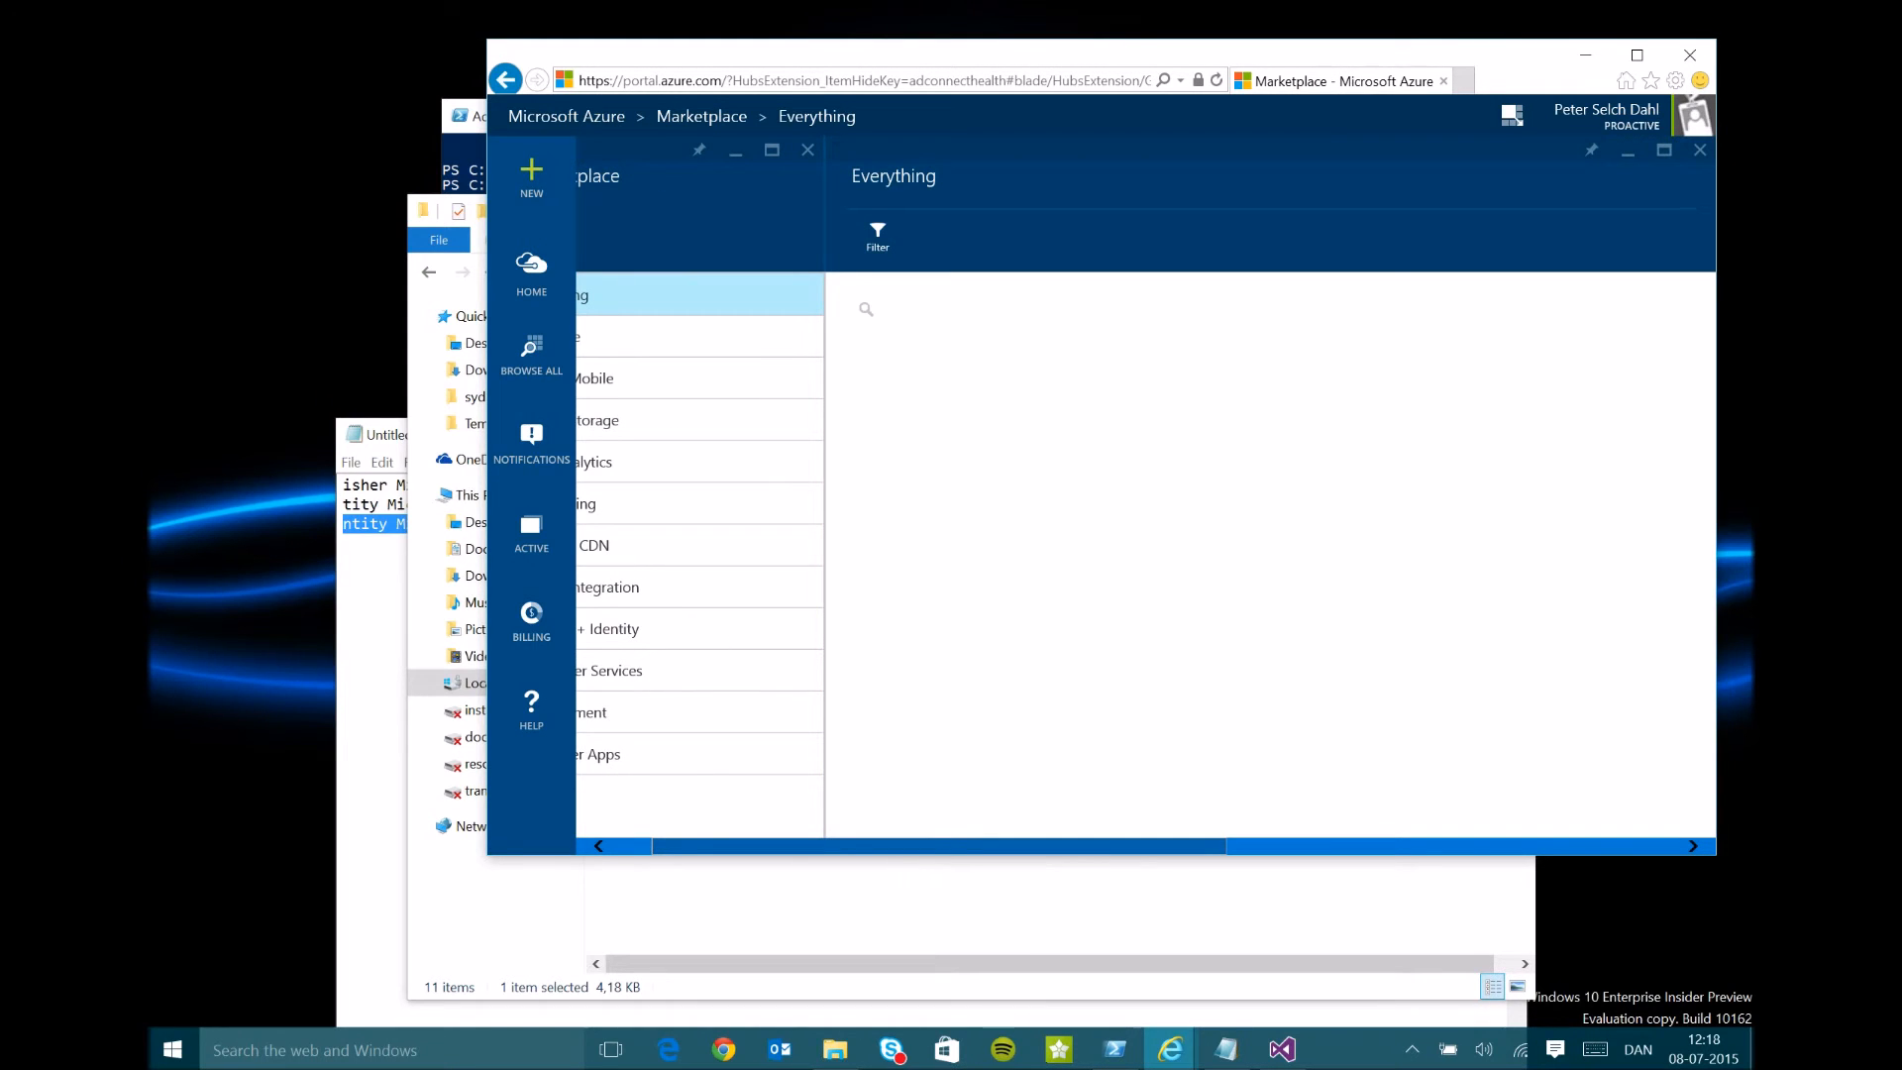
pyautogui.write('template')
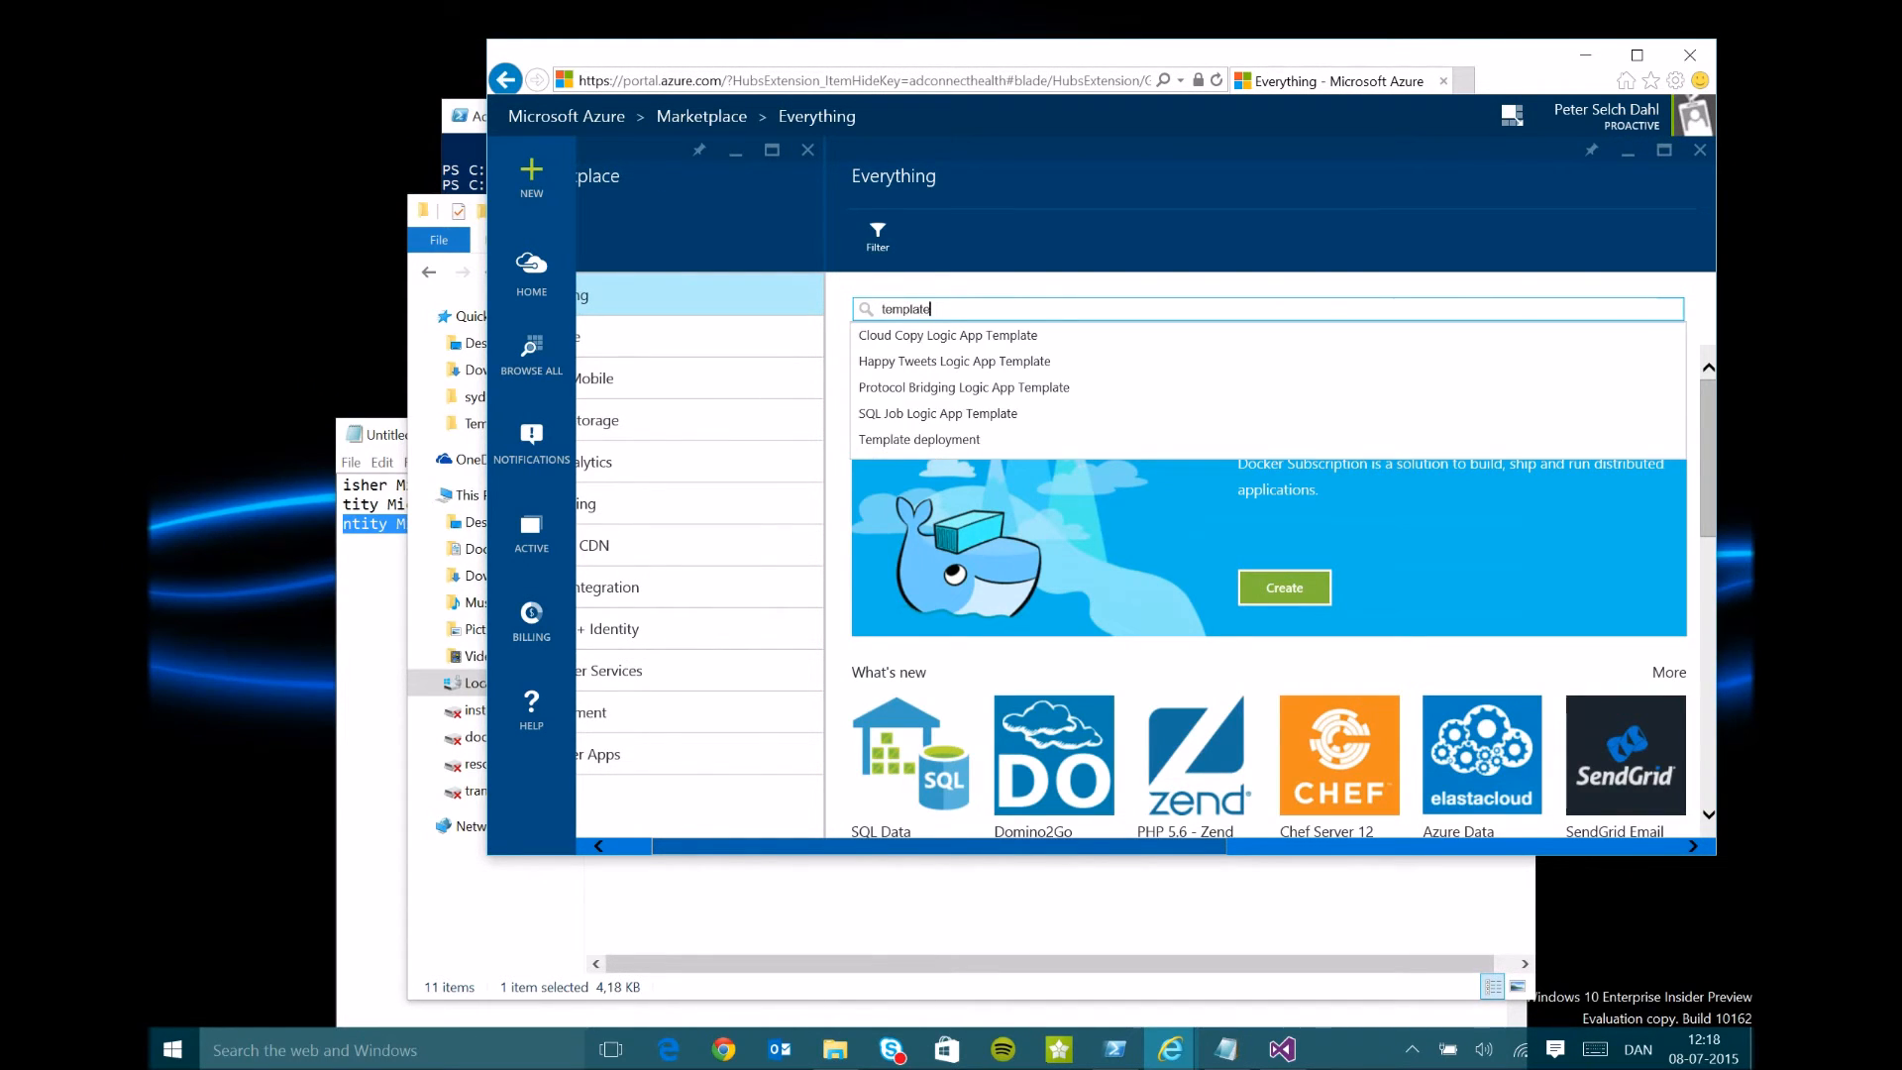
pyautogui.click(918, 439)
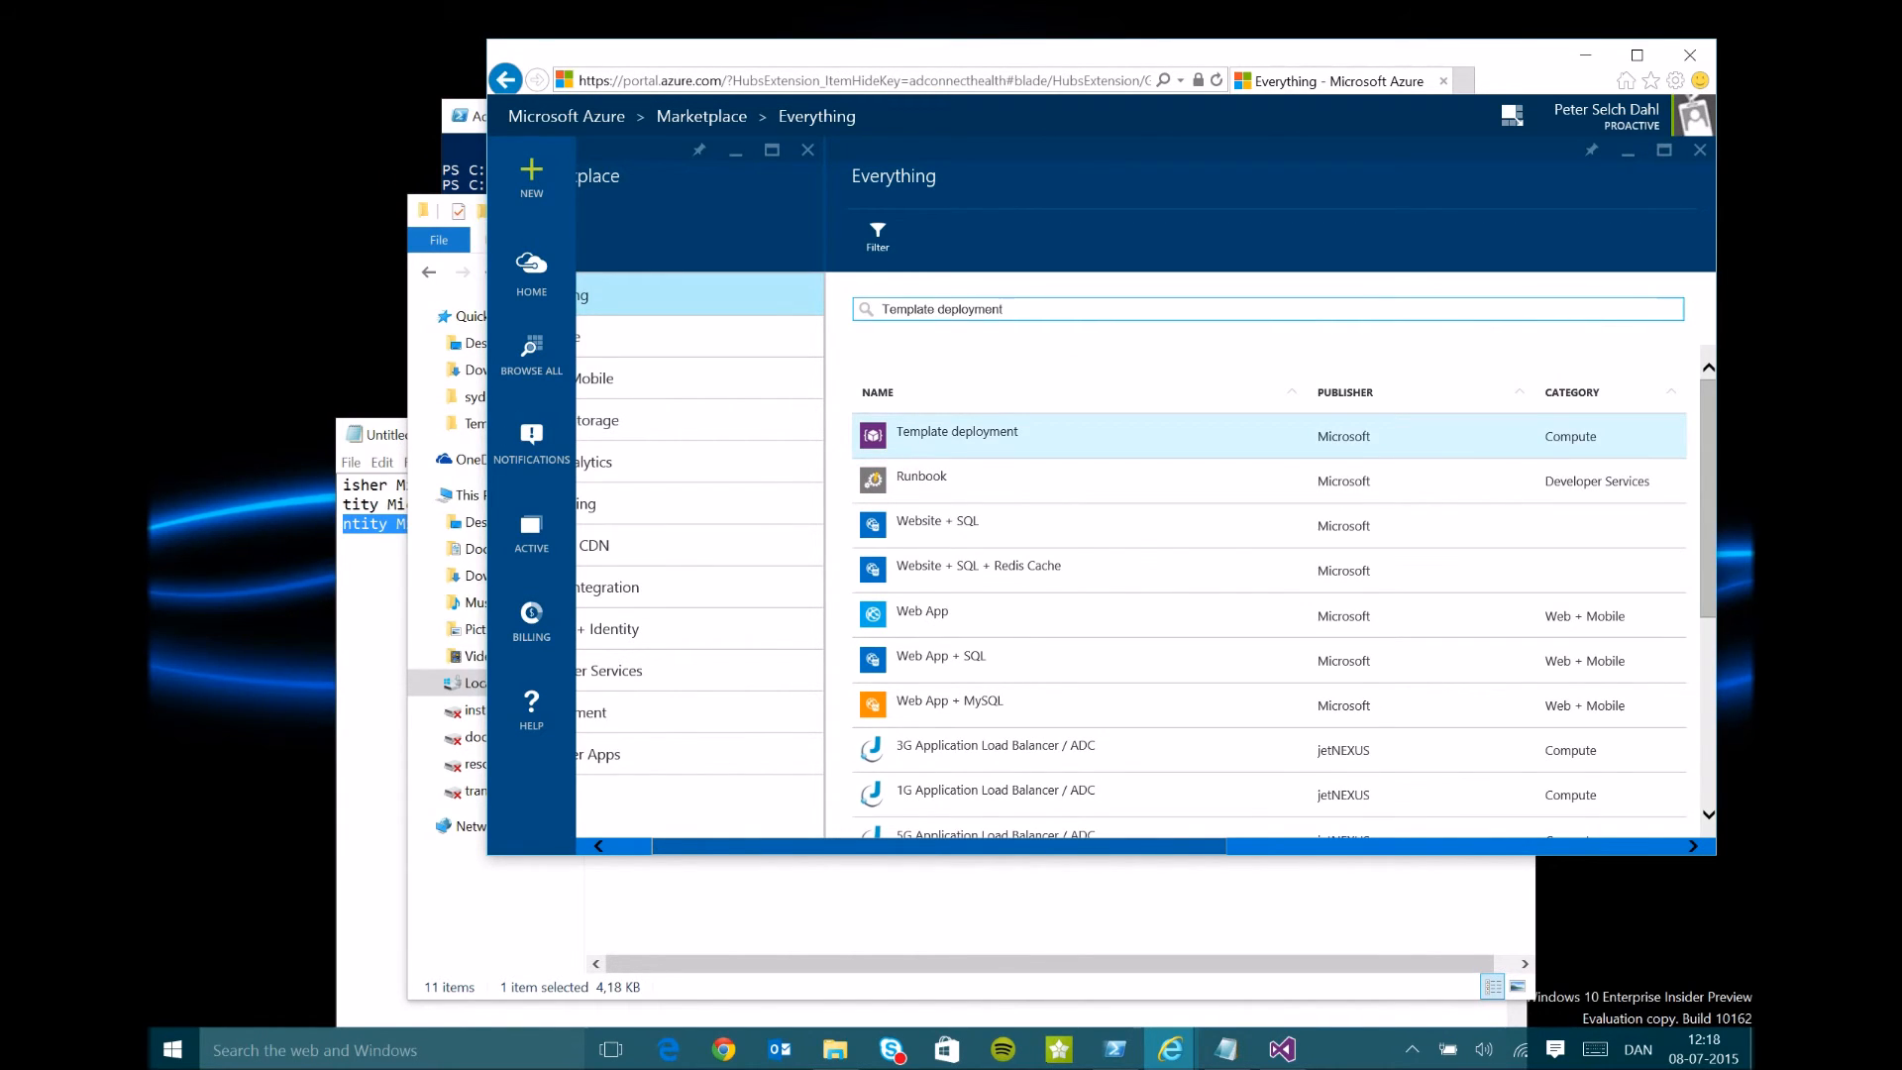
pyautogui.click(956, 431)
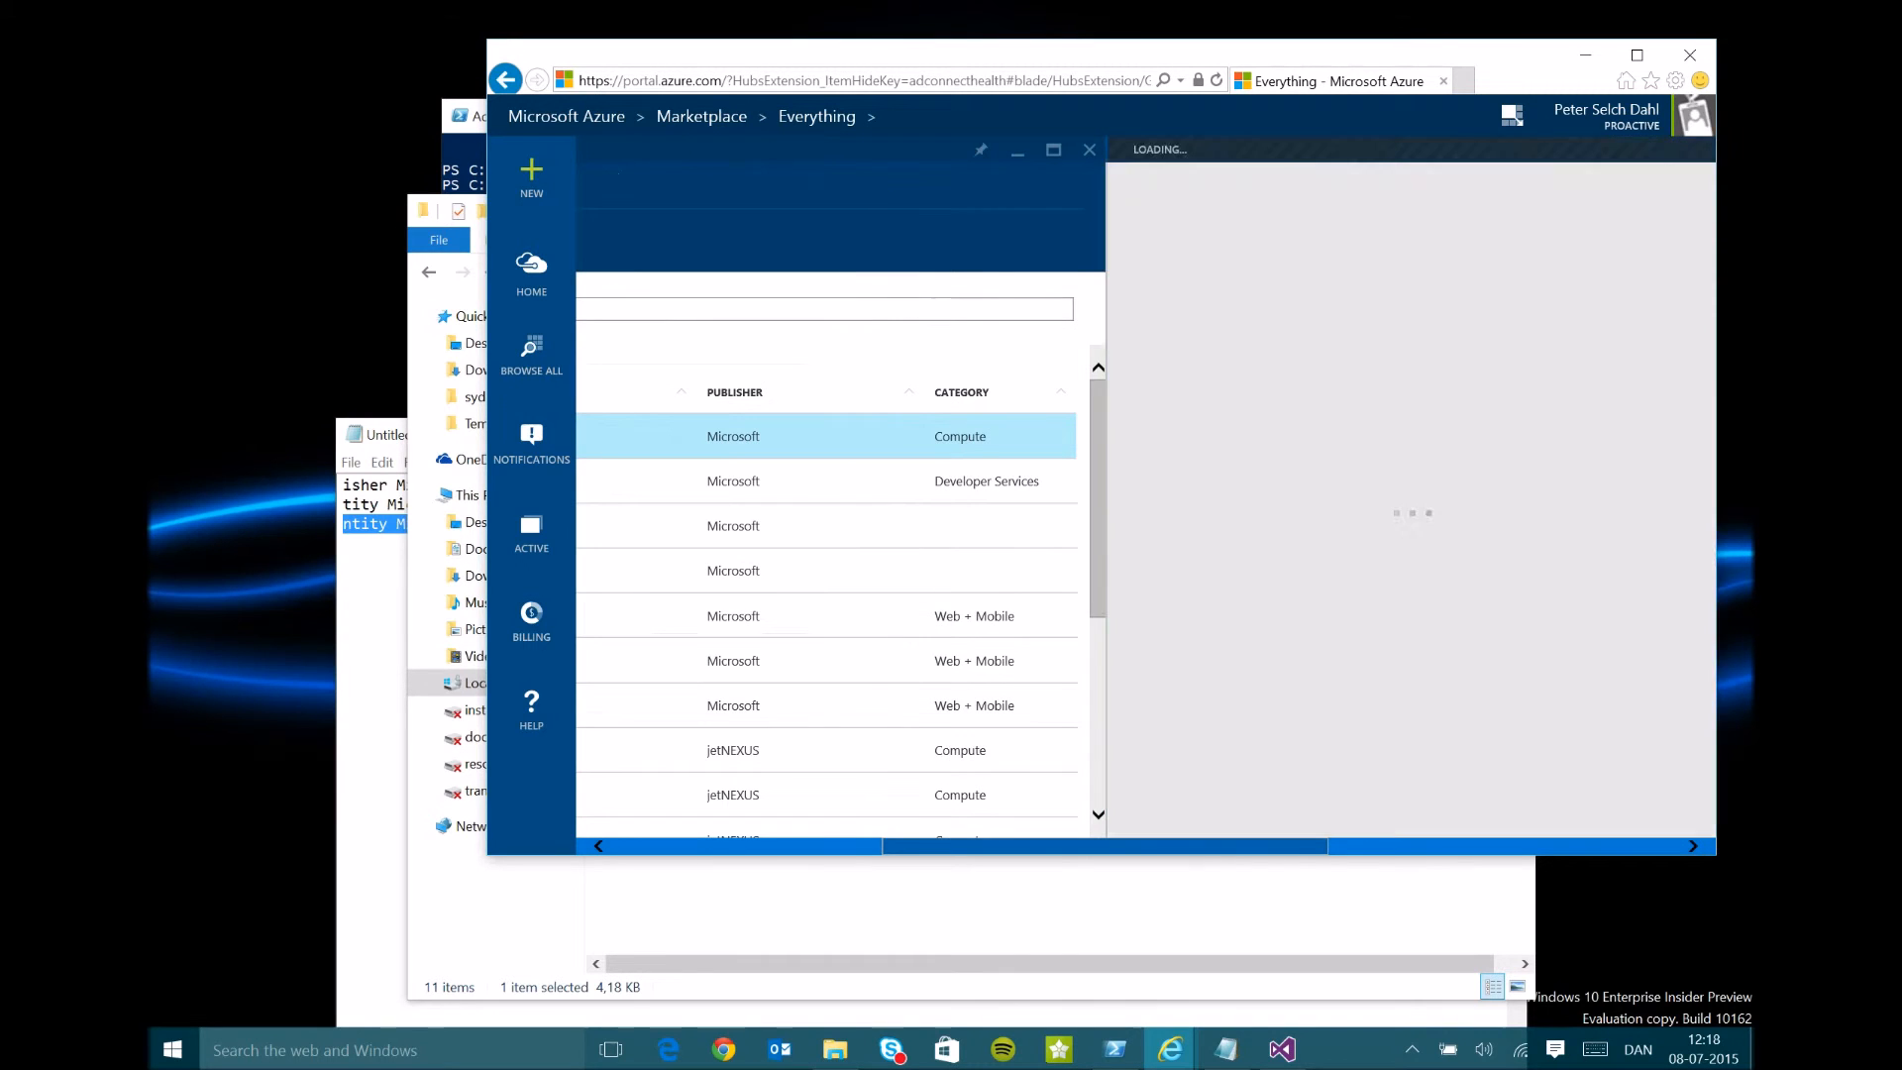
pyautogui.click(733, 436)
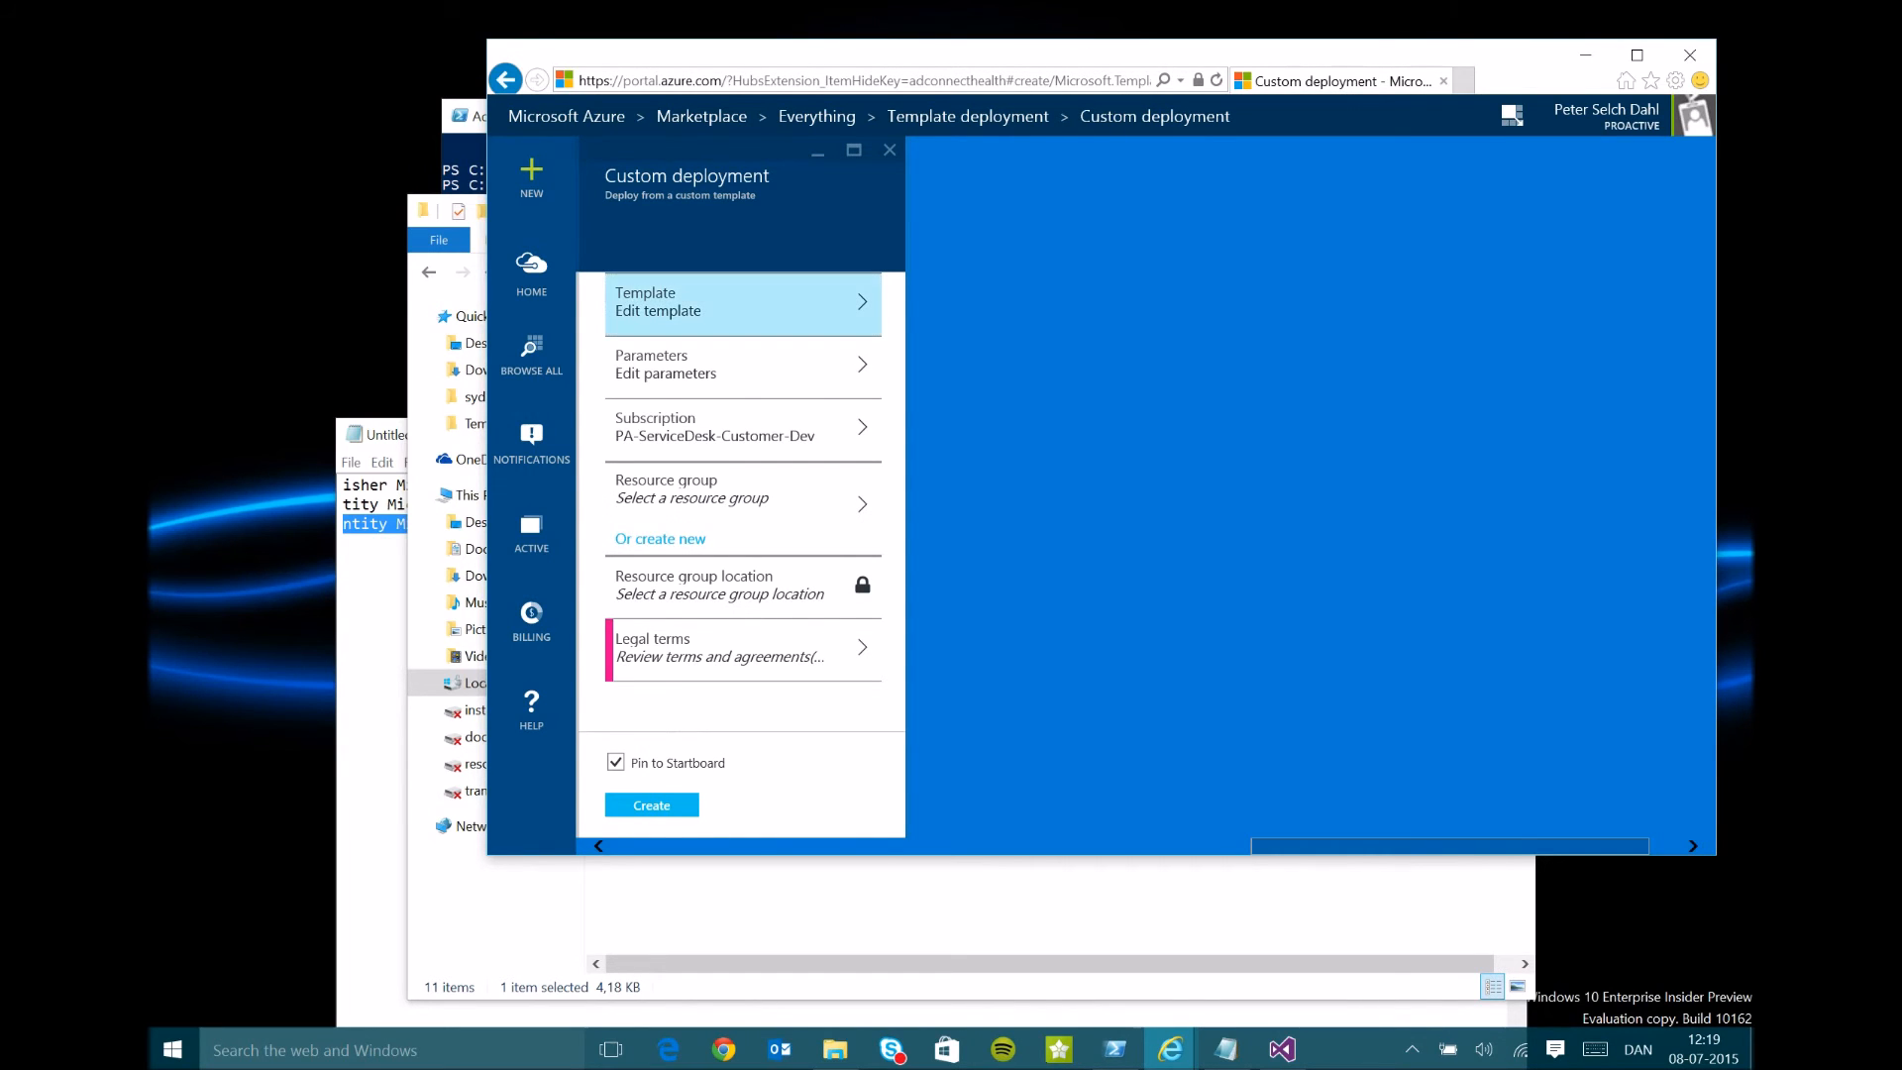
# Step: Open and scroll through the deployment template in the portal's template editor
pyautogui.click(742, 301)
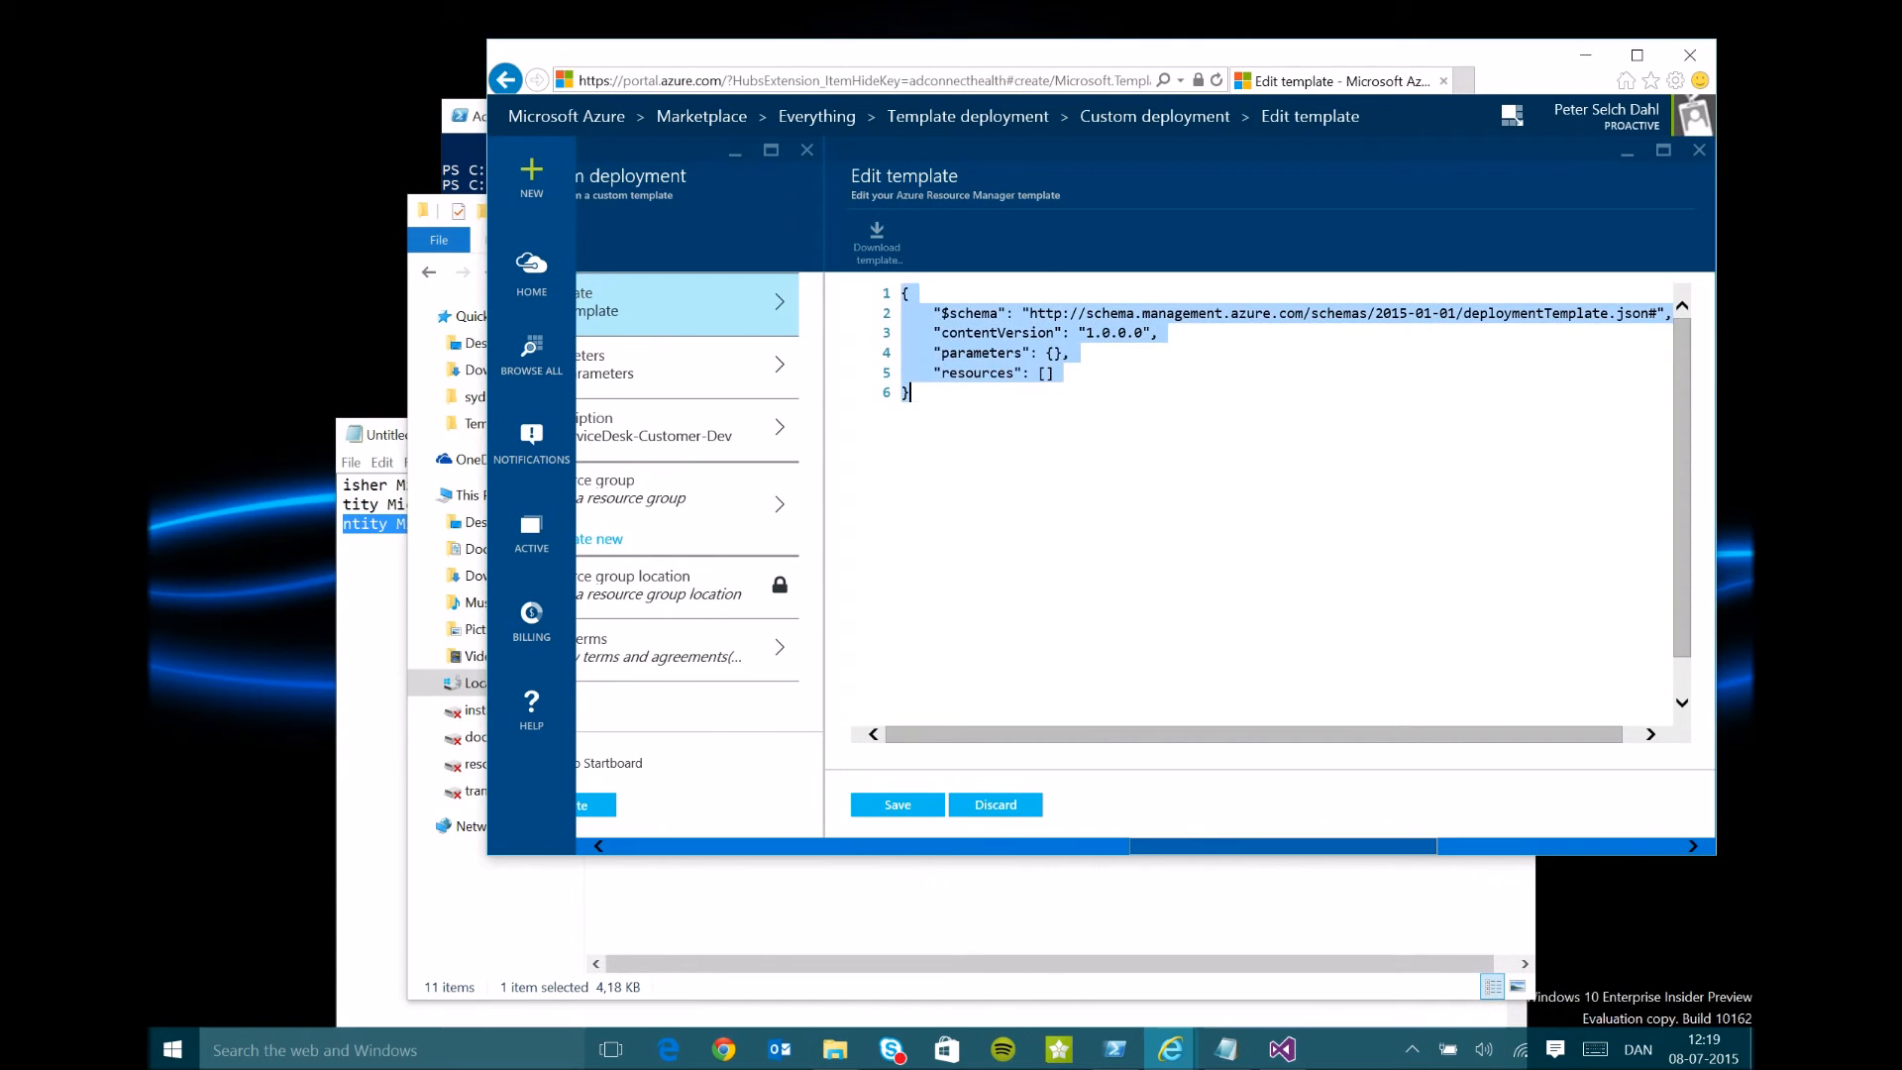
pyautogui.scroll(-3)
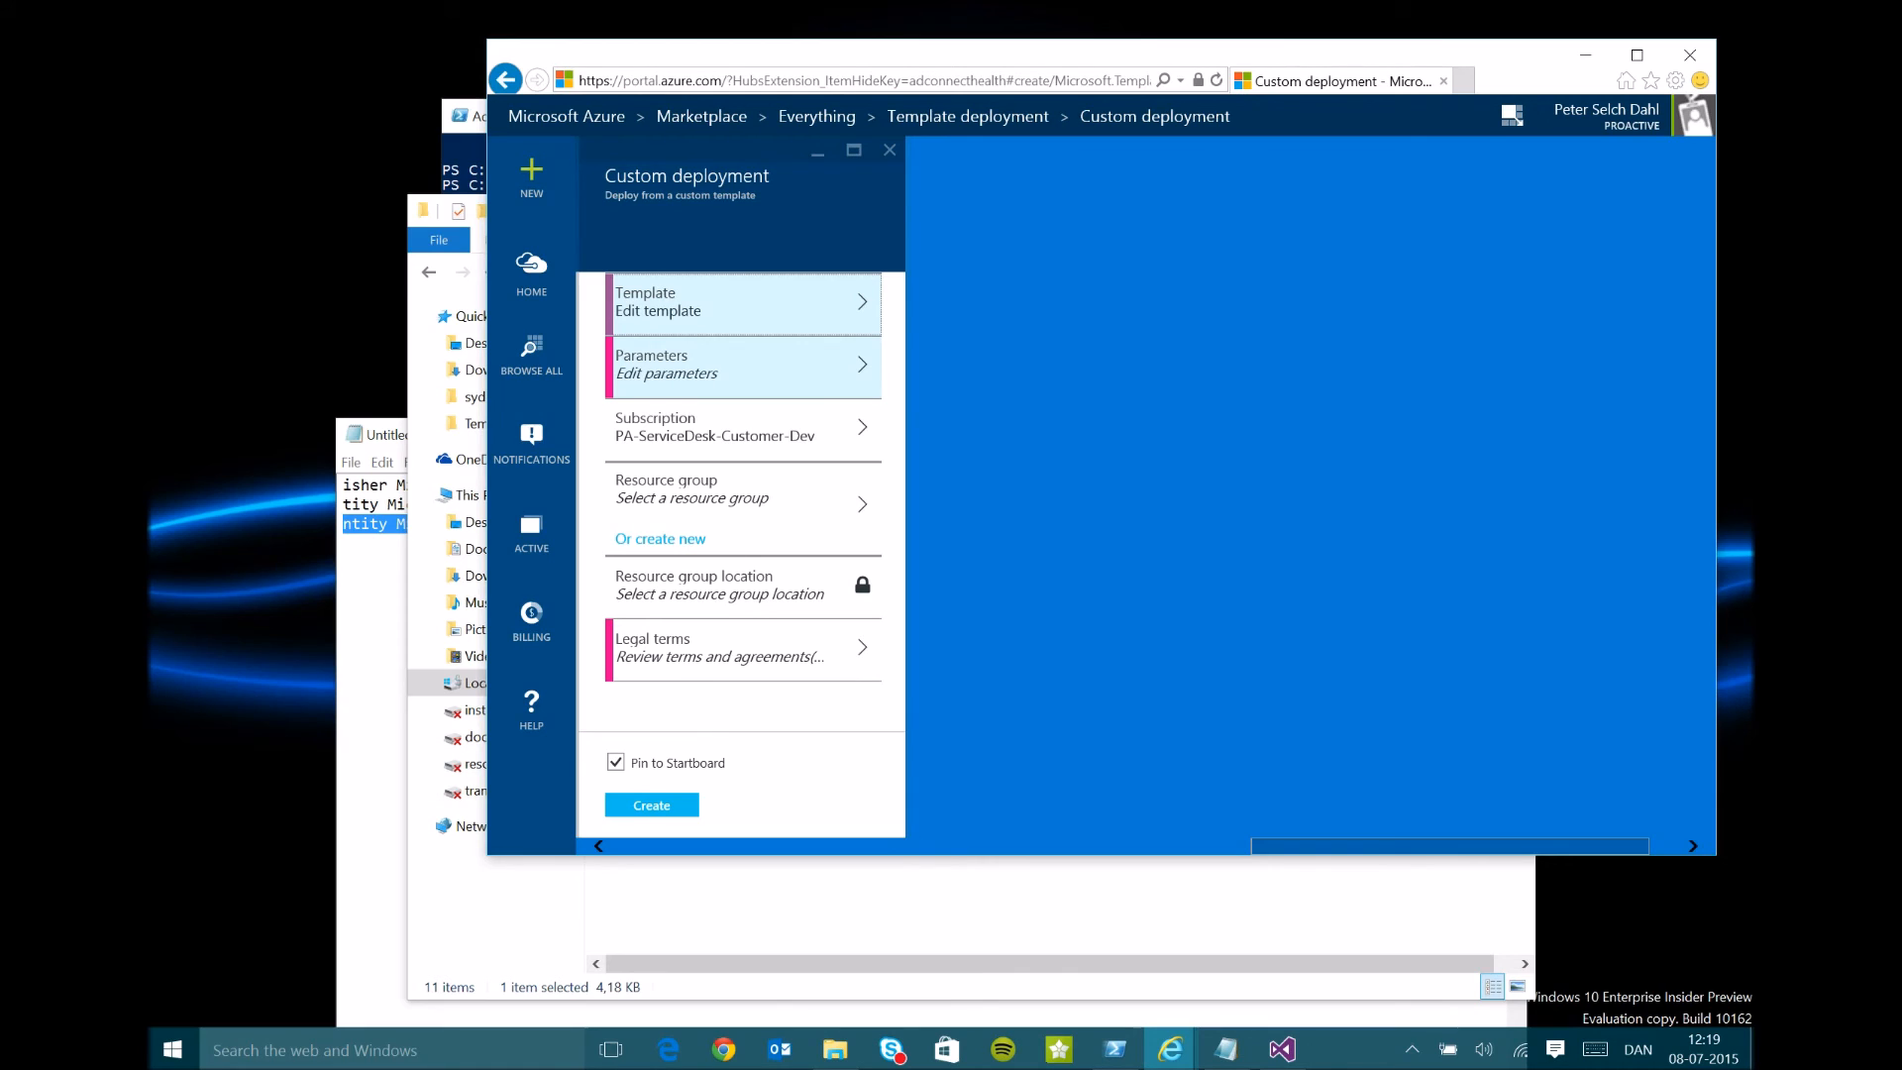
# Step: Open Edit parameters and scroll from NEWSTORAGEACCOUNTNAME down to HARDWARESIZE
pyautogui.click(744, 363)
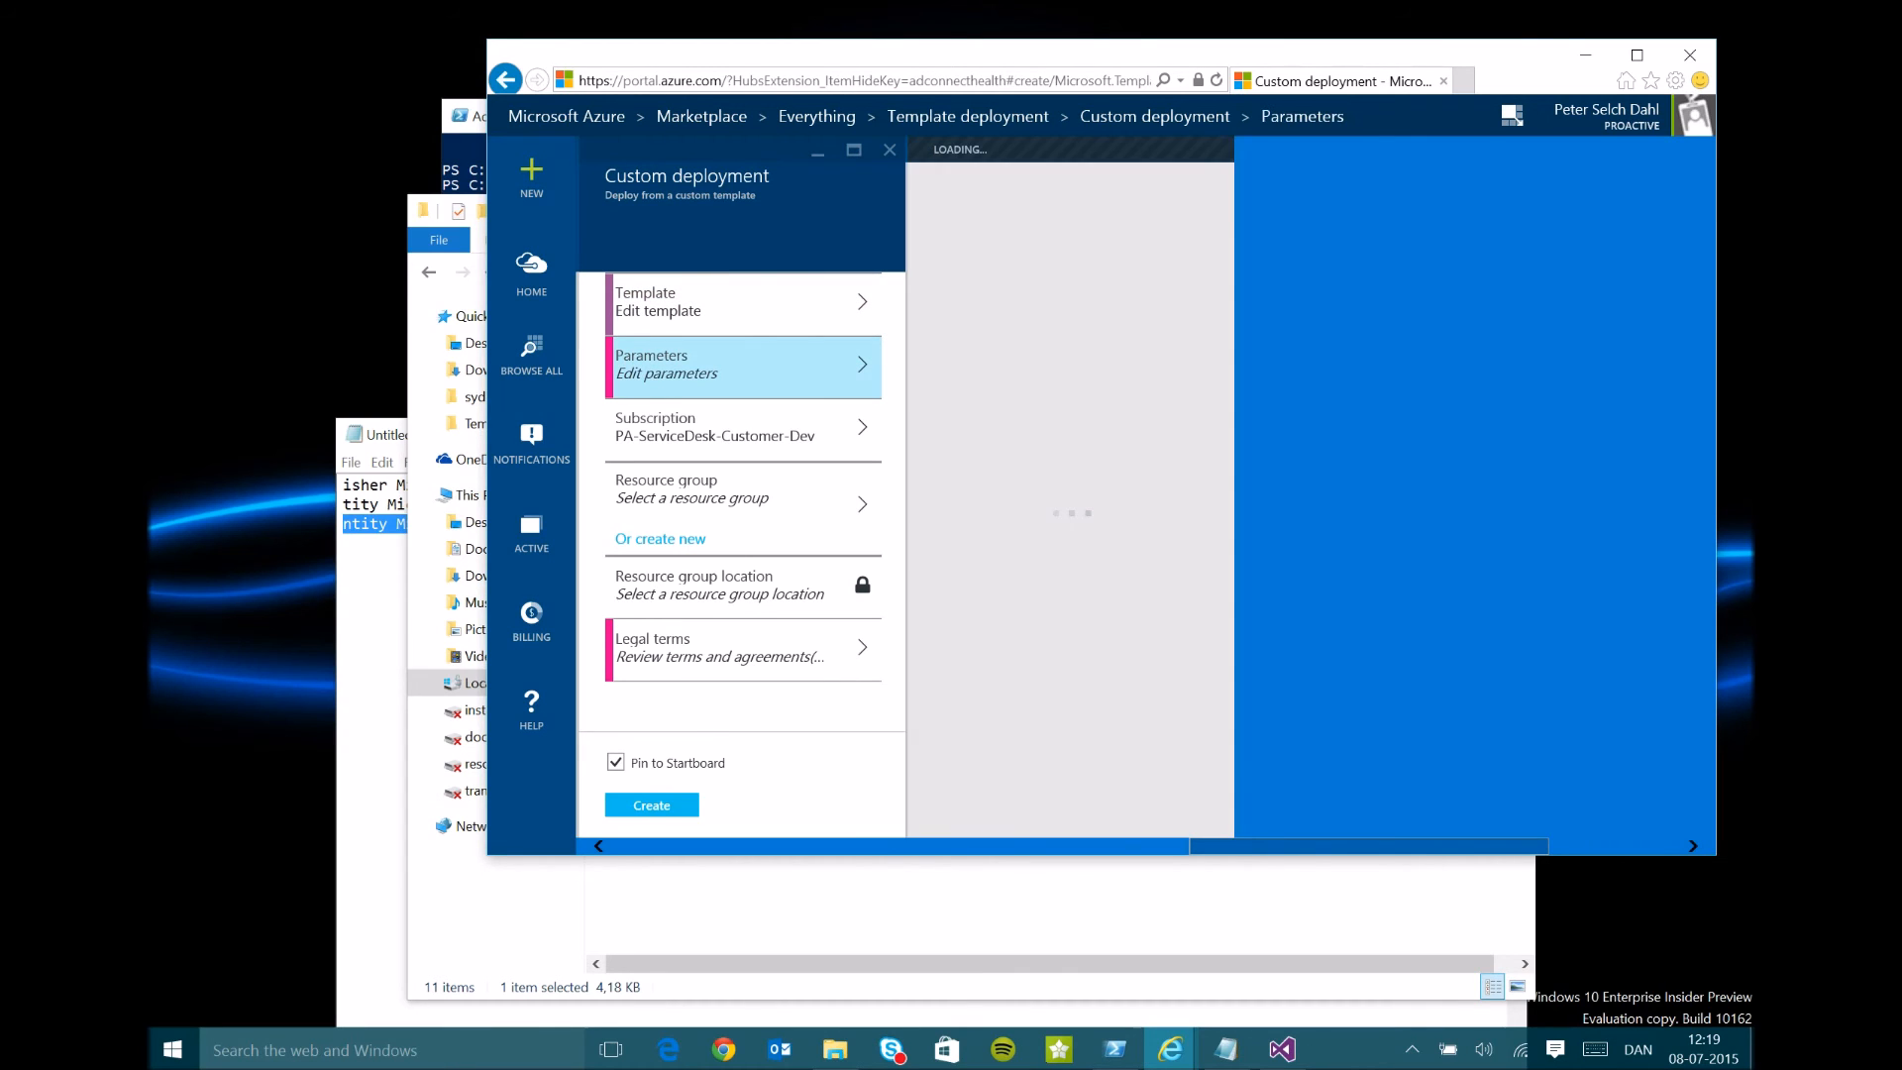
pyautogui.click(742, 363)
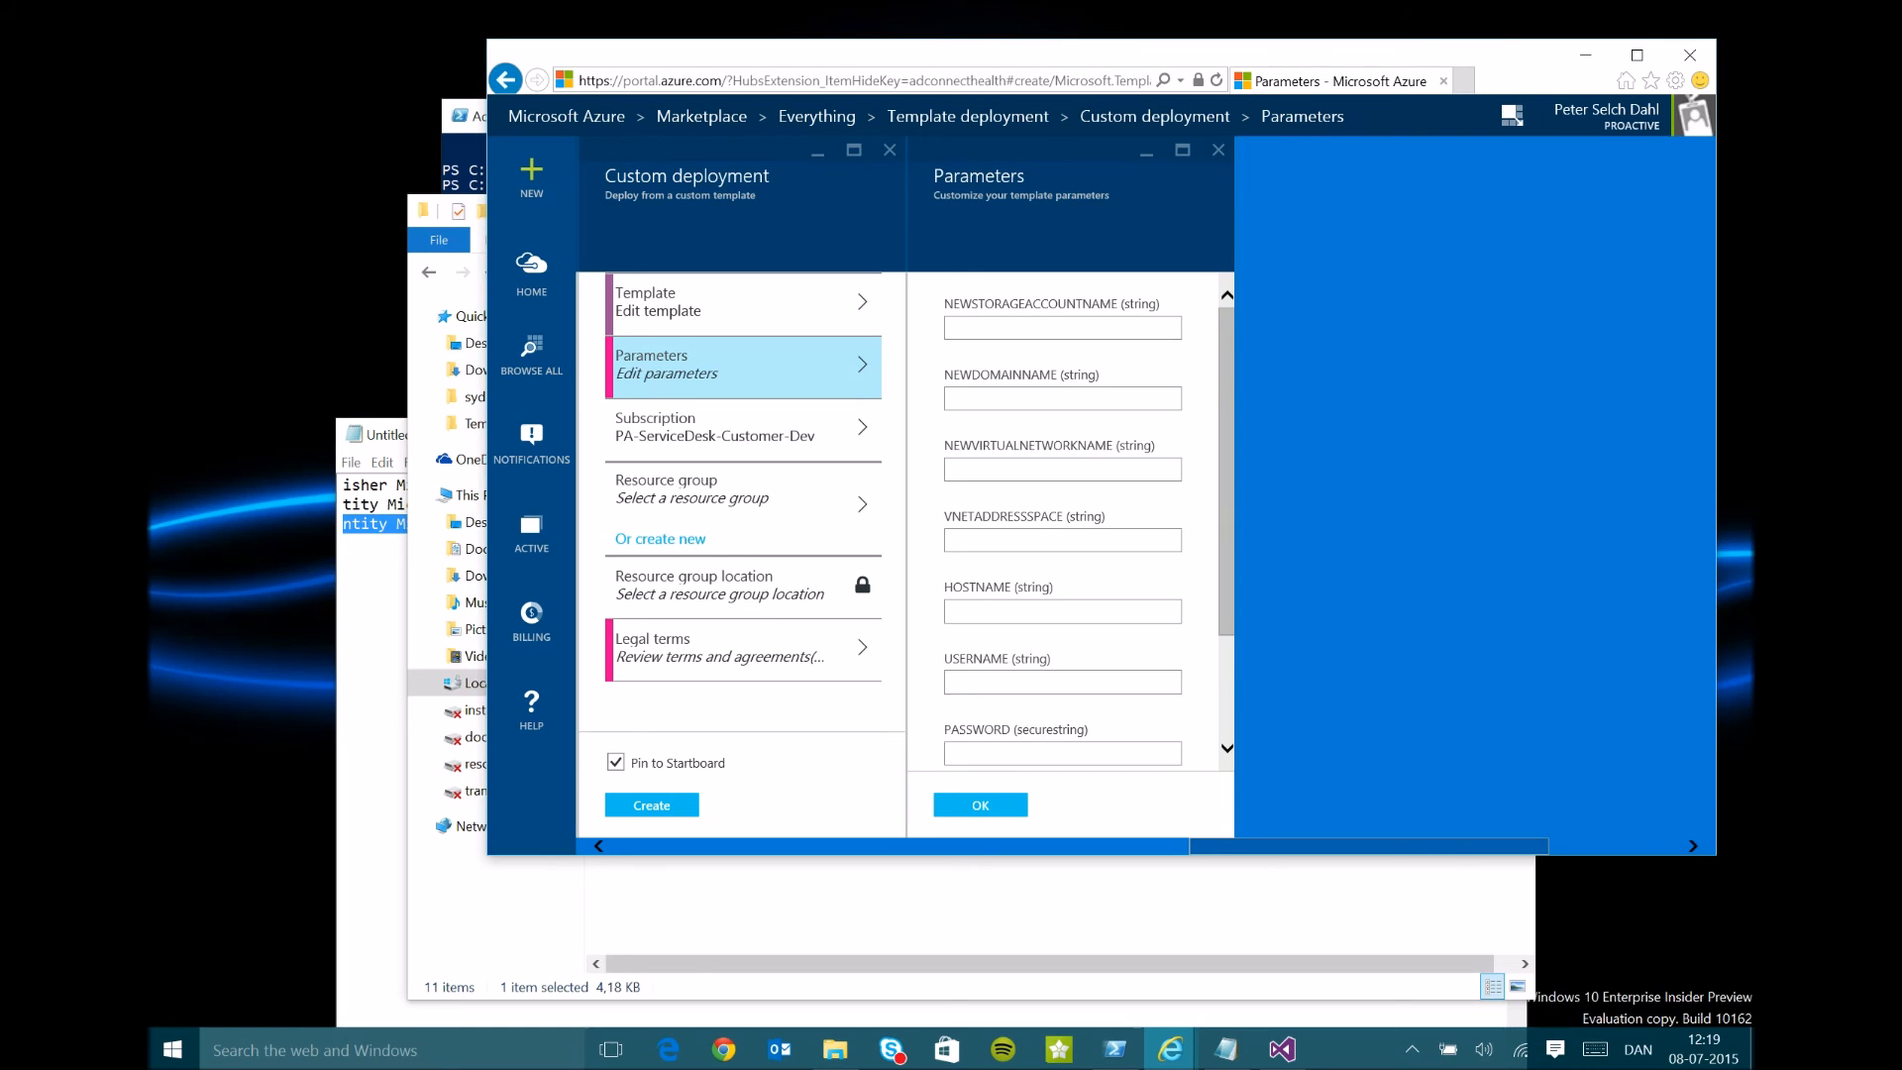
pyautogui.scroll(-3)
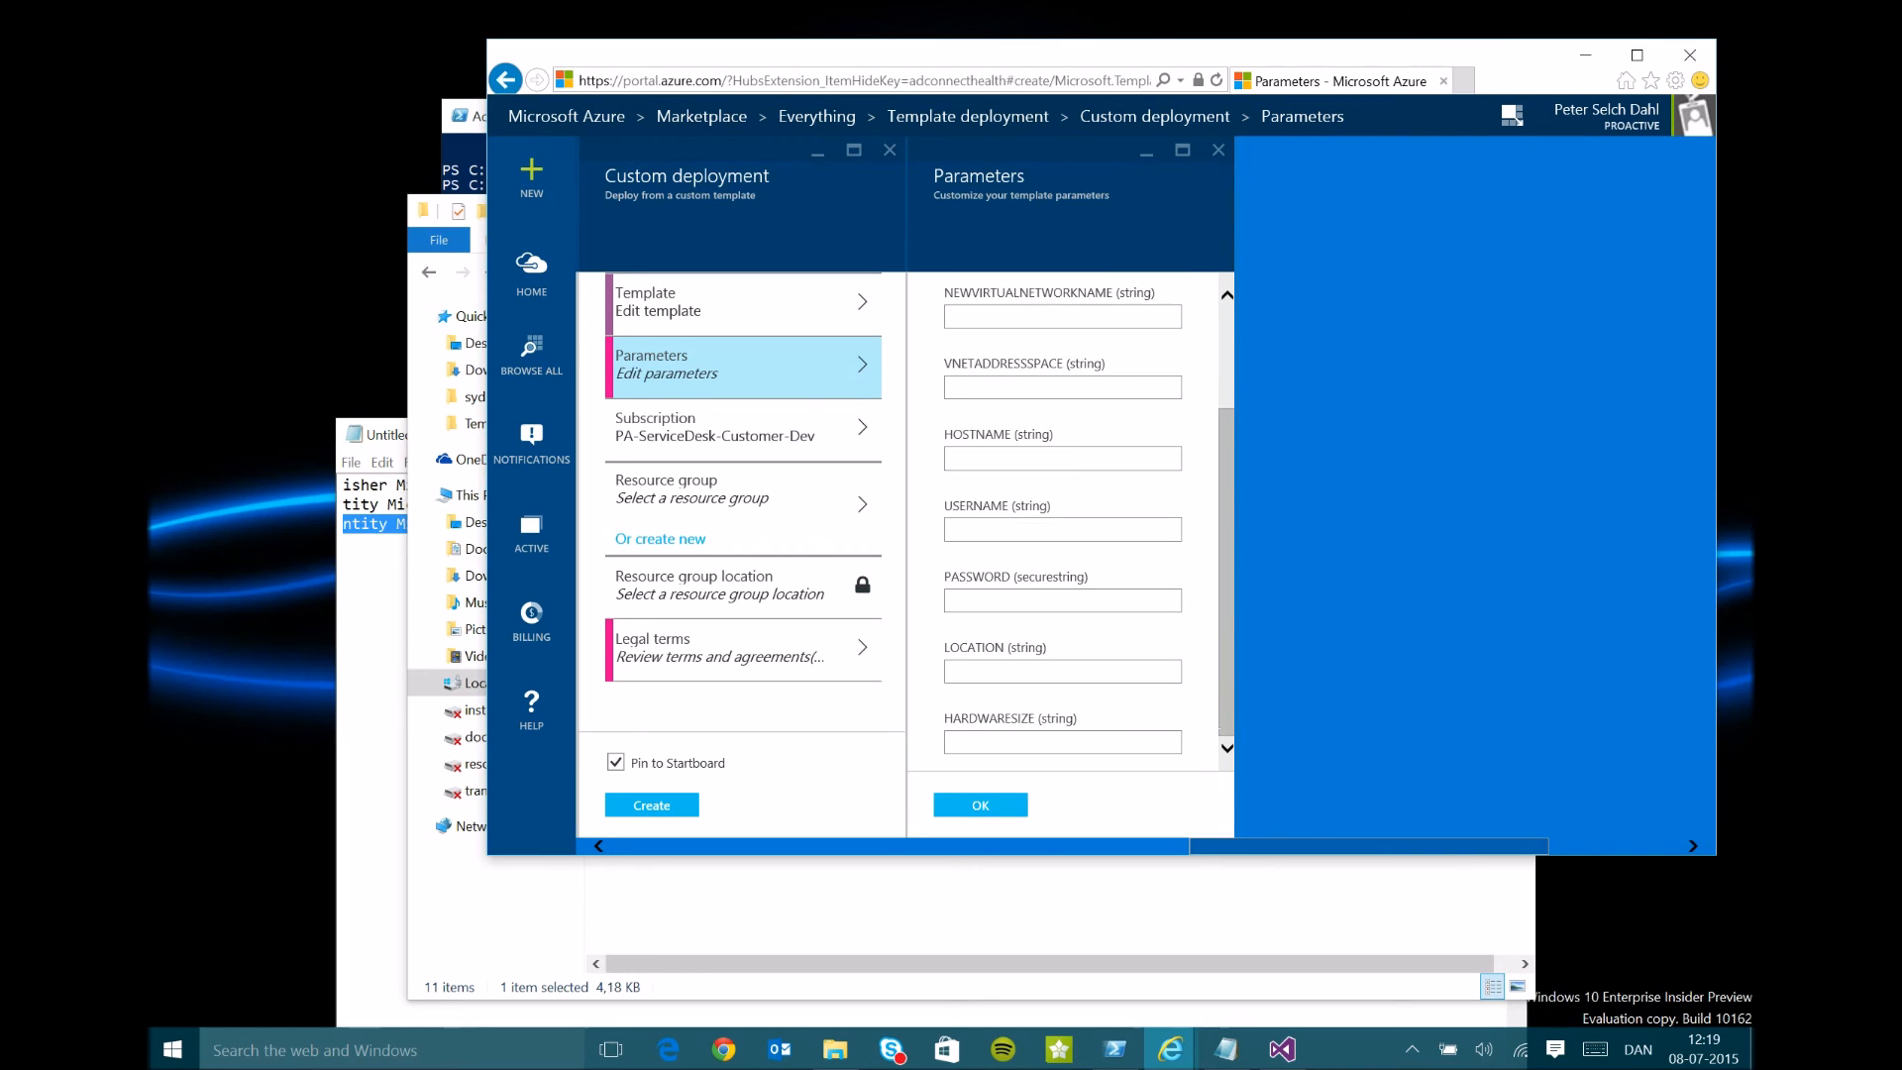